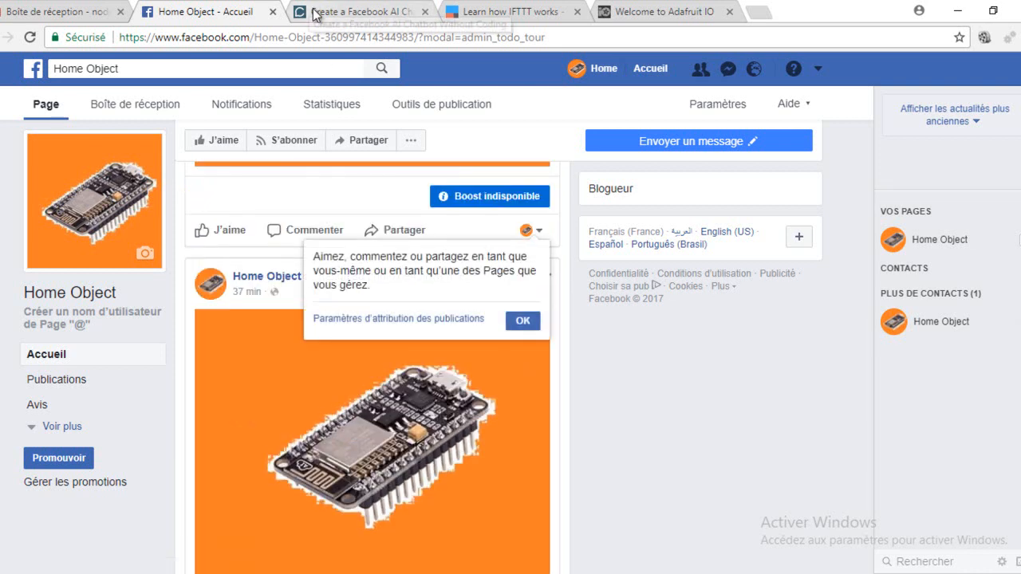
Dismiss the posting tip on the Home Object page and switch to the Chatfuel tab.
left_click(521, 321)
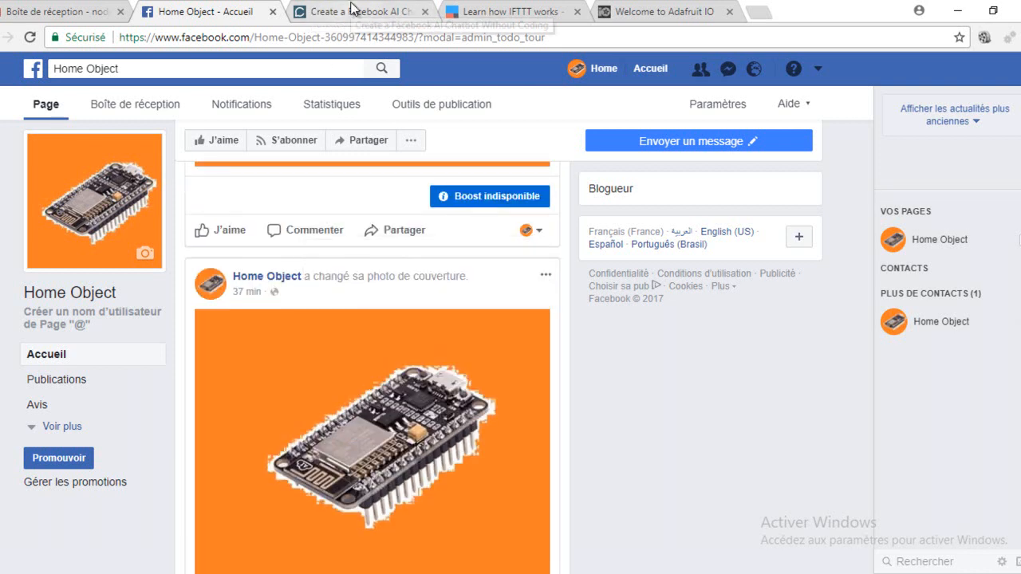
left_click(359, 11)
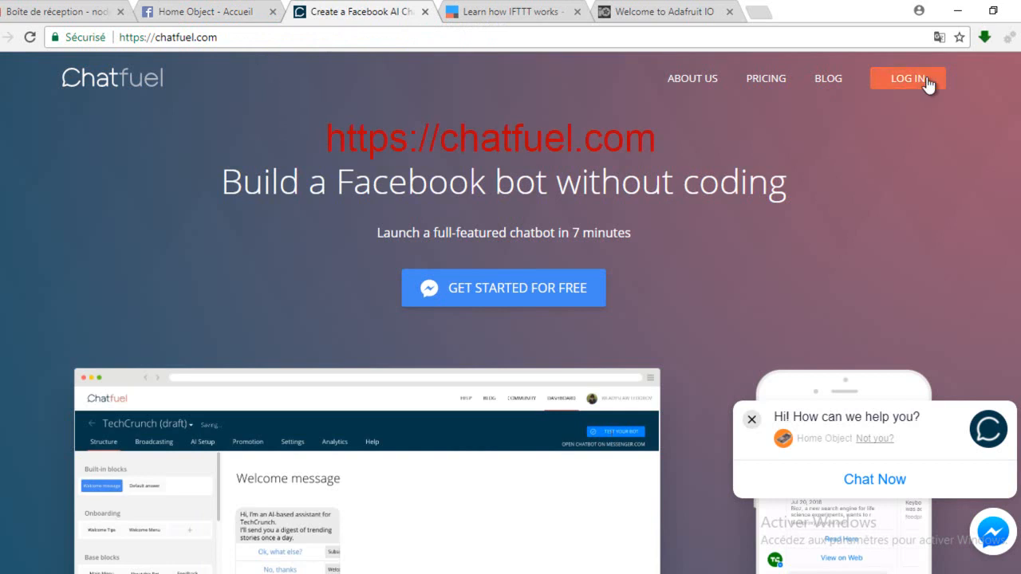
Log in, open the blank bot and change its greeting from 'Hi' to 'Welcome,'.
left_click(906, 78)
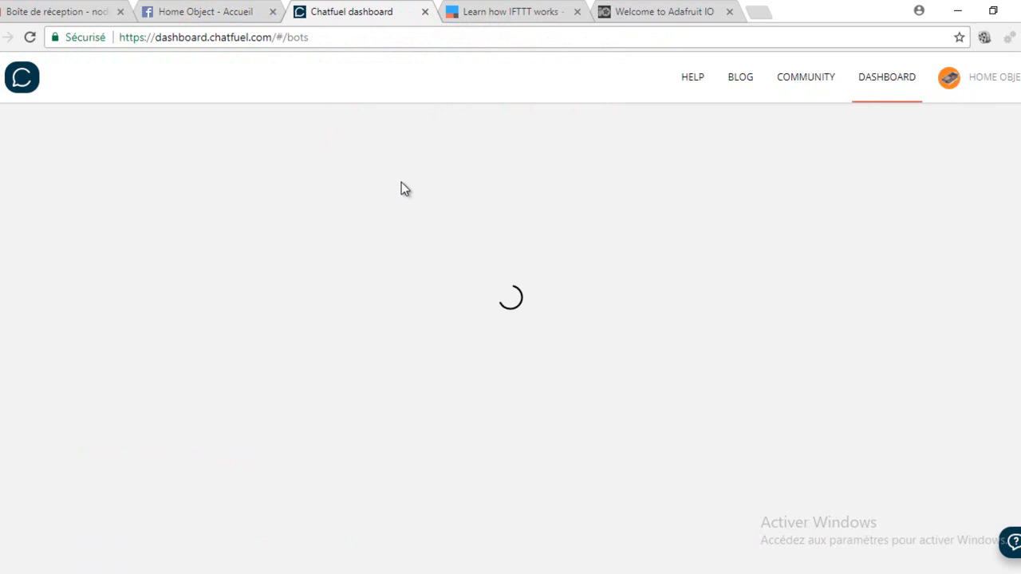
mouse_move(536, 293)
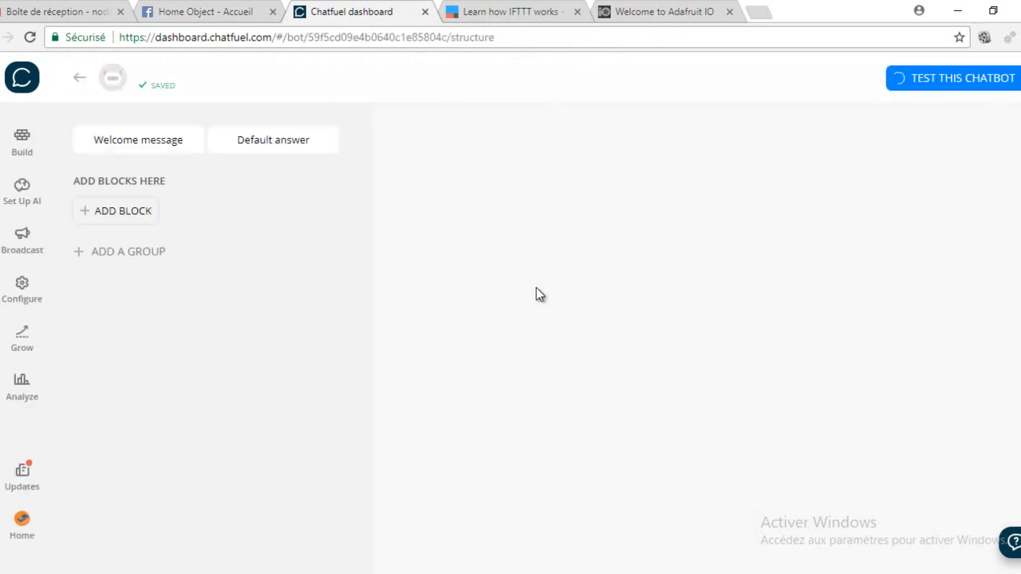
left_click(137, 140)
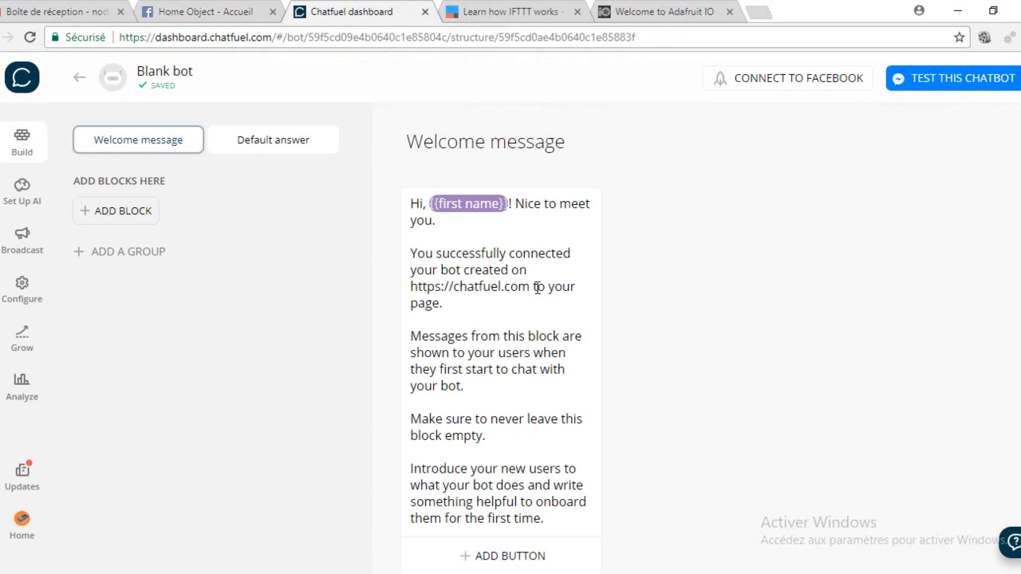
mouse_move(317, 233)
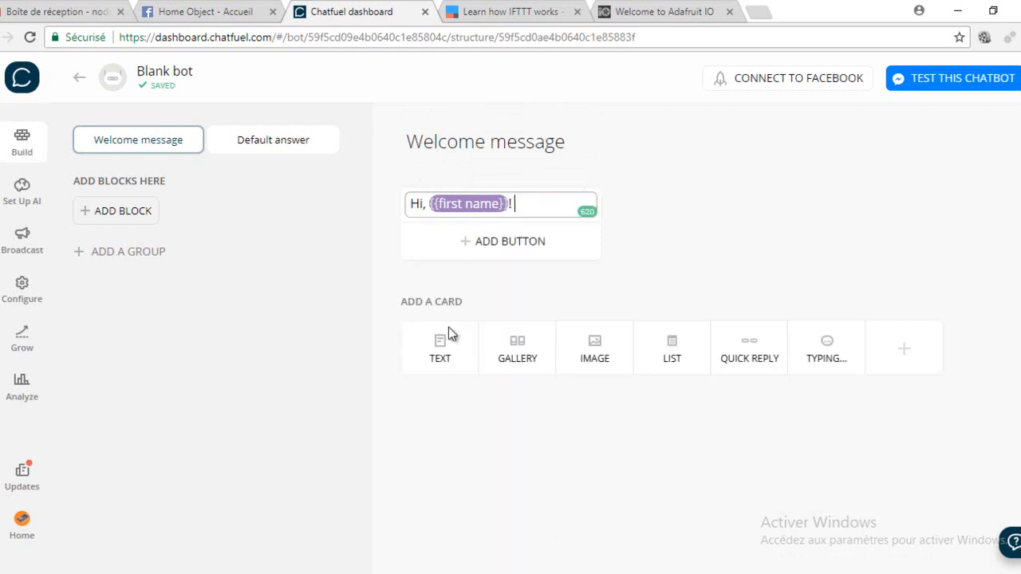
double_click(416, 204)
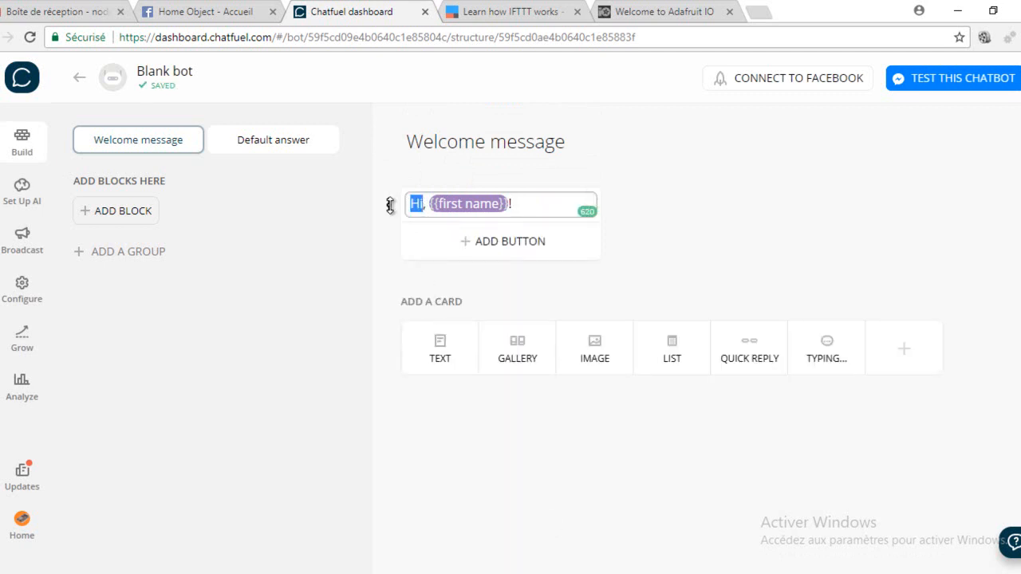
type("Well")
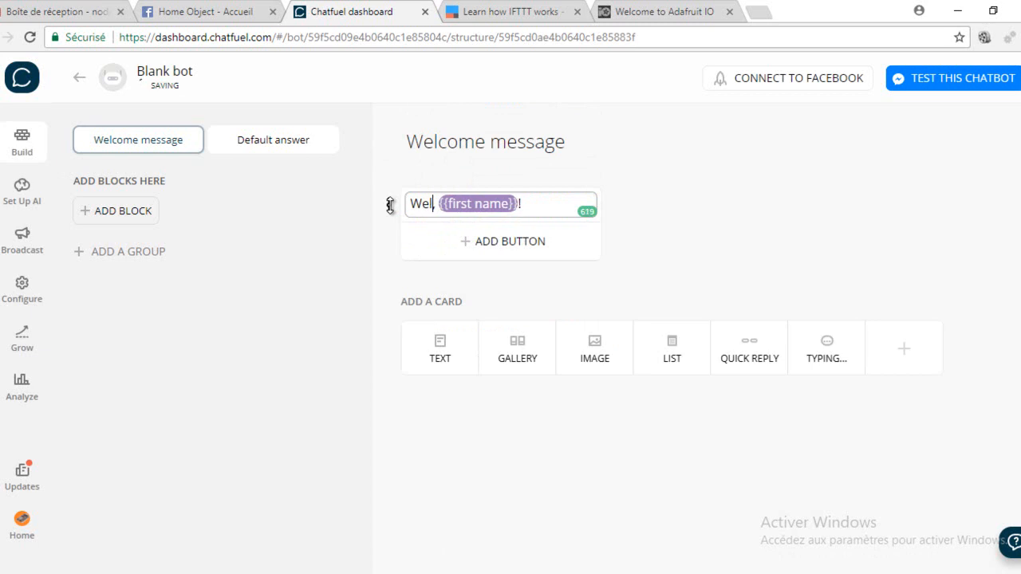
type("come")
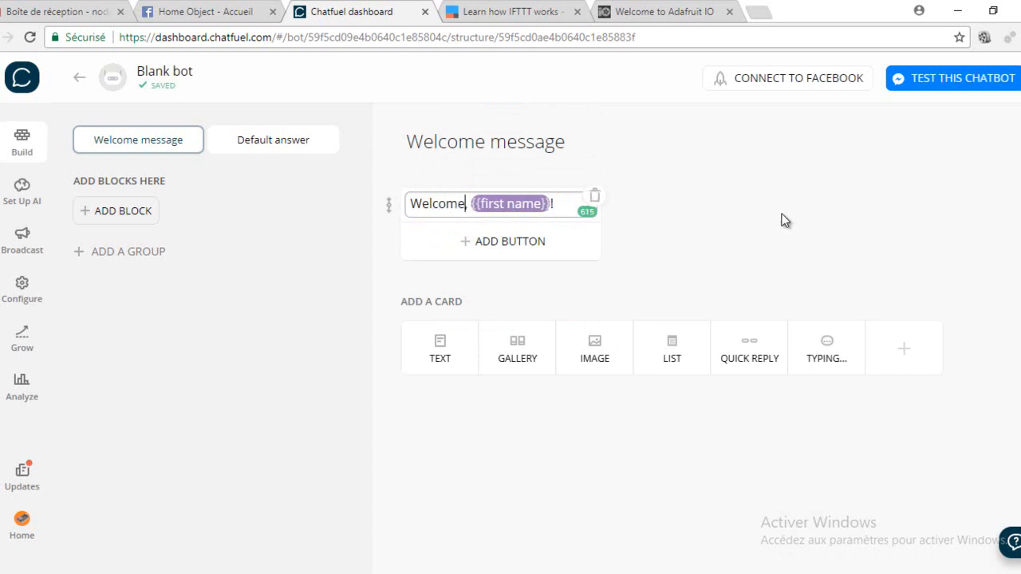
type(",")
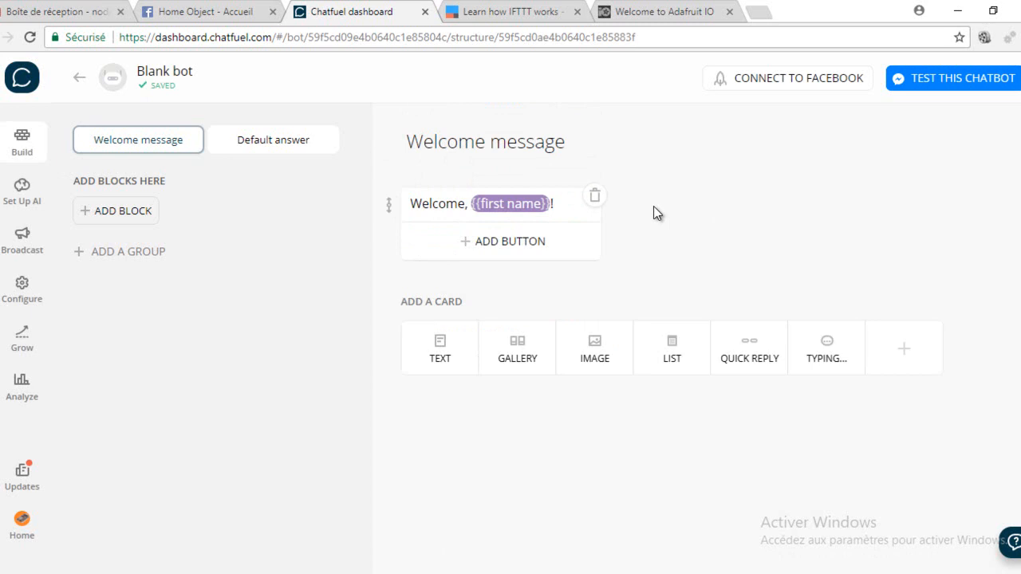
mouse_move(676, 158)
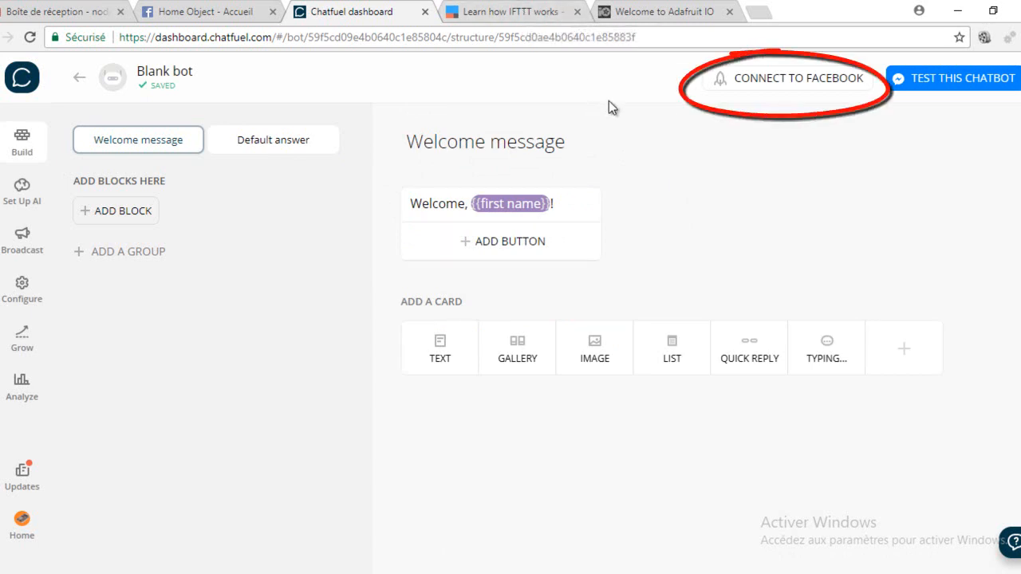
mouse_move(772, 83)
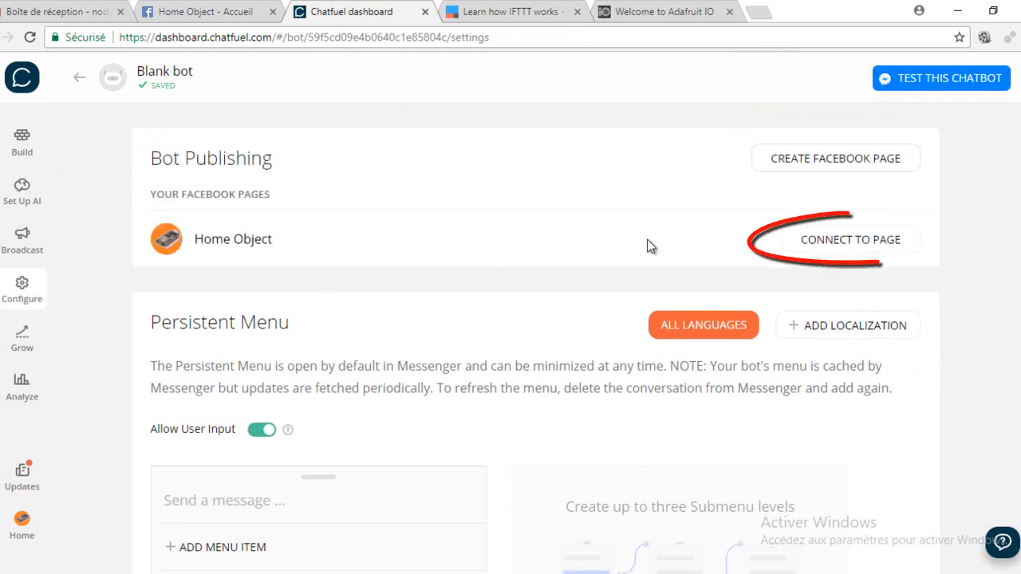
Connect the blank bot to the Home Object Facebook page.
left_click(850, 239)
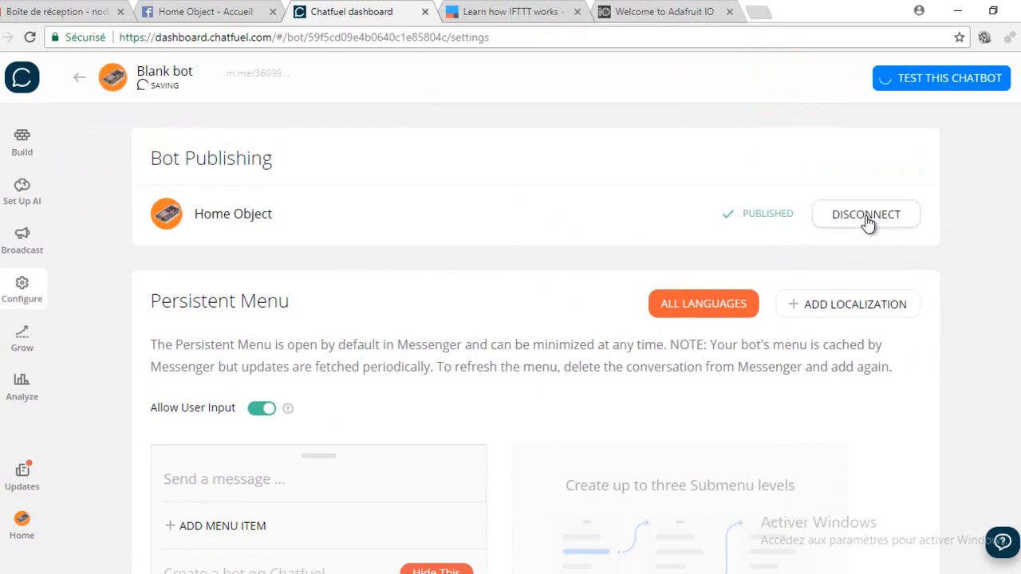
mouse_move(22, 144)
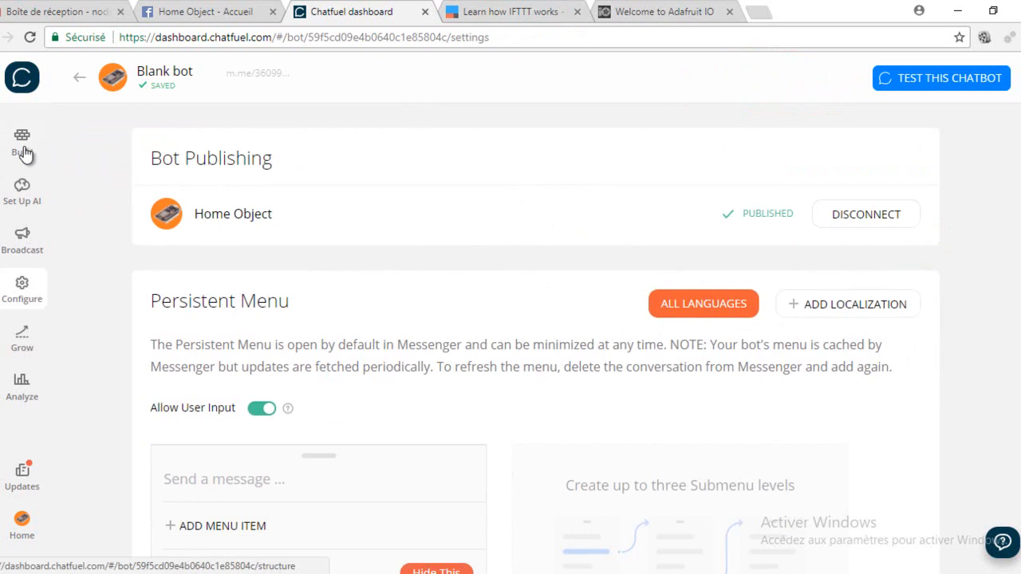
Create a new block named BlockOn containing a JSON API plugin card.
left_click(23, 142)
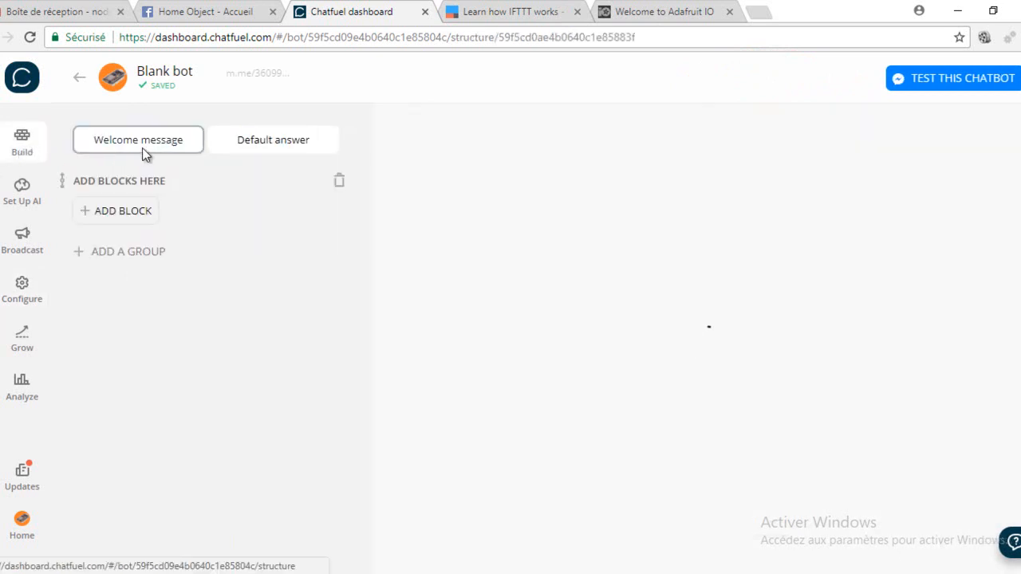
left_click(137, 140)
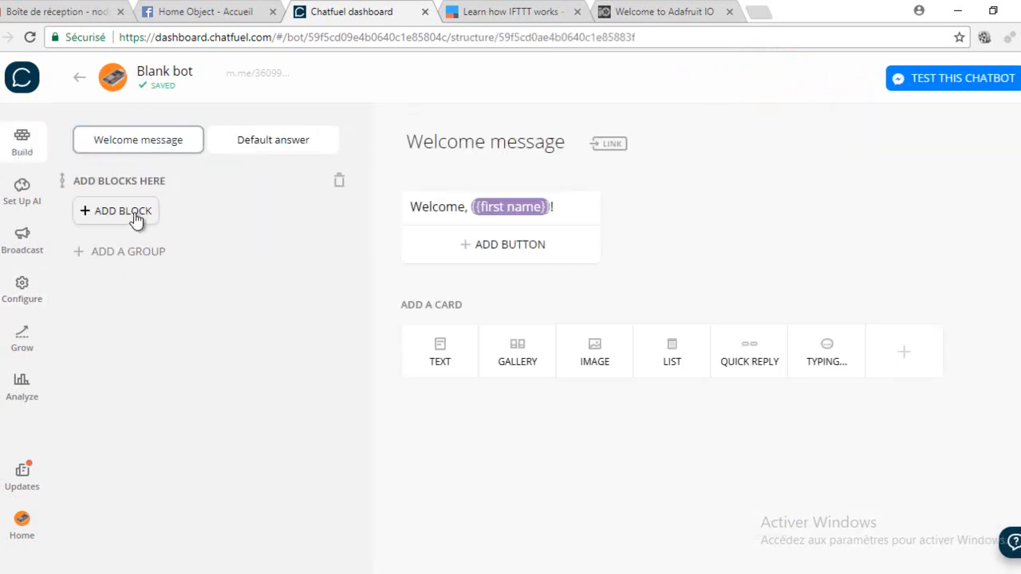
left_click(115, 210)
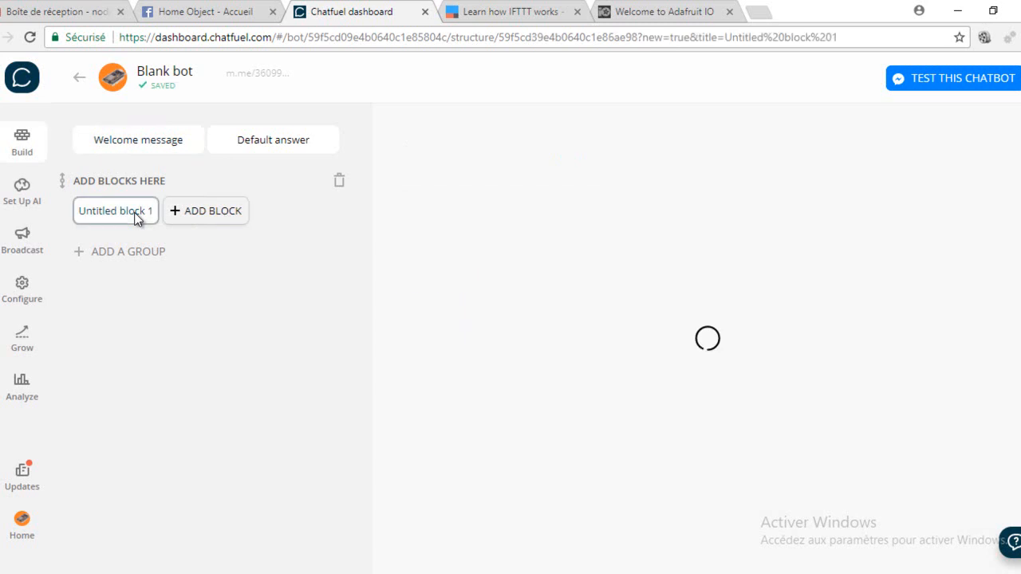
left_click(115, 211)
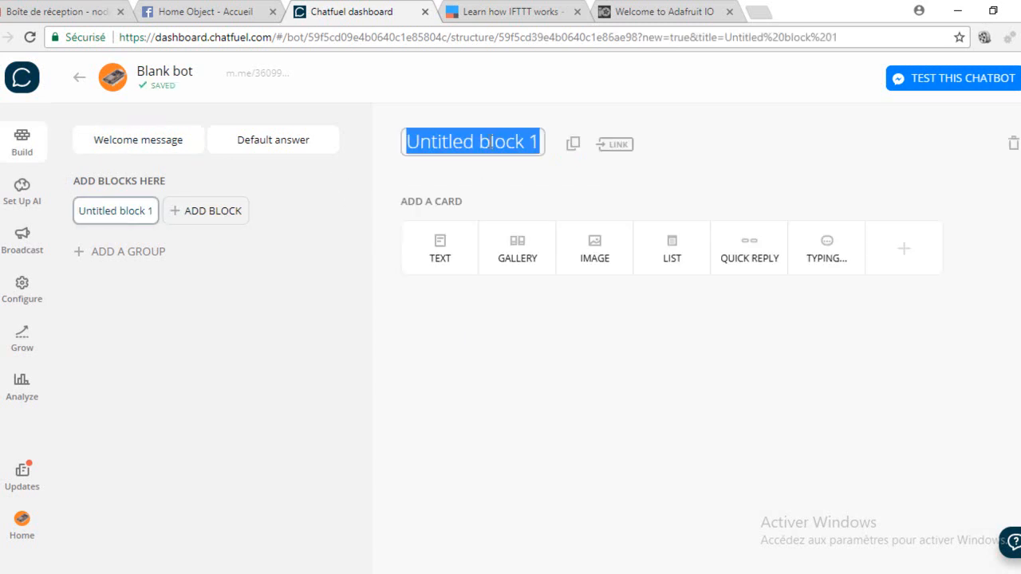
type("Block")
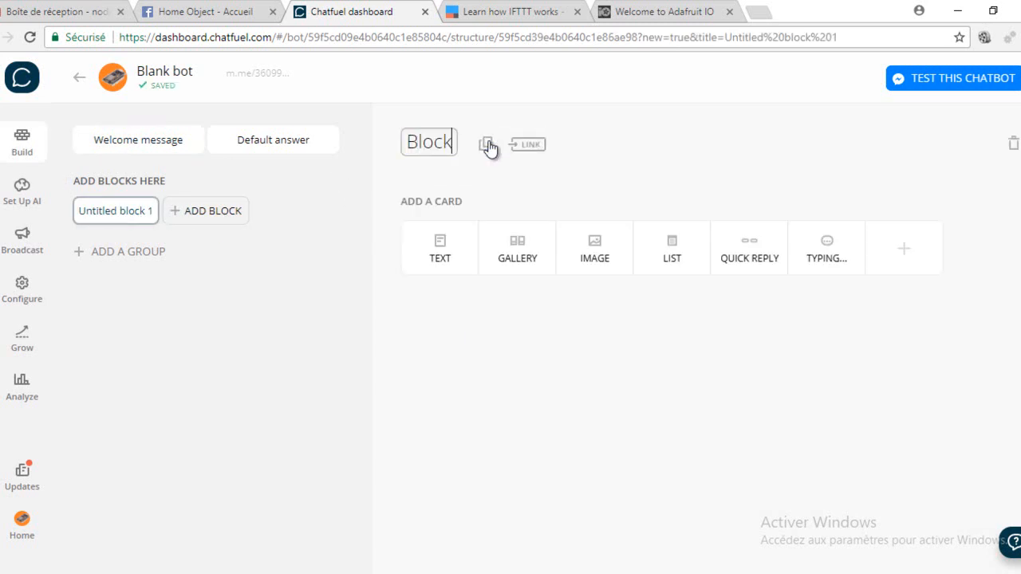
type("On")
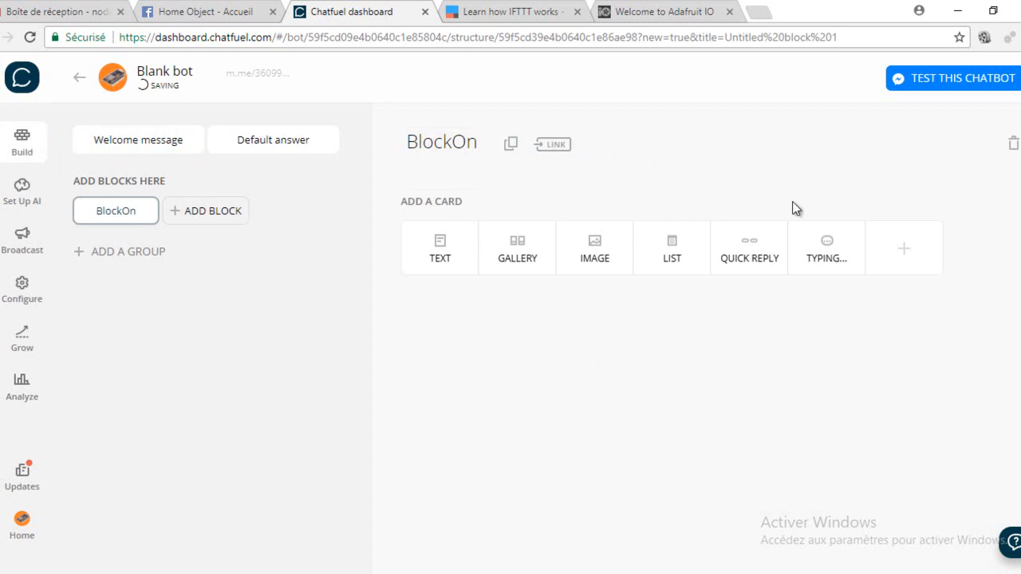
left_click(903, 249)
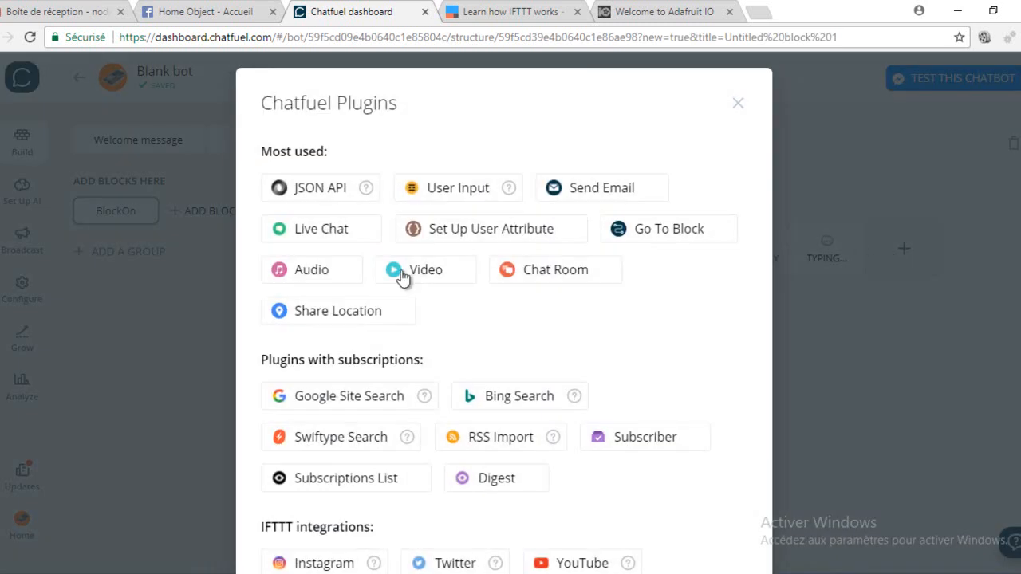
left_click(319, 189)
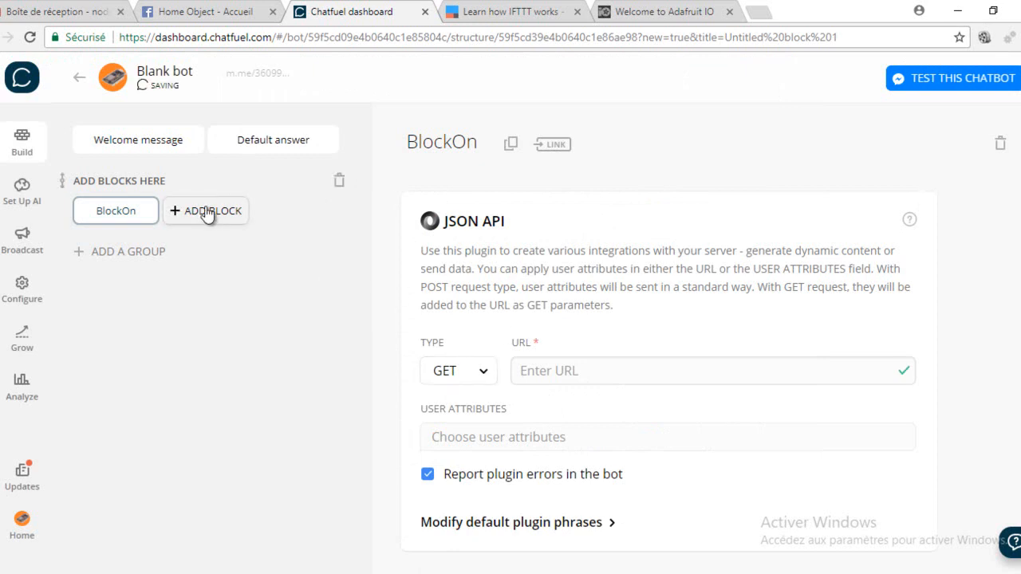
Create a second block named BlockOff containing a JSON API plugin card.
left_click(206, 211)
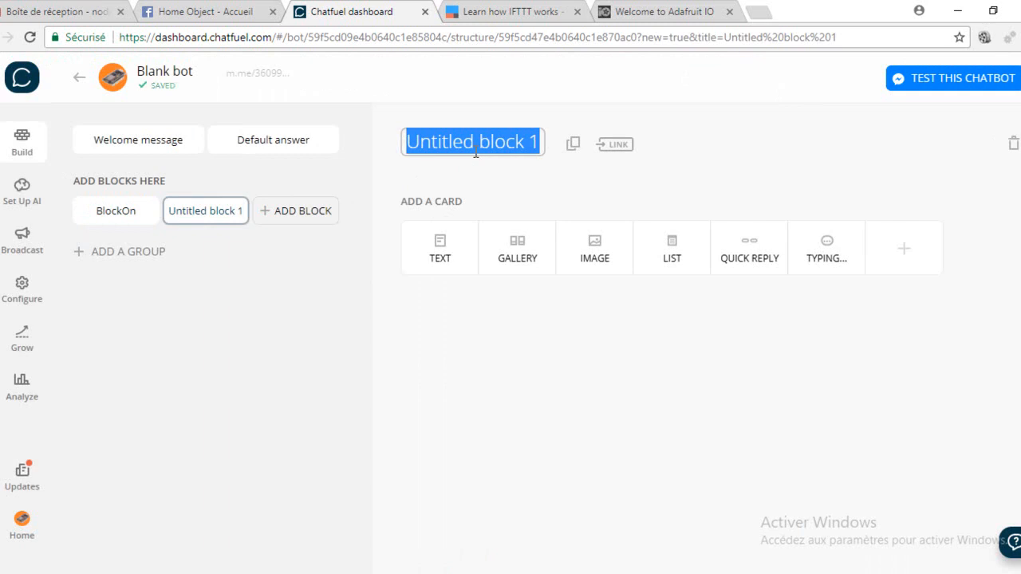
type("BlockOff")
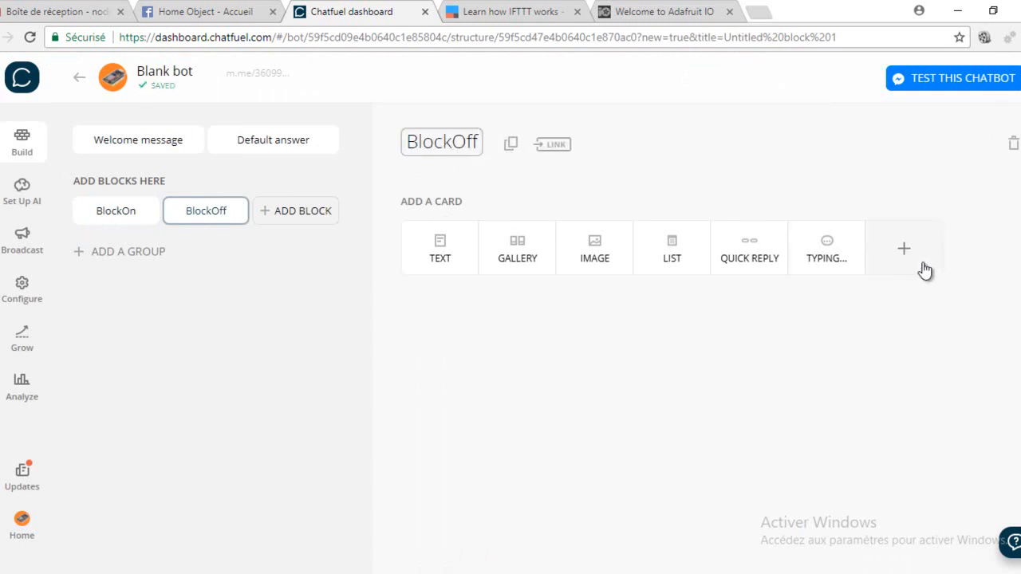
left_click(903, 249)
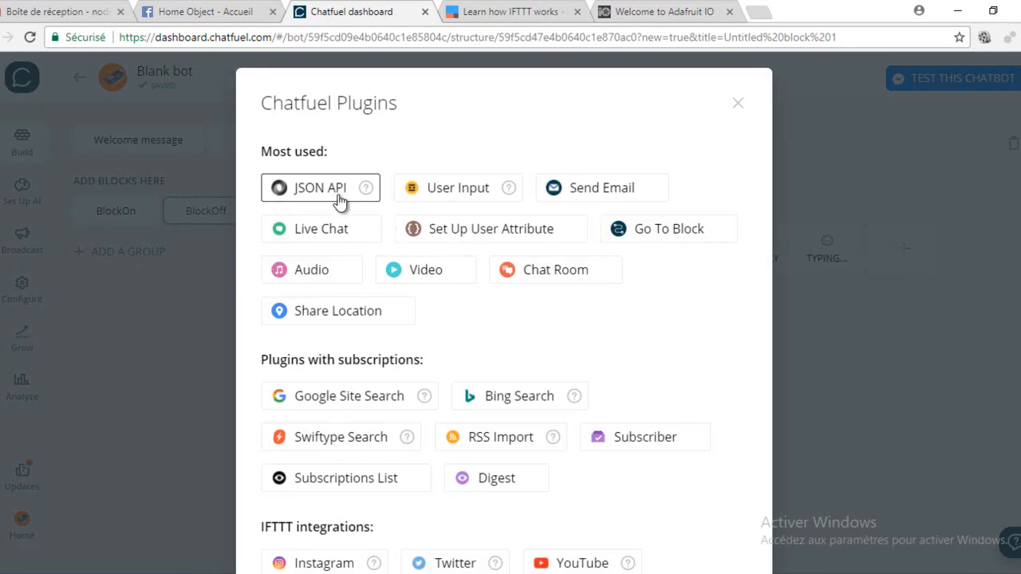
left_click(319, 188)
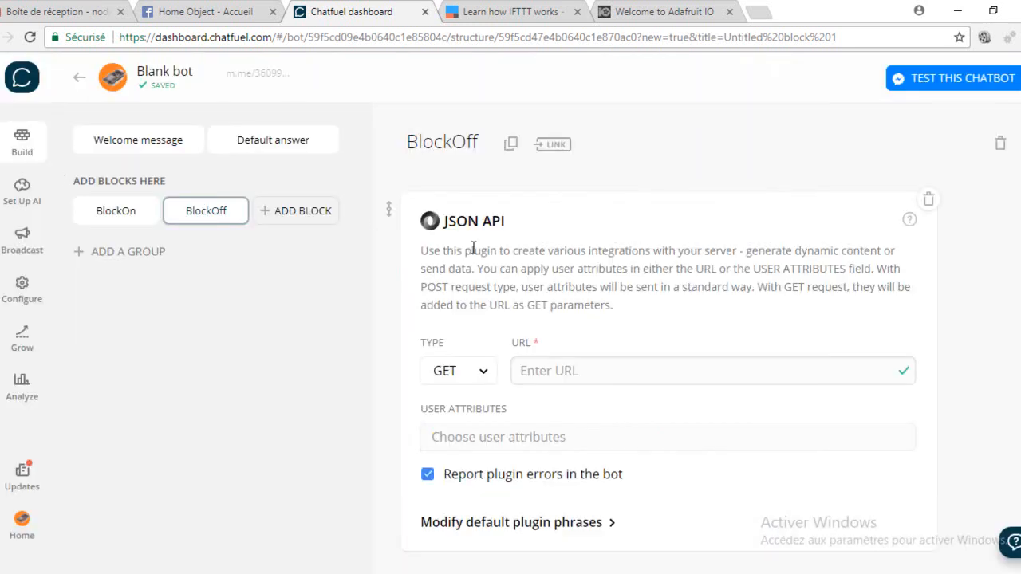
mouse_move(355, 256)
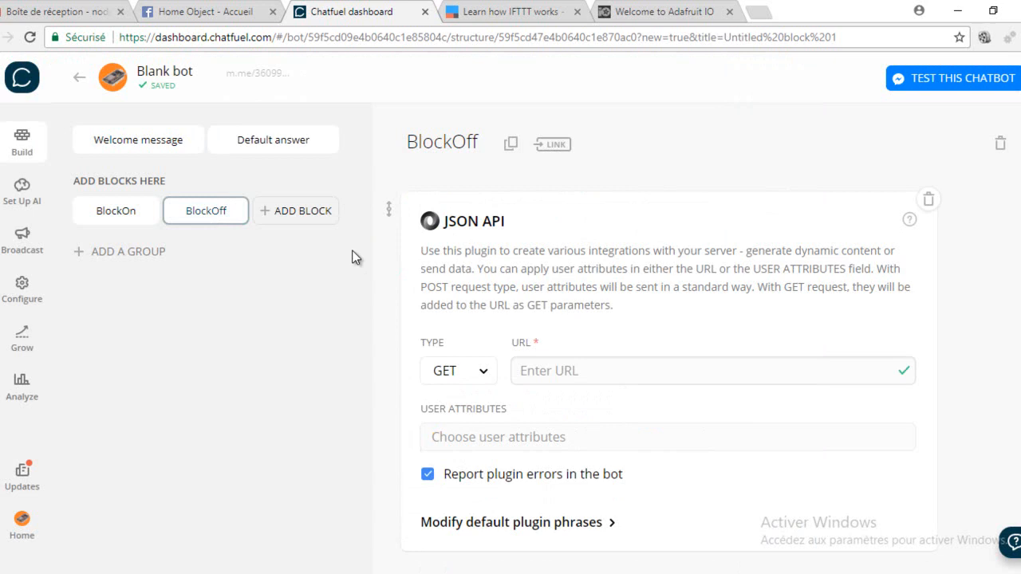
mouse_move(313, 227)
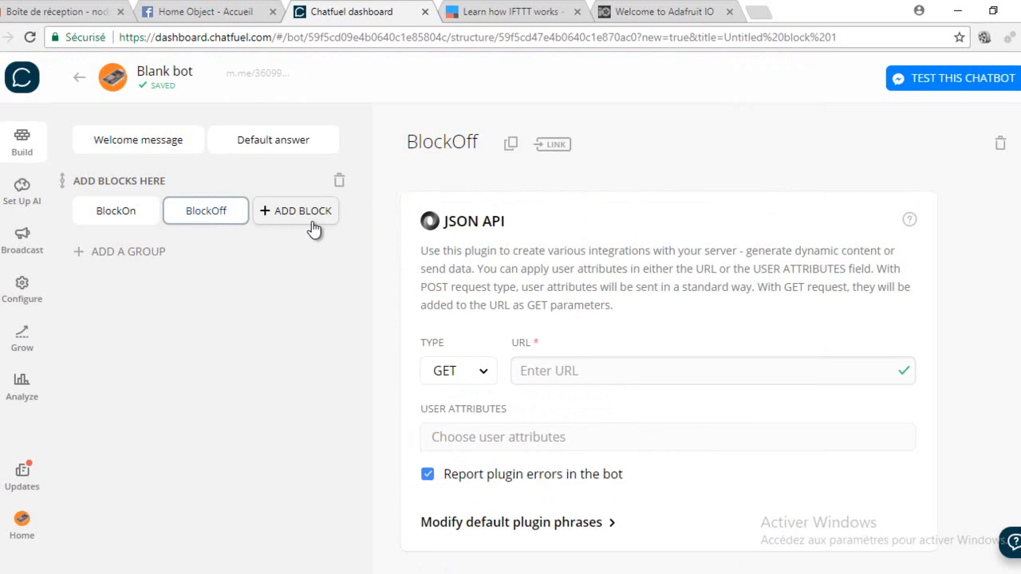
Create a third block named BlockOk with a text card reading 'Yes sir!'.
left_click(295, 211)
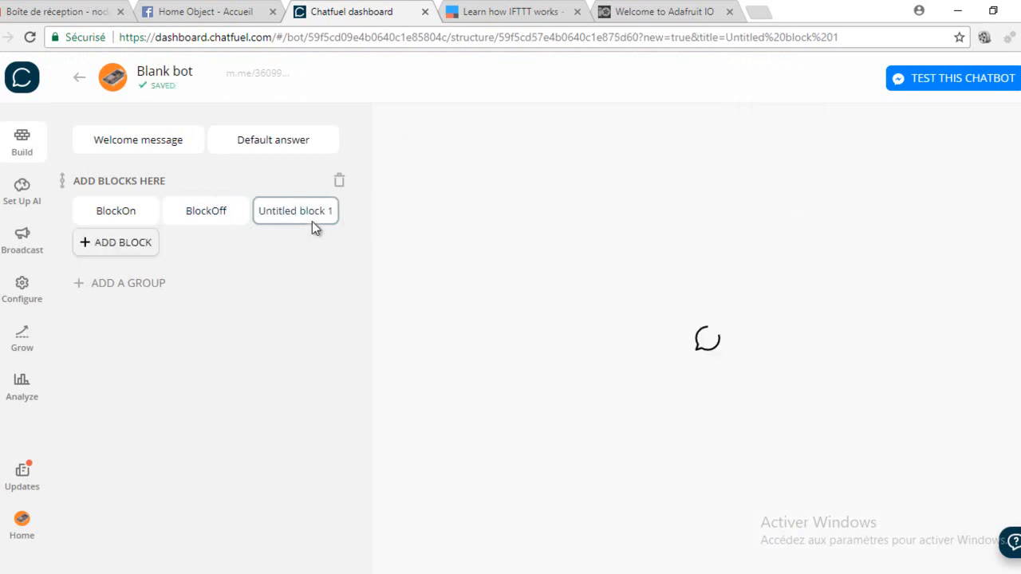
left_click(295, 210)
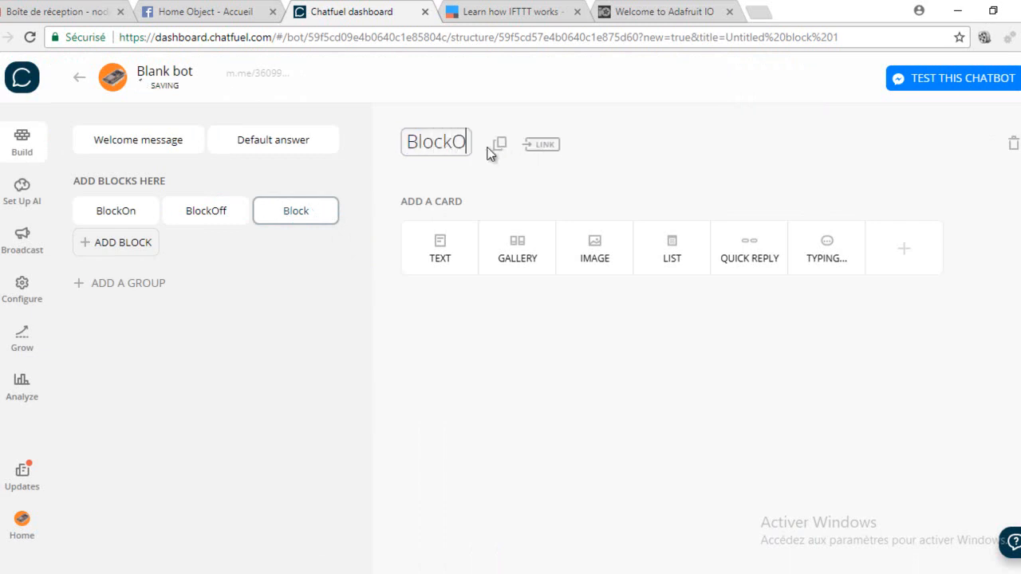
type("k")
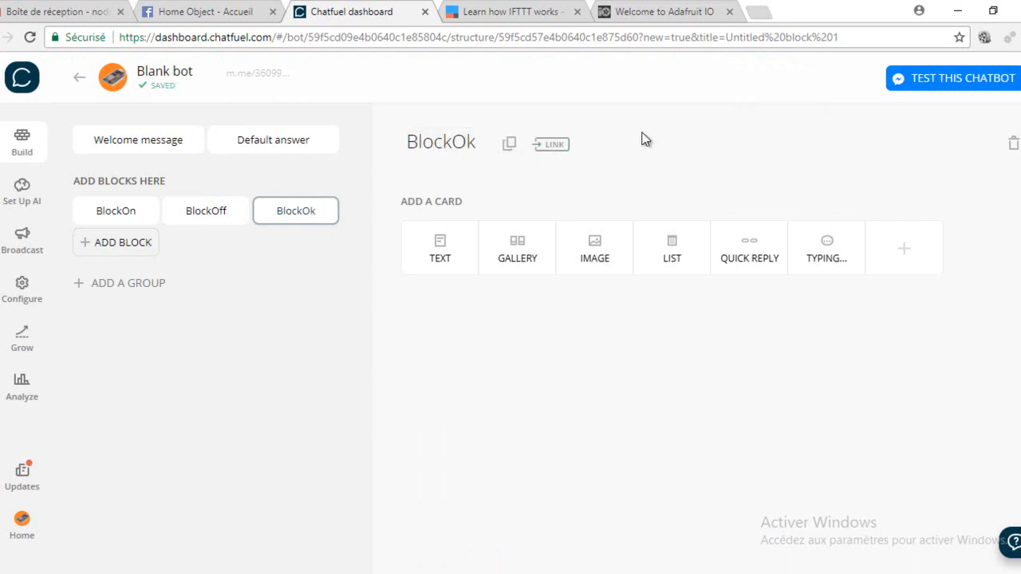
mouse_move(379, 168)
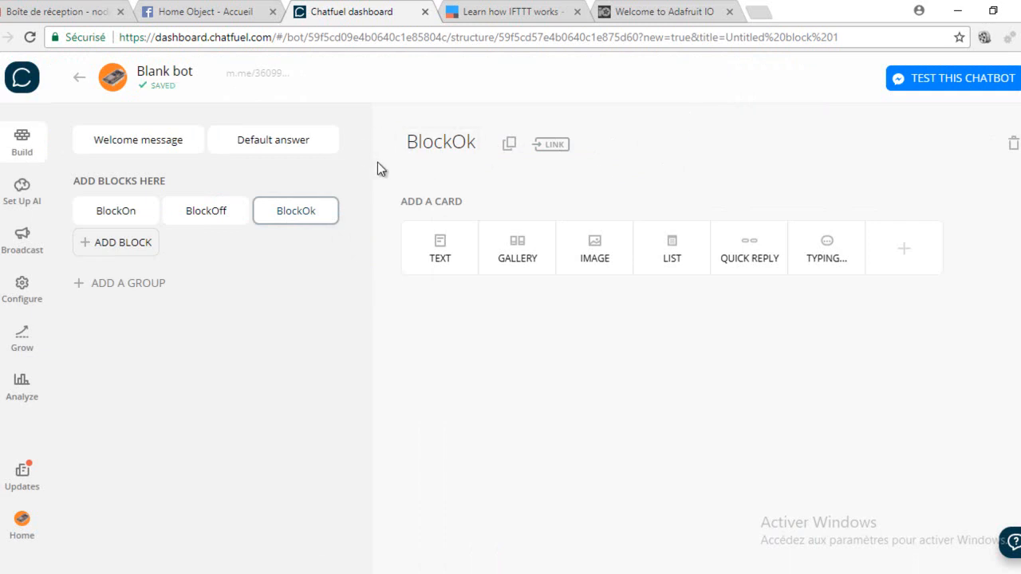
left_click(440, 247)
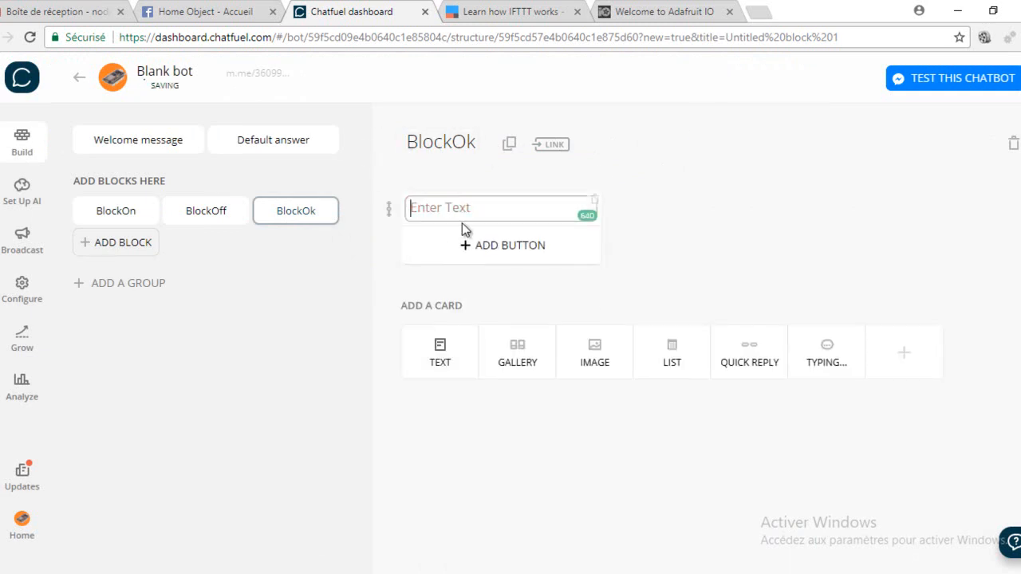
type("Yes si")
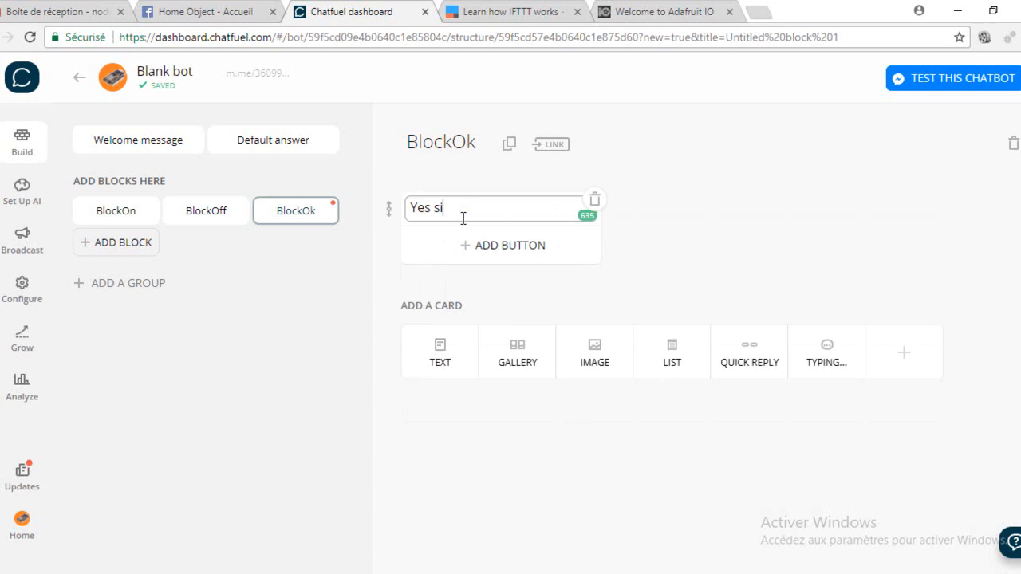
type("r!")
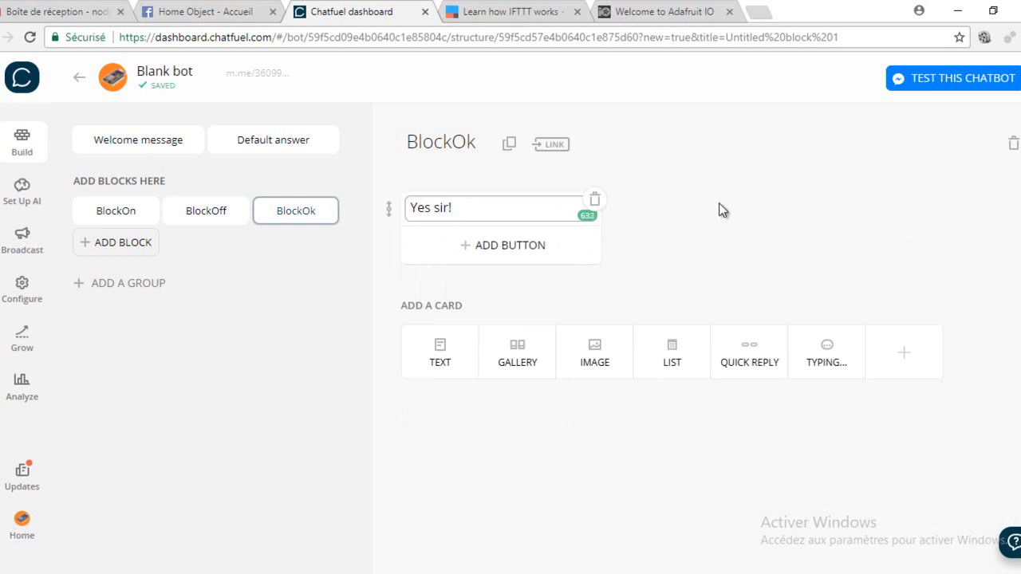
mouse_move(23, 188)
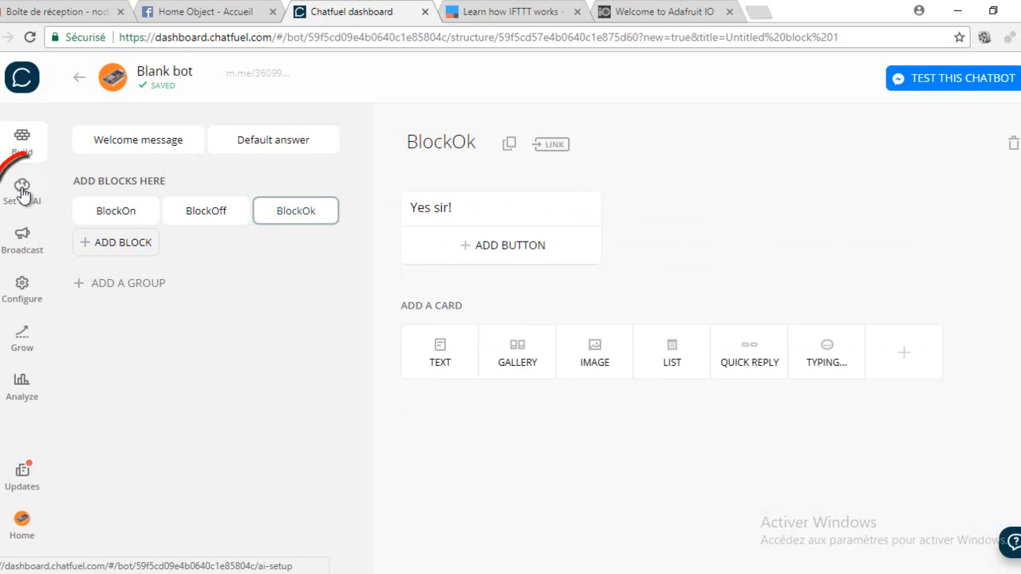
Add an AI rule for phrases open, on, 1 replying with block BlockOn.
left_click(22, 188)
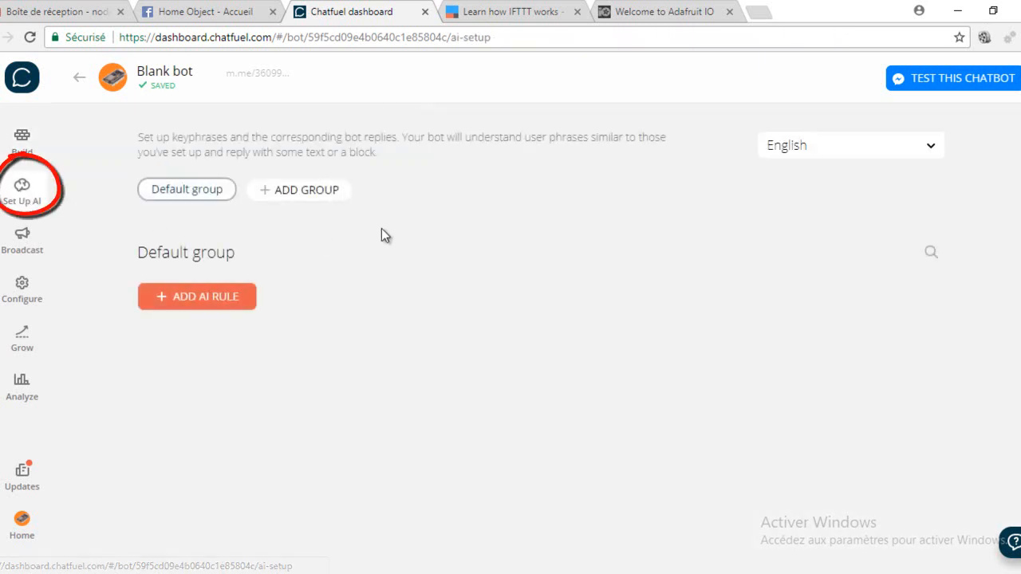
left_click(198, 295)
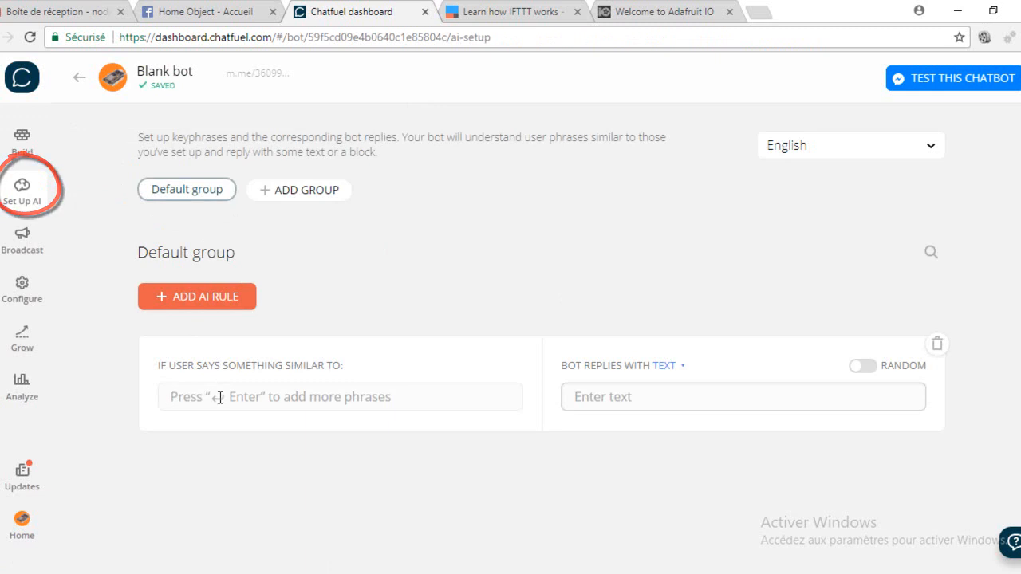
type("open")
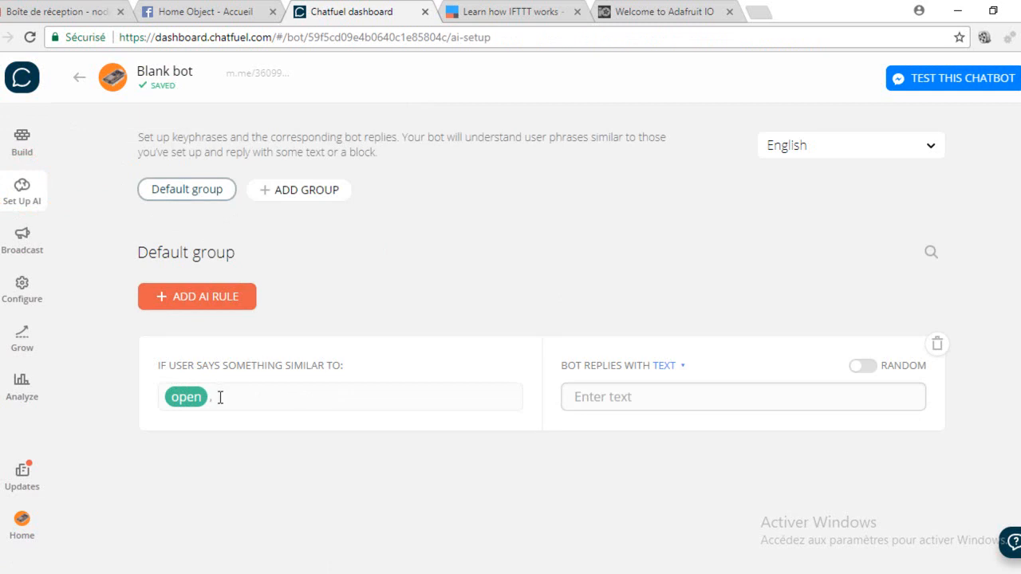
type("on,")
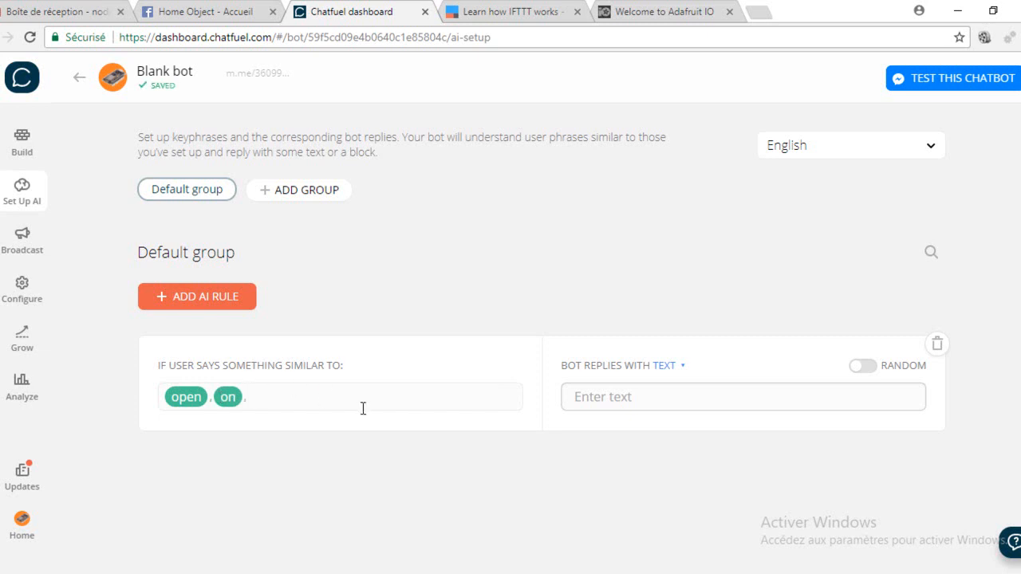
type("1")
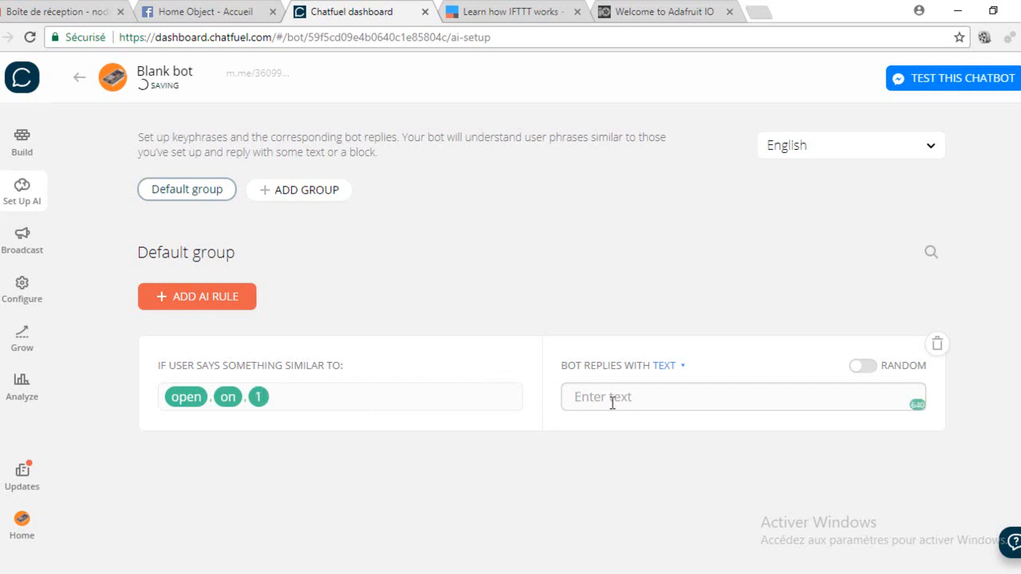
left_click(664, 365)
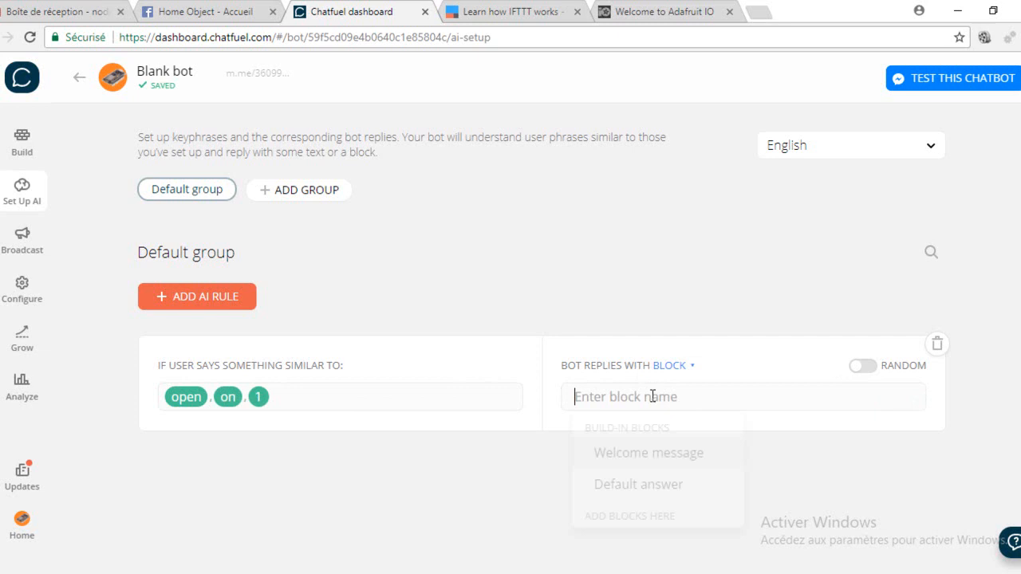
scroll("down", 3)
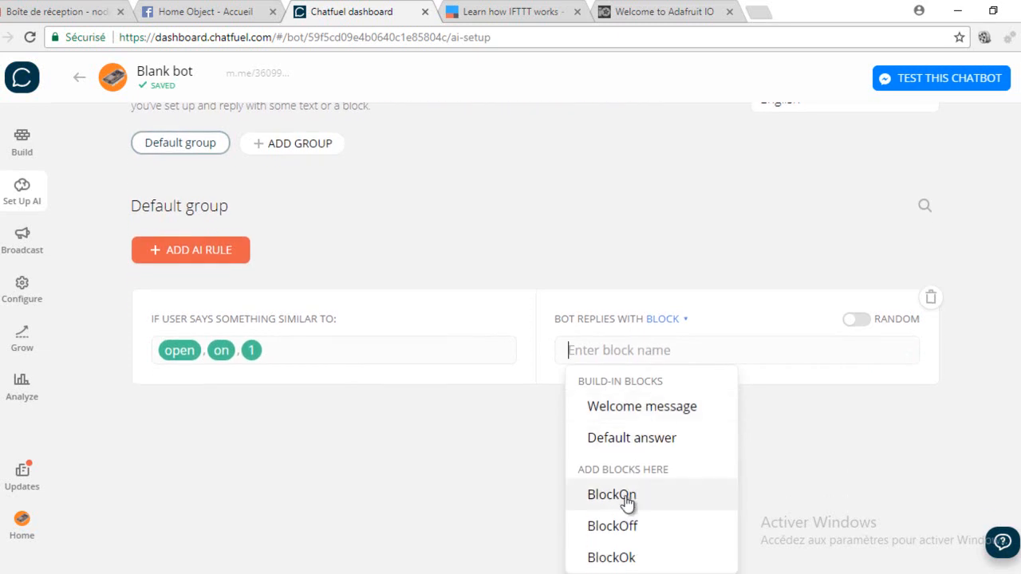
left_click(611, 494)
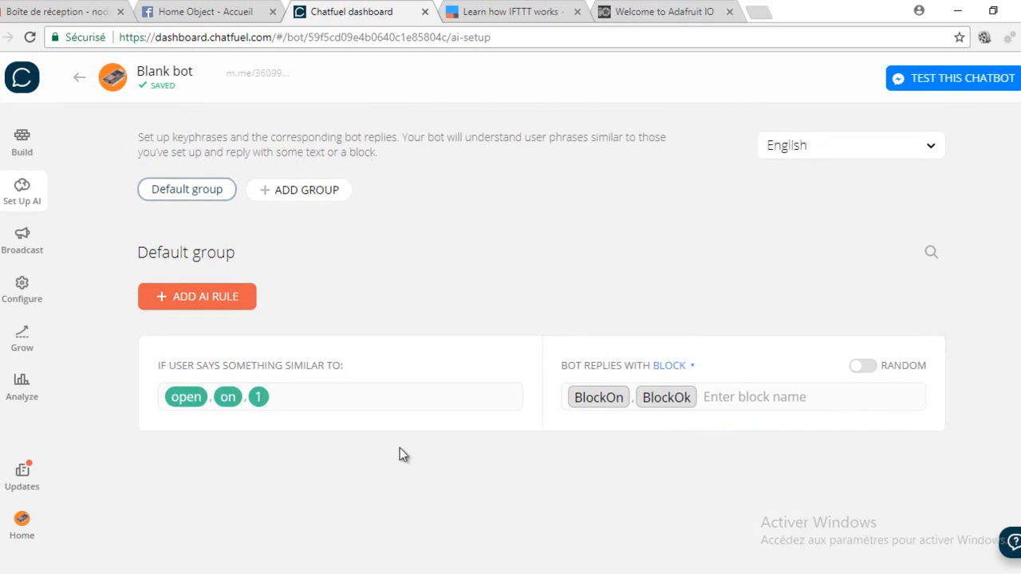
Add a second AI rule for close, off, 0 replying with BlockOff and BlockOk.
left_click(198, 295)
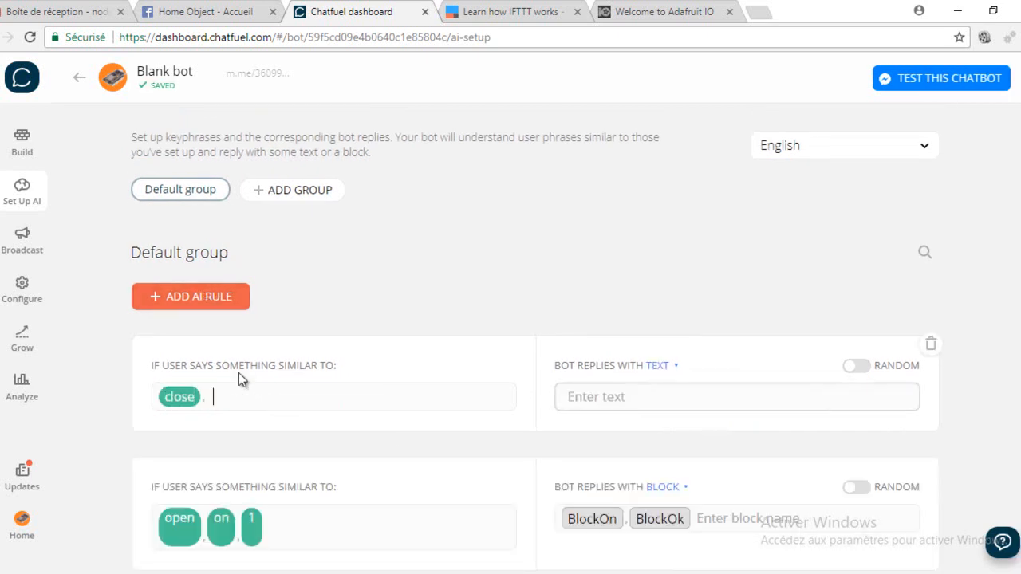
type("off, 0")
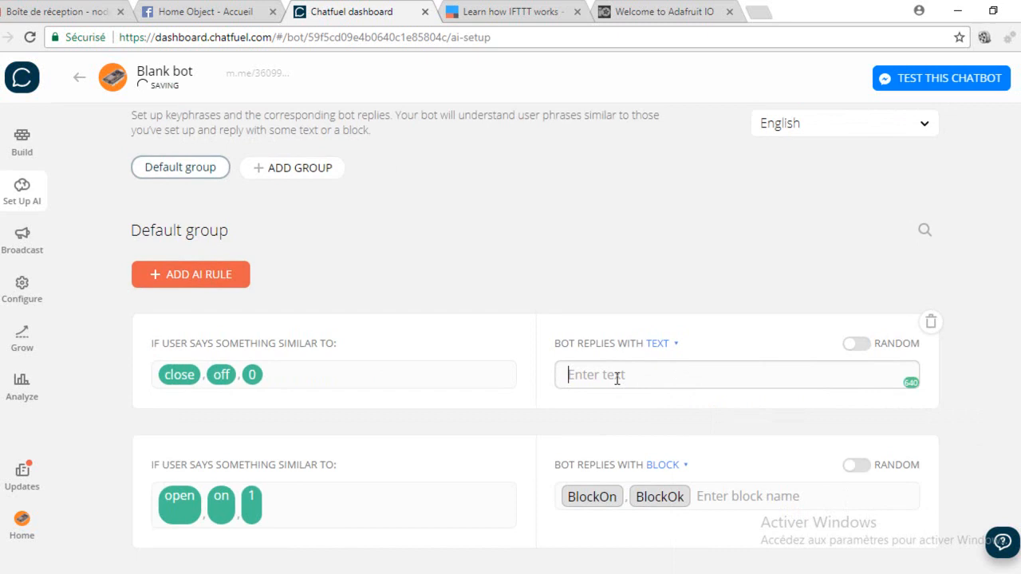
left_click(657, 343)
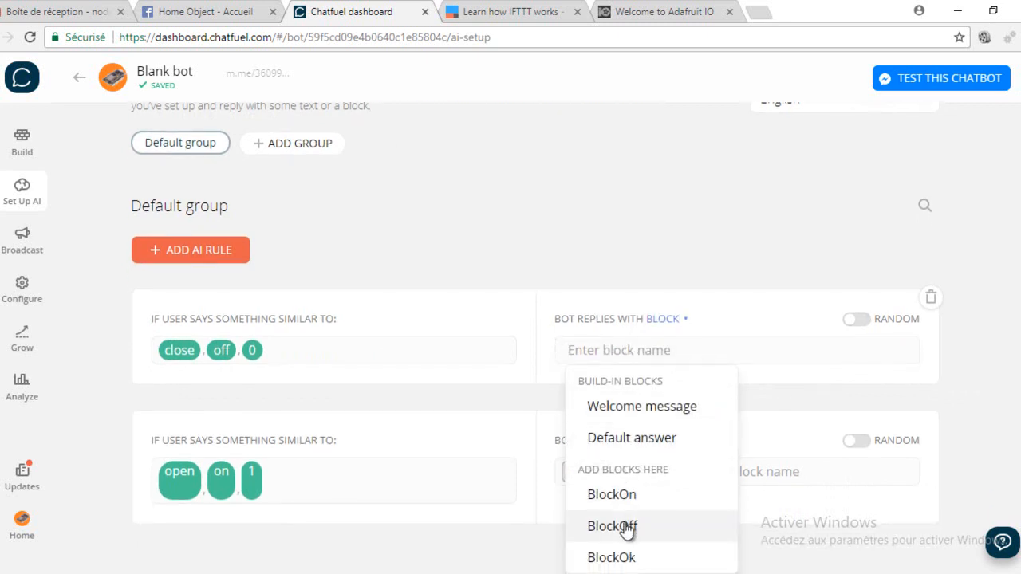
left_click(612, 526)
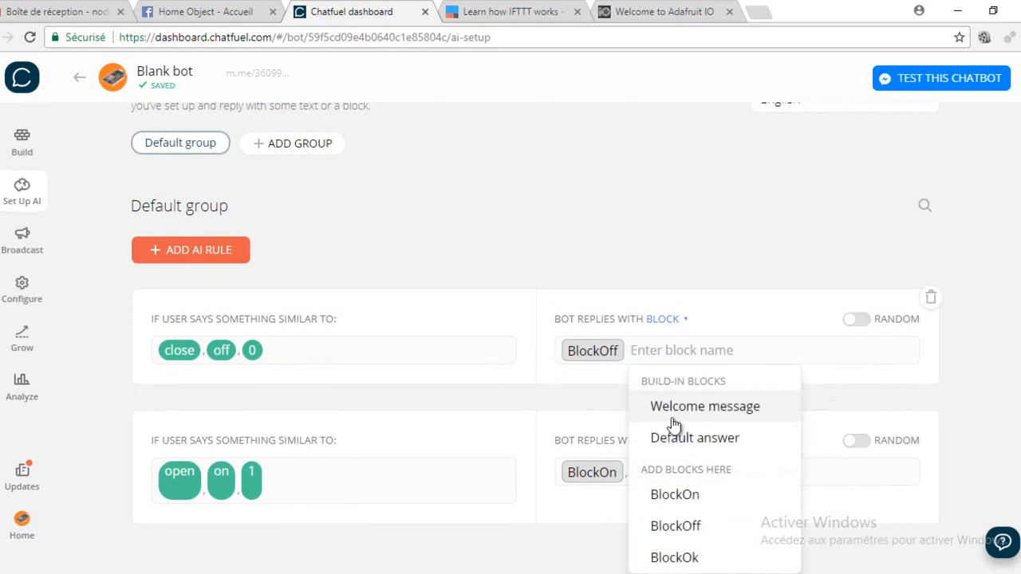
mouse_move(694, 558)
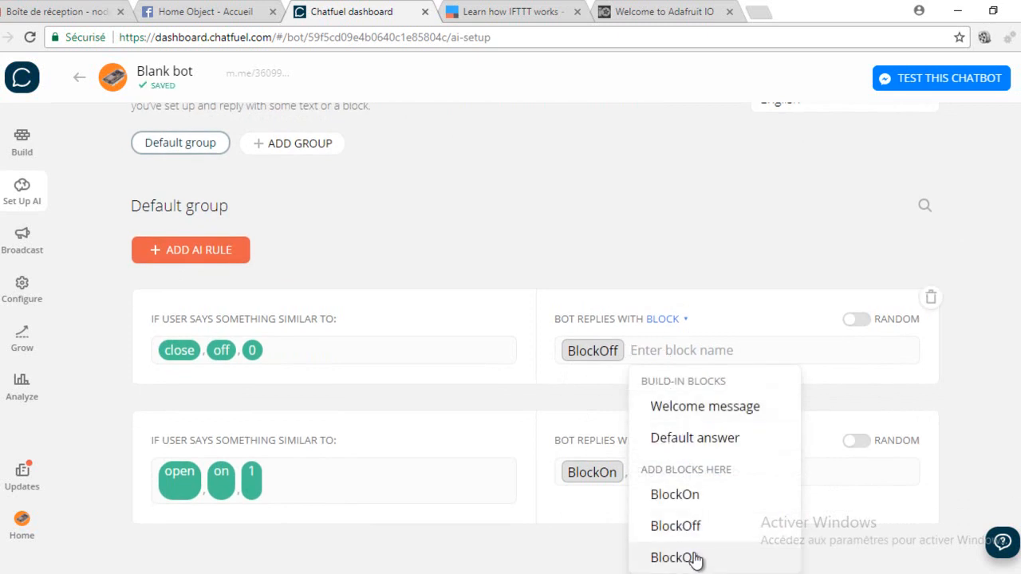
left_click(676, 558)
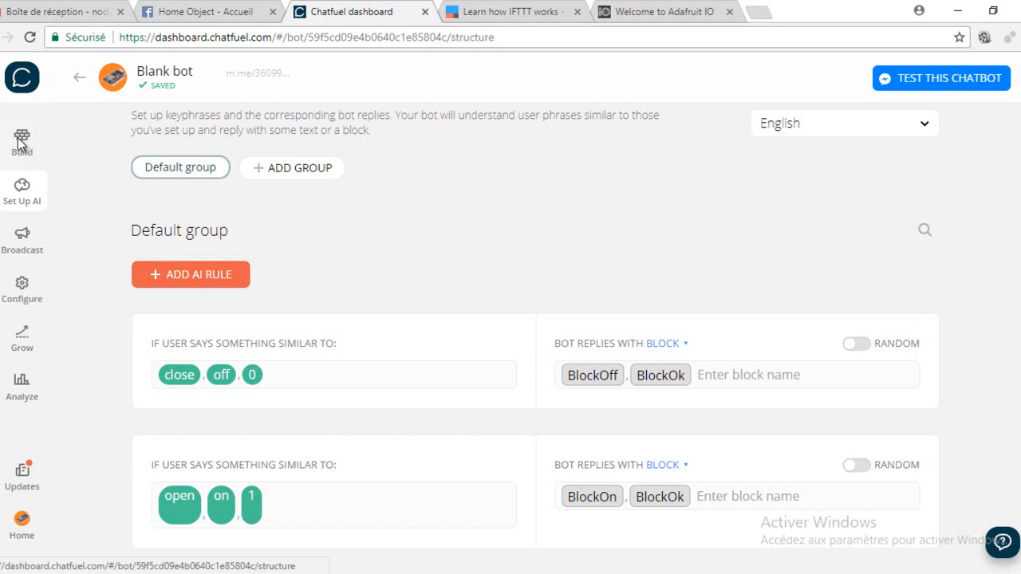
Set BlockOn's JSON API request type to POST.
left_click(22, 142)
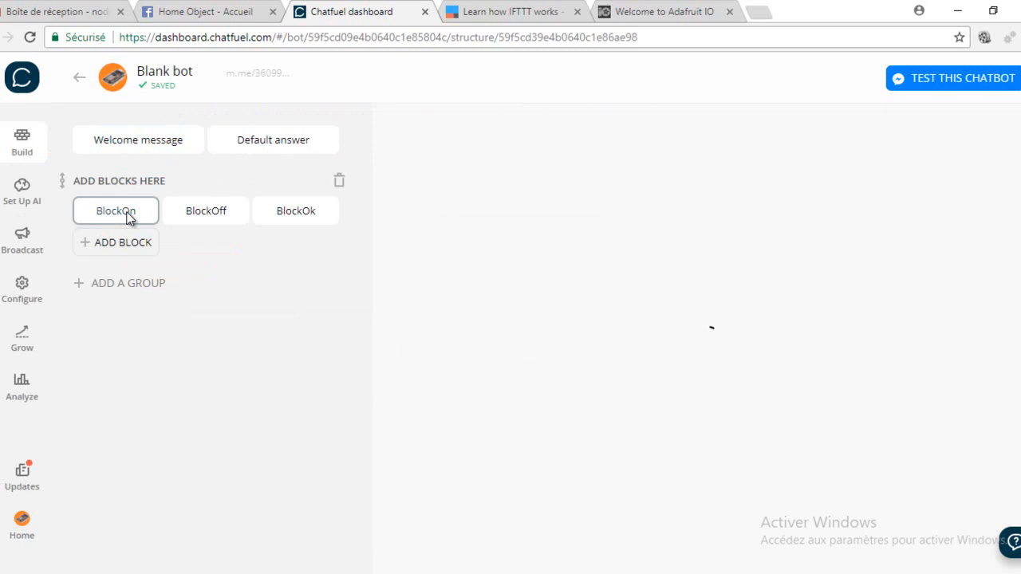
left_click(115, 211)
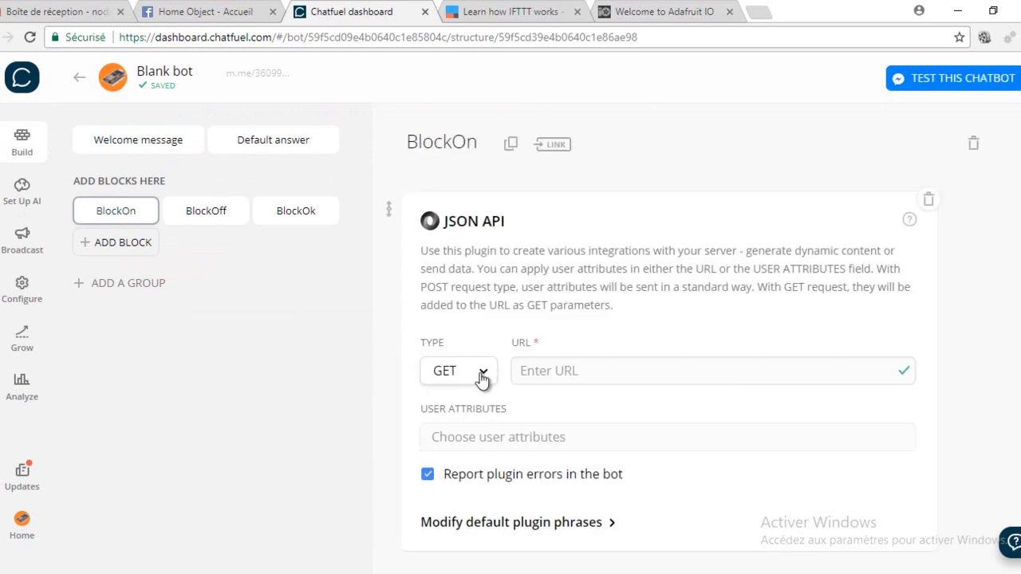
left_click(460, 370)
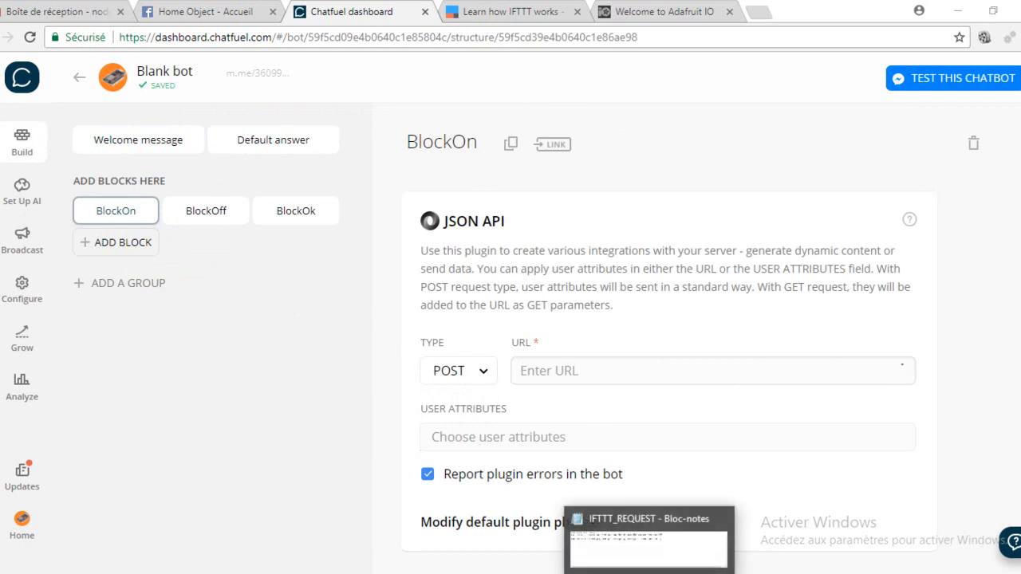
Bring up the IFTTT request URL notes and inspect the EVENT, KEY and value placeholders.
left_click(648, 539)
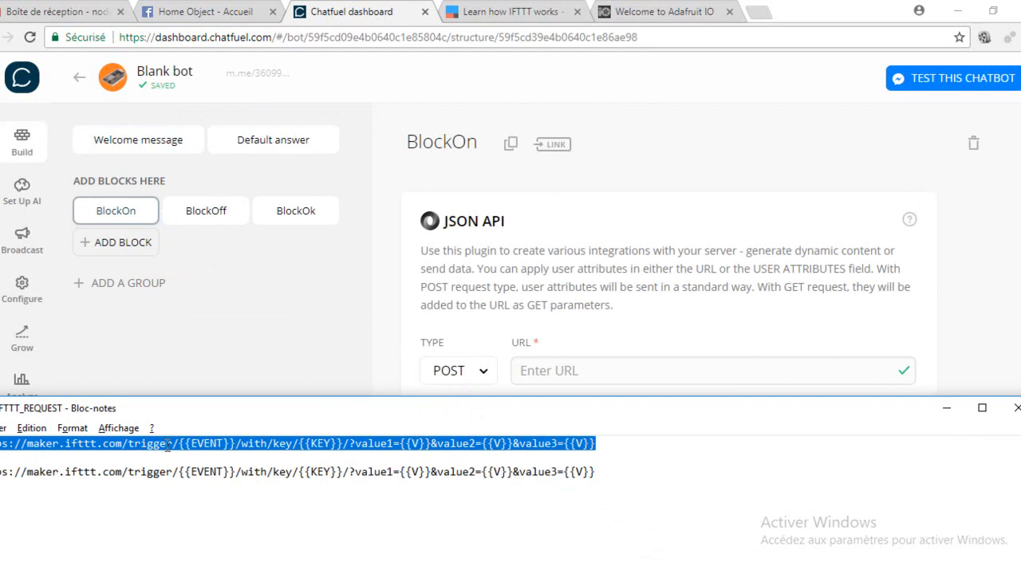
double_click(208, 444)
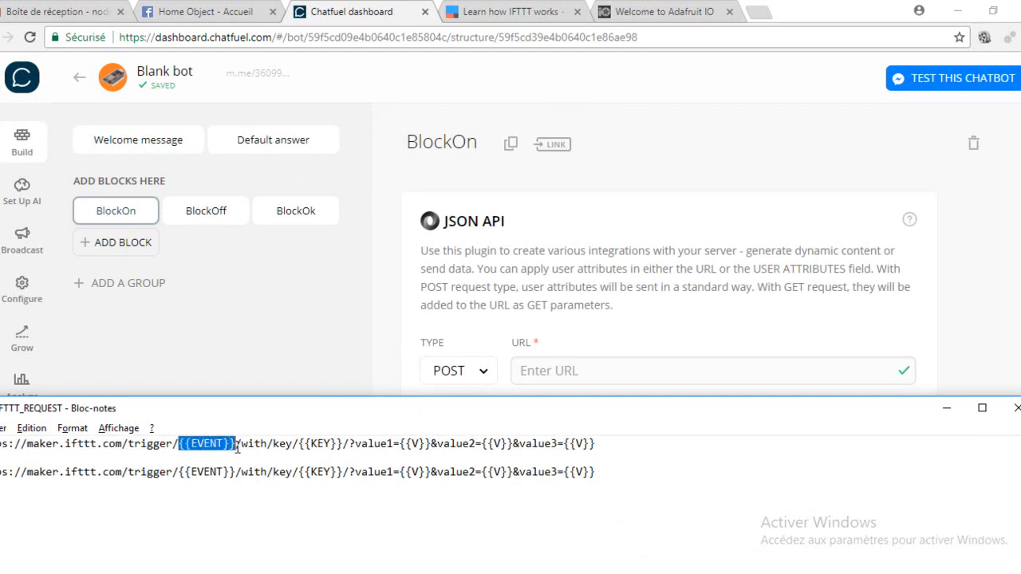
double_click(317, 443)
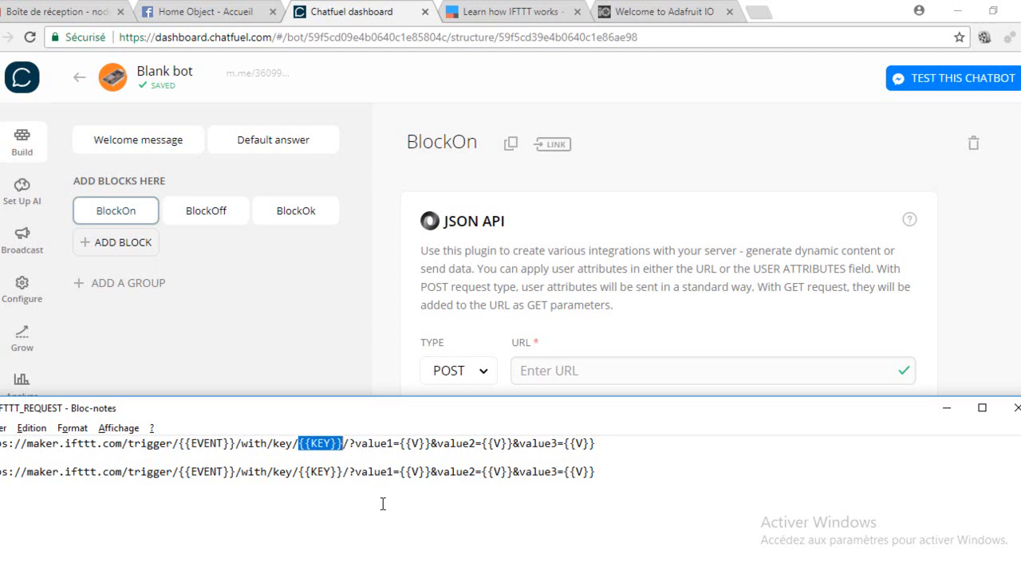
double_click(409, 443)
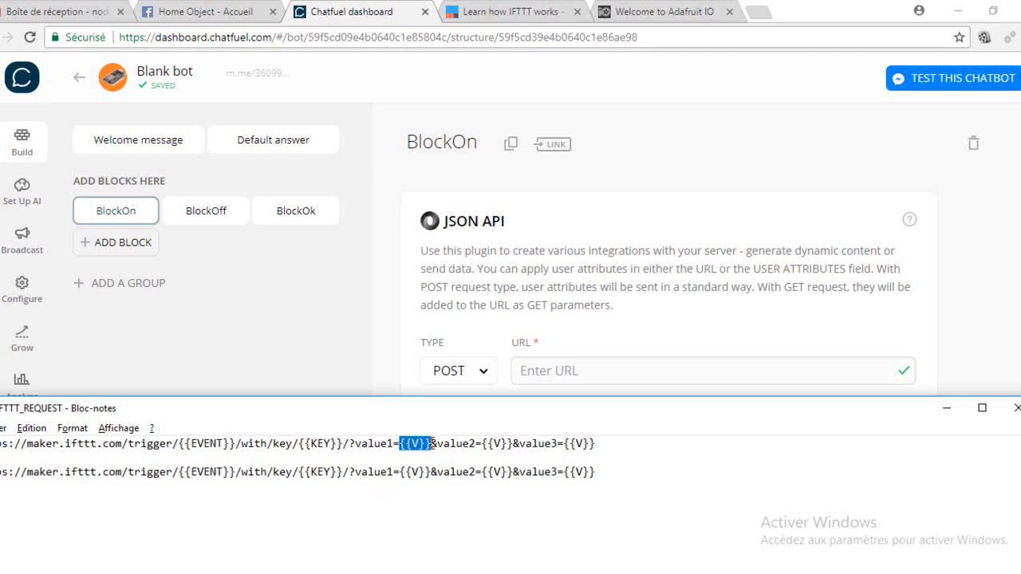
mouse_move(514, 12)
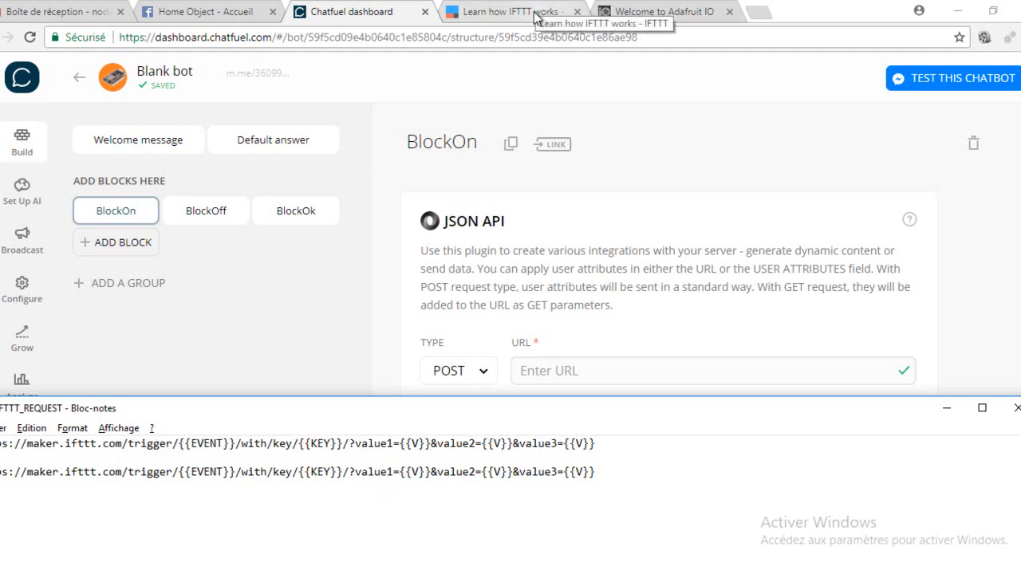
Sign in to IFTTT with the Google account and start a New Applet.
left_click(511, 12)
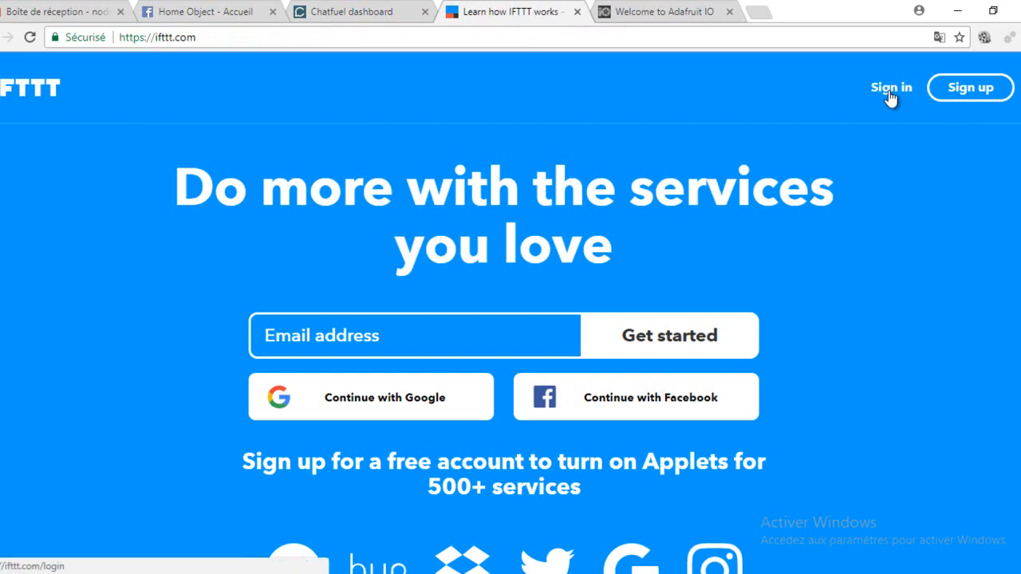
left_click(890, 86)
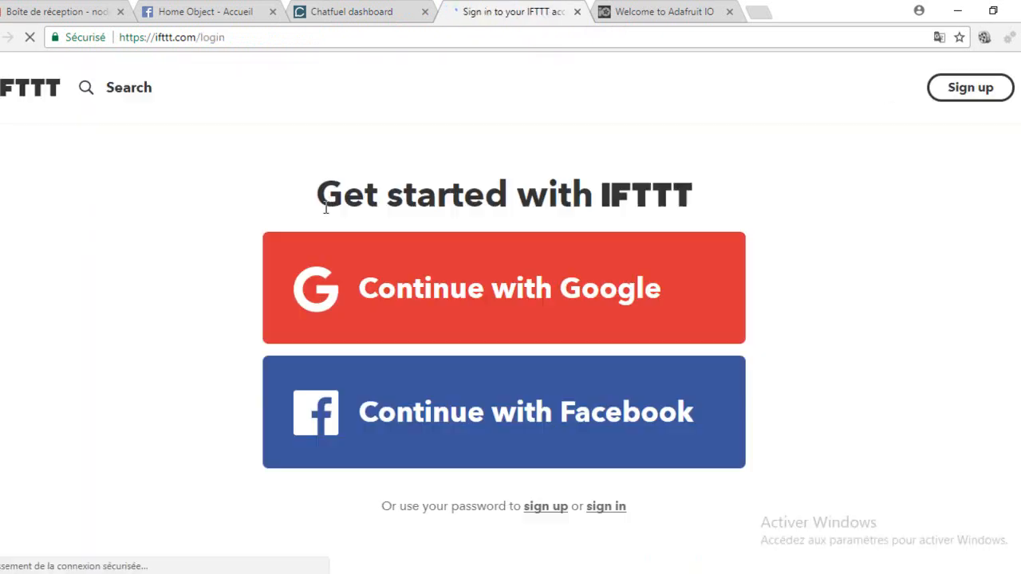
left_click(504, 287)
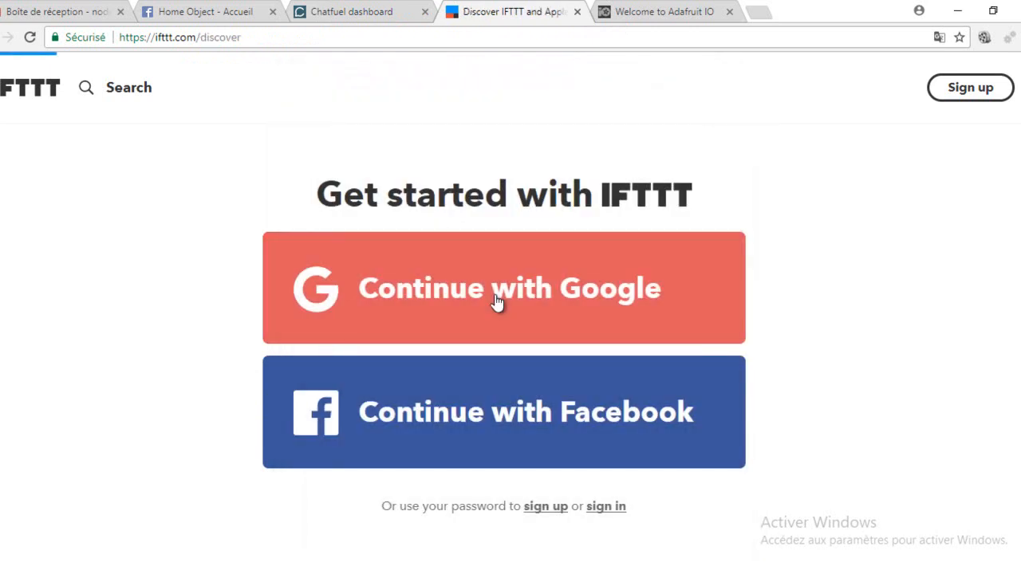
left_click(504, 287)
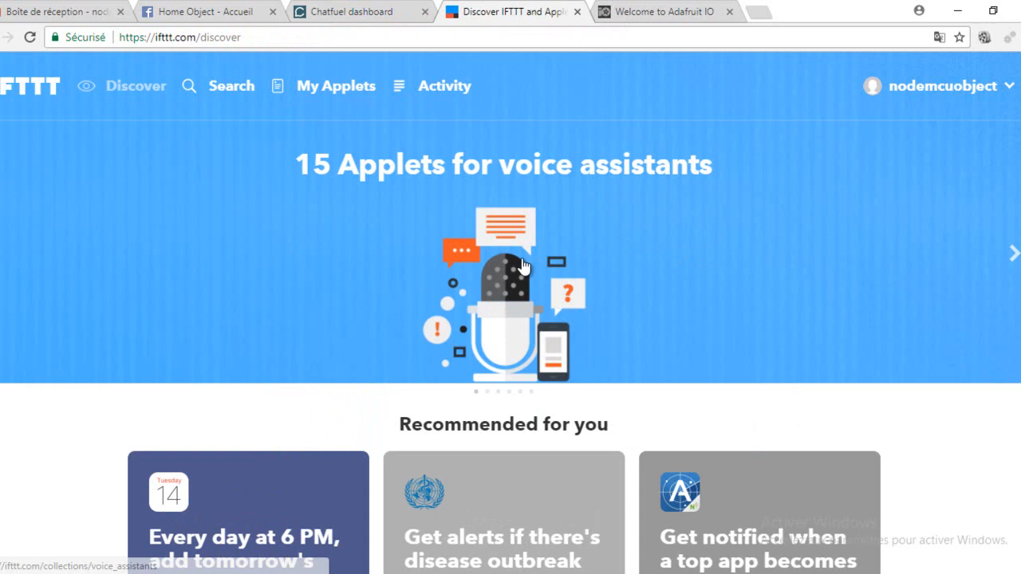
left_click(940, 86)
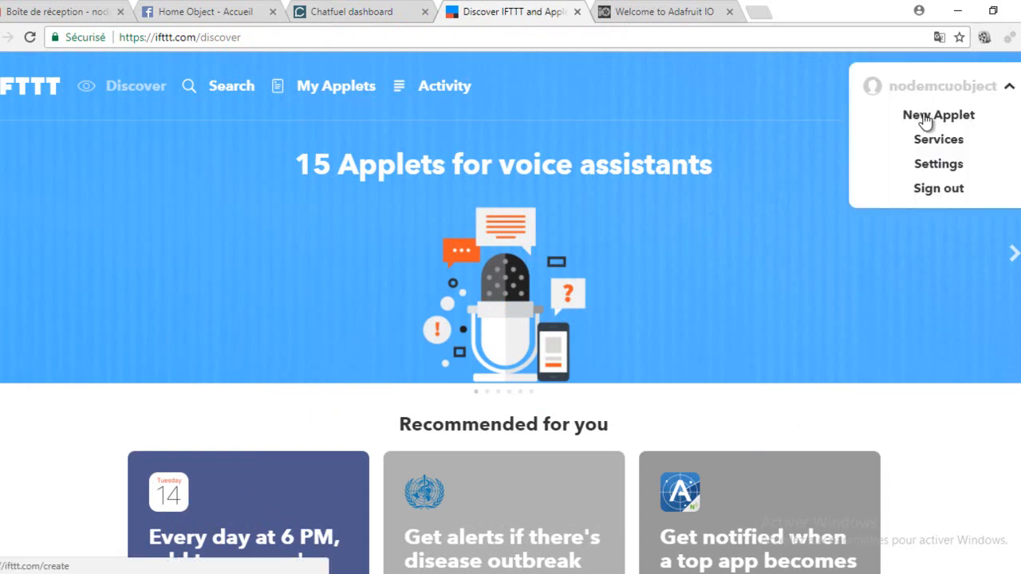
left_click(938, 115)
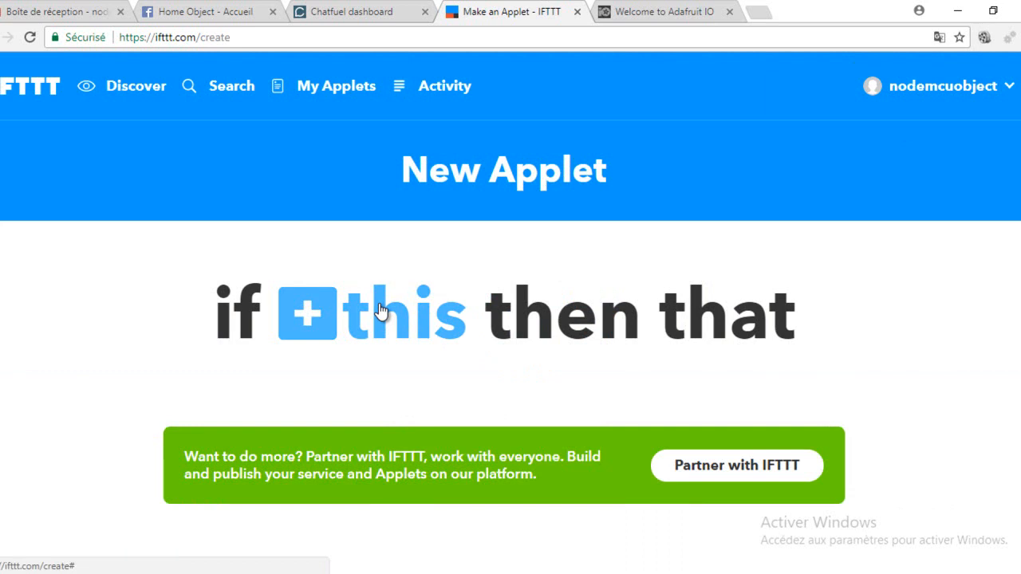
Choose Webhooks 'Receive a web request' as the trigger with event name chat.
left_click(306, 313)
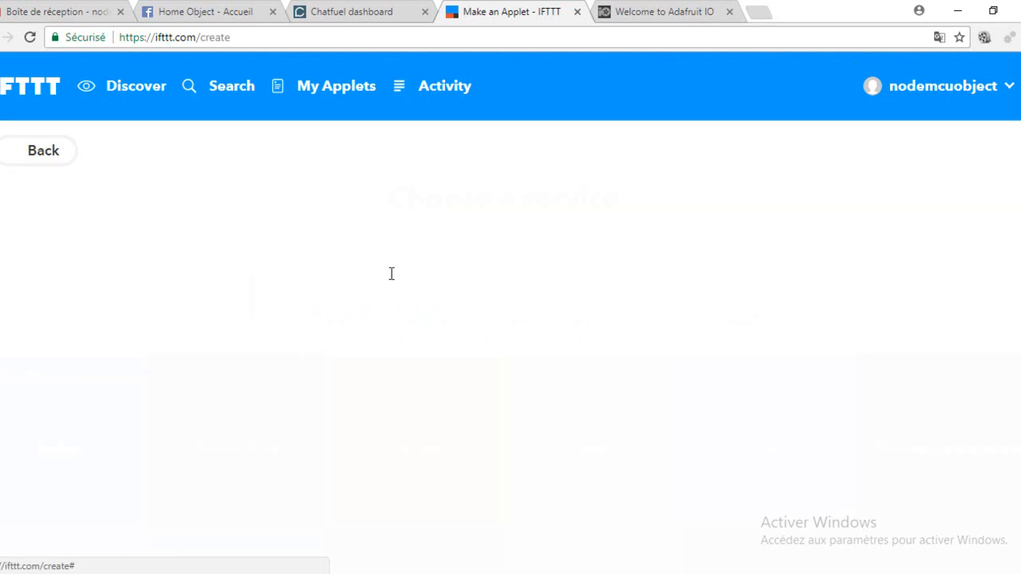
type("web")
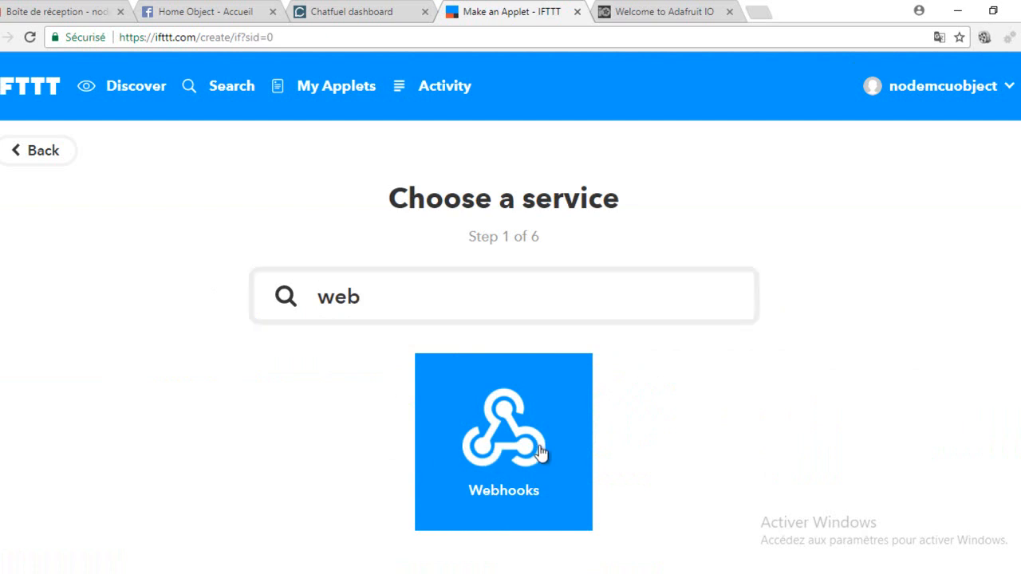
left_click(505, 430)
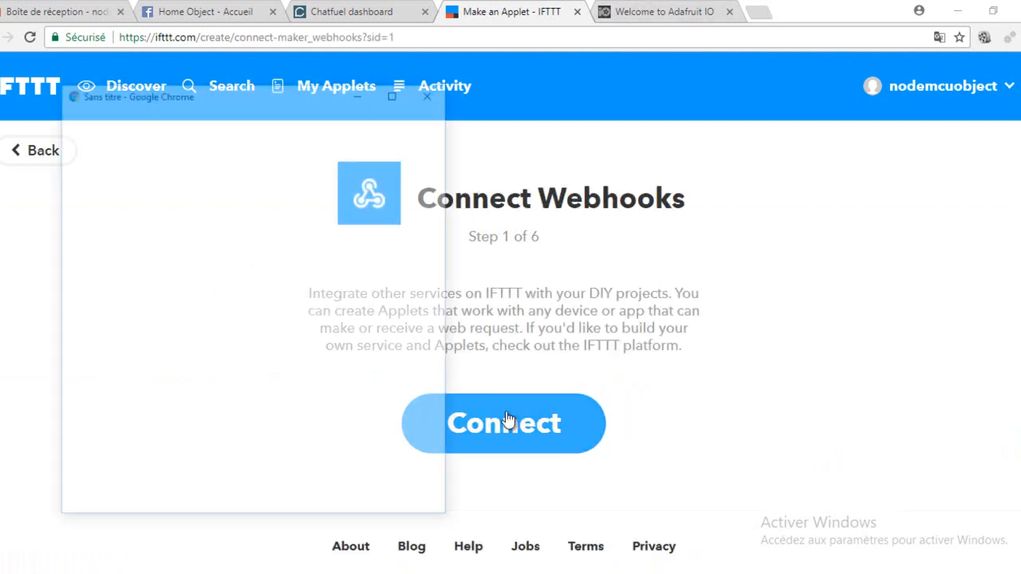
left_click(504, 425)
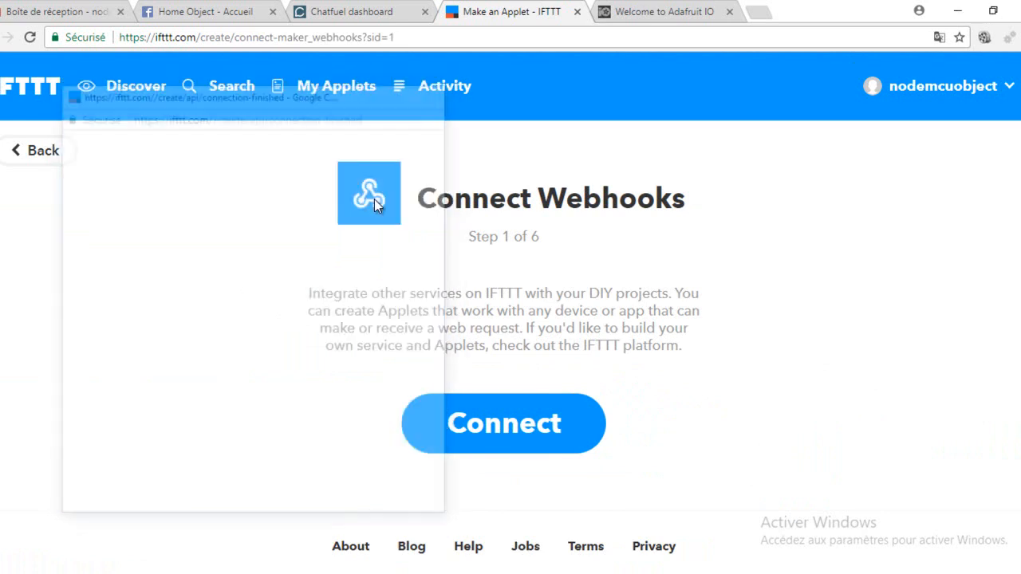
left_click(503, 424)
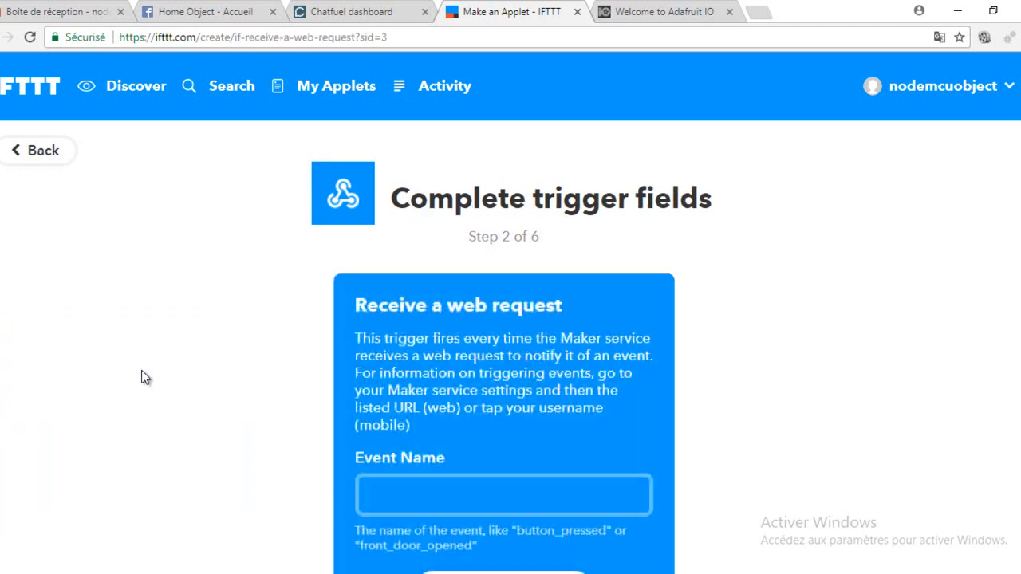
scroll("down", 3)
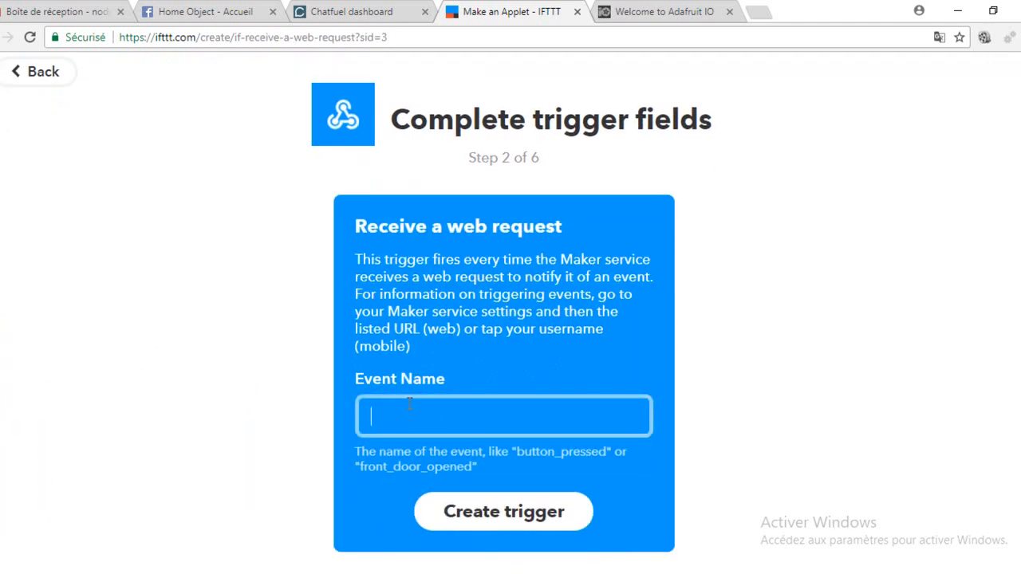
type("chat")
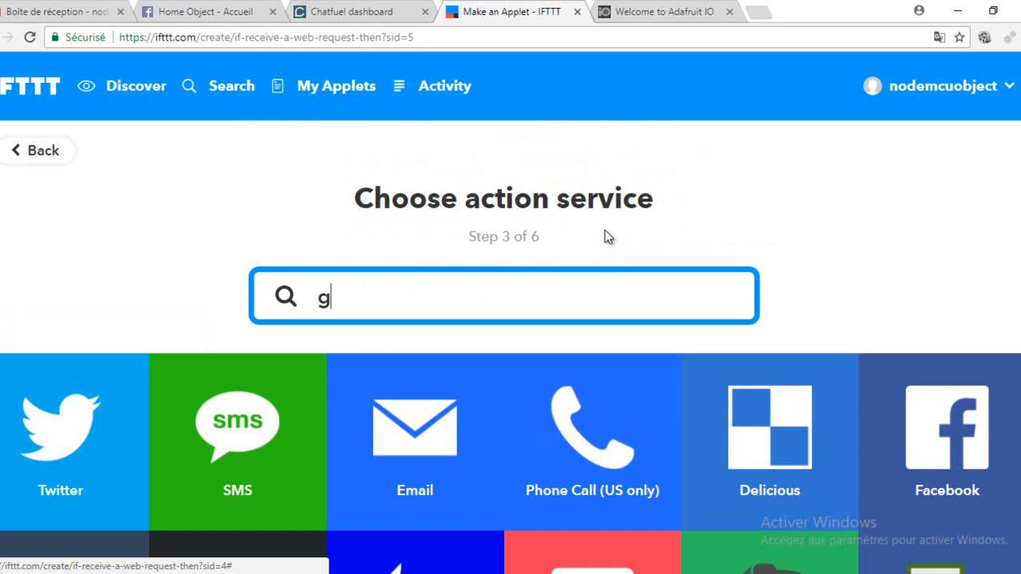
Add a Gmail 'Send yourself an email' action with only Value1 in the body and finish the applet.
type("ma")
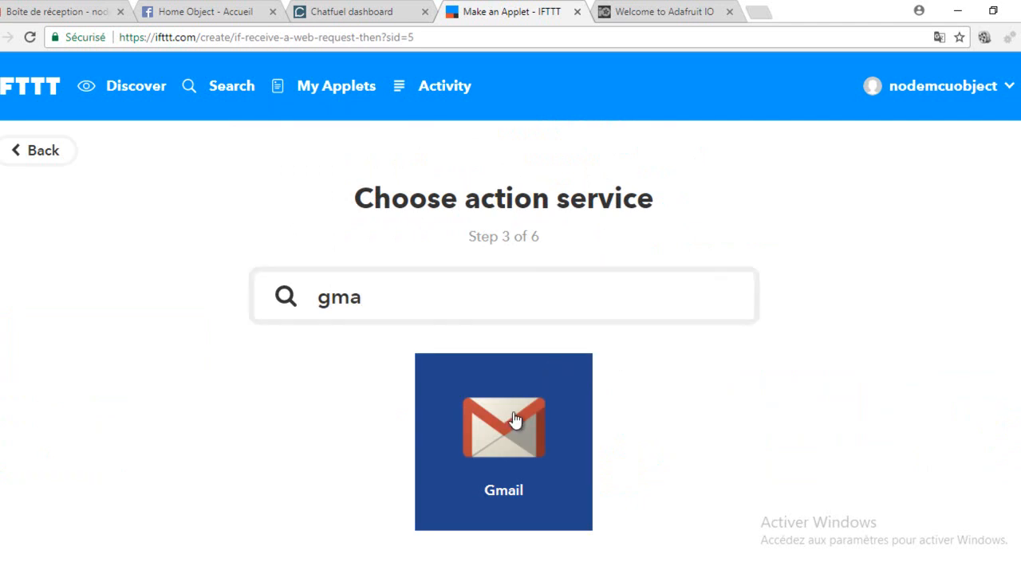
left_click(504, 428)
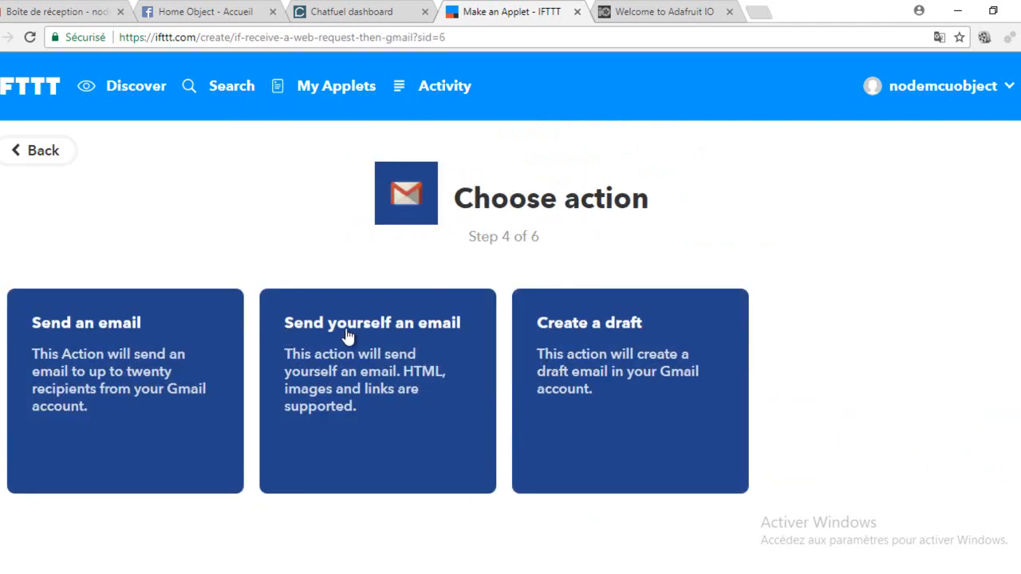
left_click(372, 391)
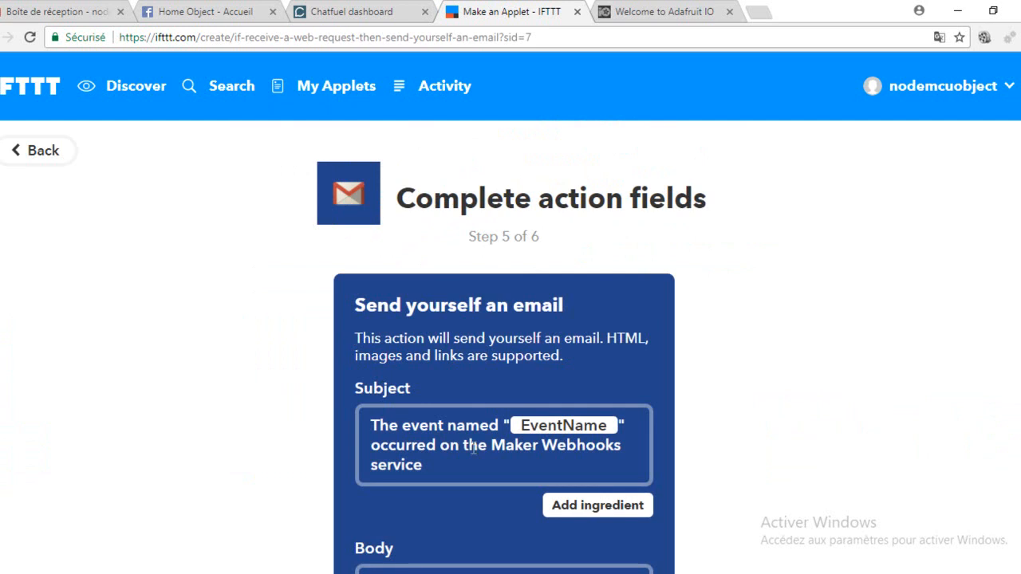
scroll("down", 3)
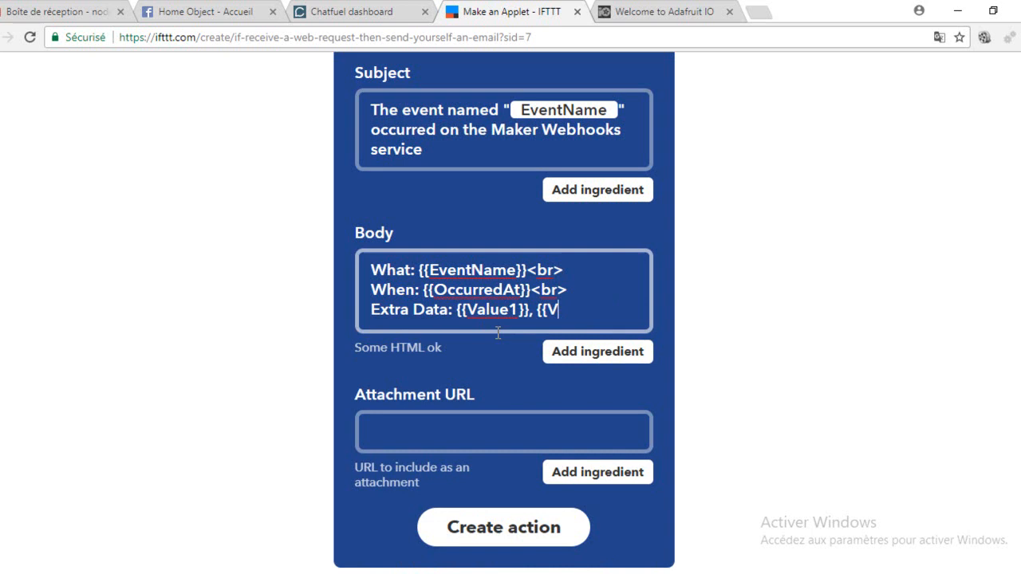
key("Backspace")
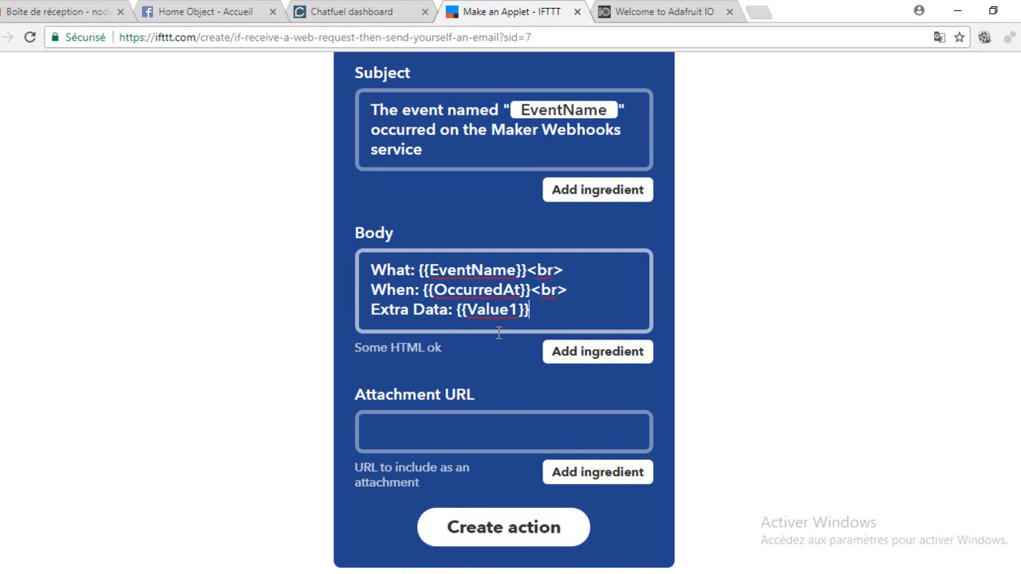
scroll("down", 3)
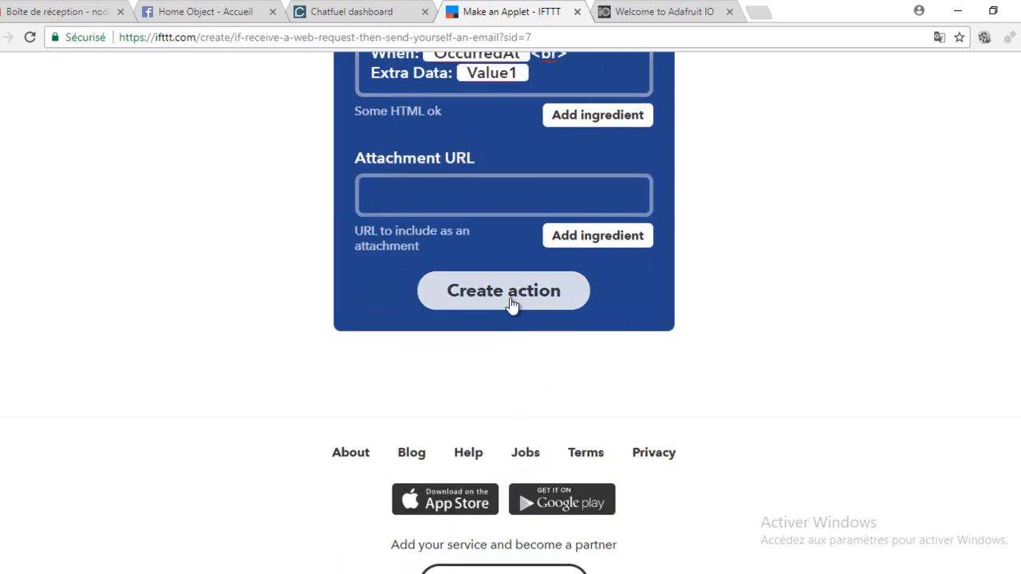
left_click(502, 290)
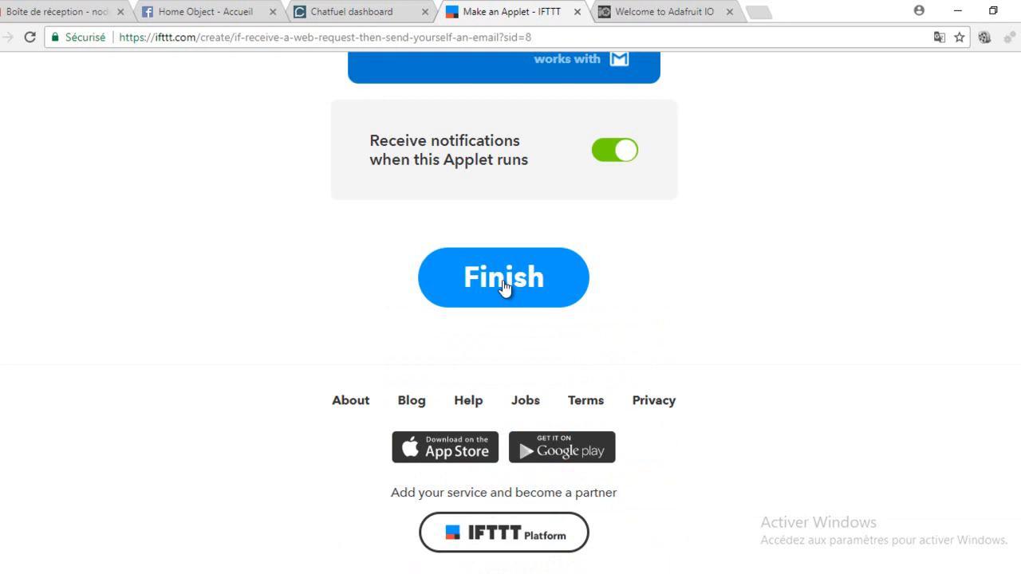
left_click(504, 278)
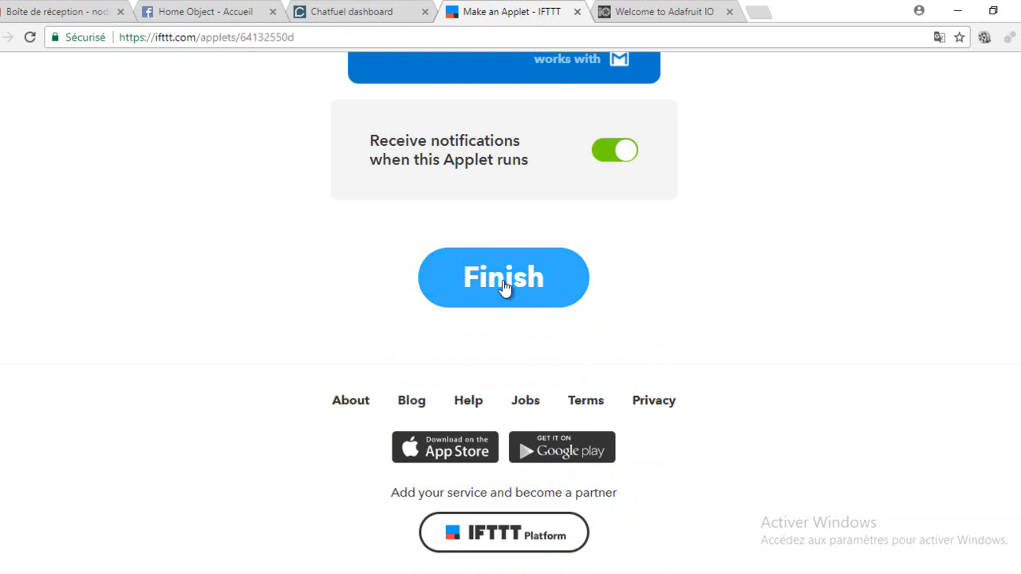
left_click(503, 278)
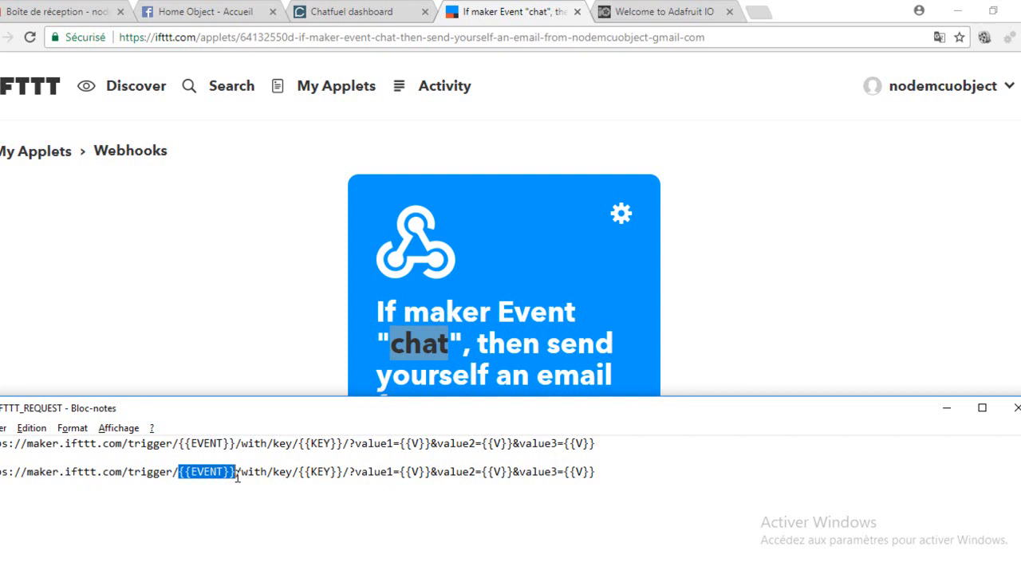
Replace the {{EVENT}} placeholder in the Notepad request URL with 'chat'.
type("chat")
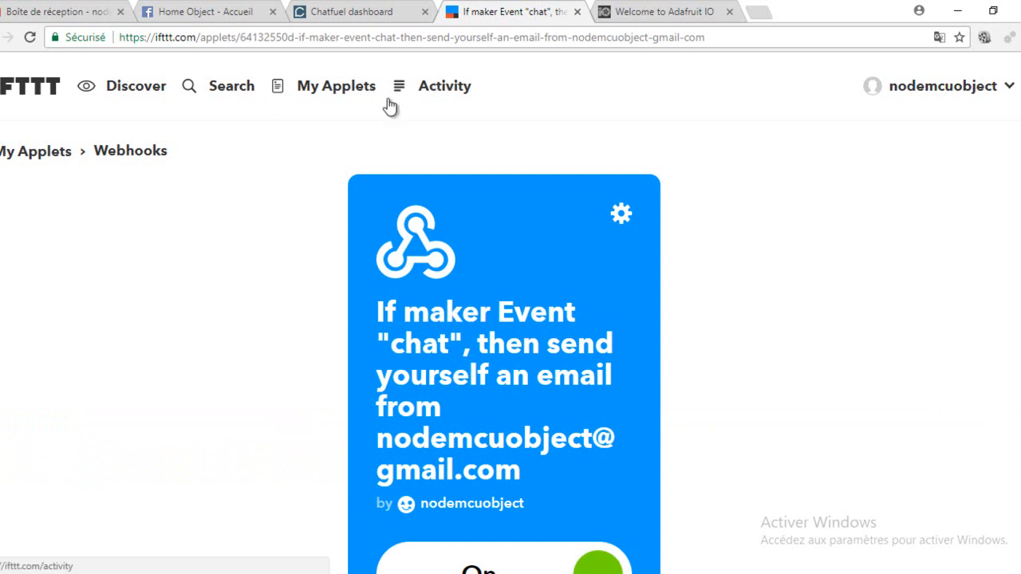
left_click(231, 86)
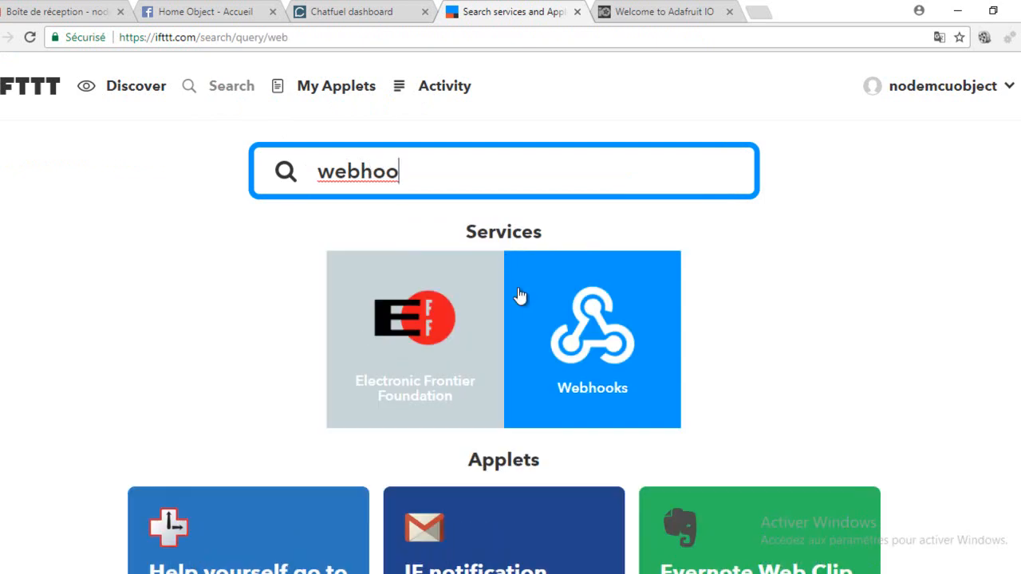
Open the Webhooks service page from the IFTTT search results.
left_click(592, 339)
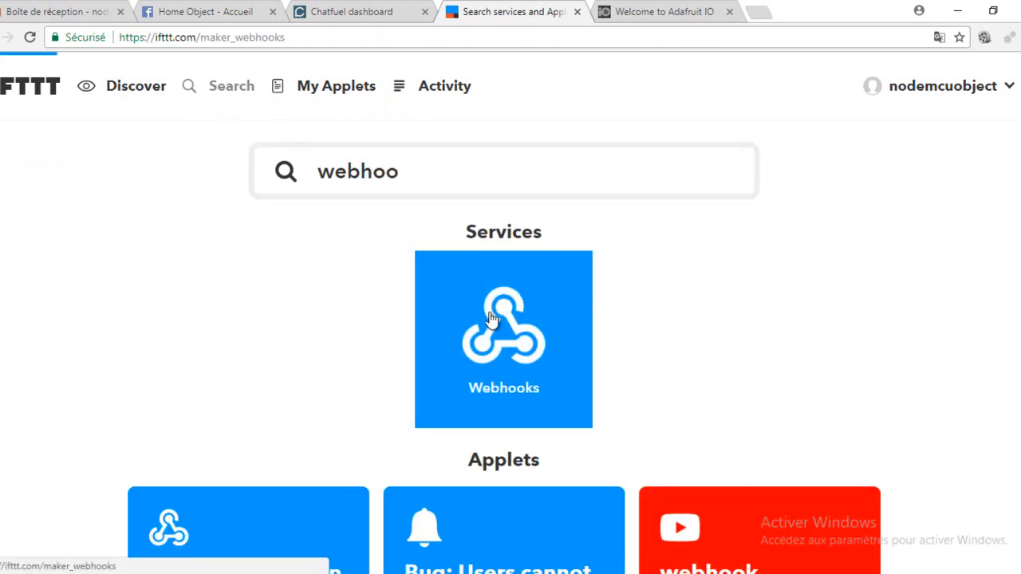
left_click(504, 339)
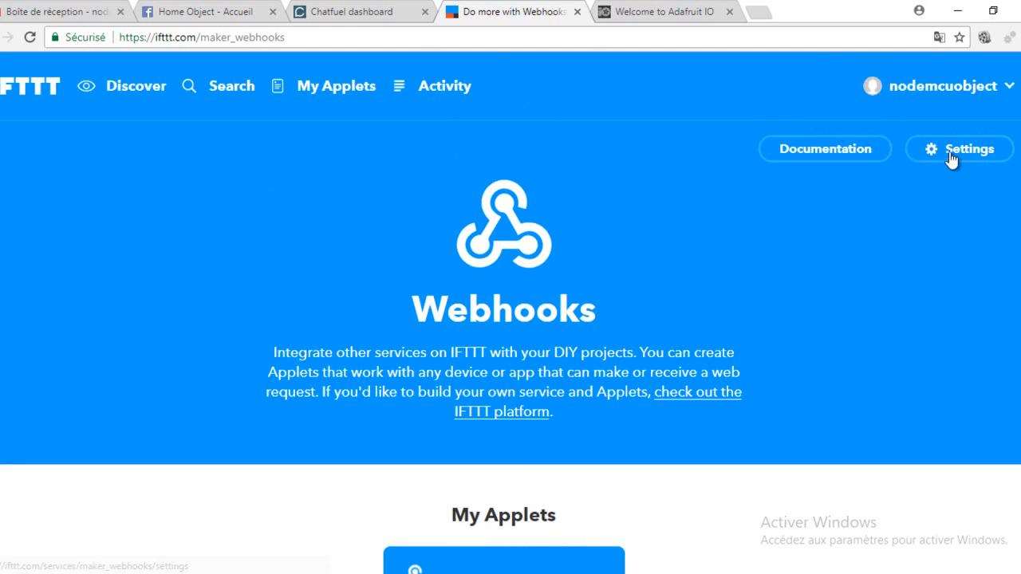
Copy the account key from the Webhooks settings connection URL.
left_click(959, 149)
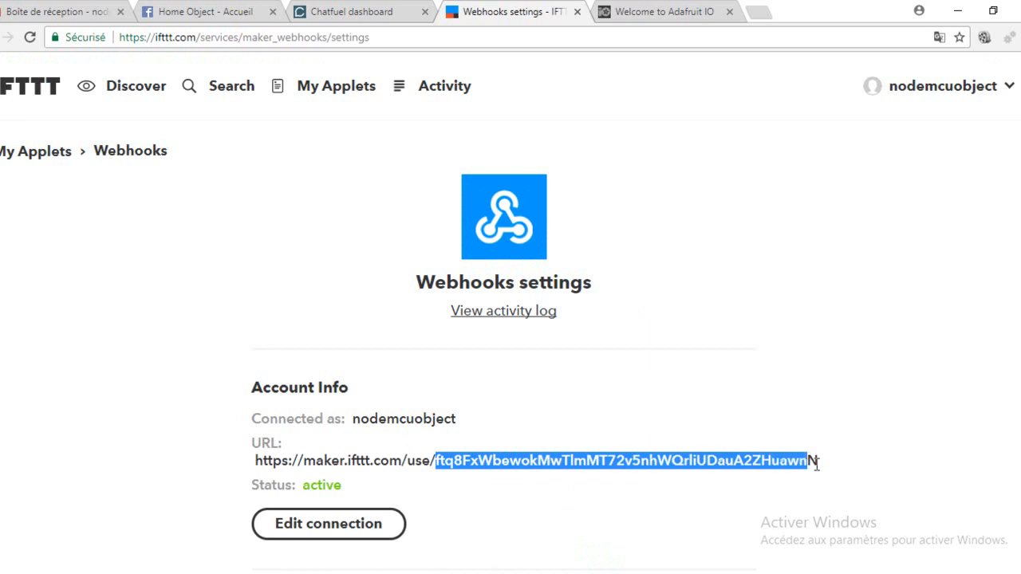
right_click(811, 459)
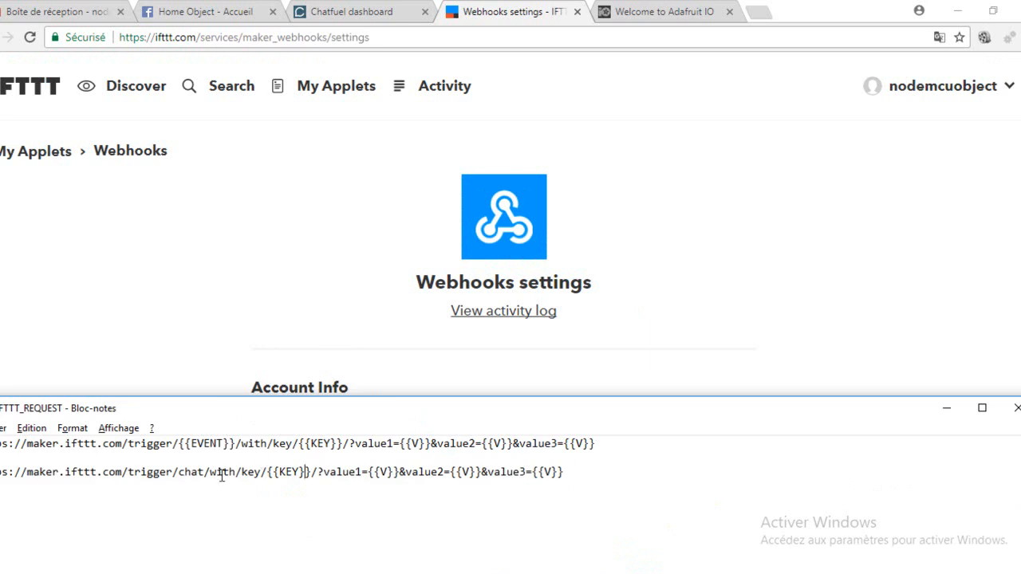
Fill the Notepad trigger URL with the account key and value1=on, then select it for copying.
double_click(289, 472)
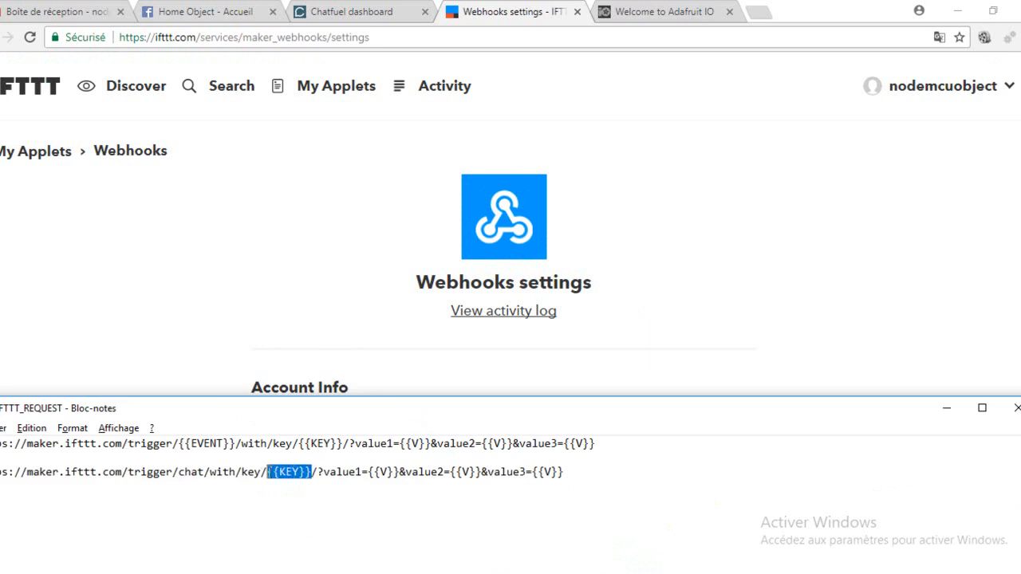
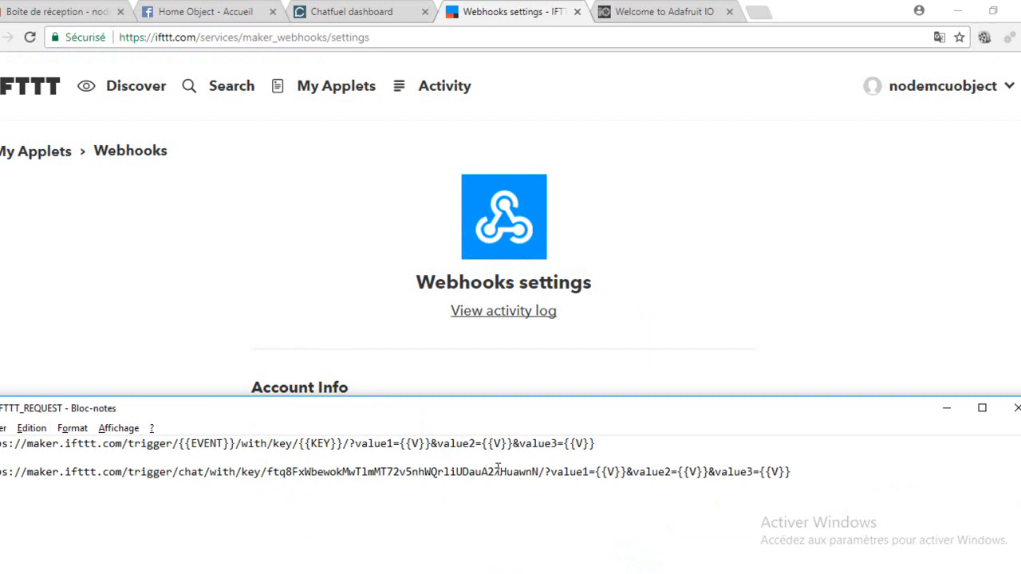
double_click(610, 472)
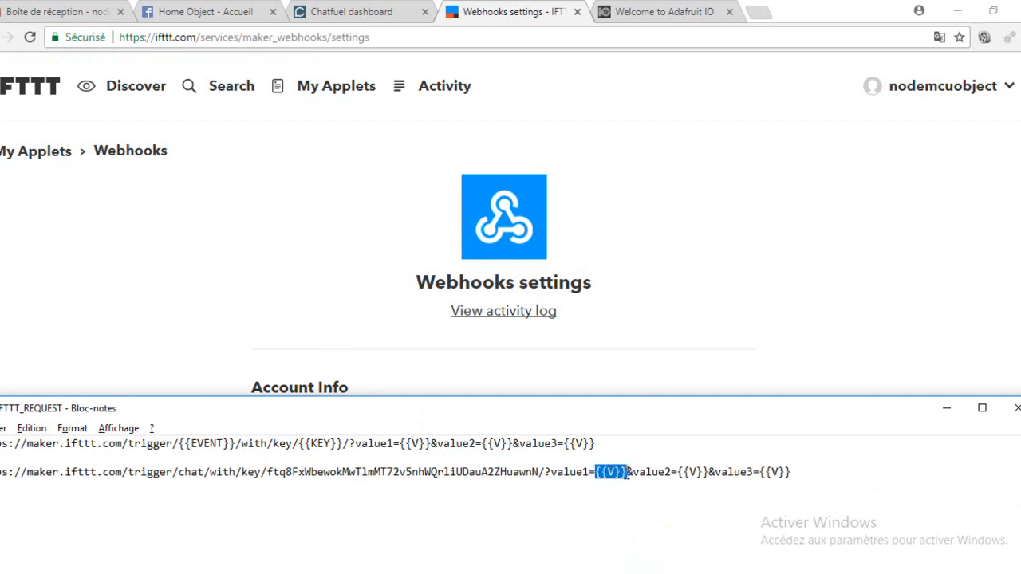
type("on")
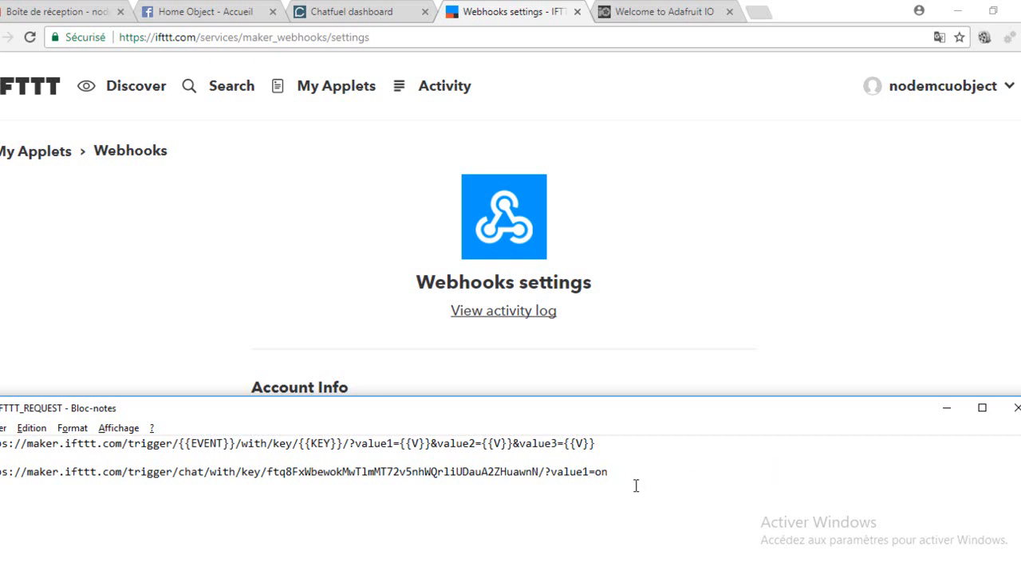
triple_click(303, 473)
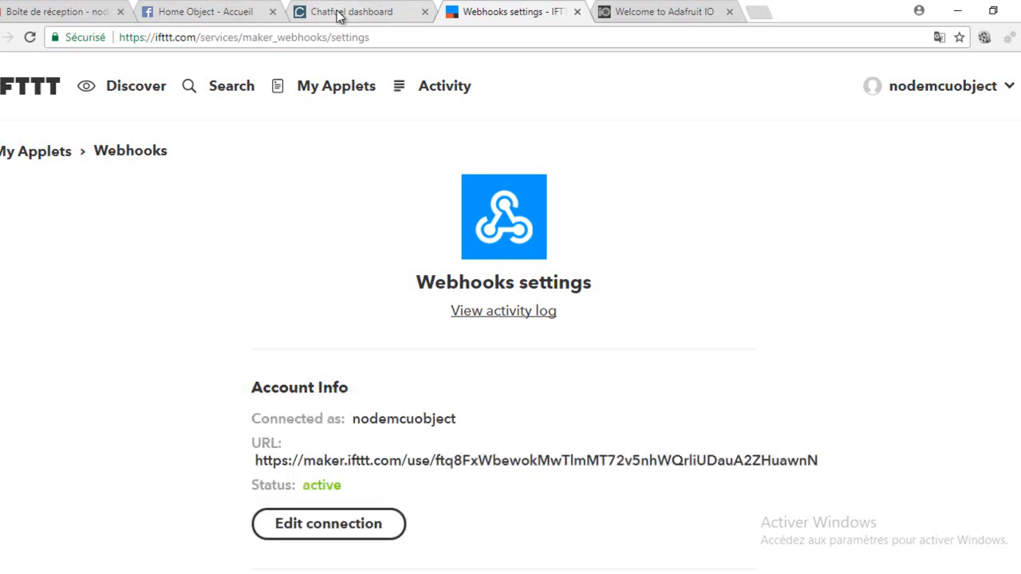
Enter the chat trigger URL with value1=on as BlockOn's JSON API URL in Chatfuel.
left_click(354, 12)
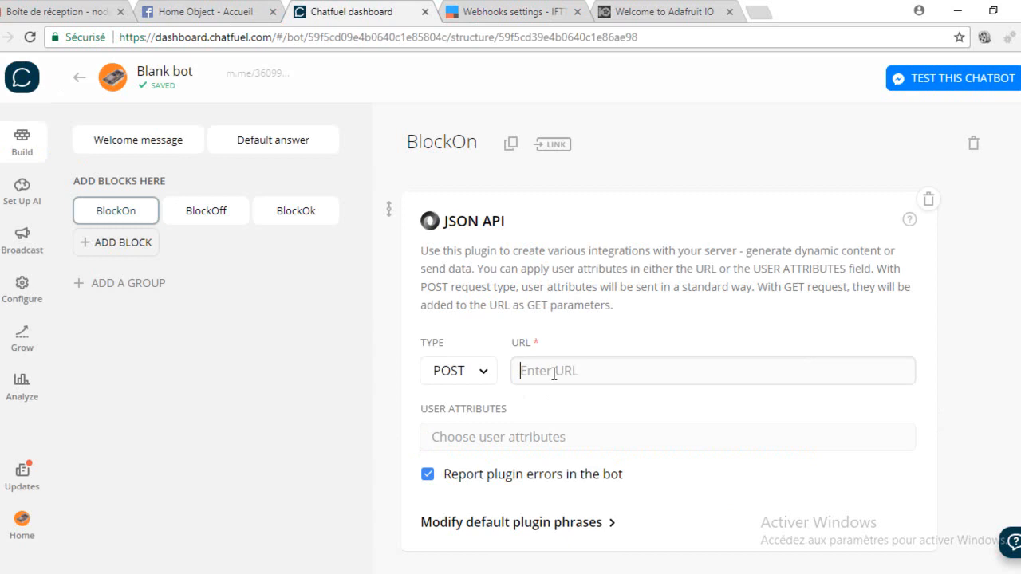
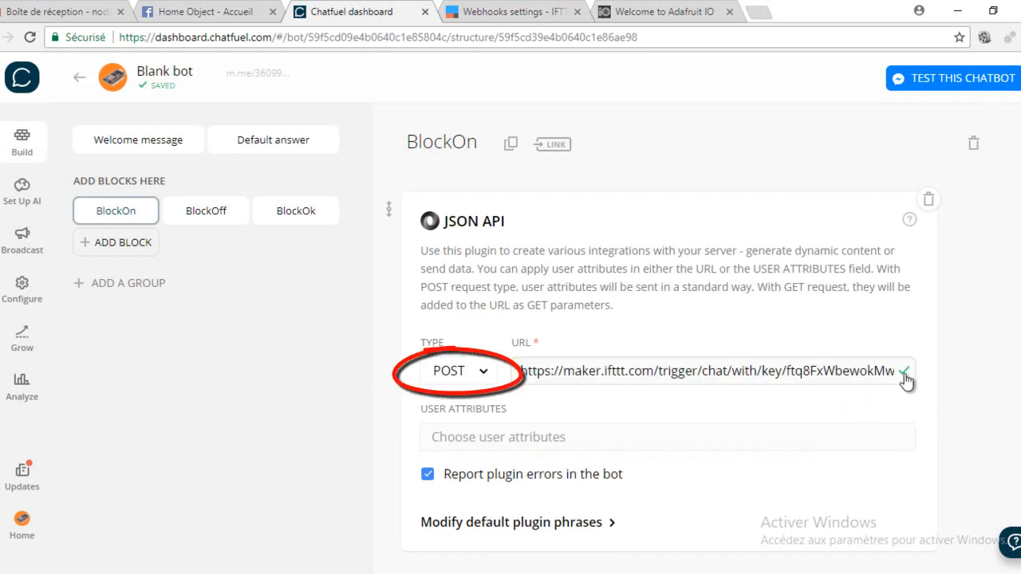
left_click(206, 211)
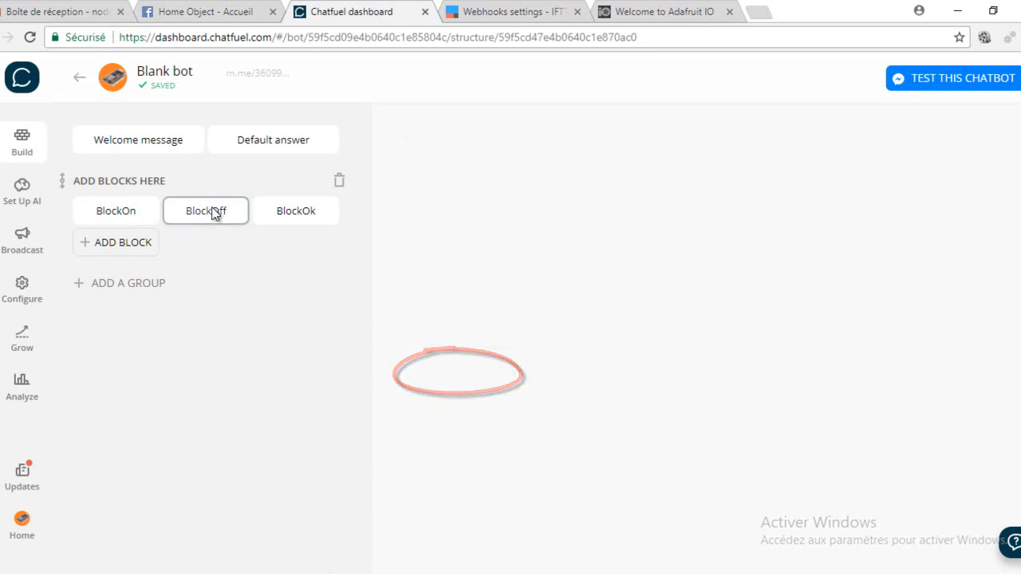
Set BlockOff's JSON API to POST the IFTTT chat trigger URL ending ?value1=off.
left_click(205, 210)
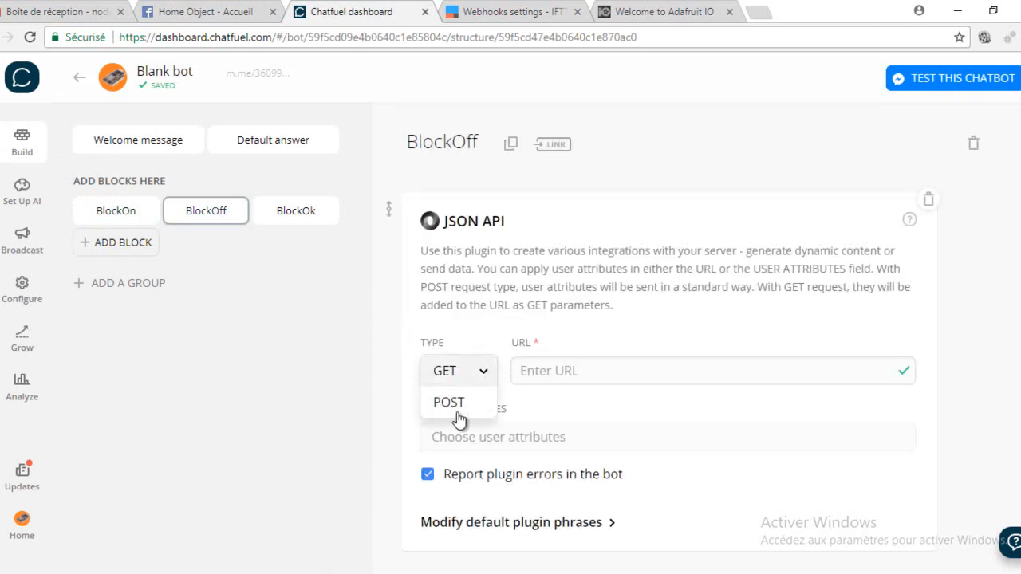
left_click(447, 402)
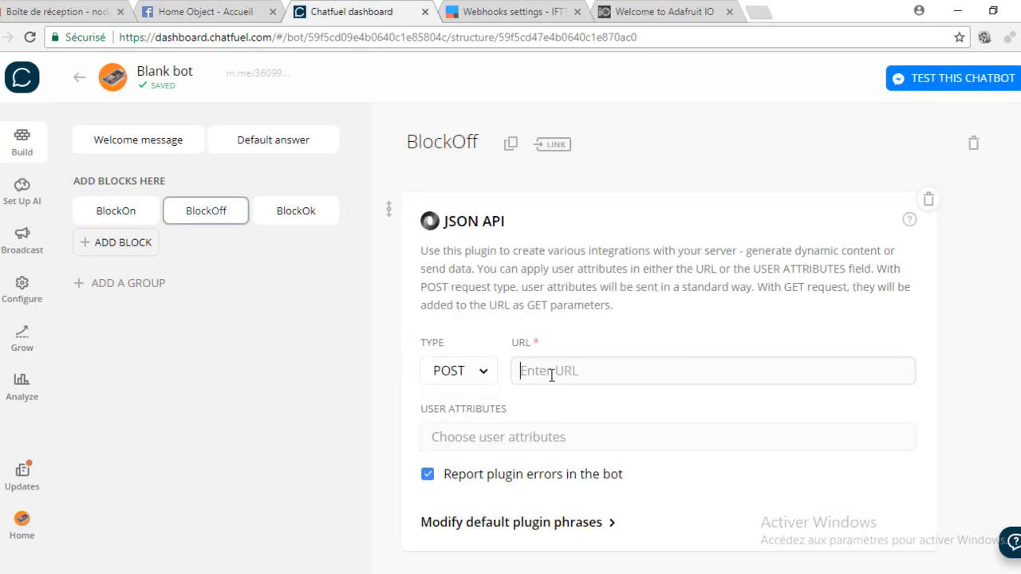
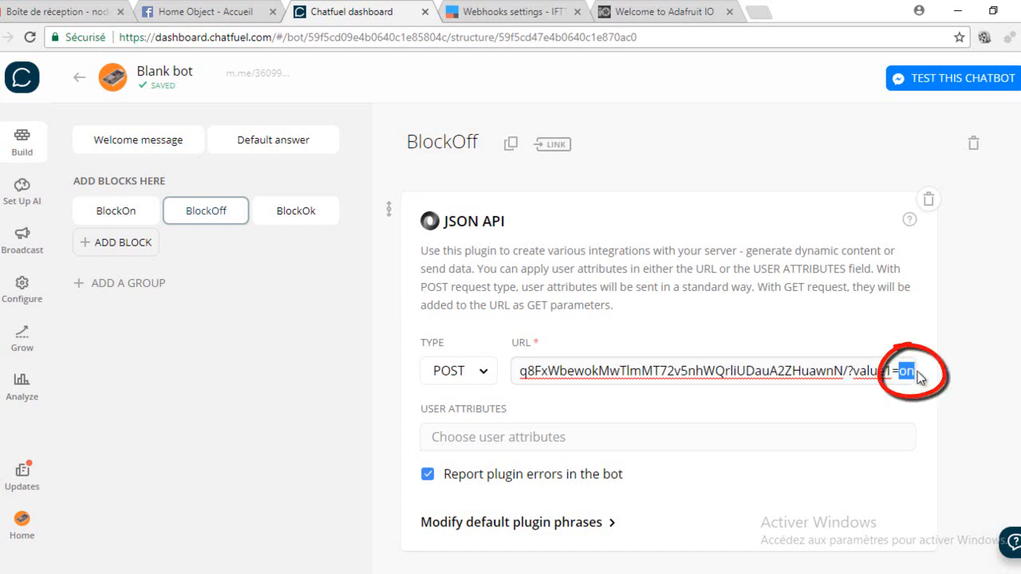
type("off")
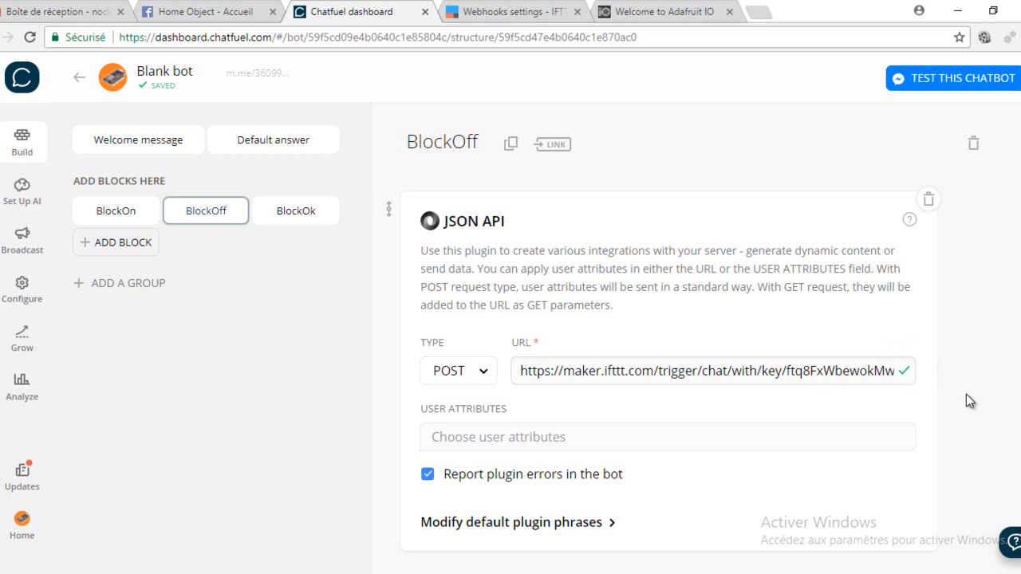
Review the Set Up AI keyword rules, then move to the Home Object Facebook page.
scroll("down", 3)
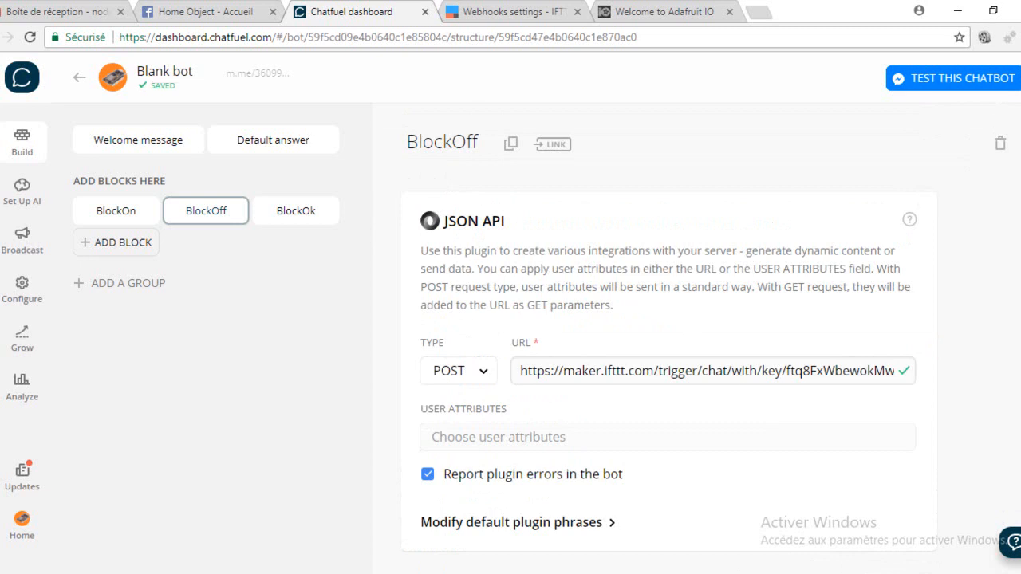
left_click(22, 191)
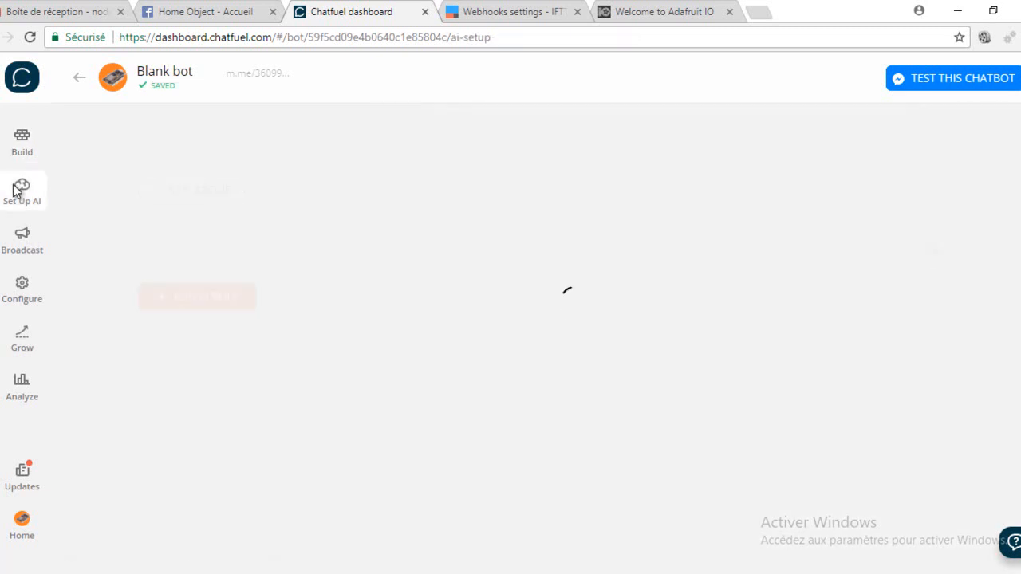
left_click(22, 191)
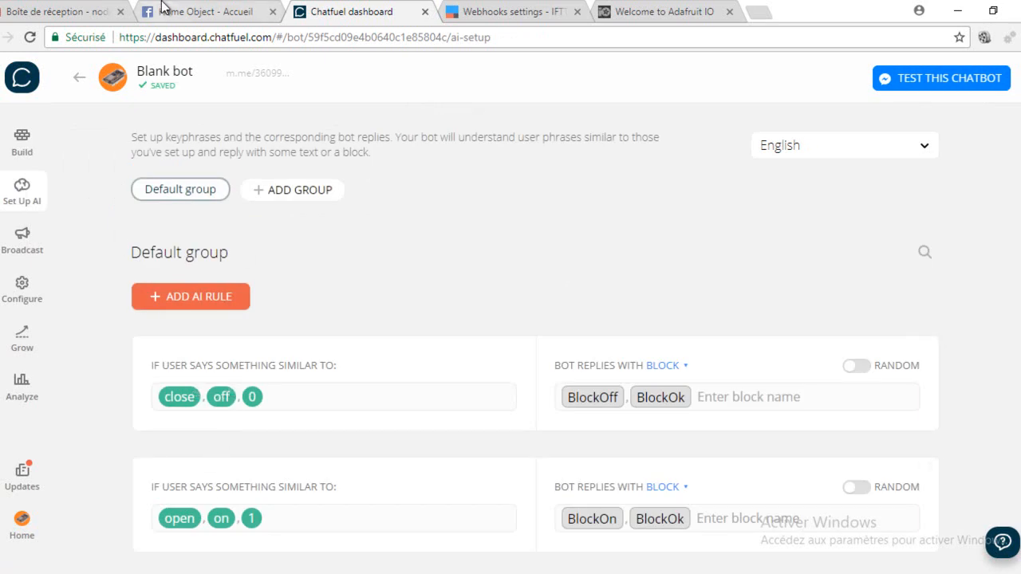
left_click(204, 11)
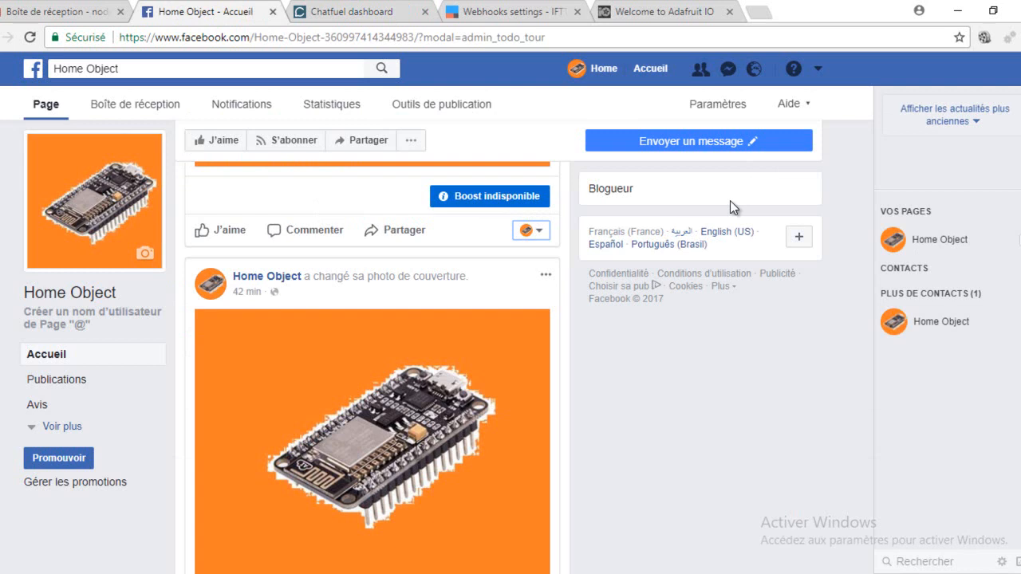
Start a test chat from the Envoyer un message button and send 'on', getting the 'Yes sir!' reply.
left_click(753, 140)
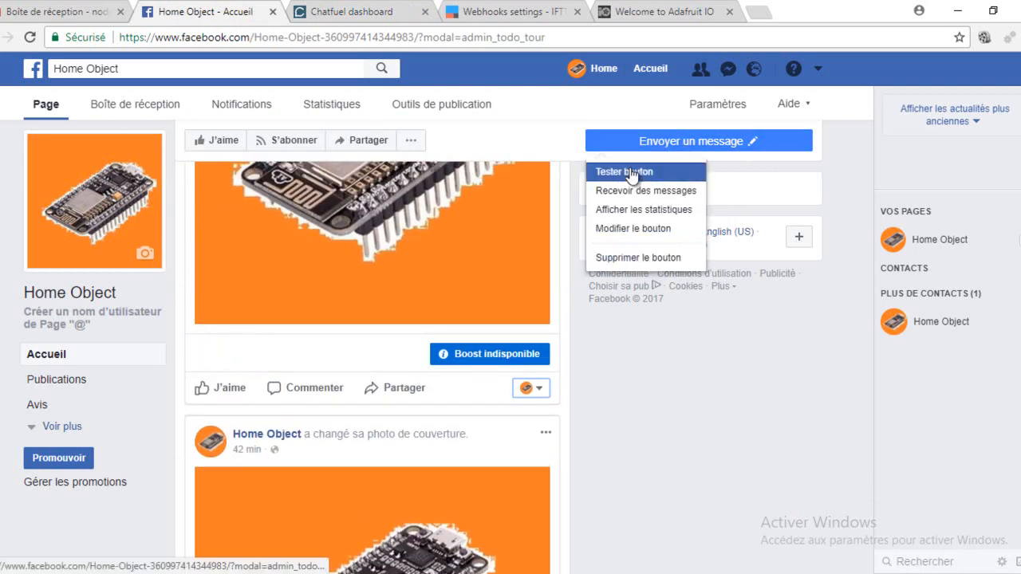
left_click(624, 172)
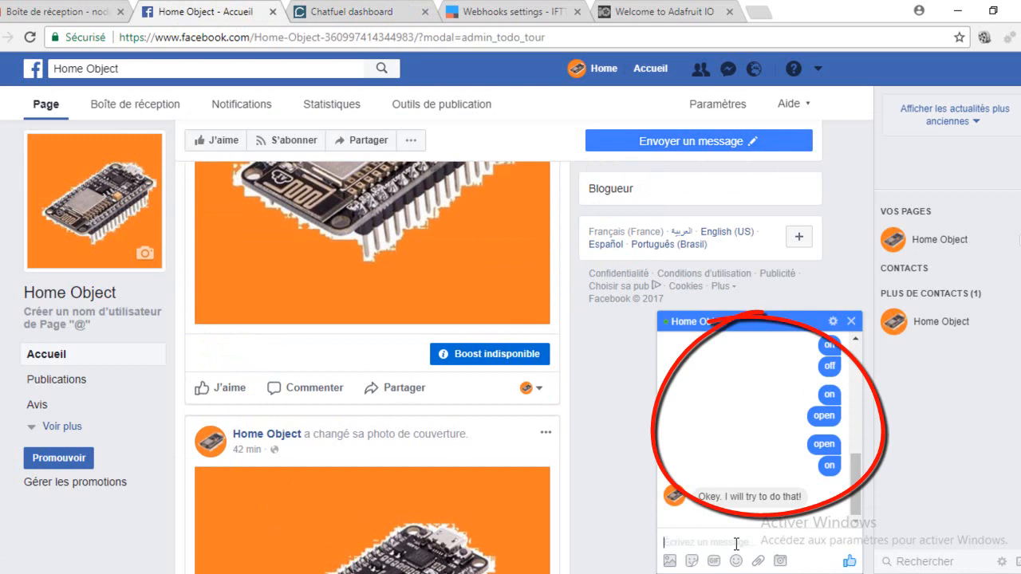
type("o")
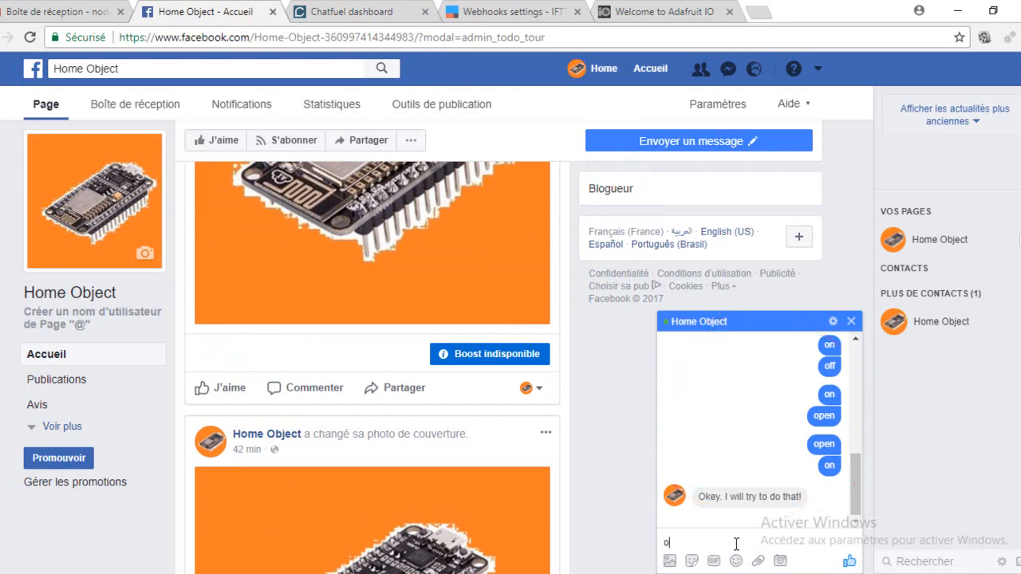
type("n")
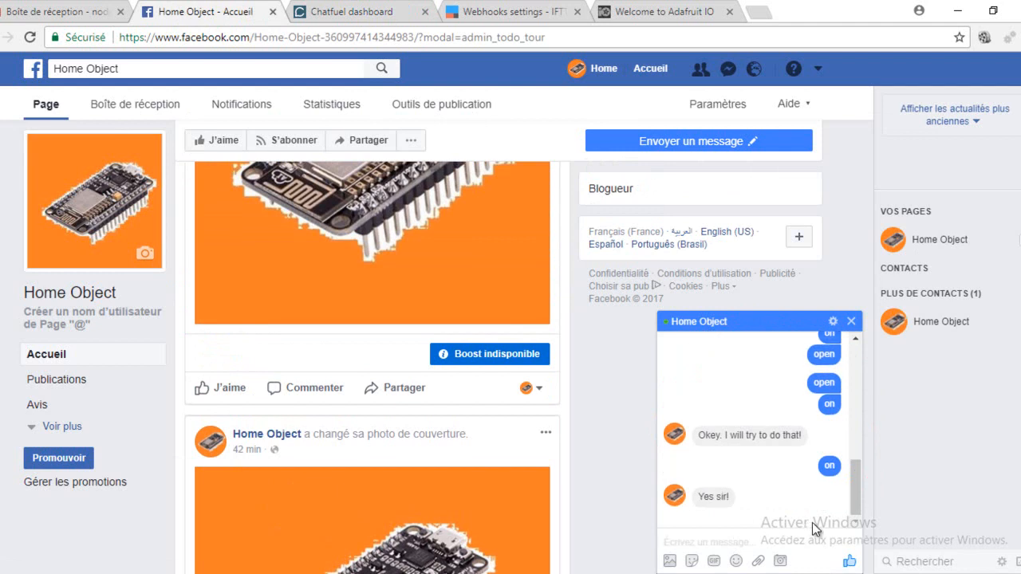
mouse_move(714, 496)
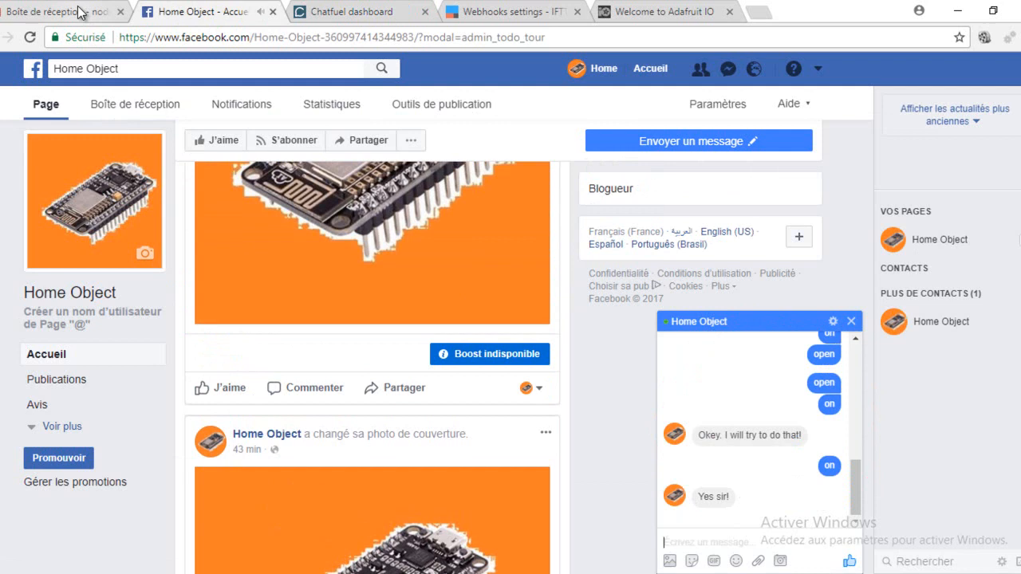
left_click(61, 11)
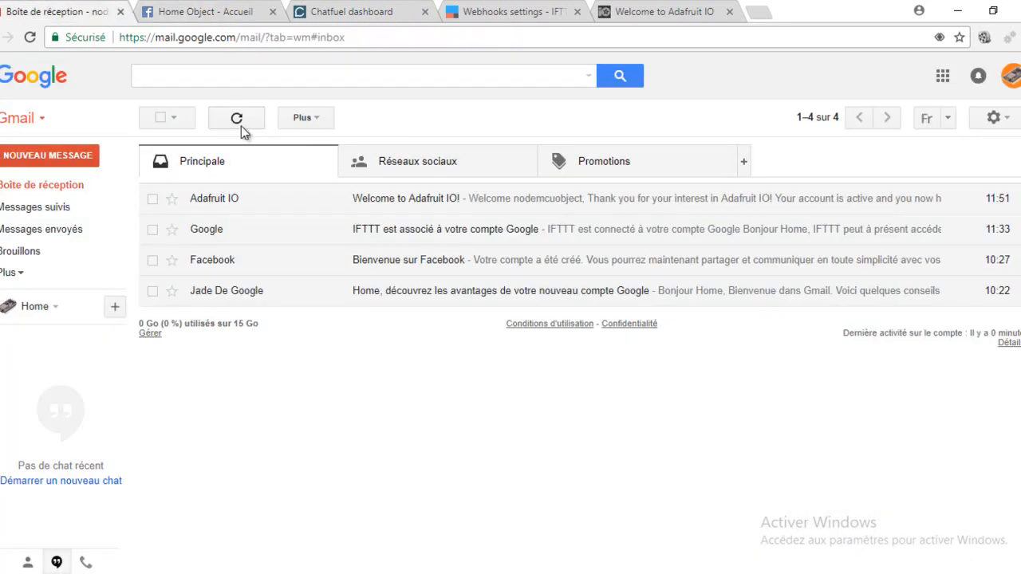
Refresh the Gmail inbox and check the 'event named chat occurred' email with Extra Data on.
left_click(236, 118)
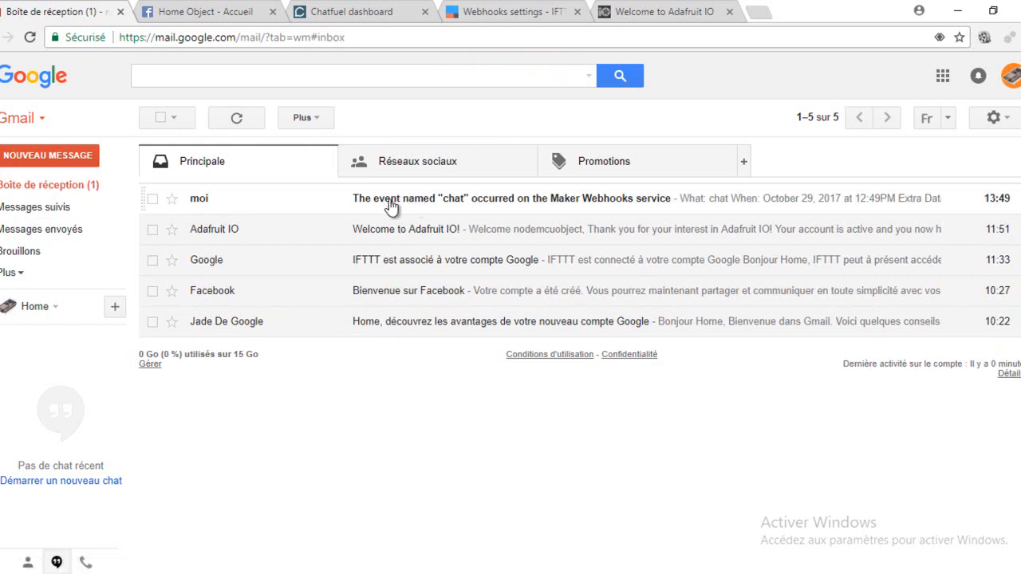
mouse_move(438, 204)
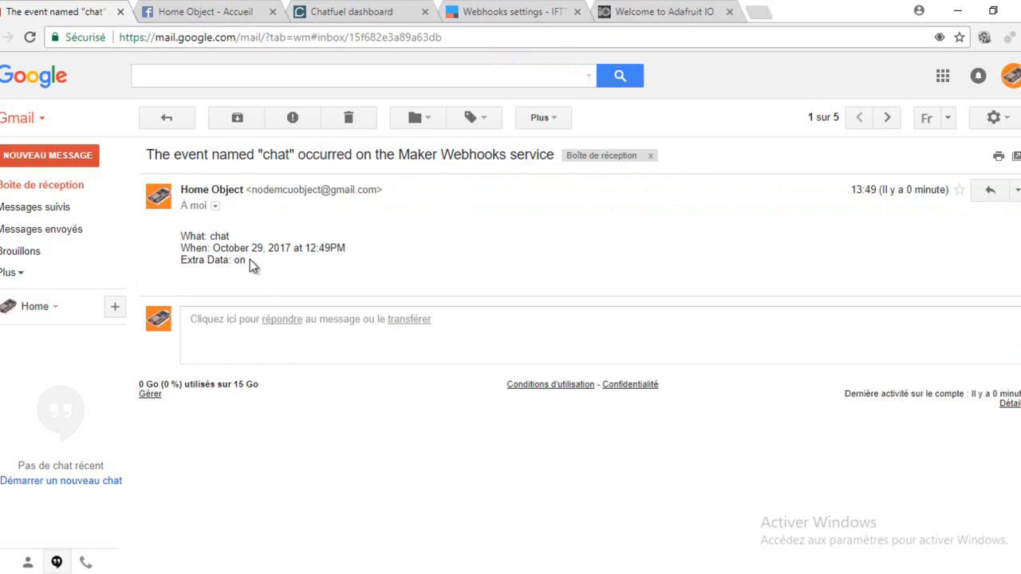
left_click(204, 11)
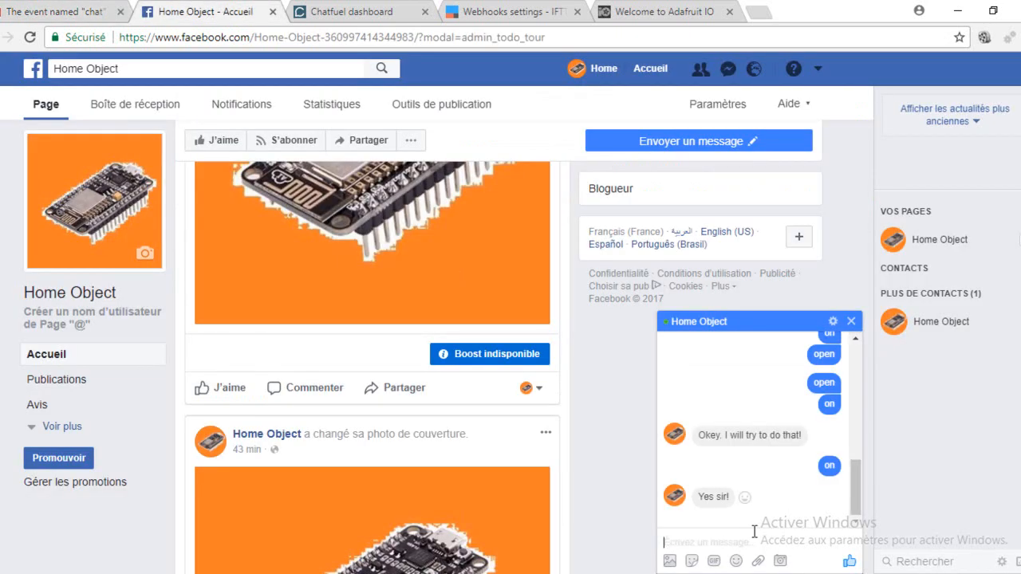
Send 'off' to the page bot in the Messenger test chat and get another 'Yes sir!' reply.
type("off")
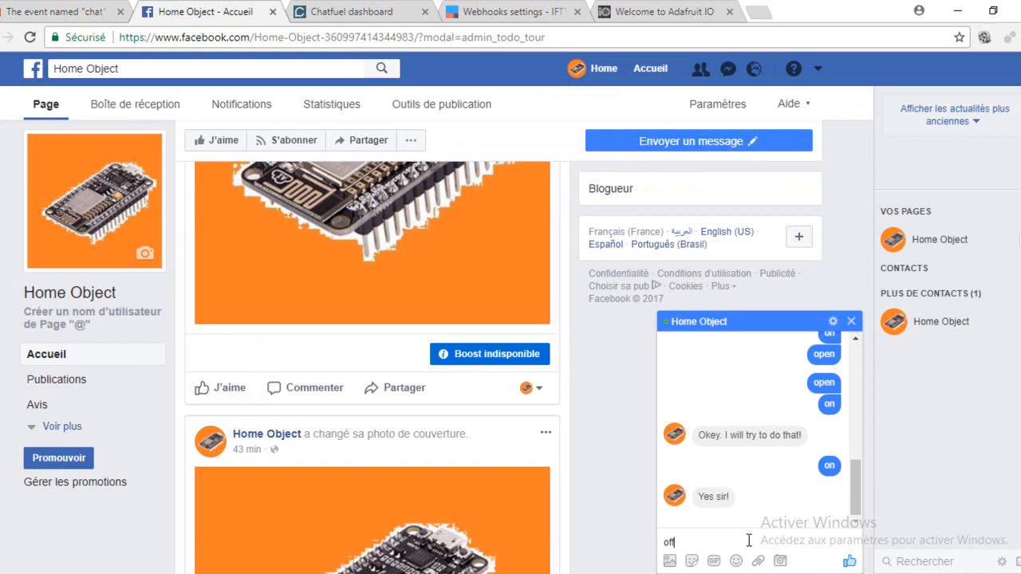
key("Return")
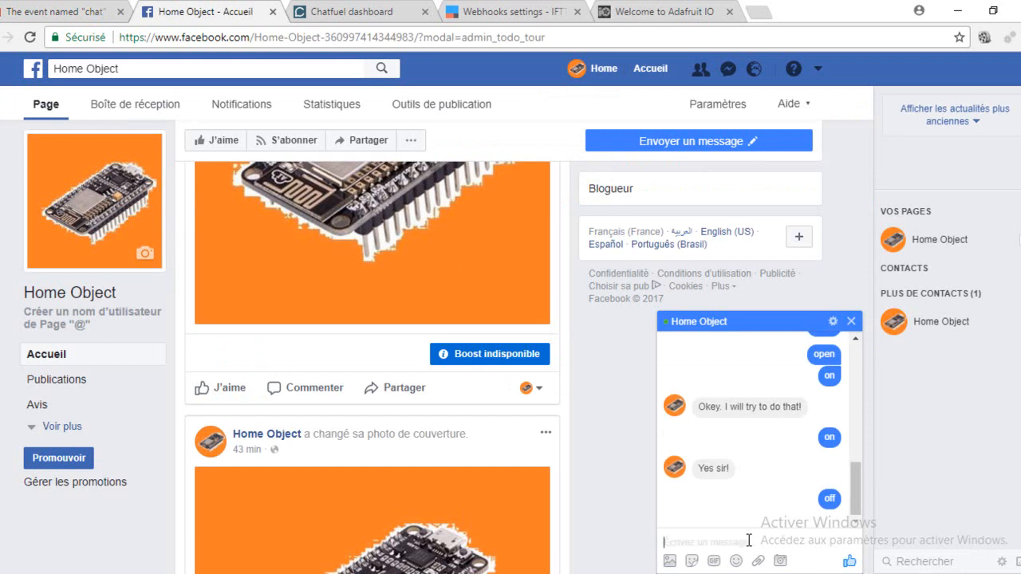
mouse_move(758, 534)
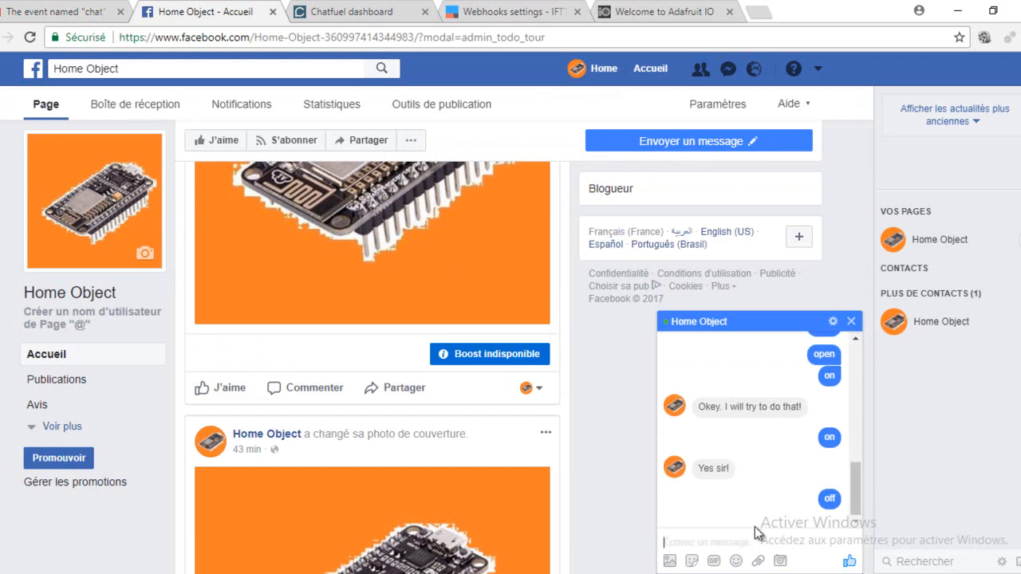
mouse_move(756, 539)
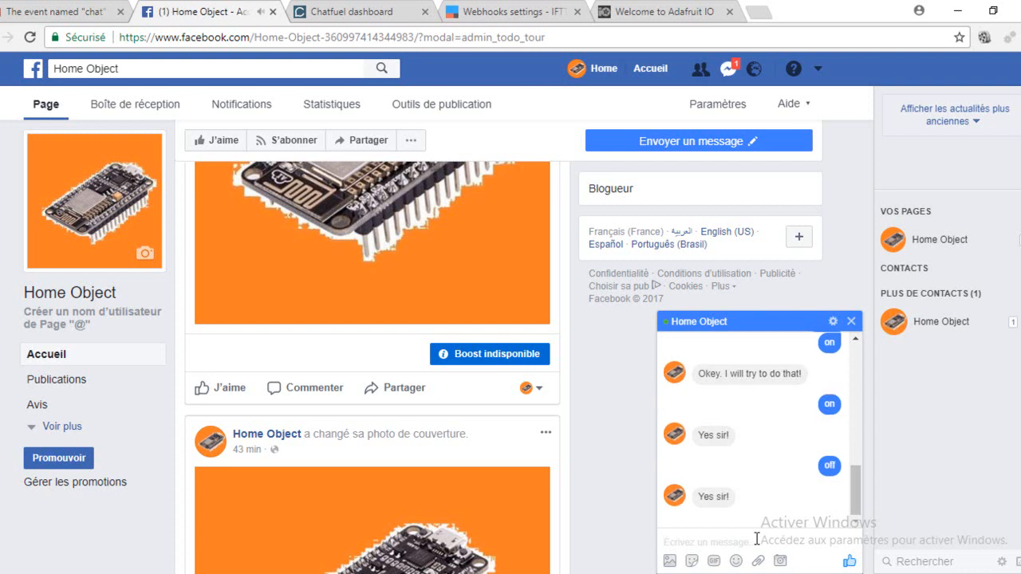
left_click(489, 355)
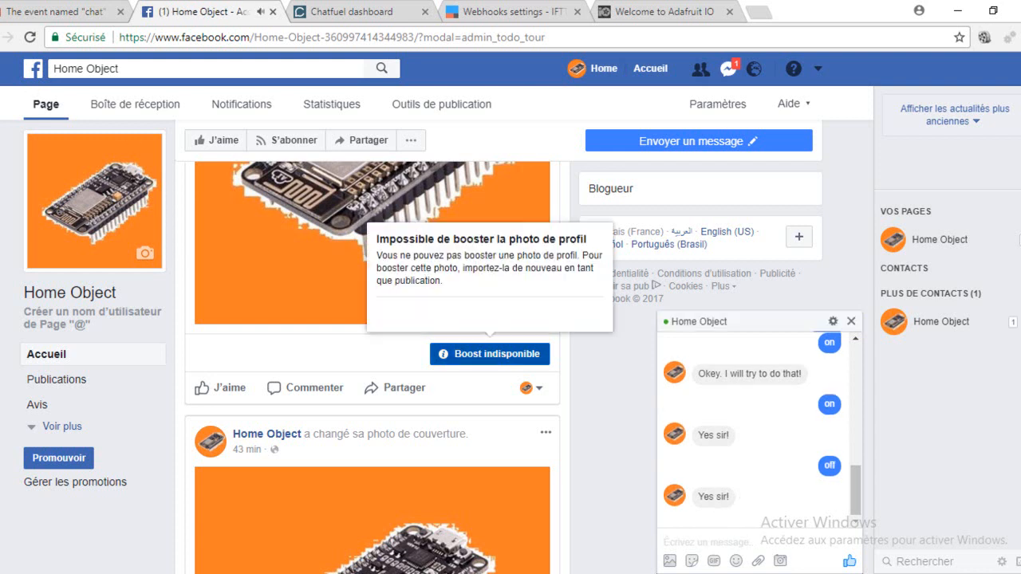
left_click(63, 11)
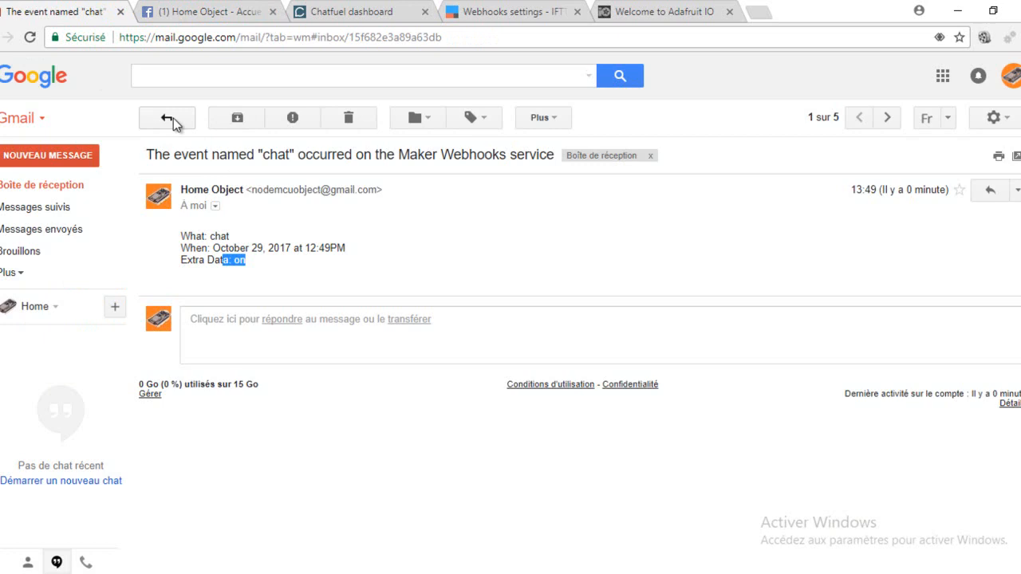
Open the newest webhook email and highlight its Extra Data value 'off'.
left_click(165, 118)
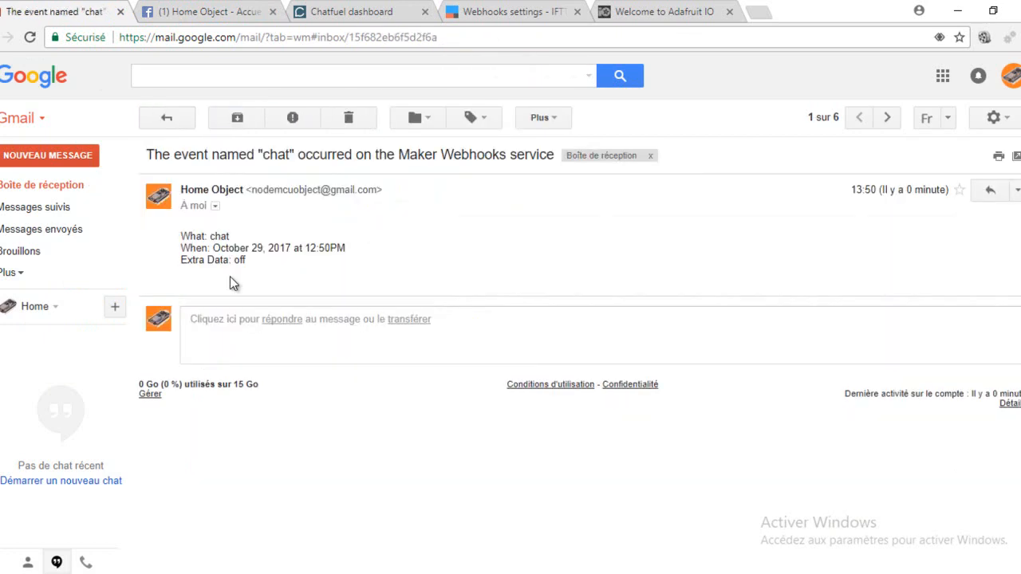
double_click(239, 260)
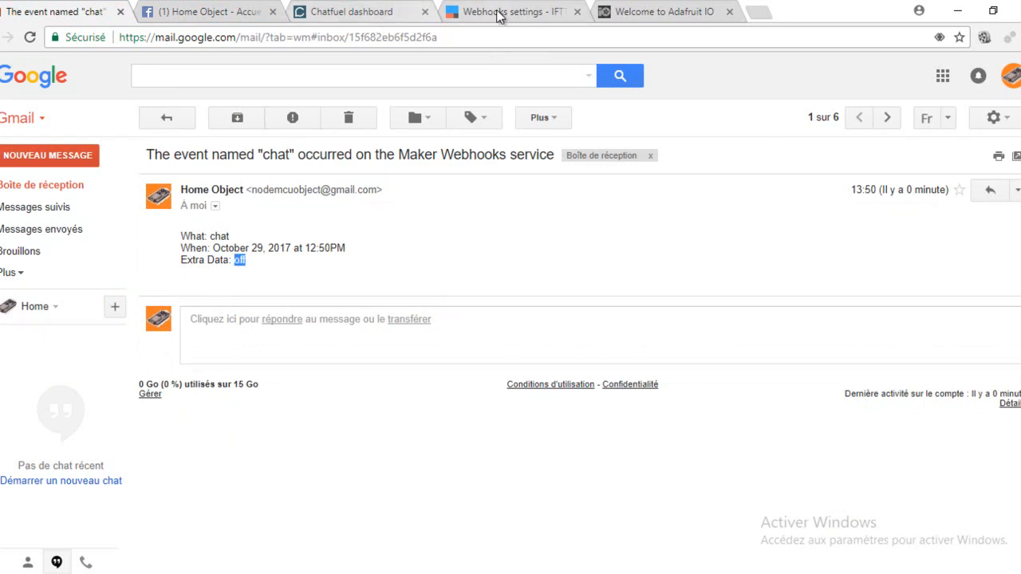
left_click(508, 11)
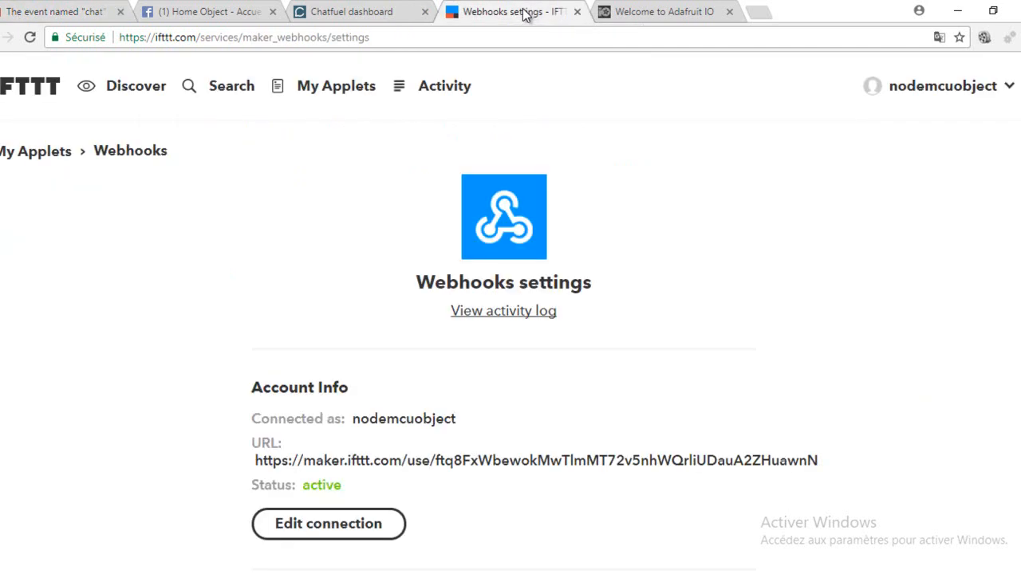
mouse_move(443, 166)
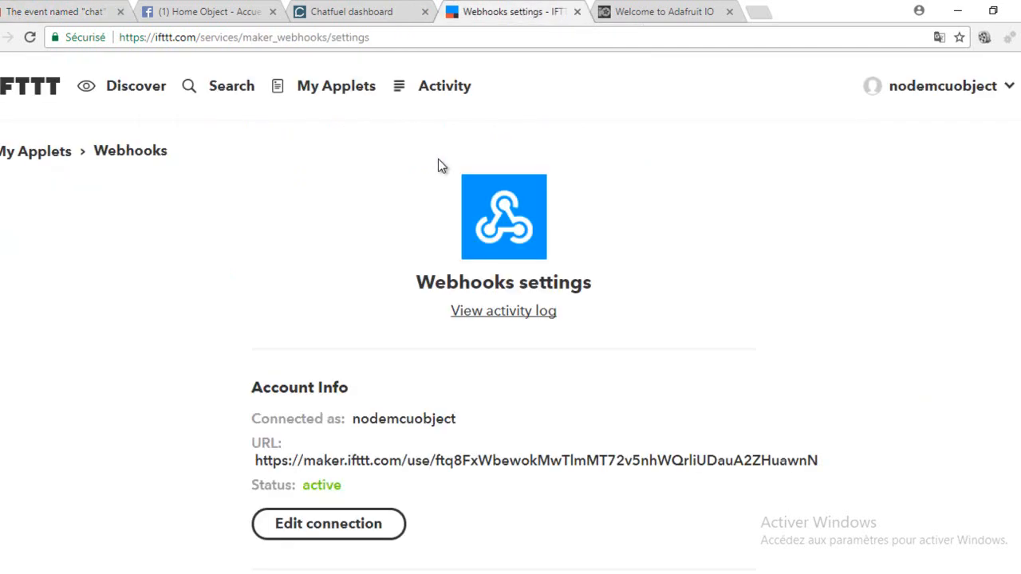
mouse_move(663, 11)
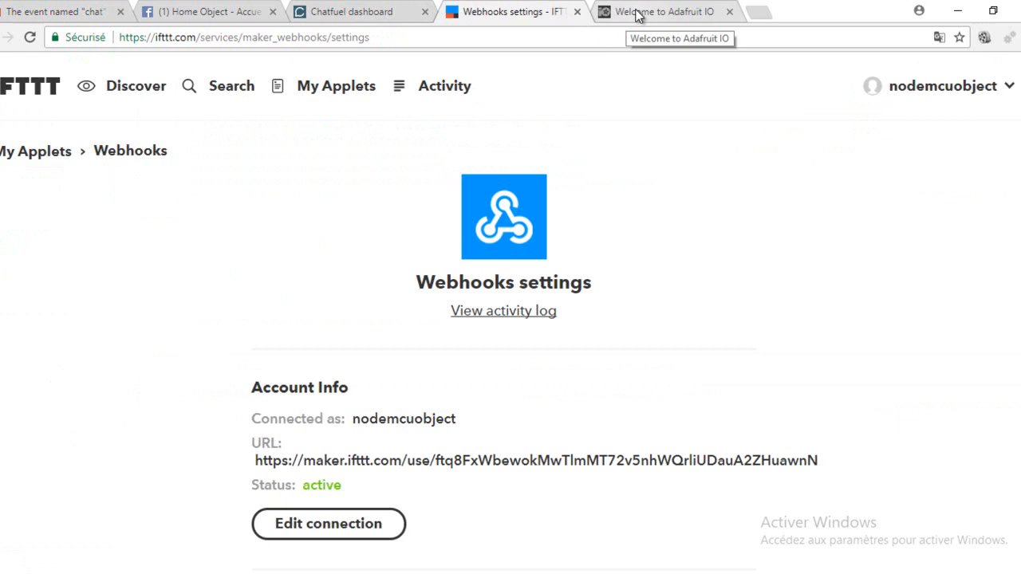
Switch from the Webhooks settings to the Adafruit IO welcome page.
left_click(662, 11)
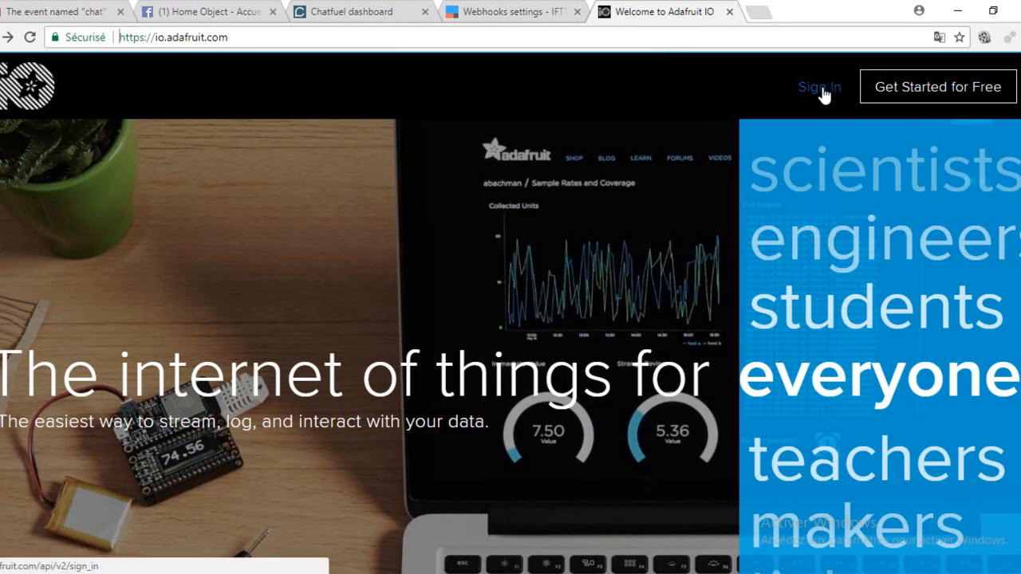
Sign in to Adafruit IO as nodemcuobject with the saved credentials.
left_click(820, 87)
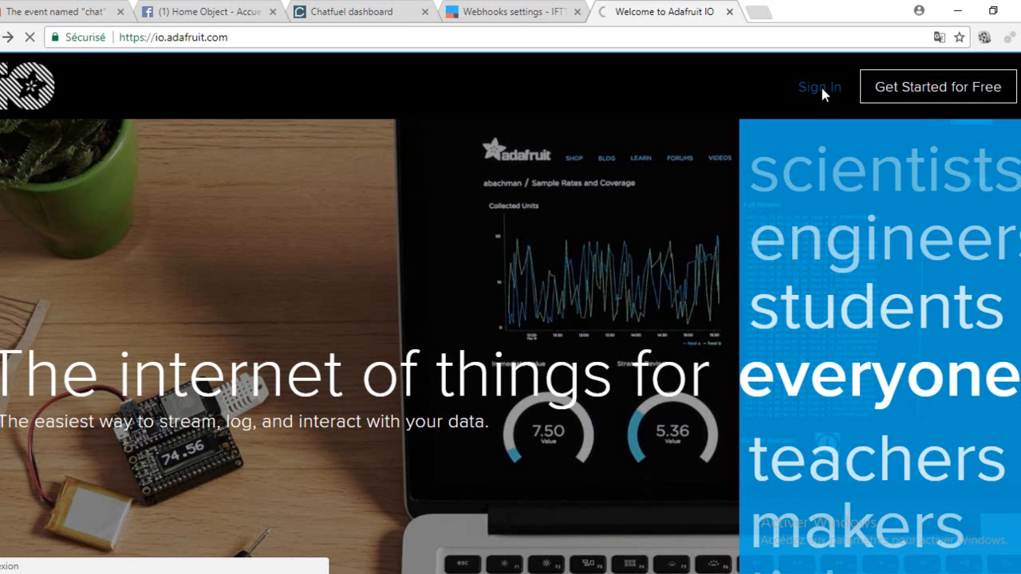
left_click(820, 86)
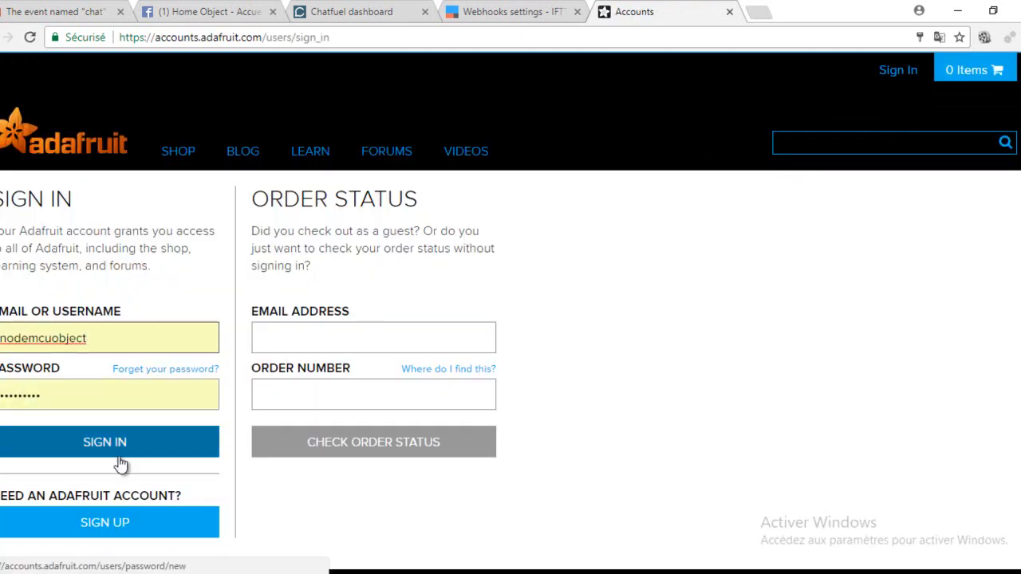
left_click(106, 442)
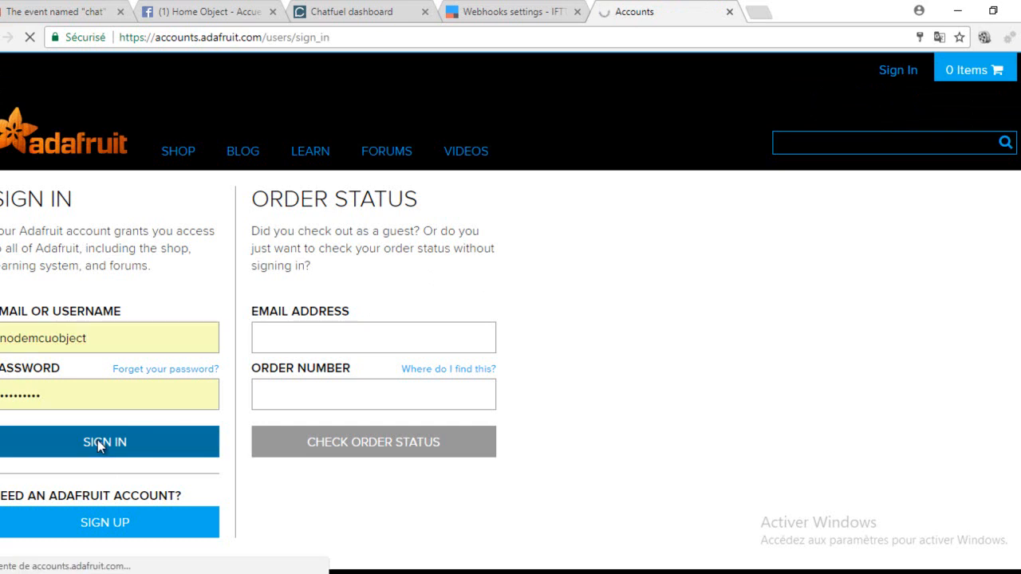
left_click(106, 442)
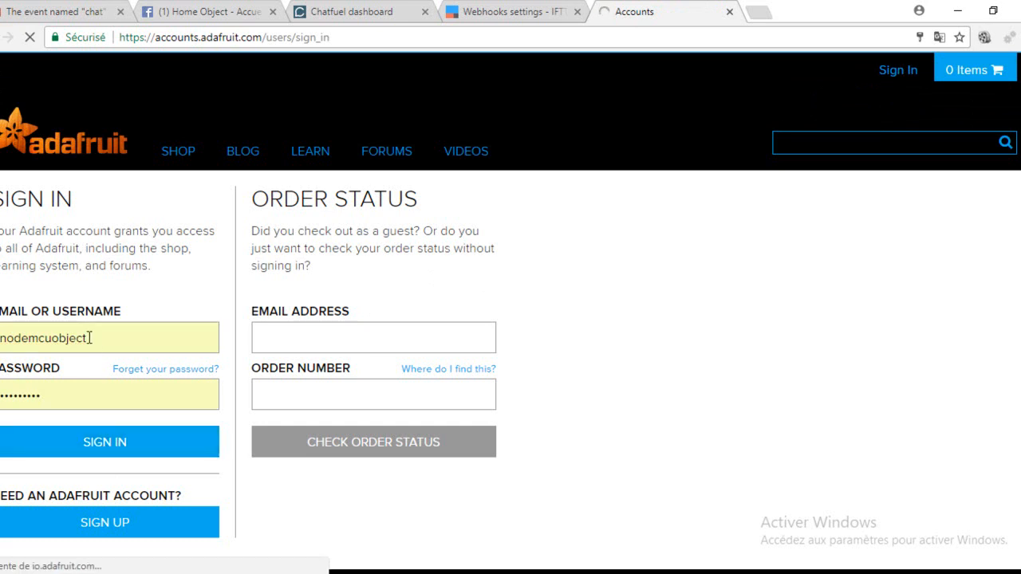
left_click(109, 442)
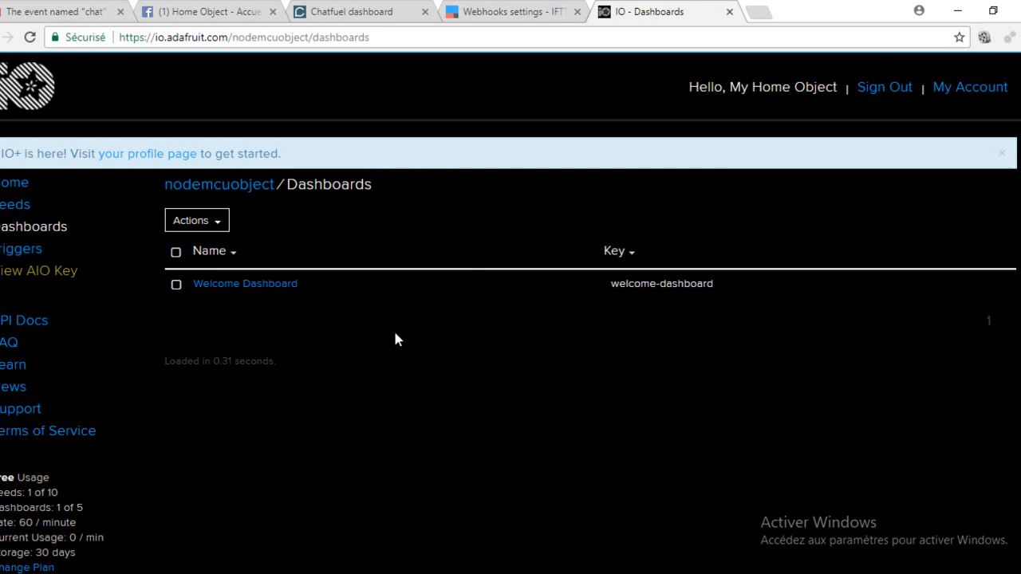
mouse_move(14, 204)
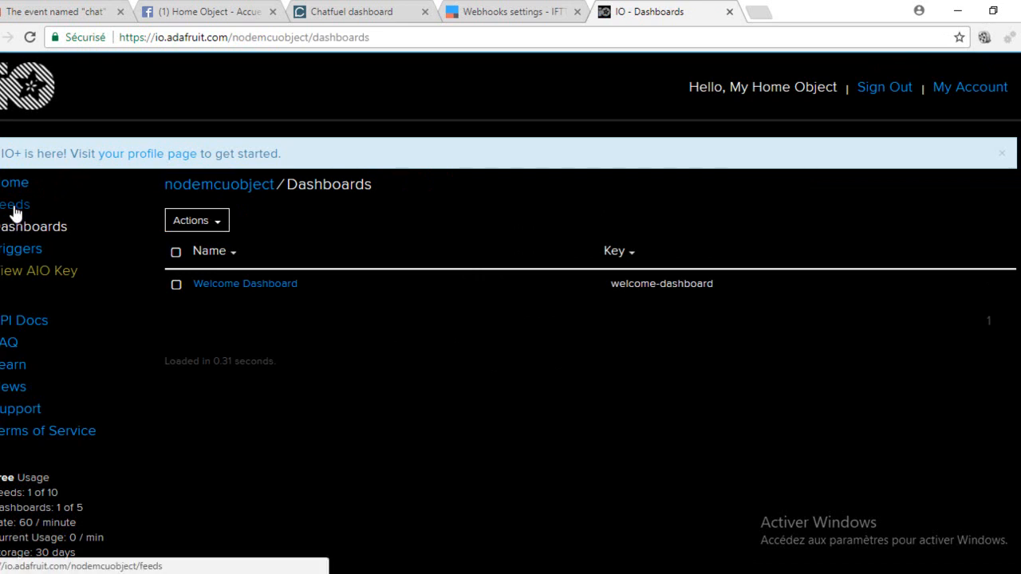
Go to the Feeds page listing the default Welcome Feed.
left_click(197, 221)
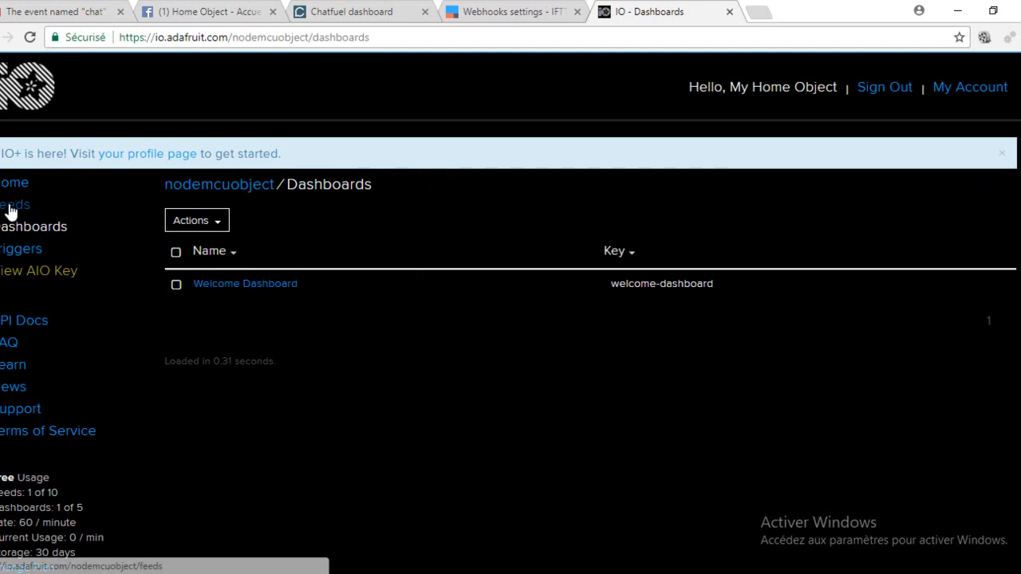
left_click(14, 205)
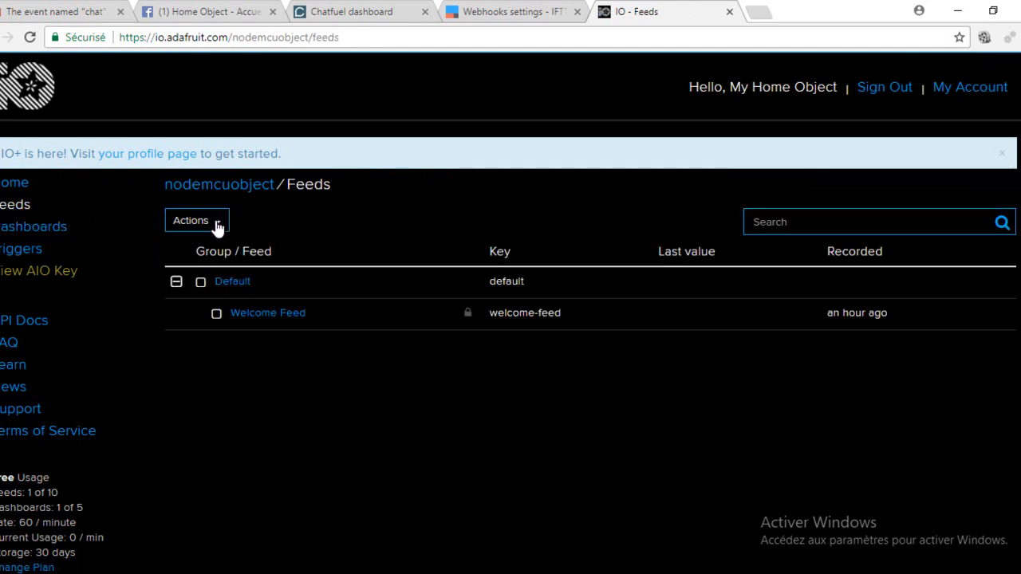
Create a new feed named myfeed via Actions > Create a New Feed.
left_click(196, 221)
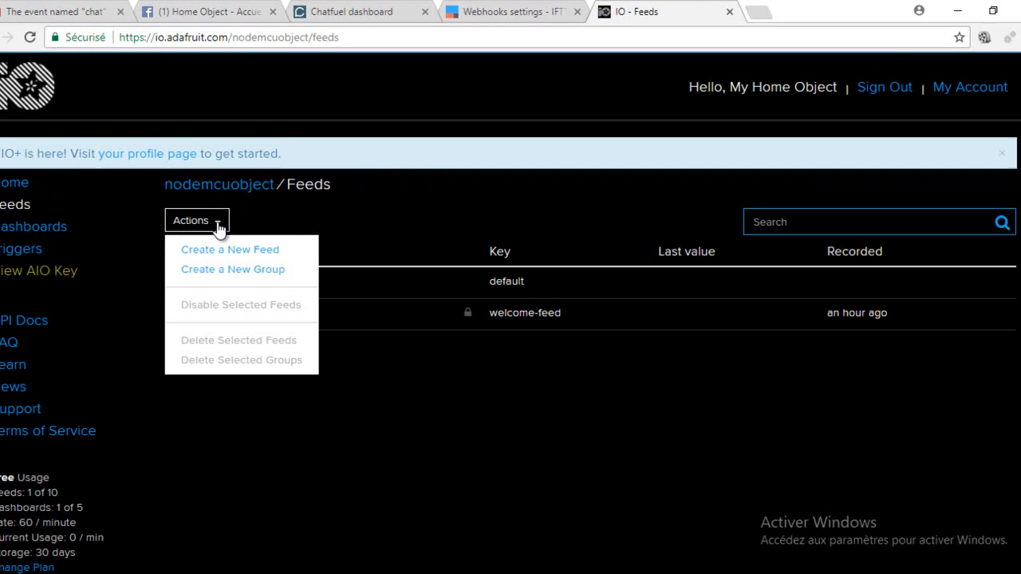
left_click(230, 249)
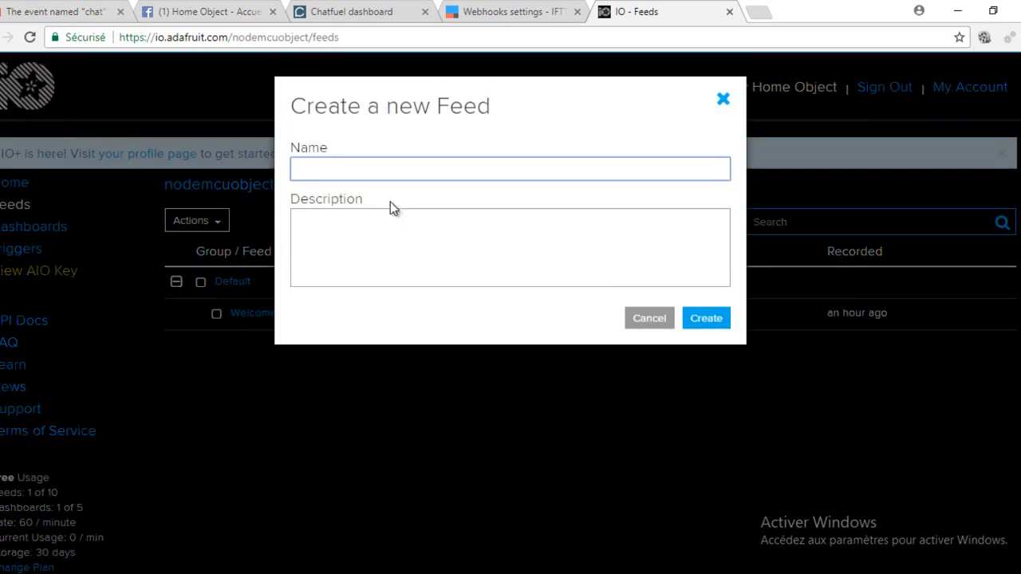
mouse_move(389, 198)
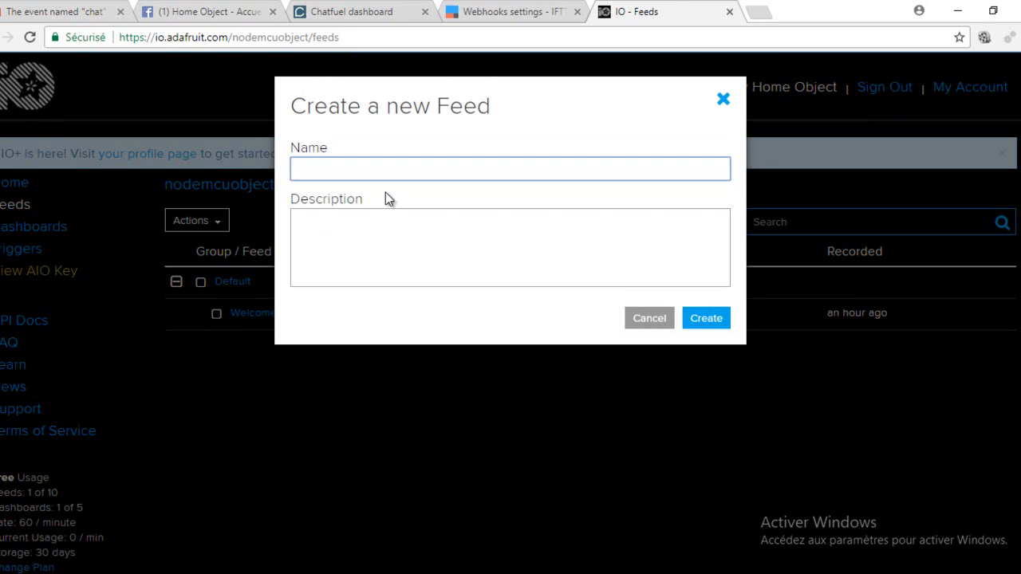
type("ne")
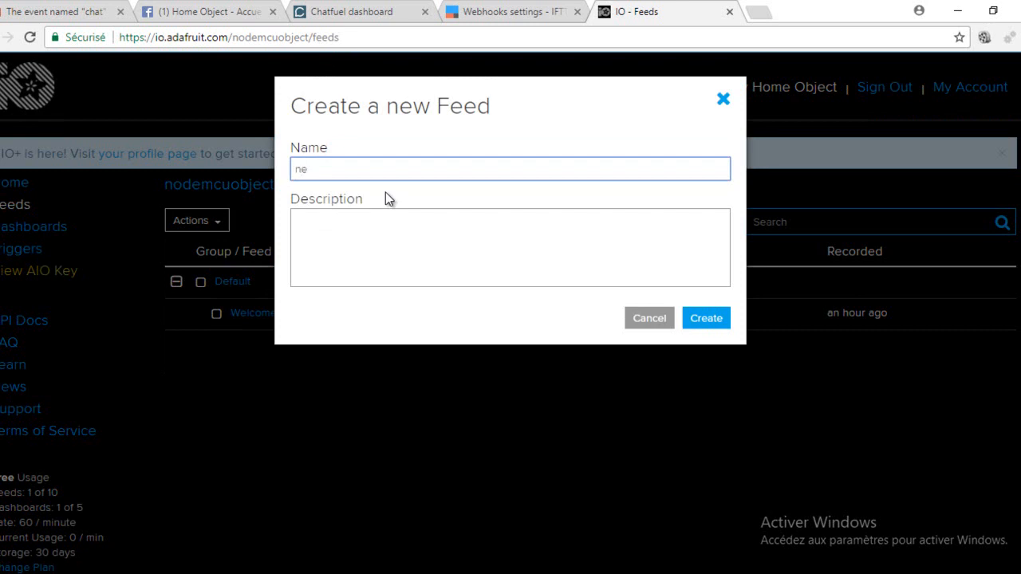
type("myf")
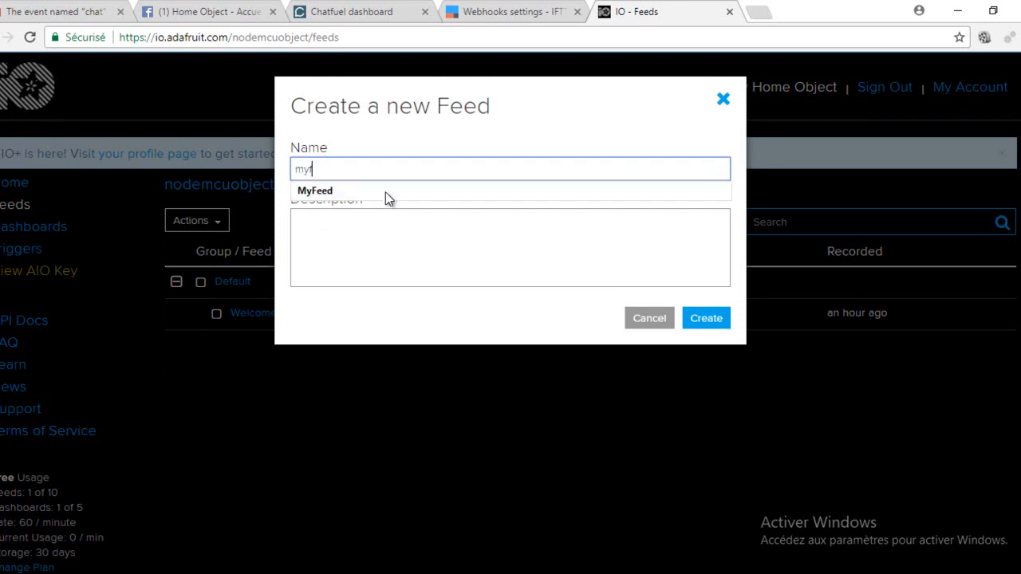
type("eed")
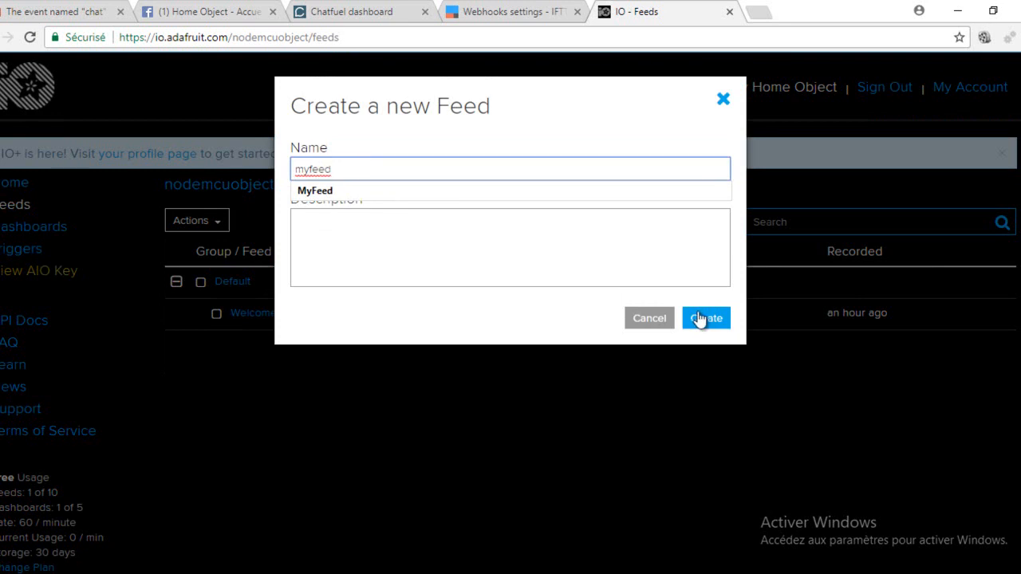
left_click(705, 318)
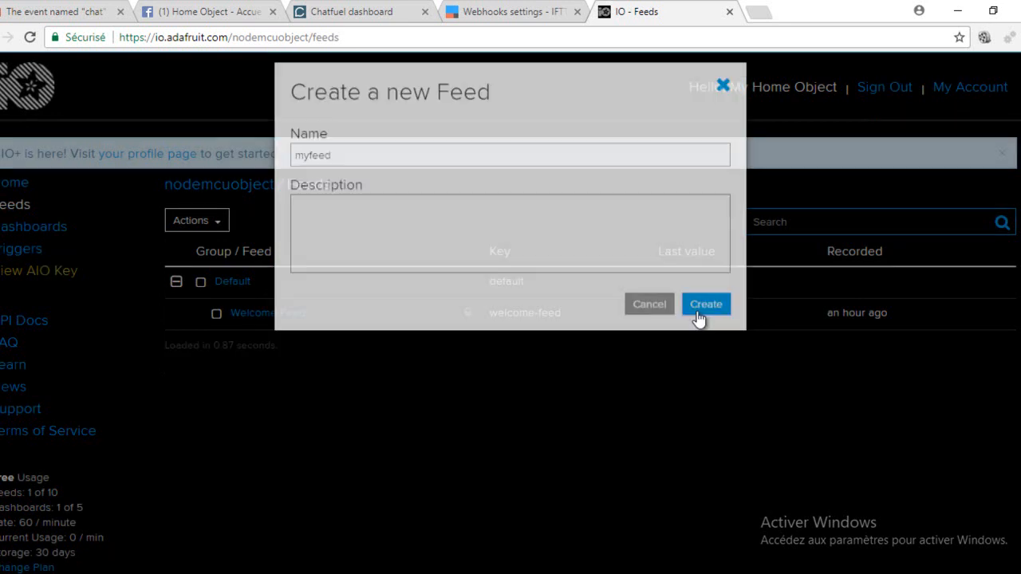
Select the new myfeed feed, then return to the IFTTT Webhooks settings page.
left_click(705, 303)
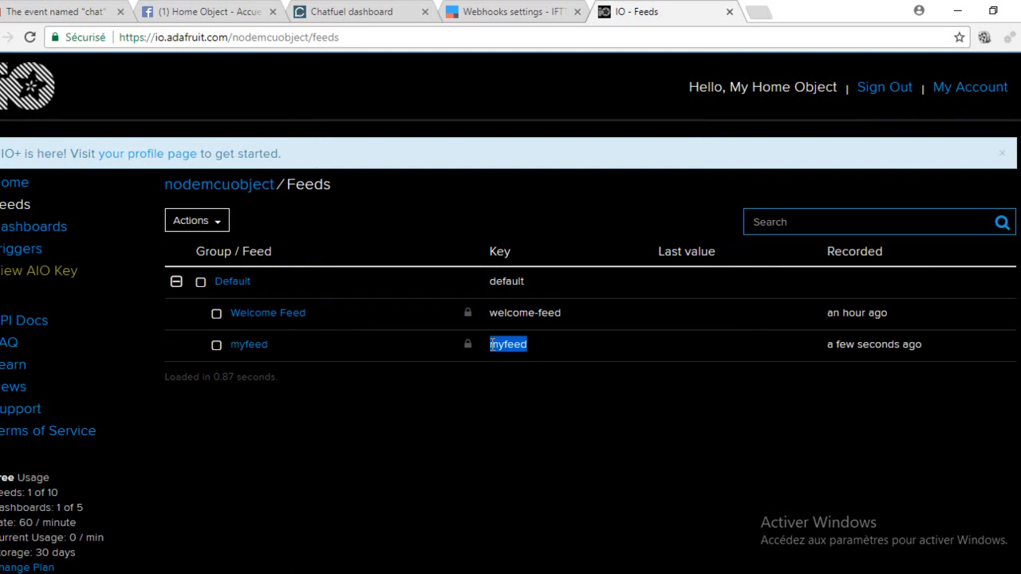
left_click(217, 344)
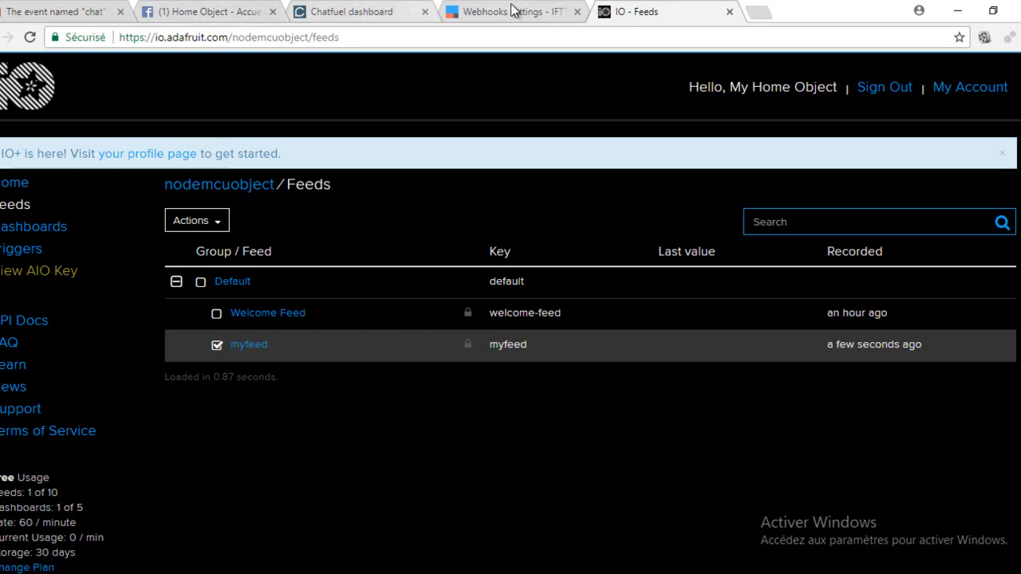
left_click(511, 11)
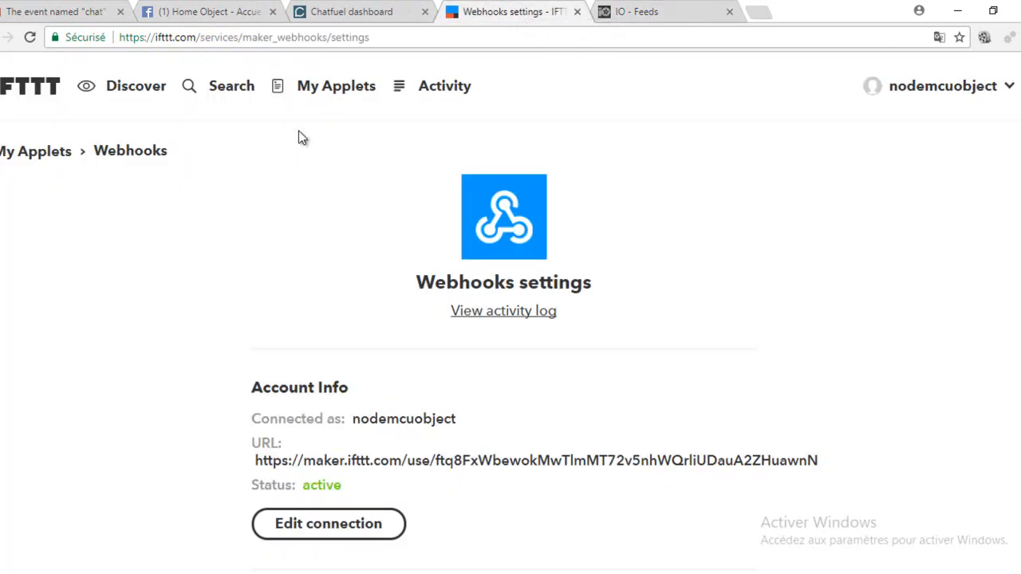
mouse_move(907, 89)
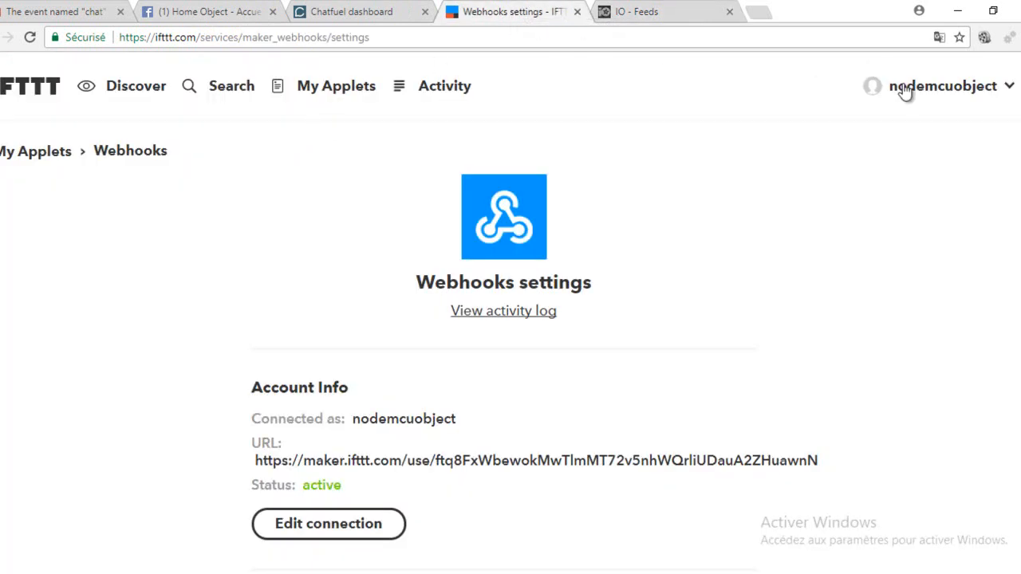
Start a new applet and choose Webhooks as its trigger service.
left_click(941, 86)
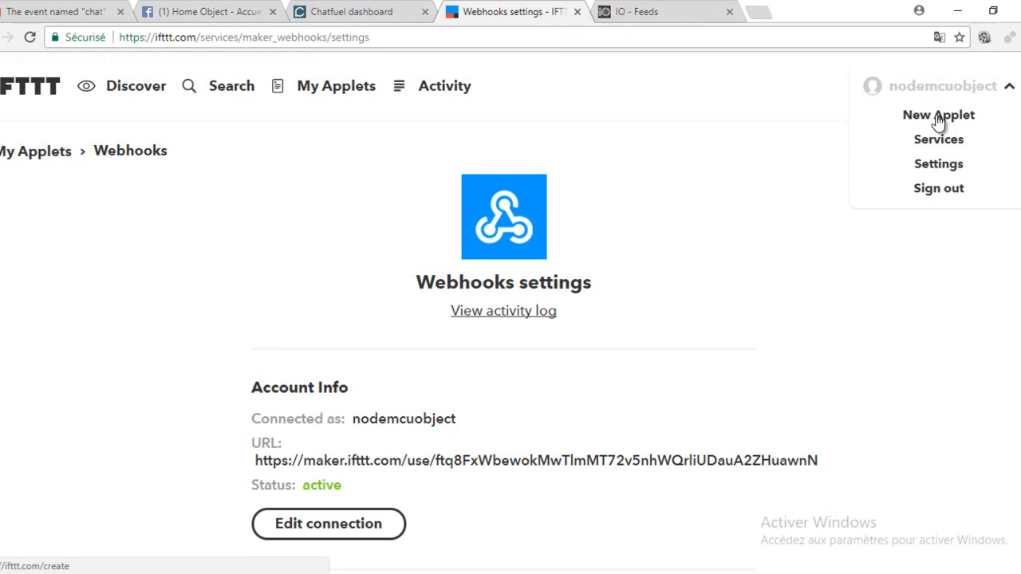
left_click(938, 115)
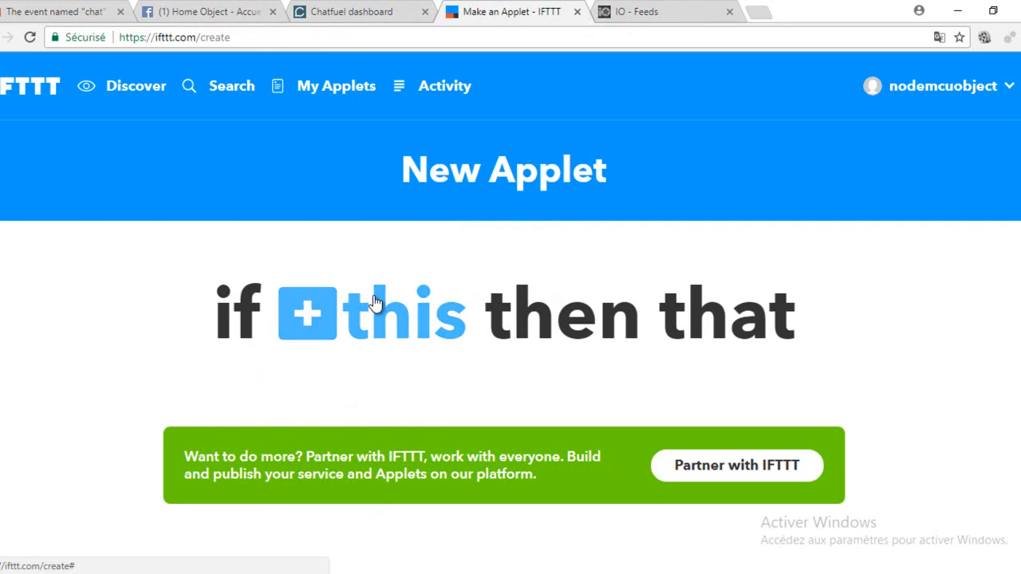
left_click(307, 312)
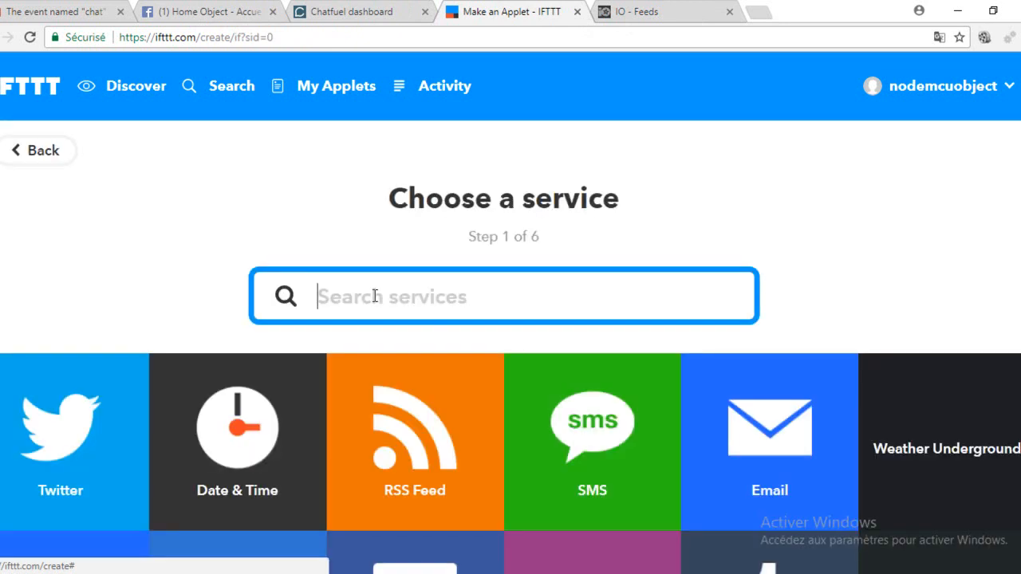
type("web")
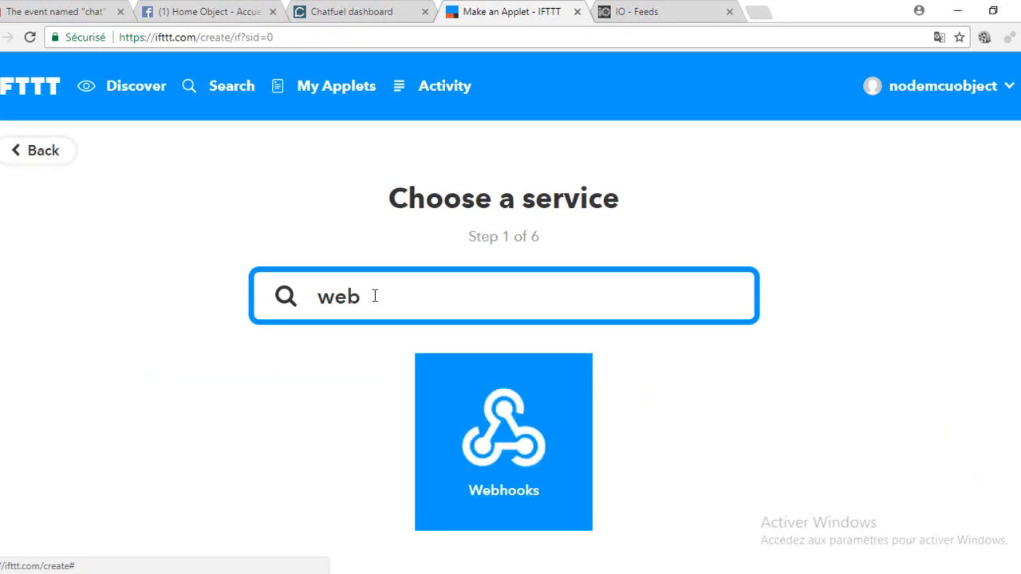
left_click(504, 442)
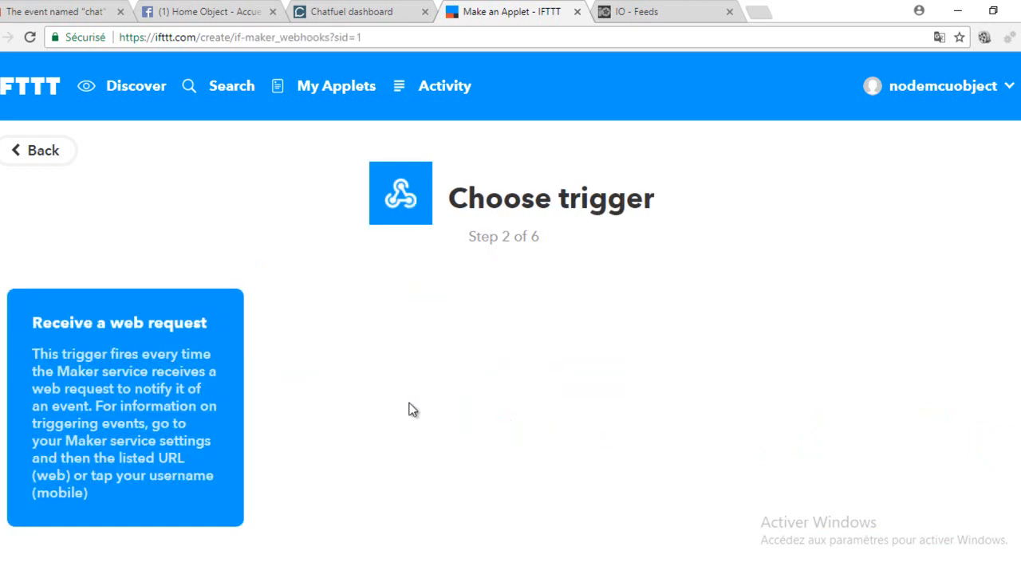
Set the trigger to 'Receive a web request' for the event named chat.
left_click(124, 407)
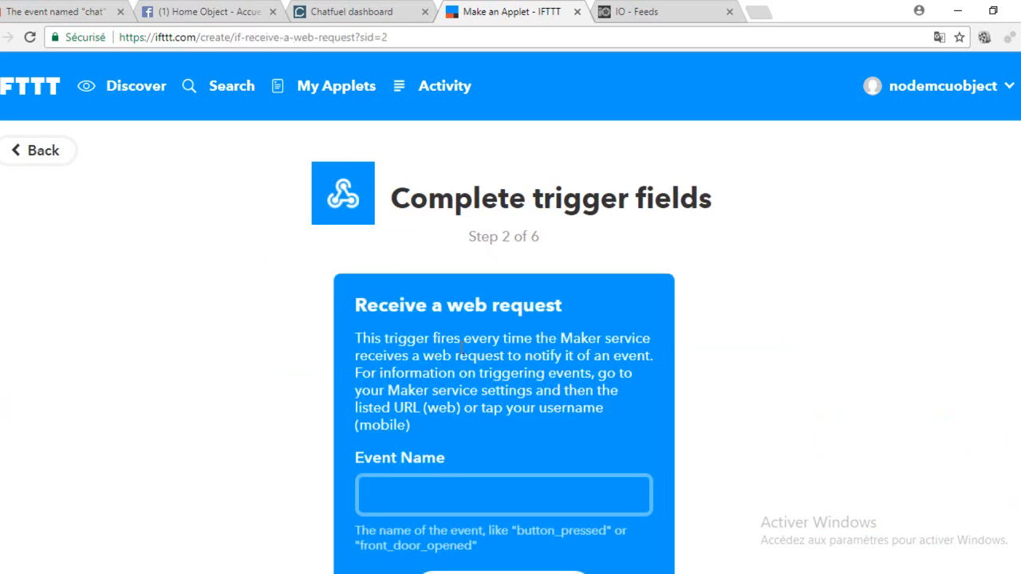
type("cha")
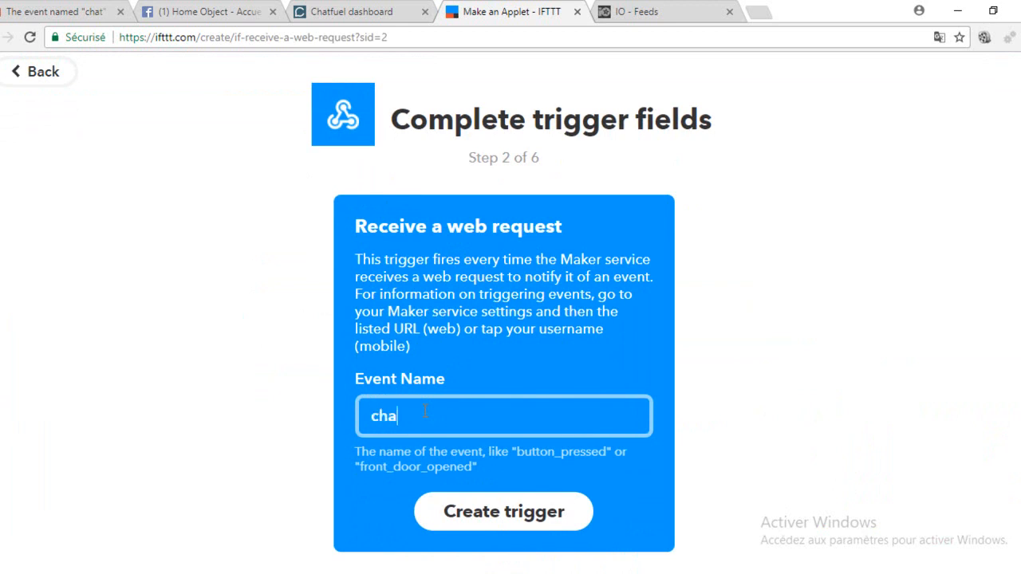
type("t")
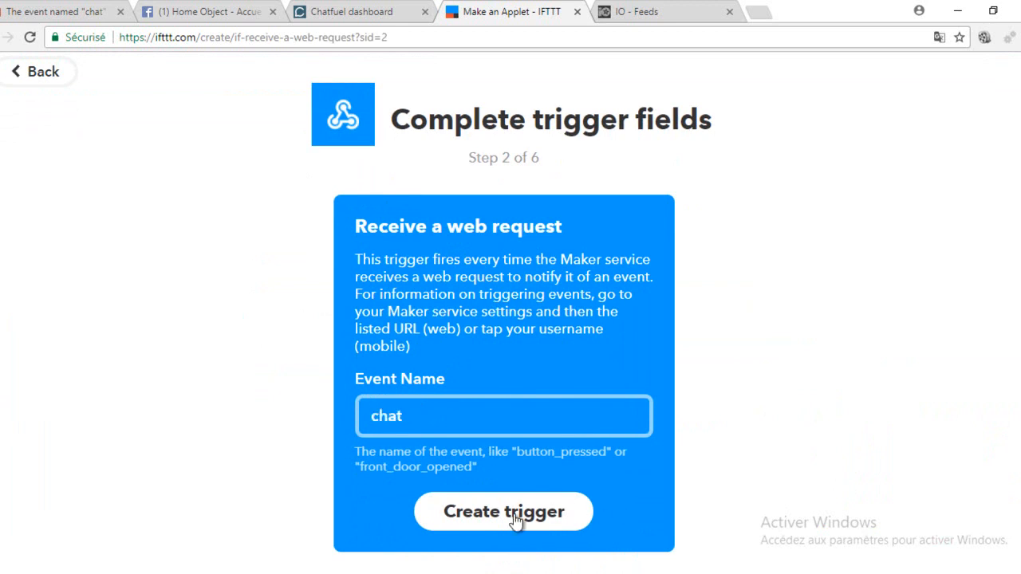
left_click(505, 510)
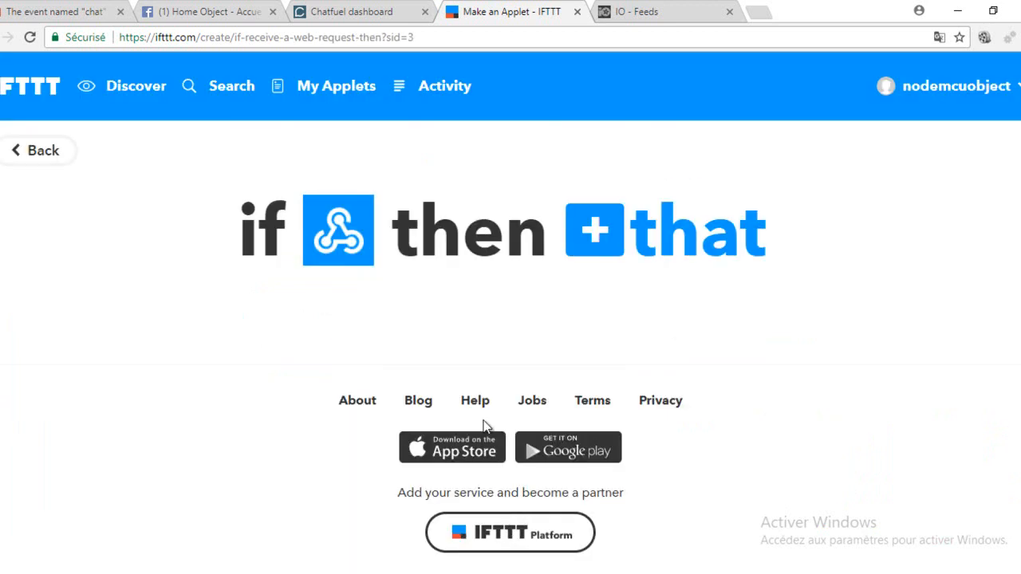
mouse_move(635, 230)
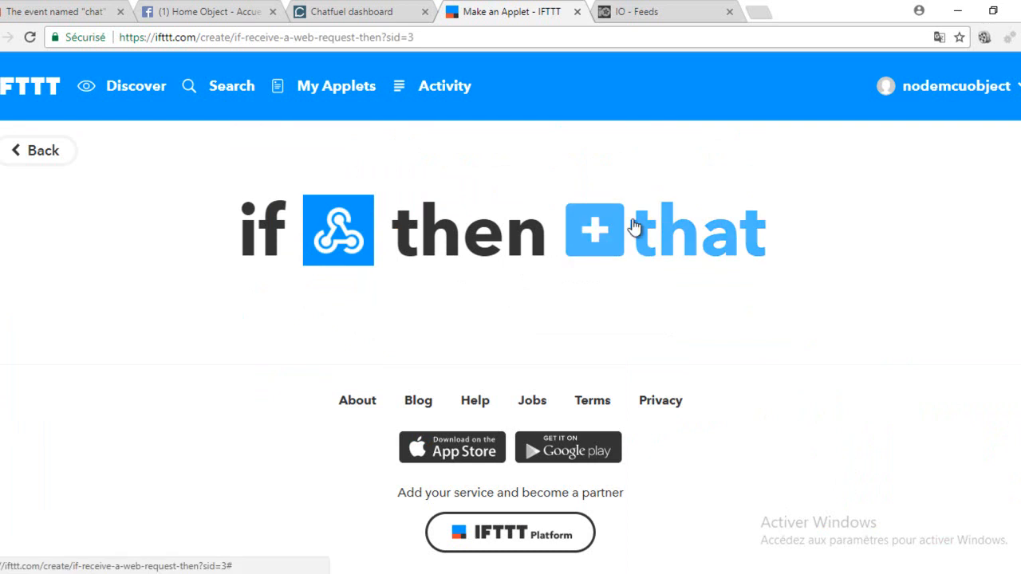
Choose Adafruit as the action service and authorize IFTTT to access the account.
left_click(594, 229)
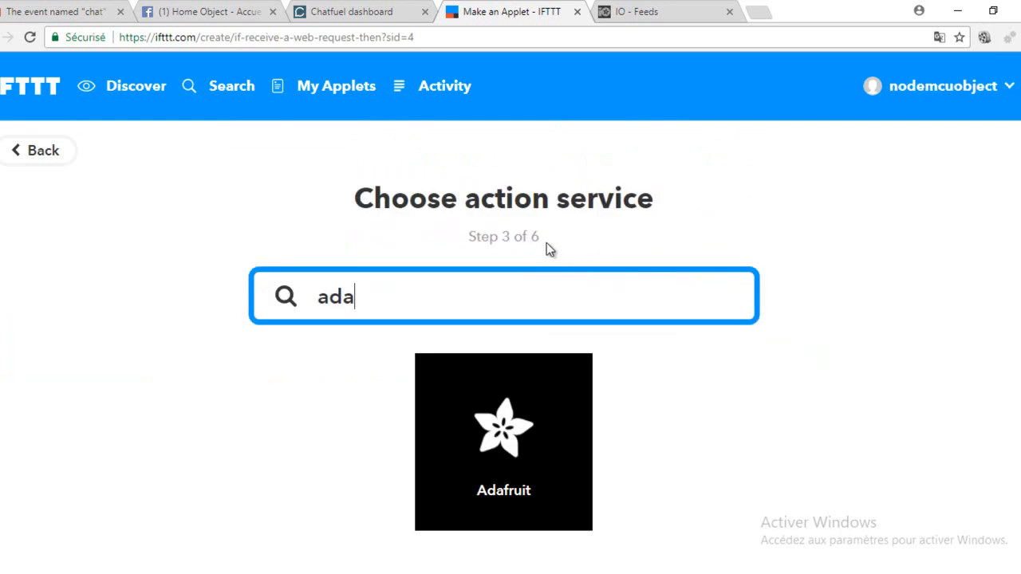
left_click(504, 440)
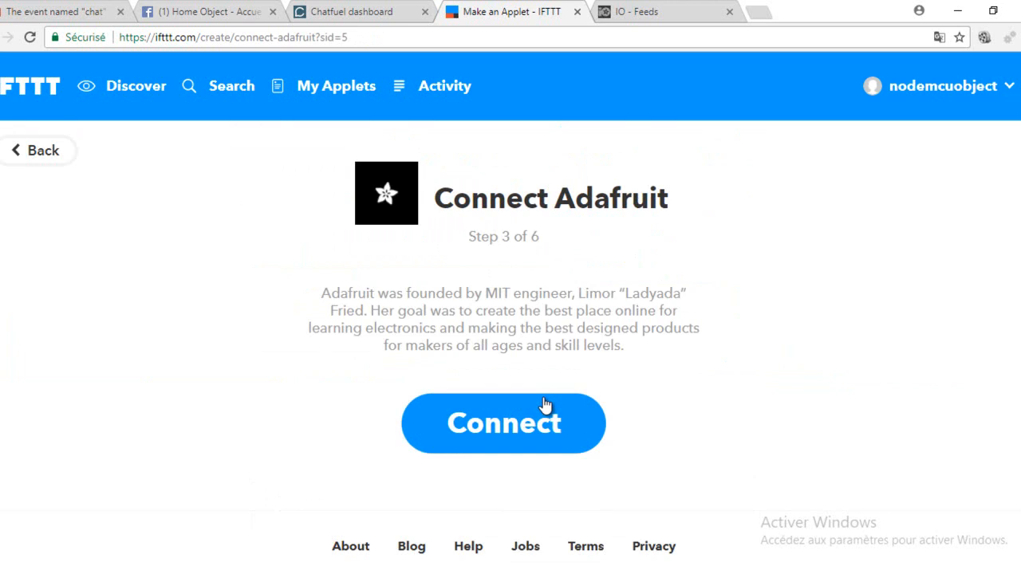
left_click(505, 423)
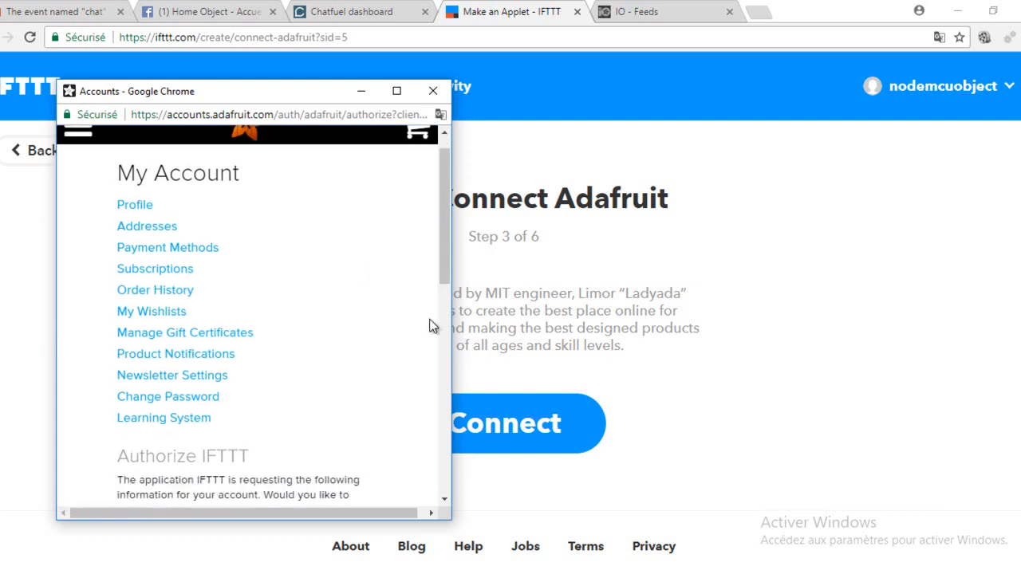
scroll("down", 3)
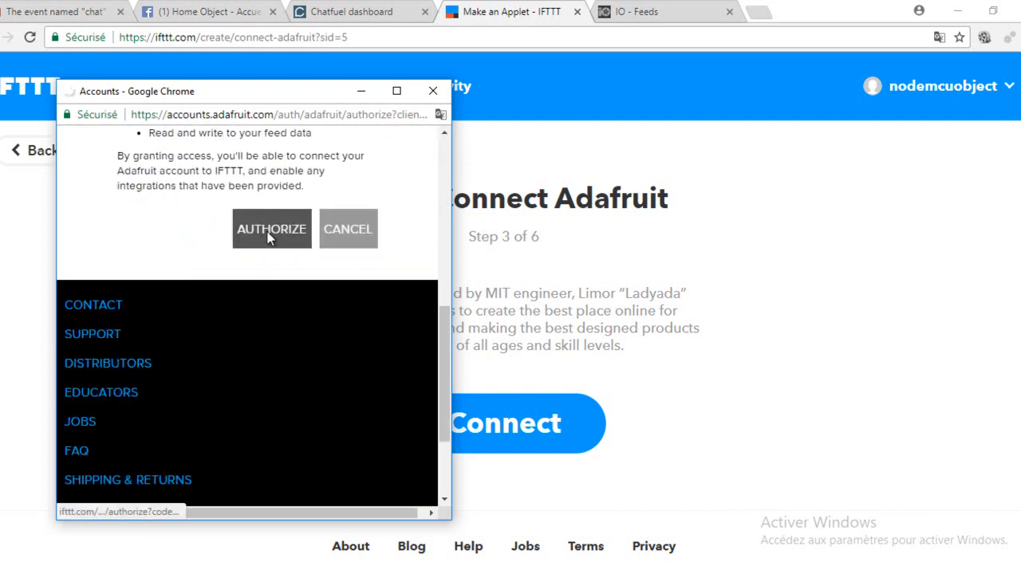
left_click(271, 229)
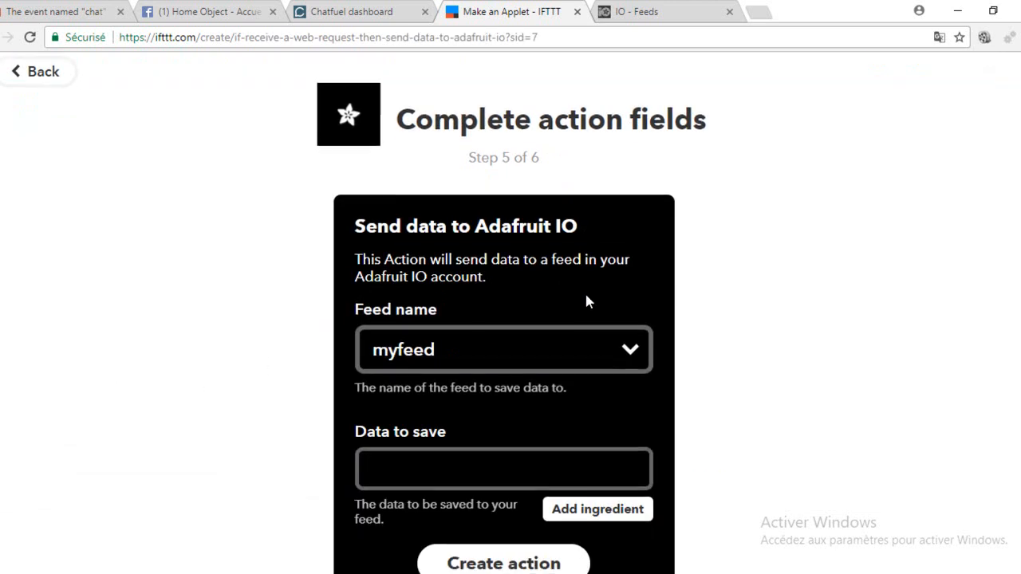
Create the send-data action with {{Value1}} as the data saved to myfeed.
left_click(503, 469)
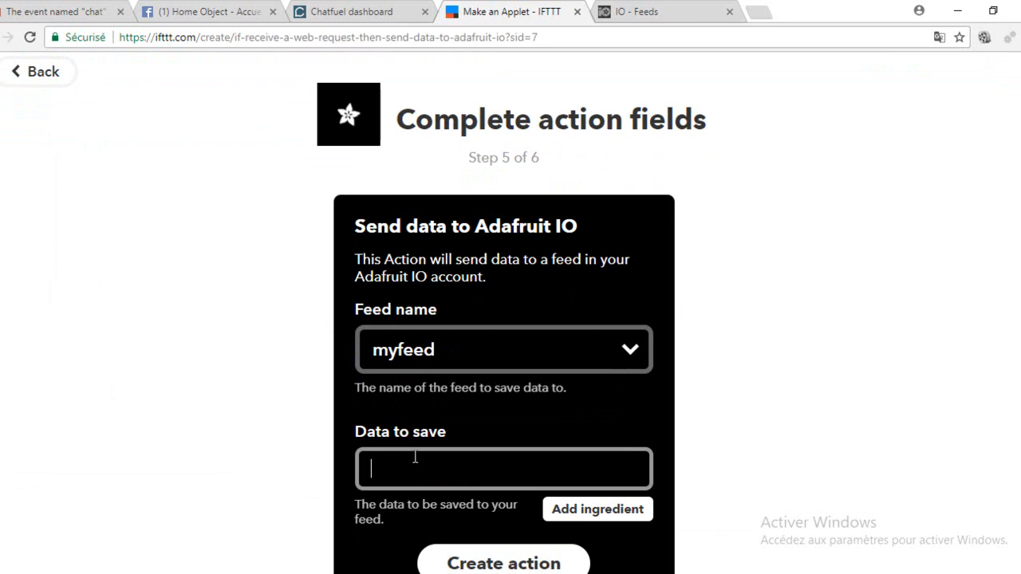
left_click(597, 509)
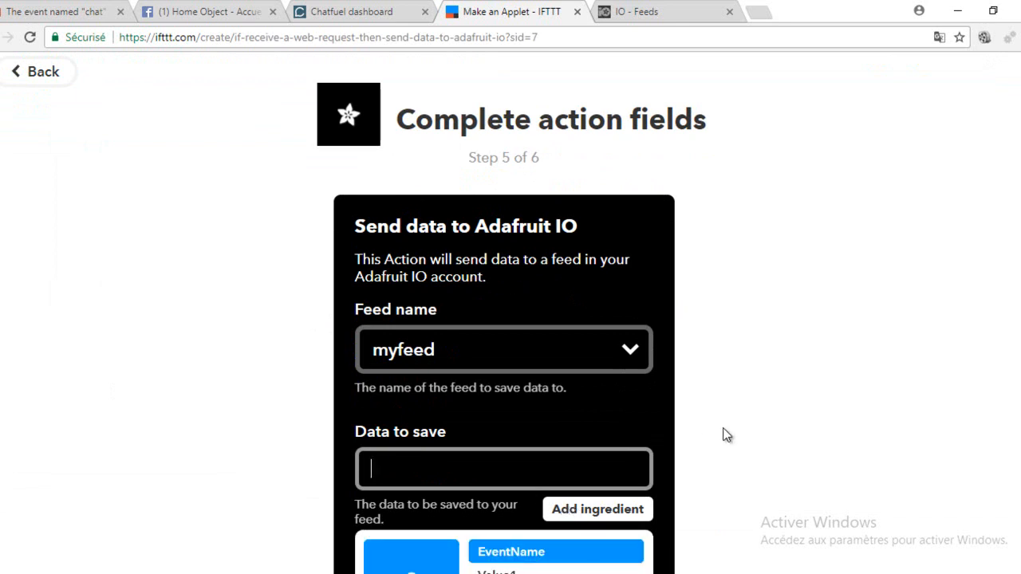
type("{{Value1}}")
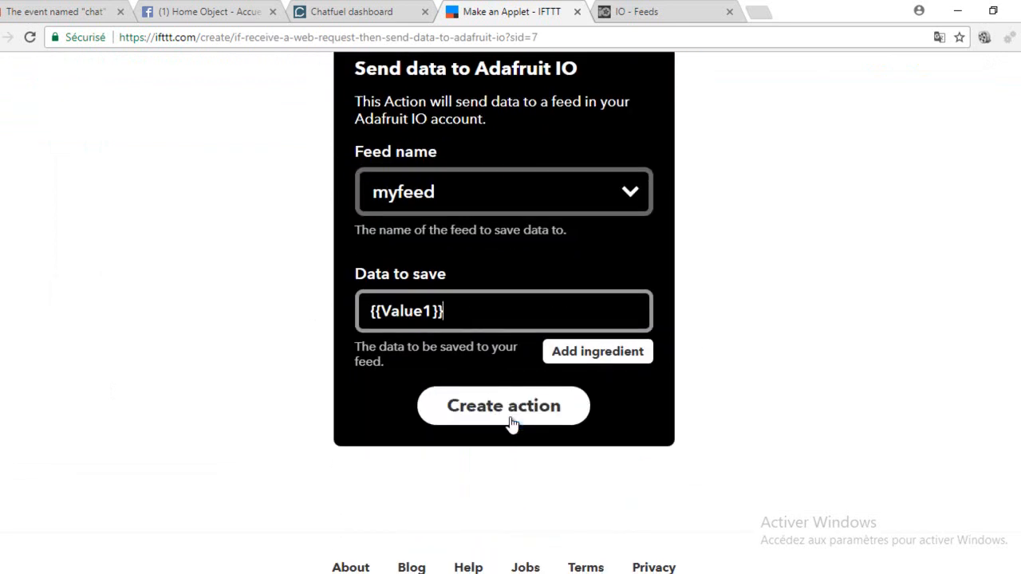
left_click(505, 405)
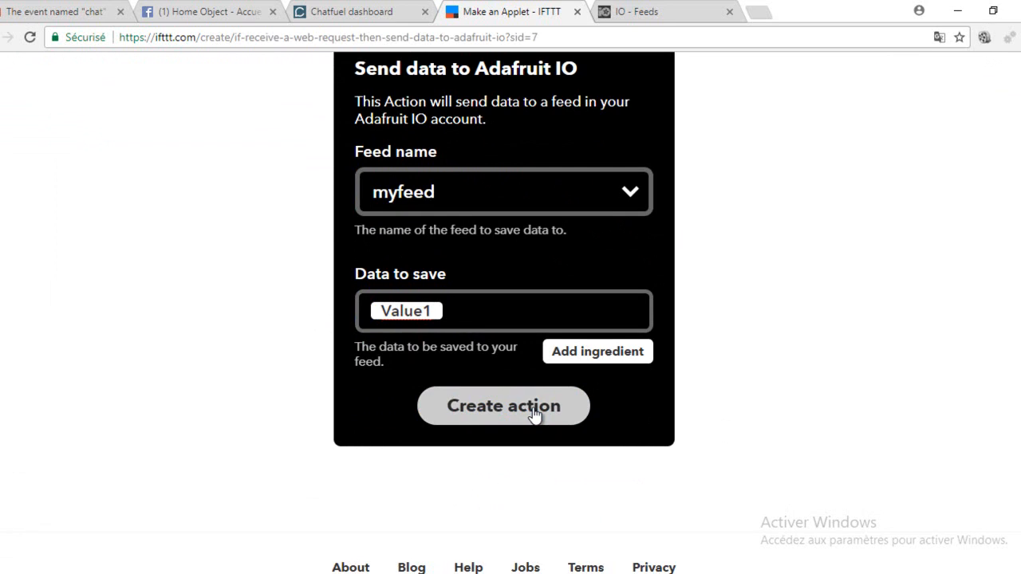
left_click(502, 406)
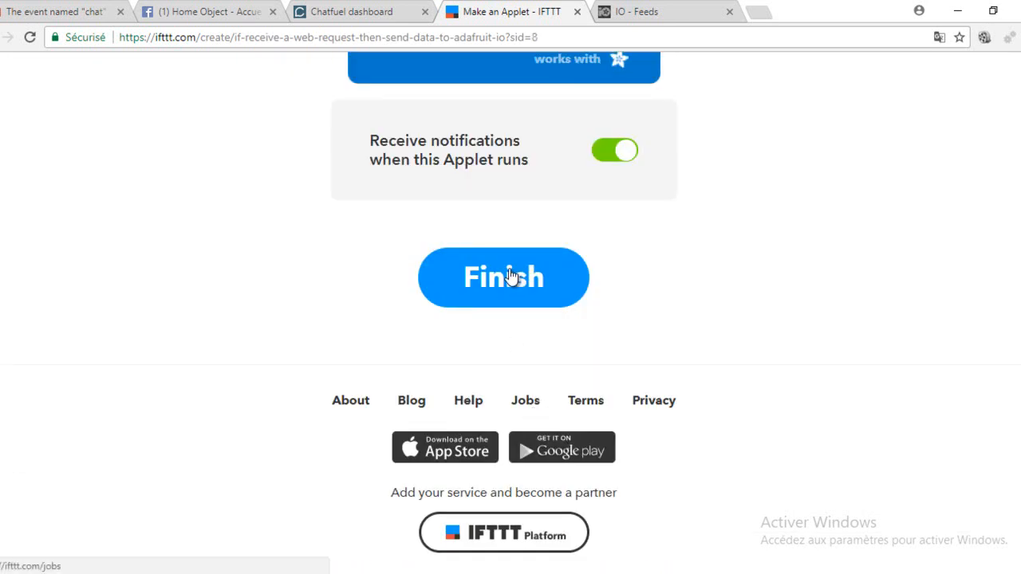
Finish creating the applet and leave it switched on.
left_click(504, 278)
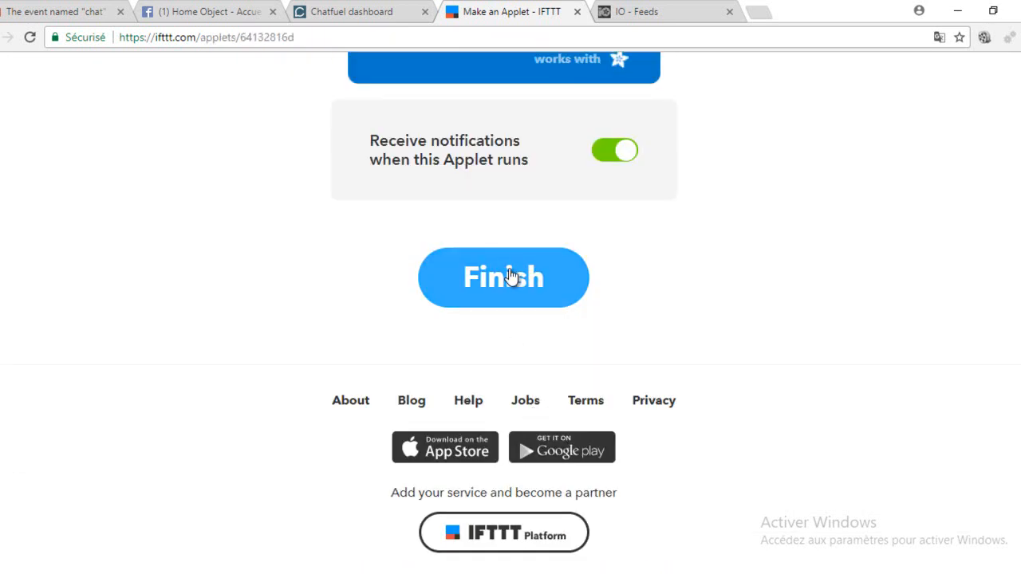
left_click(504, 278)
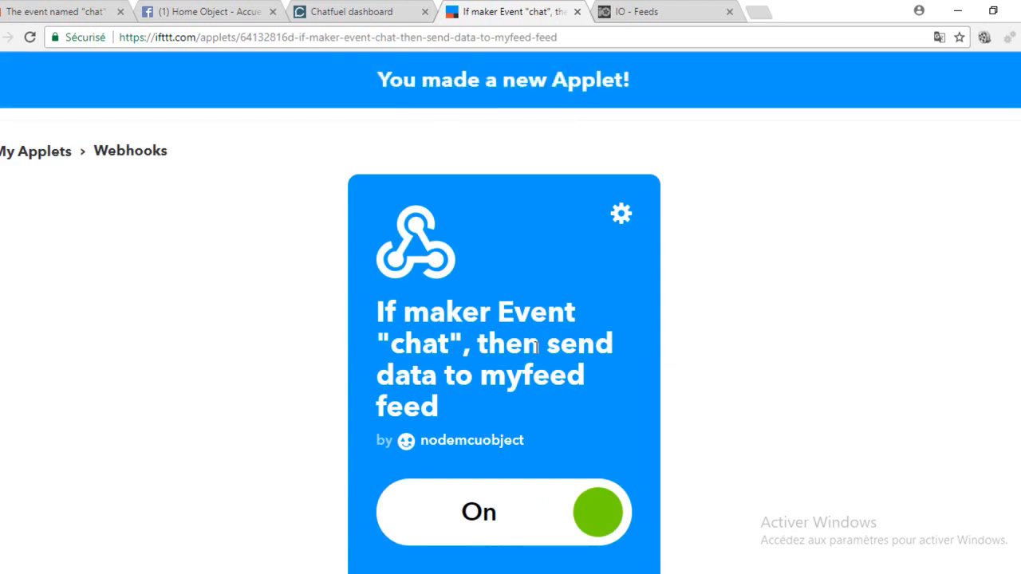
mouse_move(330, 77)
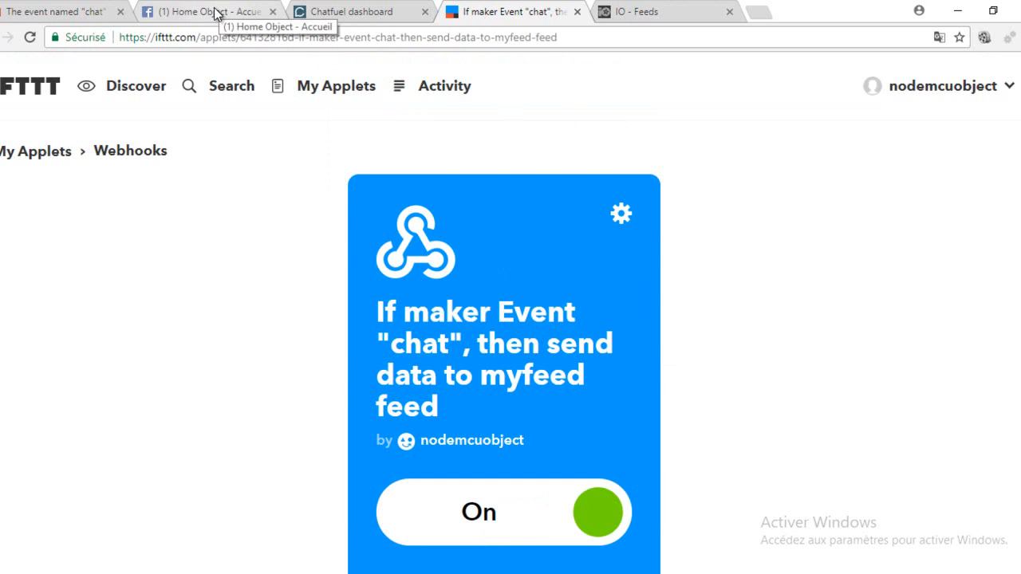
Send 1 in the Home Object Messenger chat and confirm myfeed received 'on'.
left_click(207, 11)
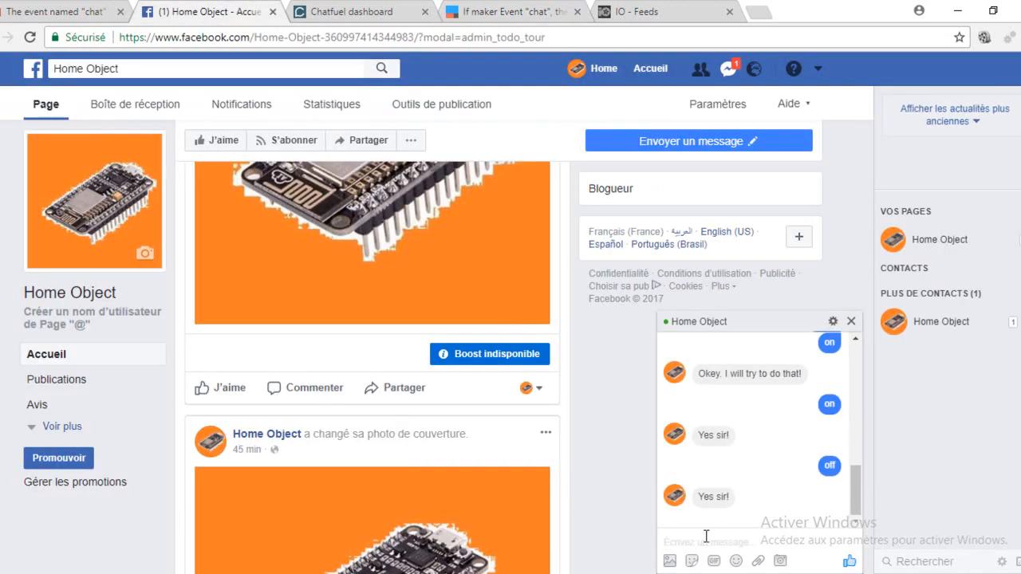
type("1")
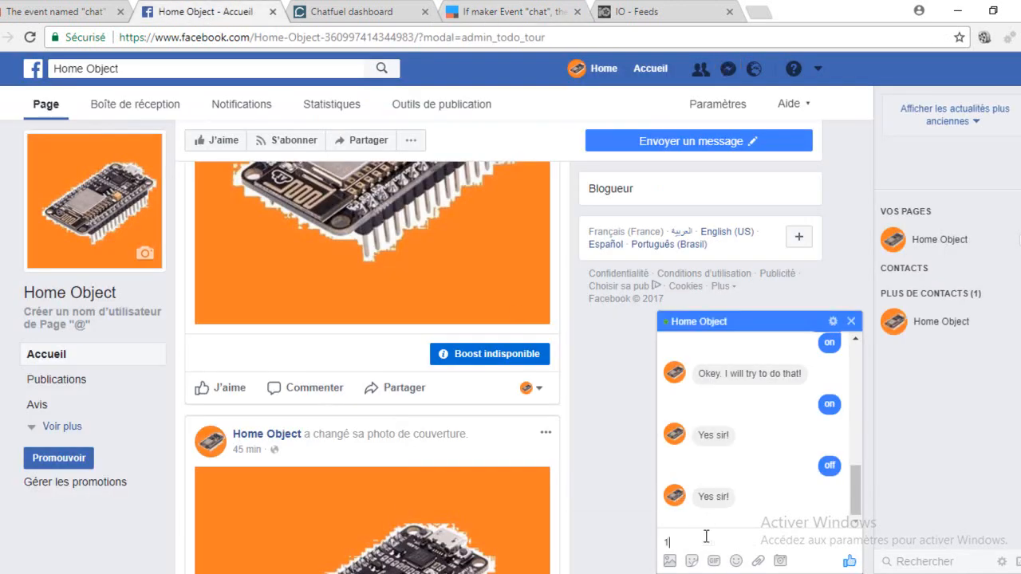
key("Return")
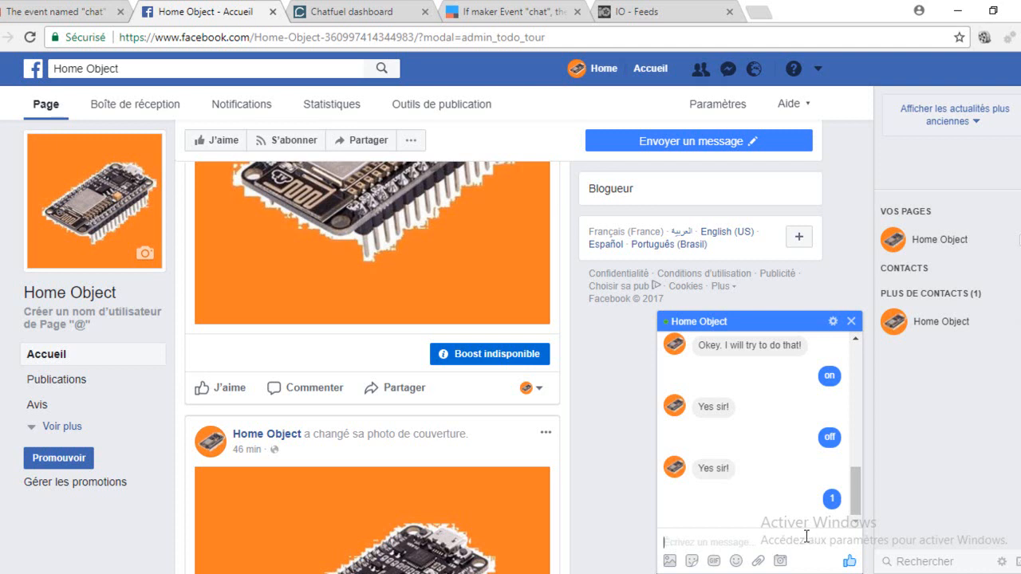
scroll("down", 3)
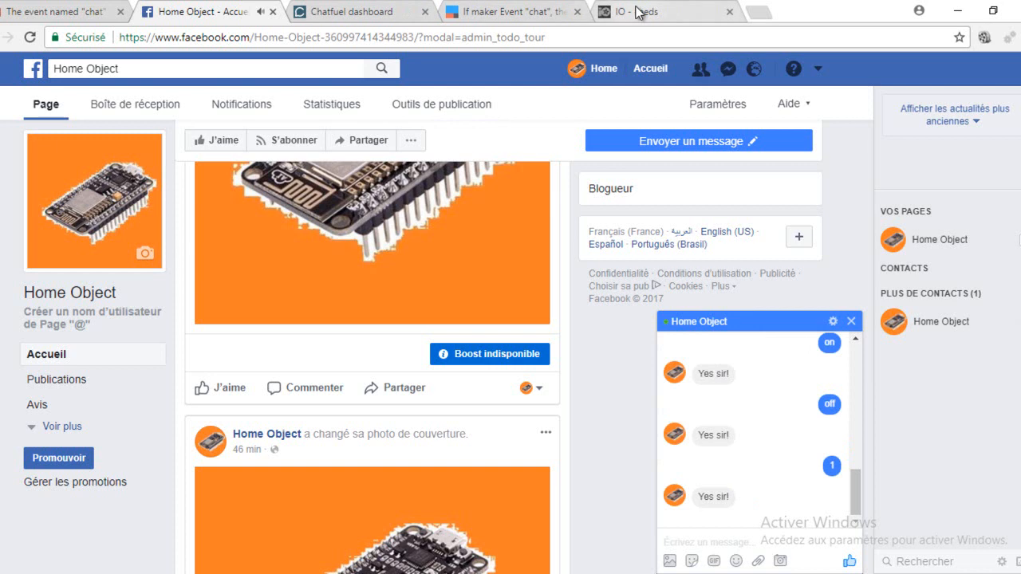
left_click(638, 11)
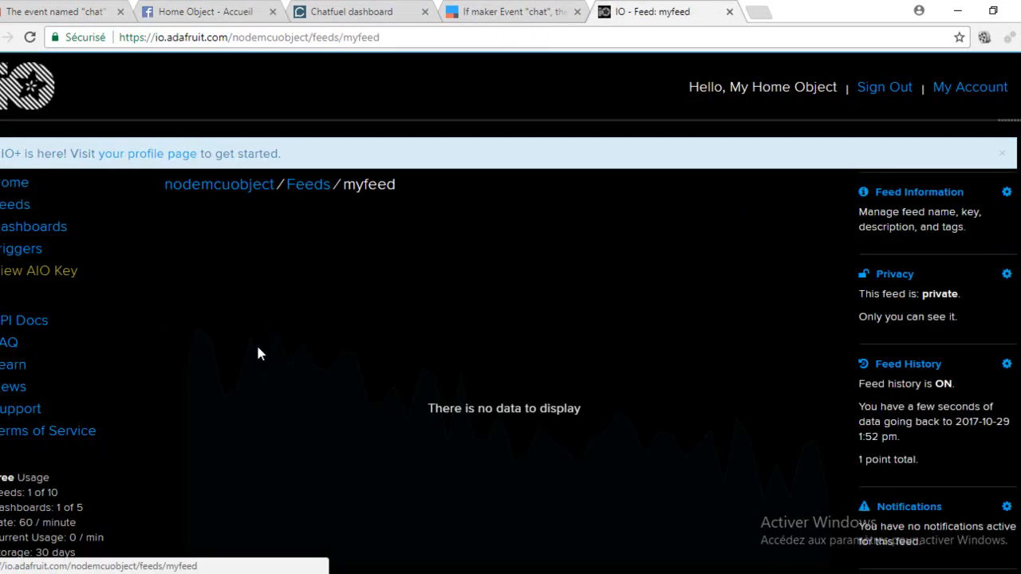
scroll("down", 3)
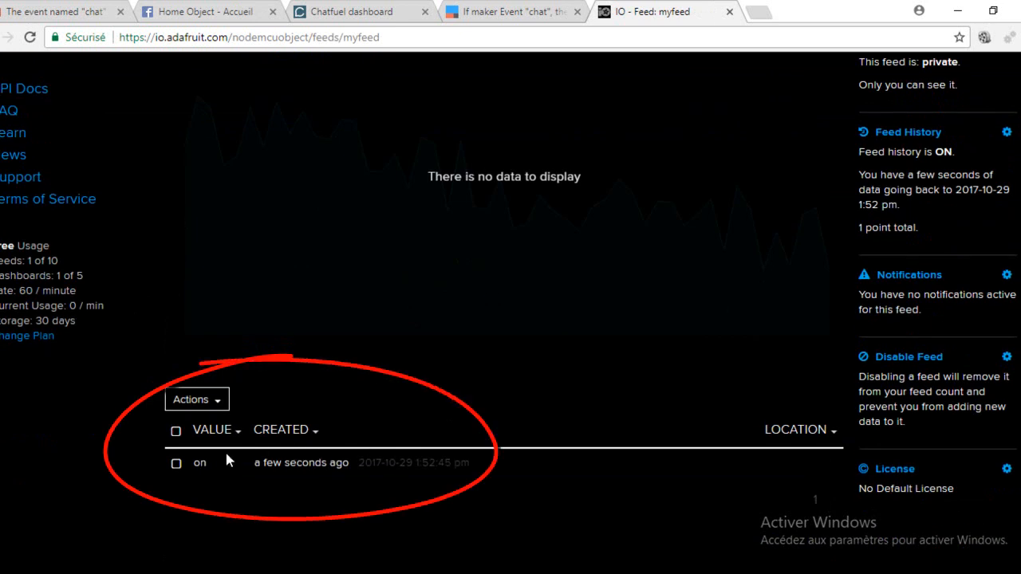
double_click(200, 462)
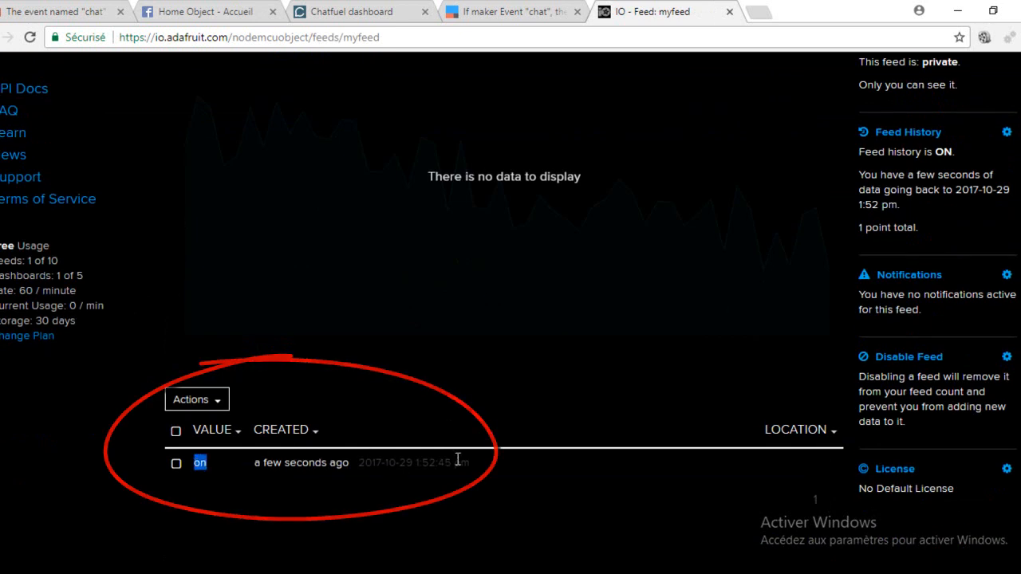
Send 0 in the chat and confirm myfeed received 'off'.
left_click(204, 11)
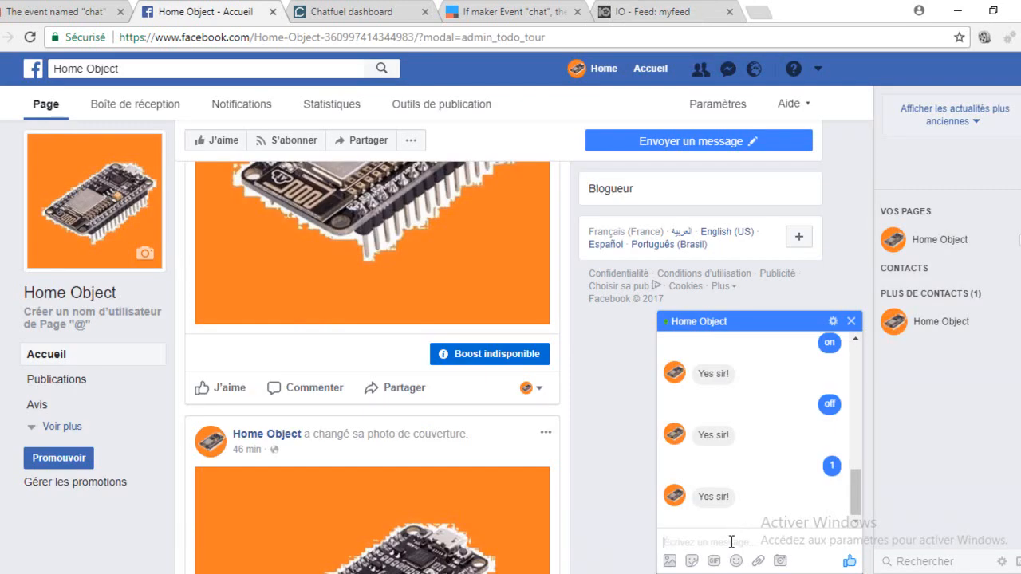
scroll("down", 3)
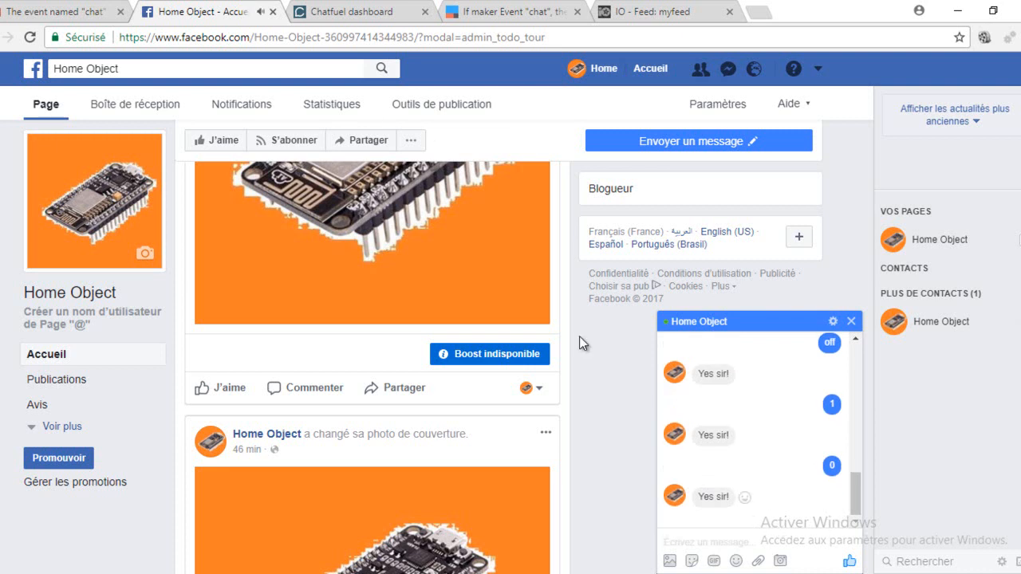
mouse_move(359, 11)
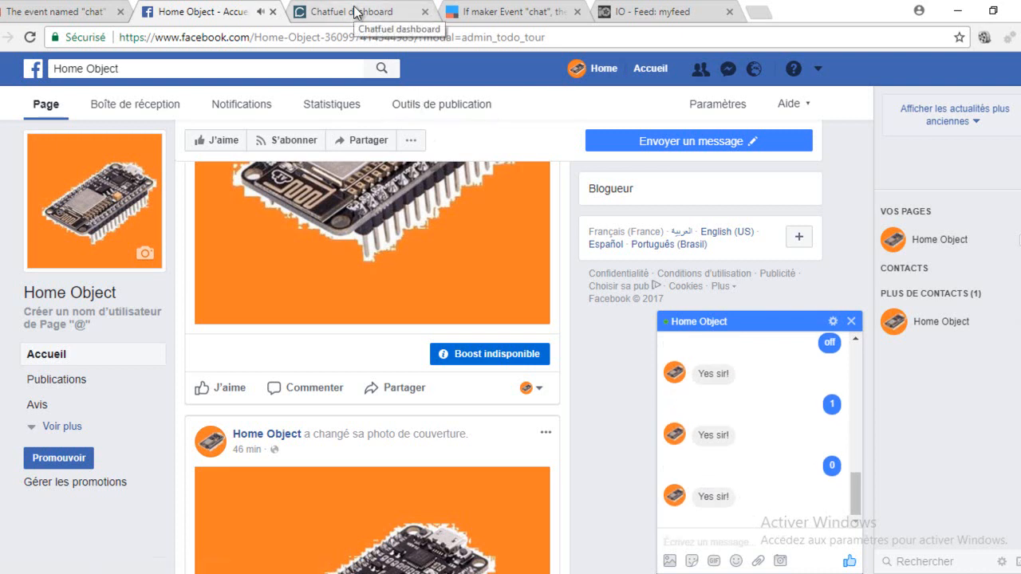
left_click(667, 11)
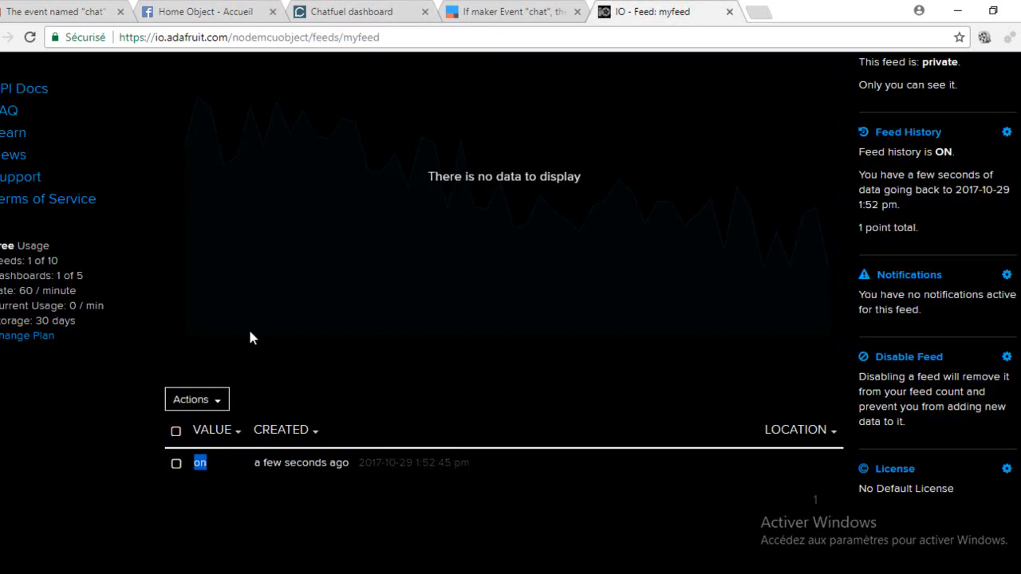
mouse_move(386, 378)
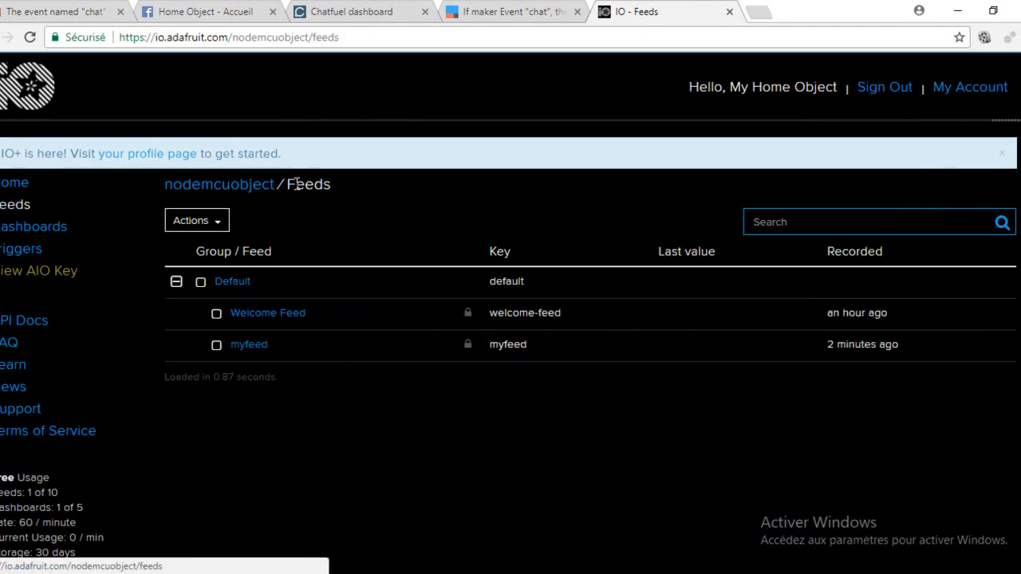
left_click(249, 345)
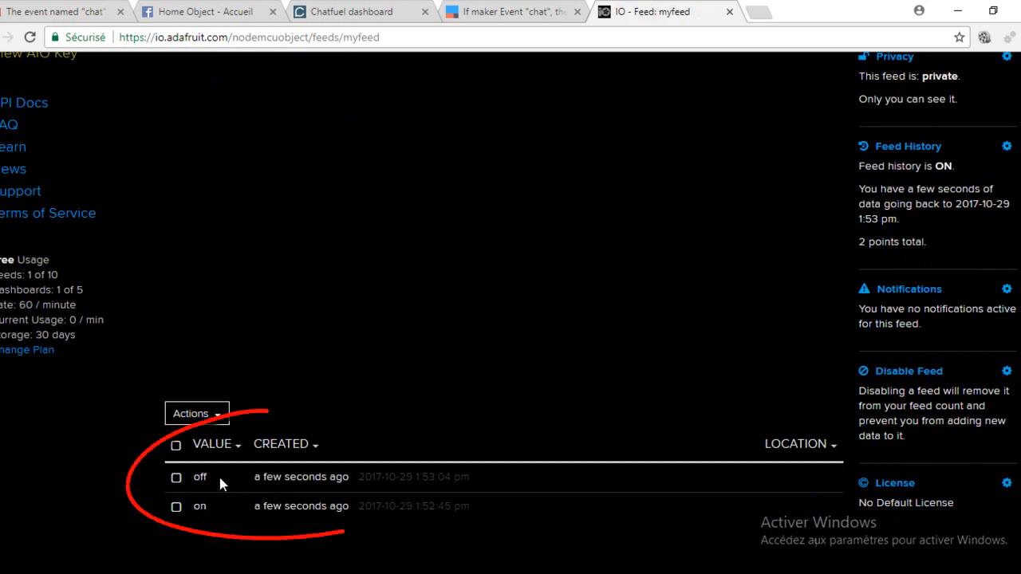
double_click(200, 476)
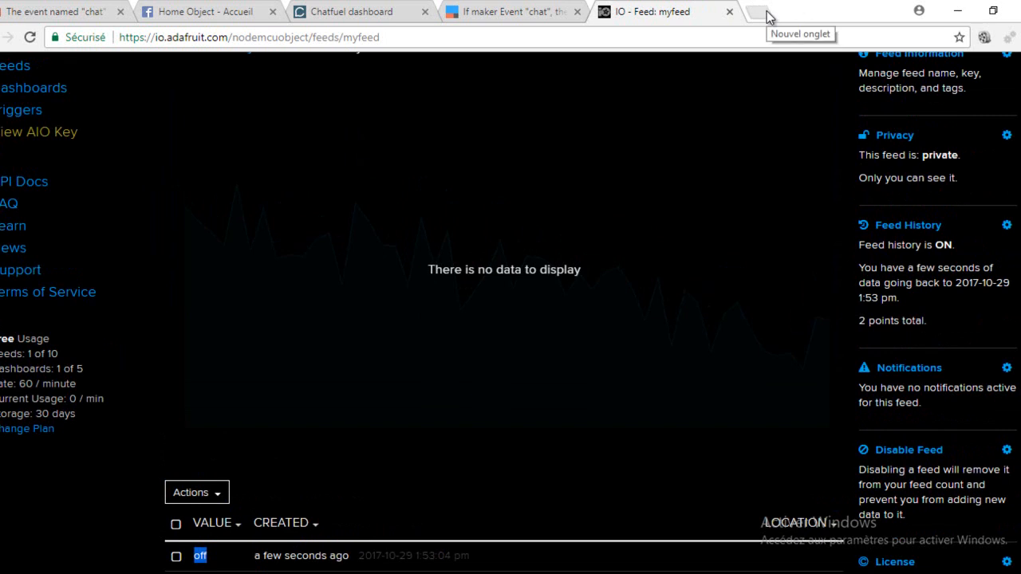
Go to easycoding.tn in a new tab and launch TUNIOT for ESP8266.
left_click(766, 11)
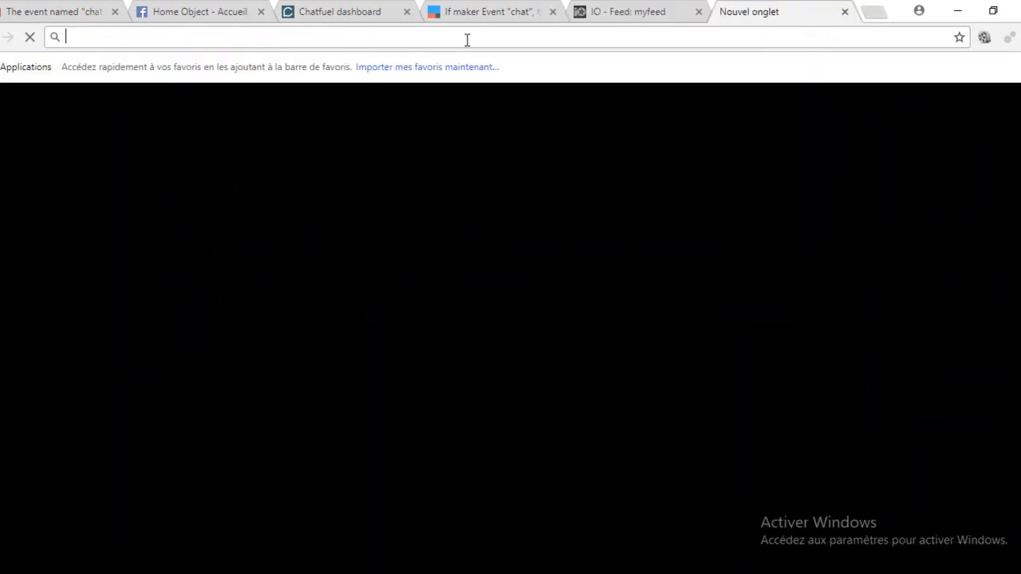
type("easycoding.tn")
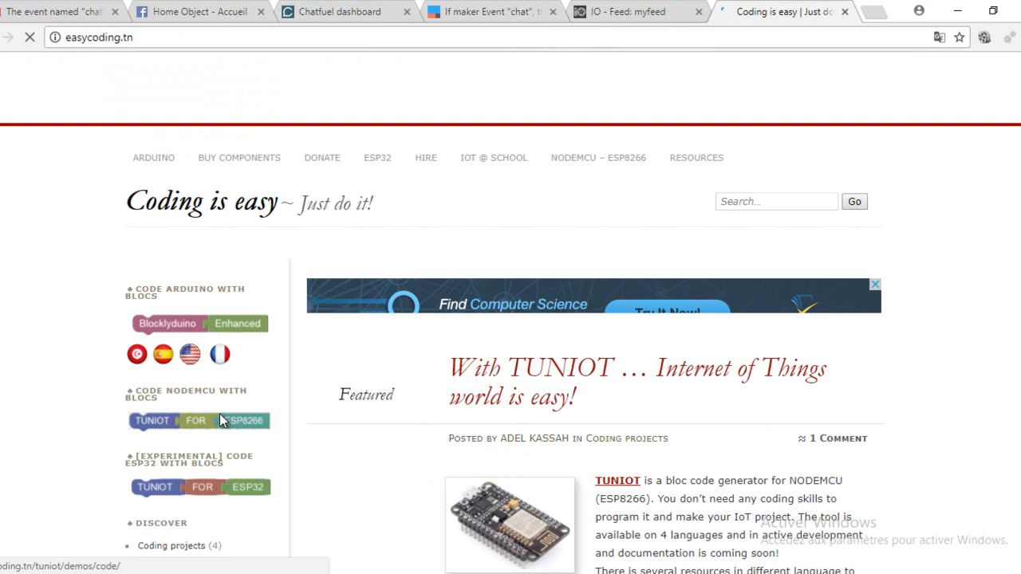
left_click(198, 421)
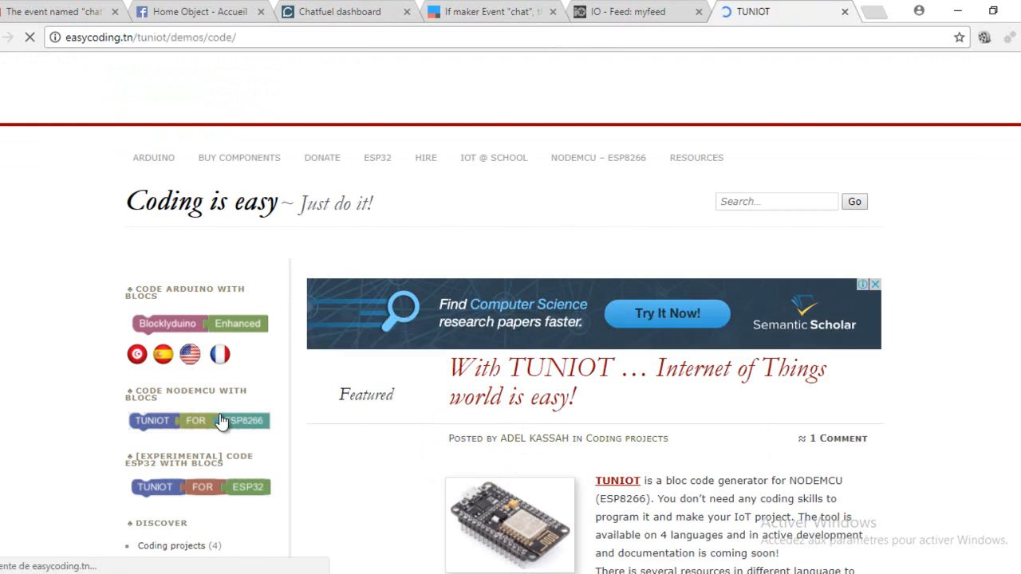
left_click(198, 421)
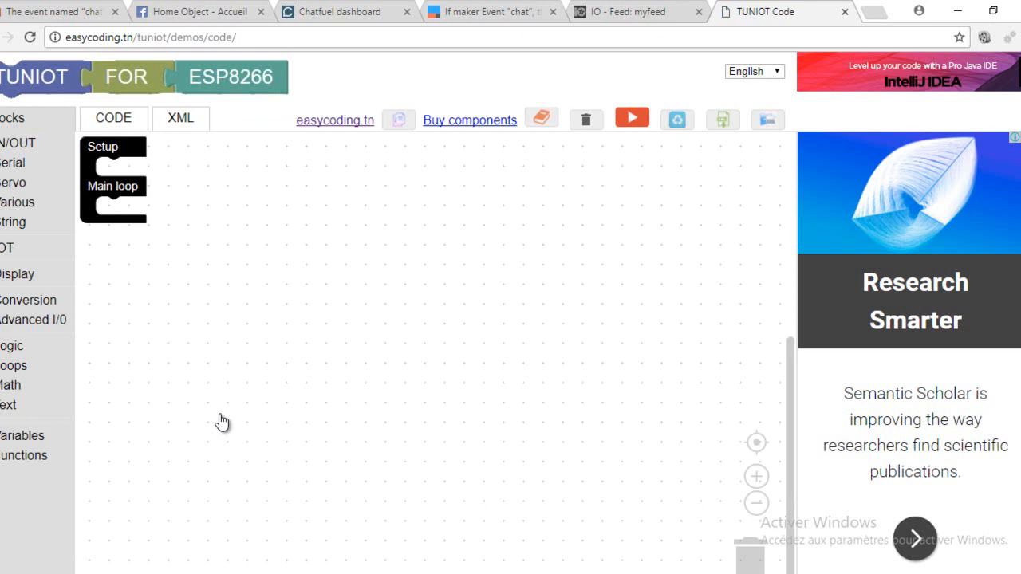
mouse_move(587, 142)
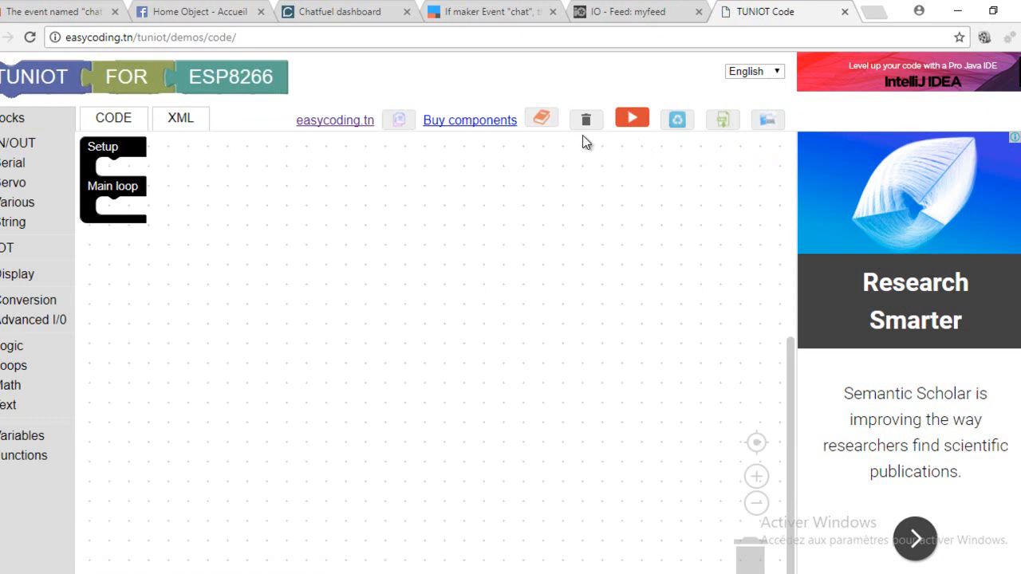
Load the Model 3 client-in-an-open-network template into the editor.
left_click(676, 118)
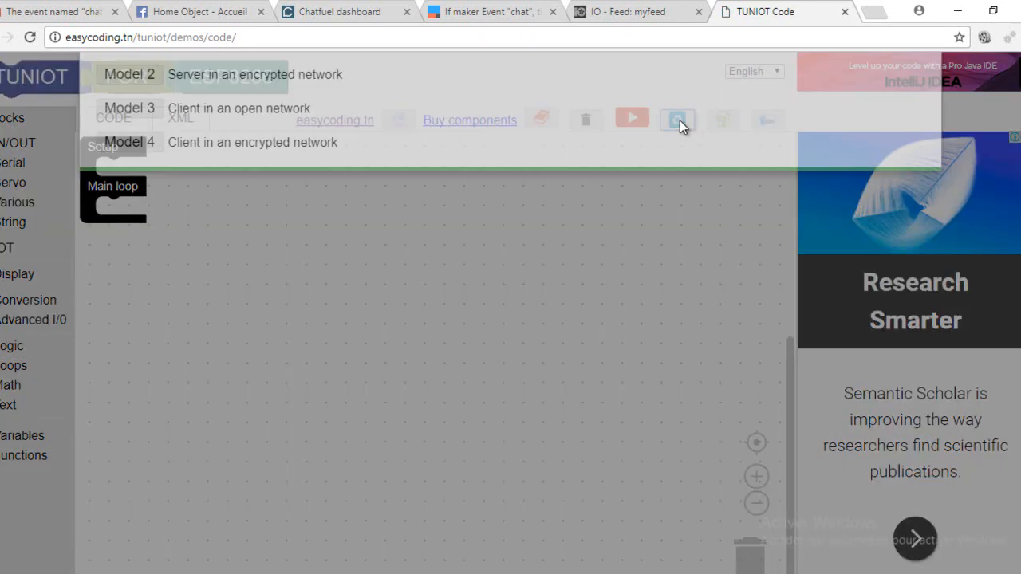
left_click(677, 119)
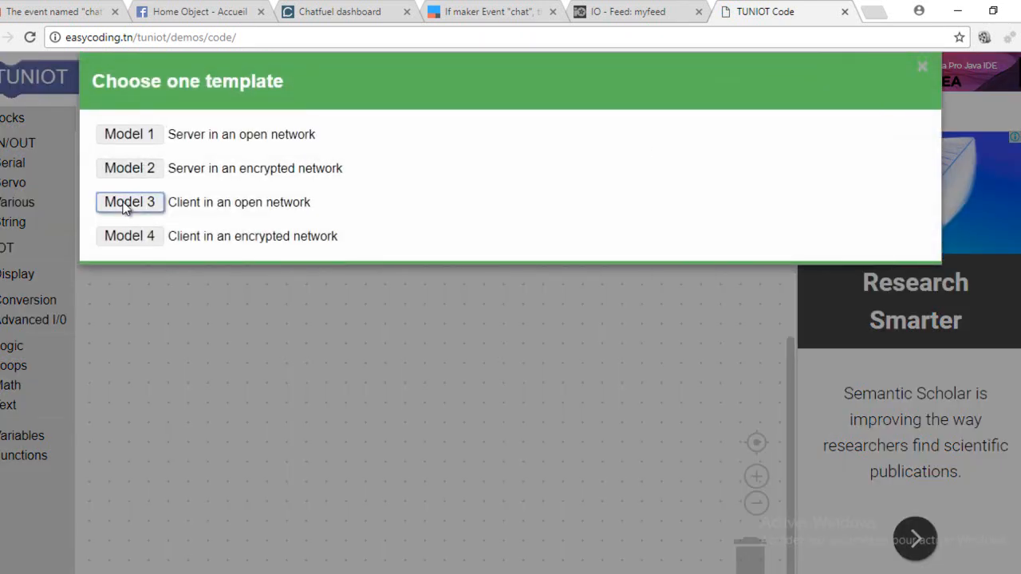
left_click(130, 201)
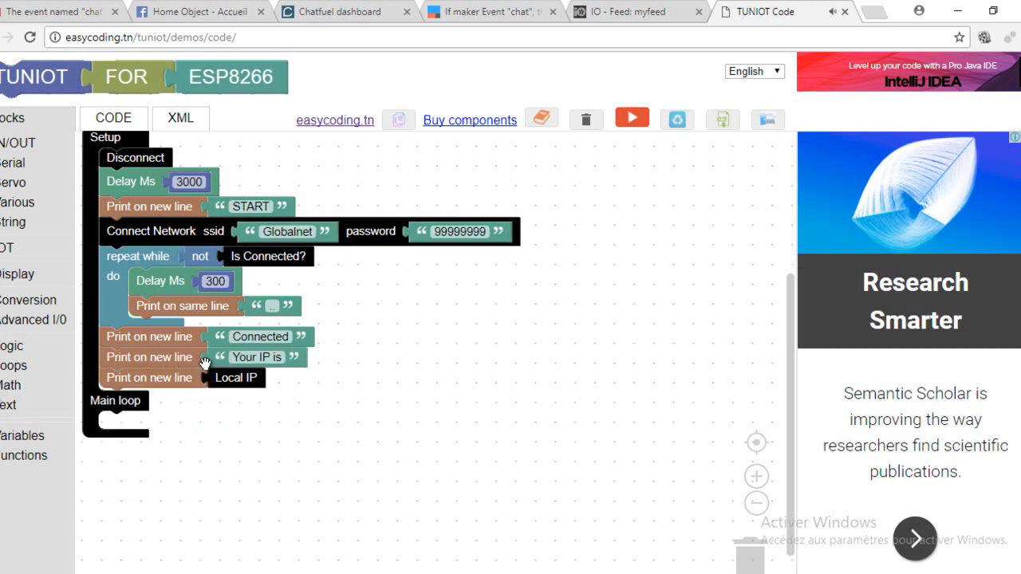
mouse_move(395, 278)
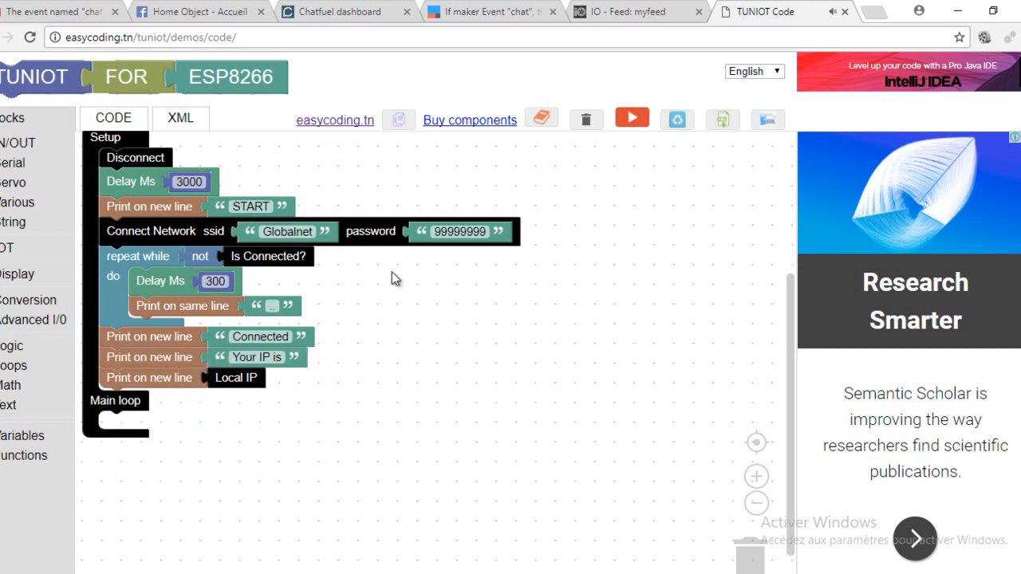
Place the Adafruit MQTT Setup block from IOT web services under the Local IP print in Setup.
left_click(8, 247)
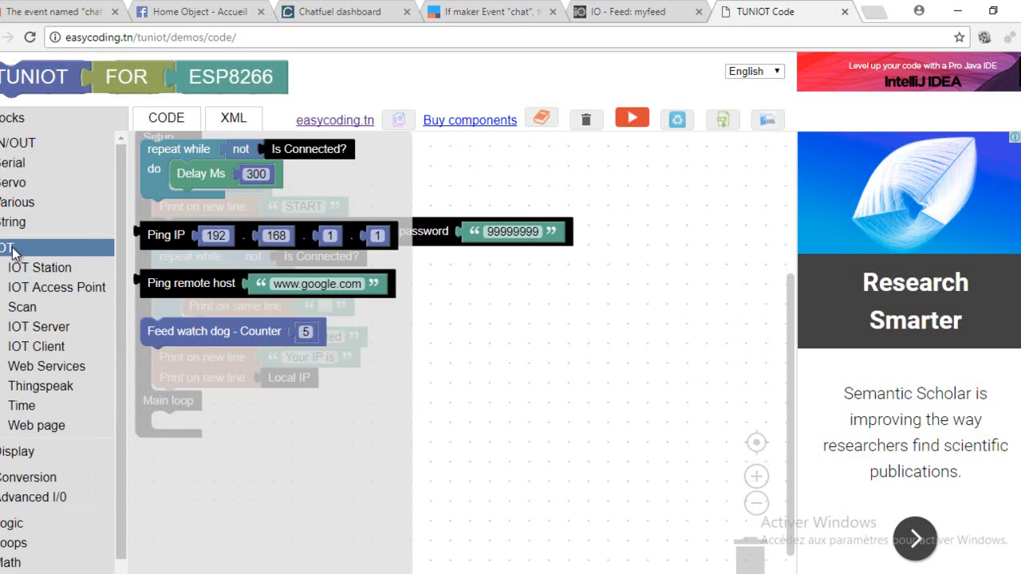
left_click(44, 365)
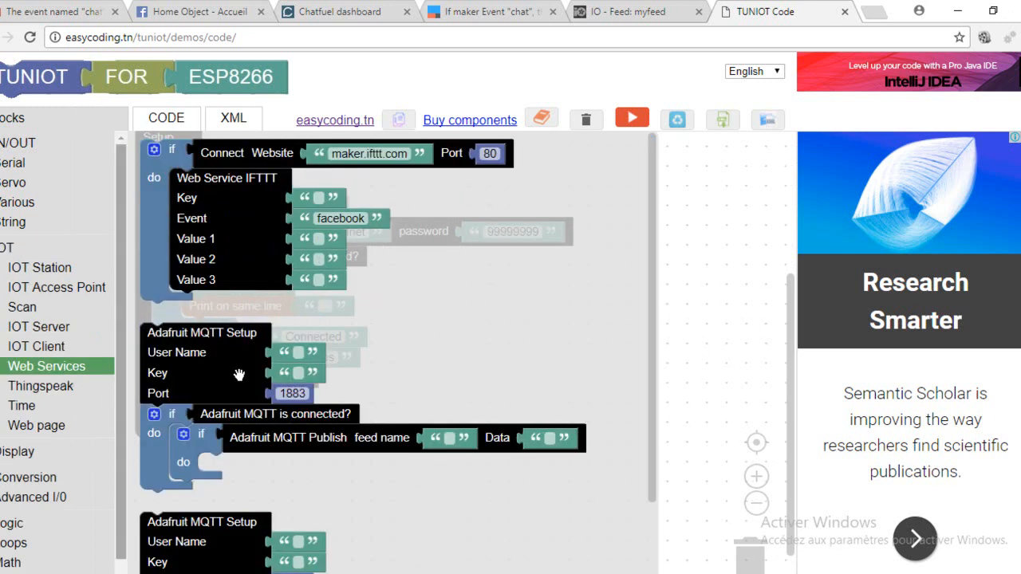
mouse_move(667, 402)
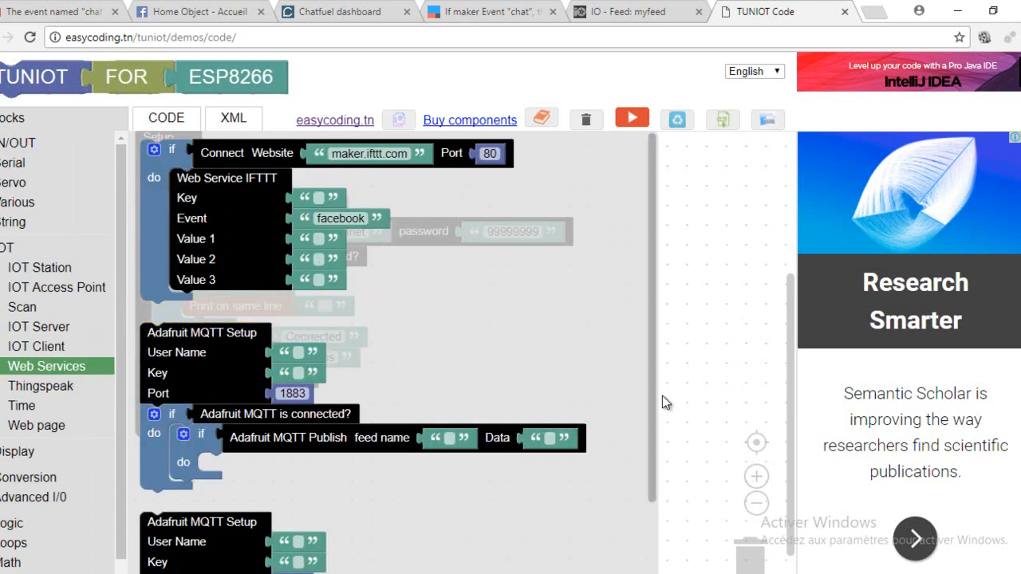
scroll("down", 3)
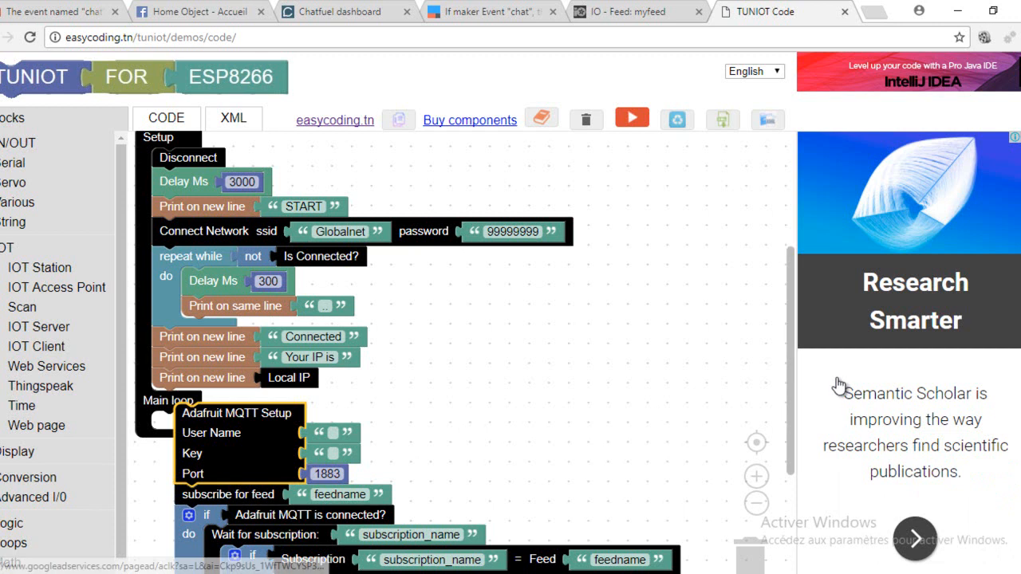
scroll("down", 3)
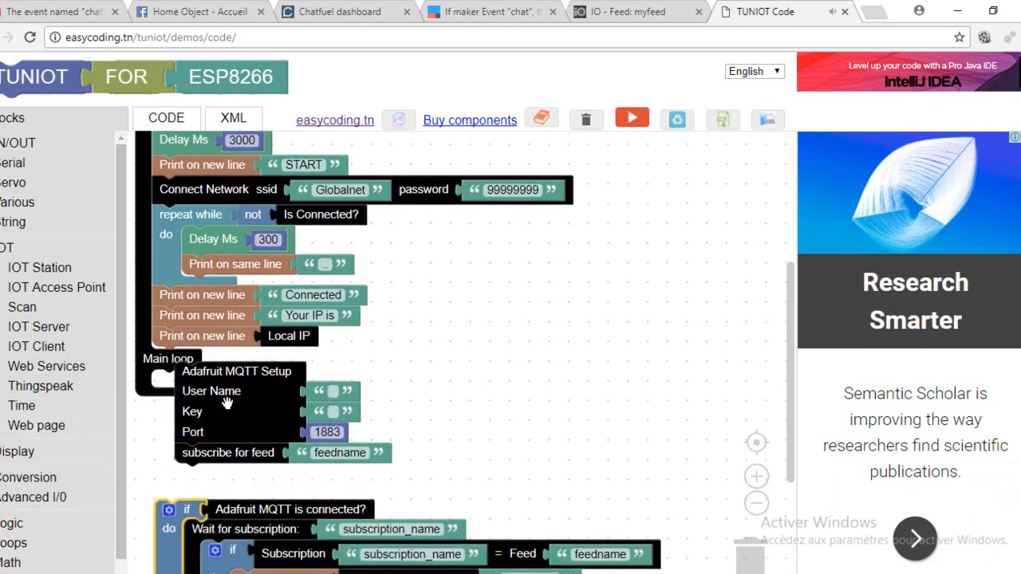
mouse_move(215, 389)
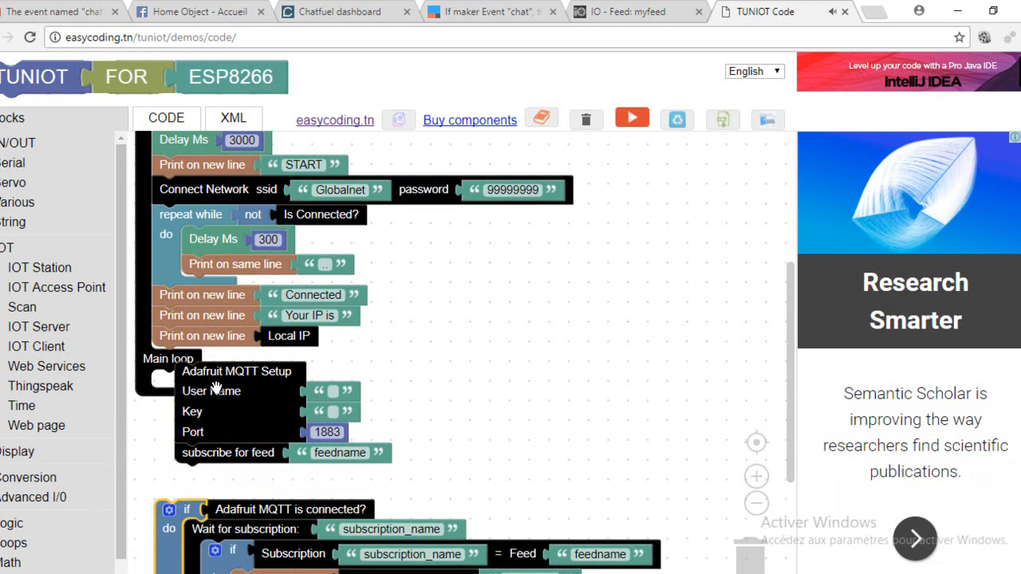
left_click_drag(236, 371, 348, 347)
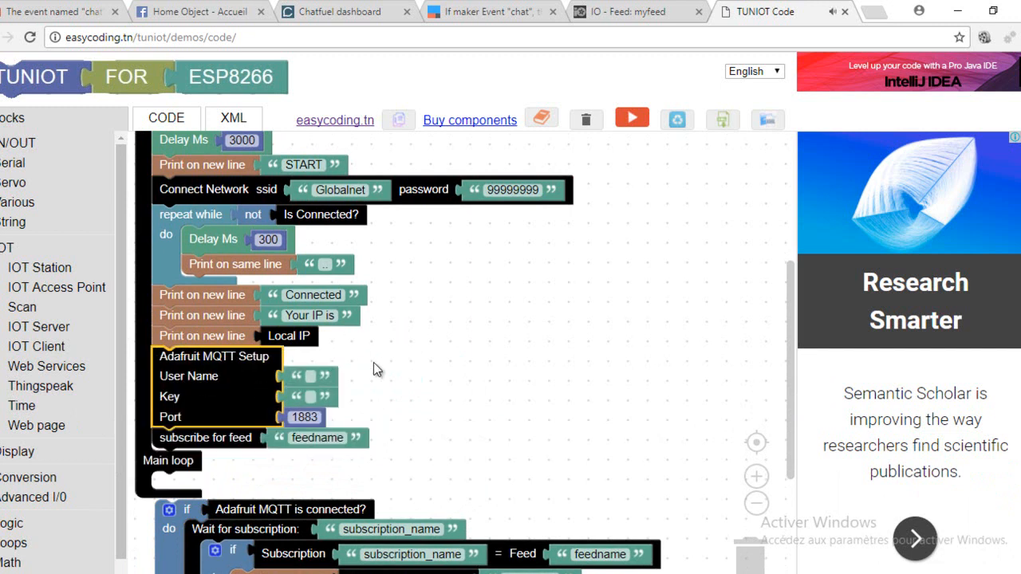
left_click(630, 11)
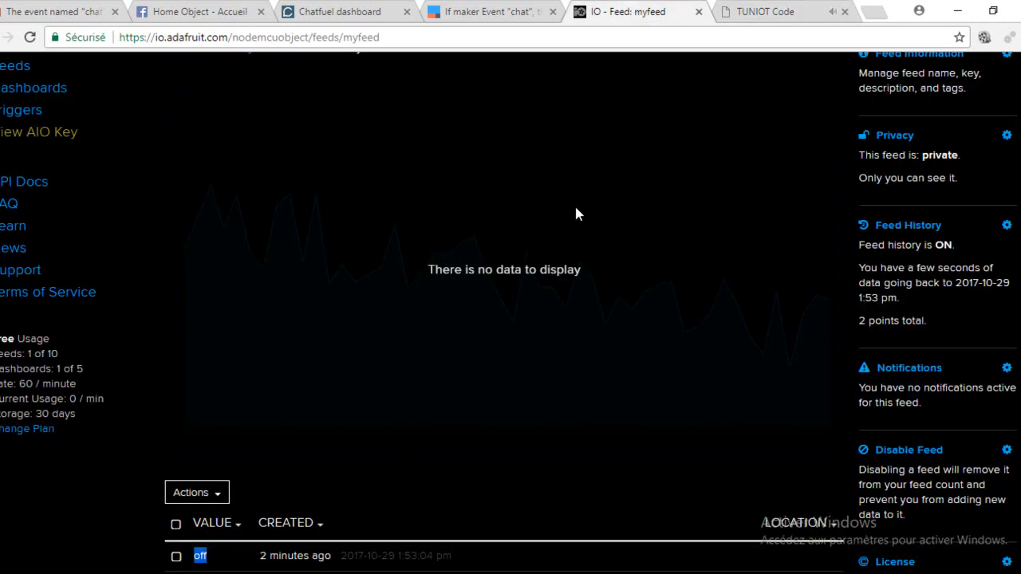
scroll("up", 3)
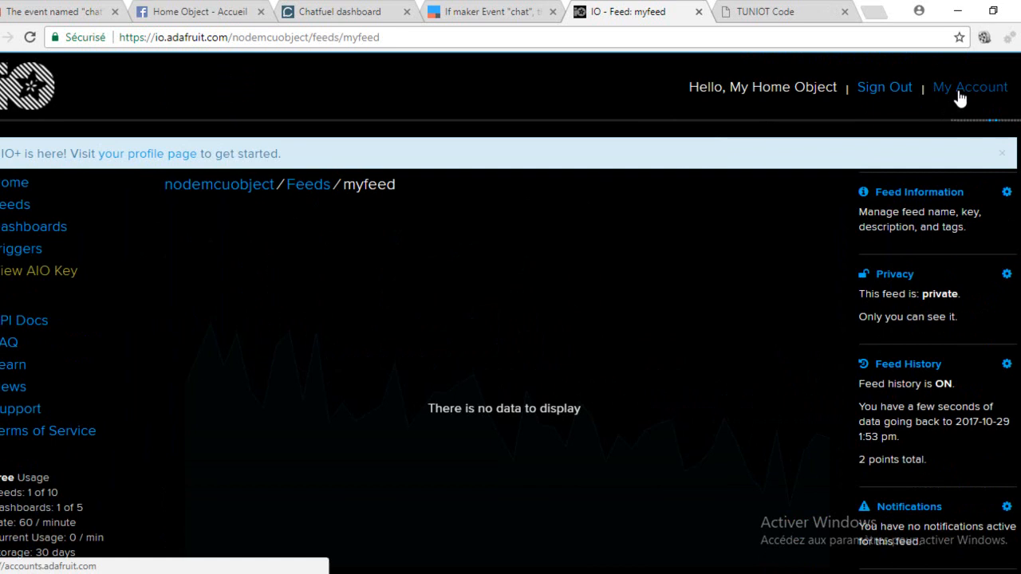
left_click(970, 86)
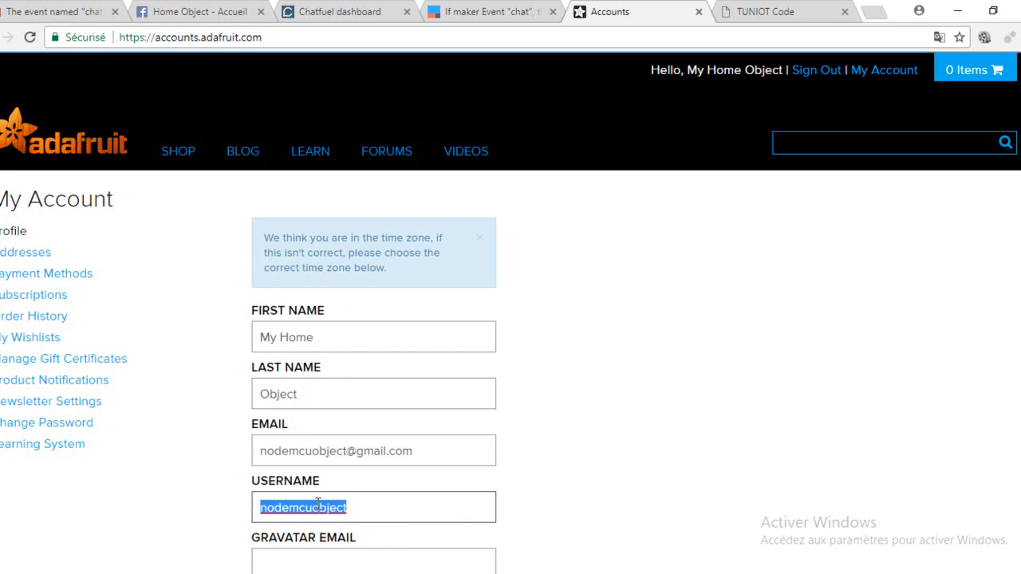
mouse_move(391, 409)
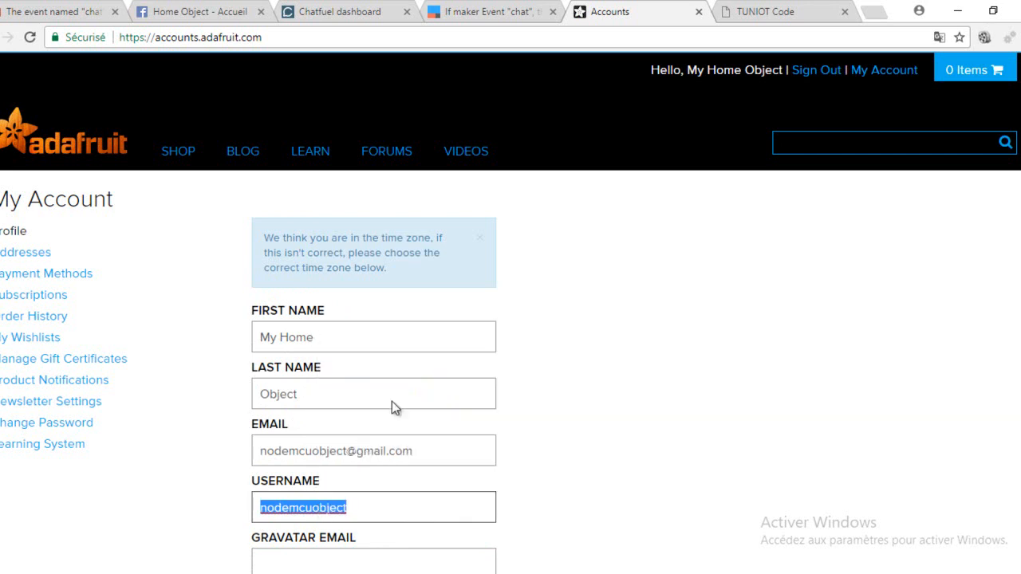
left_click(758, 11)
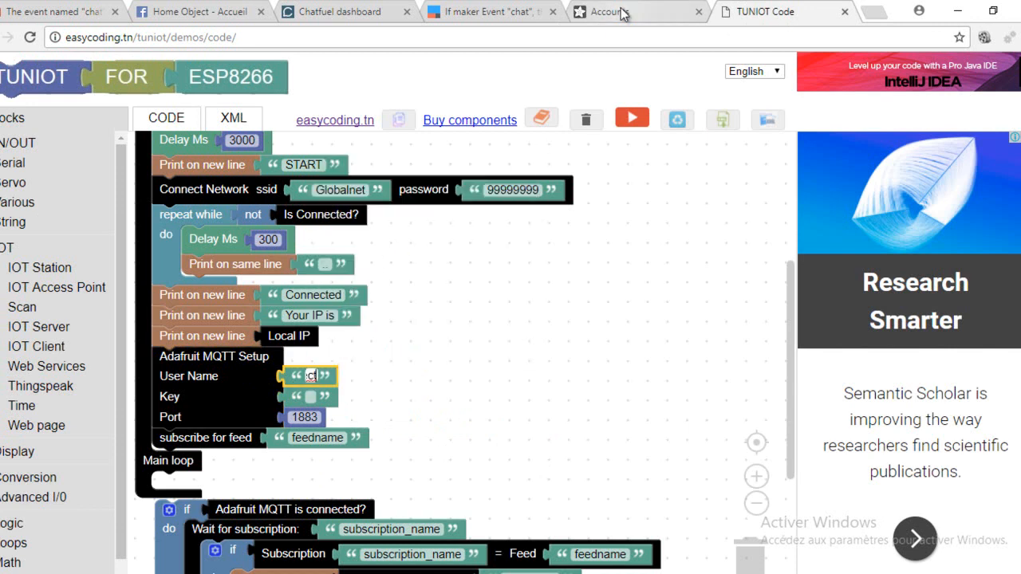
left_click(609, 11)
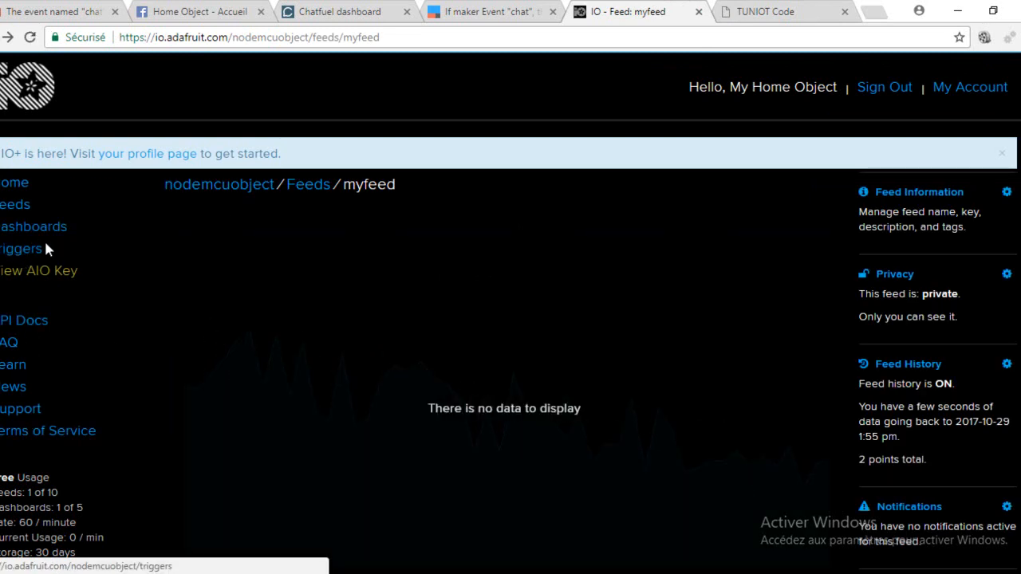
mouse_move(45, 249)
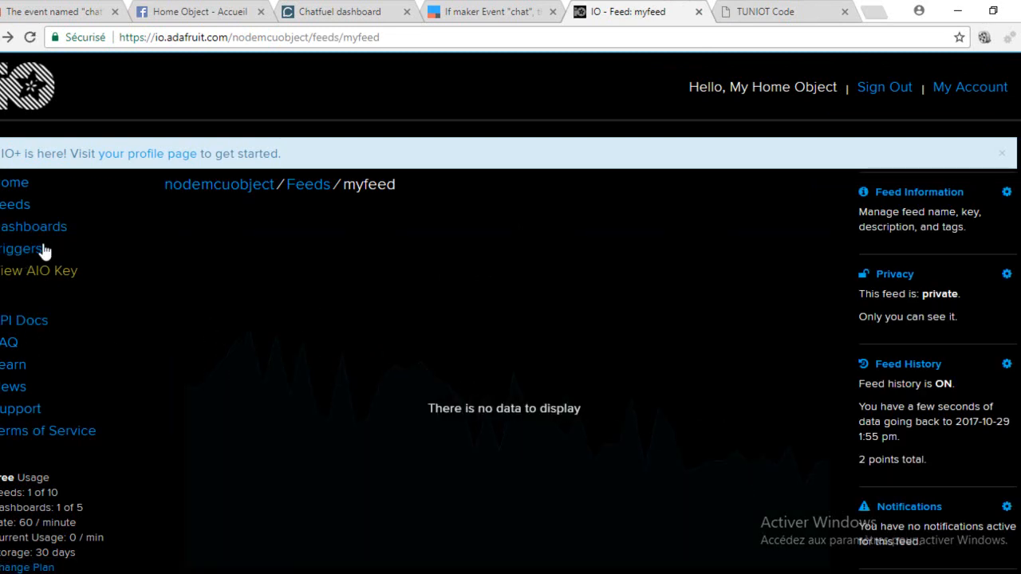
mouse_move(19, 277)
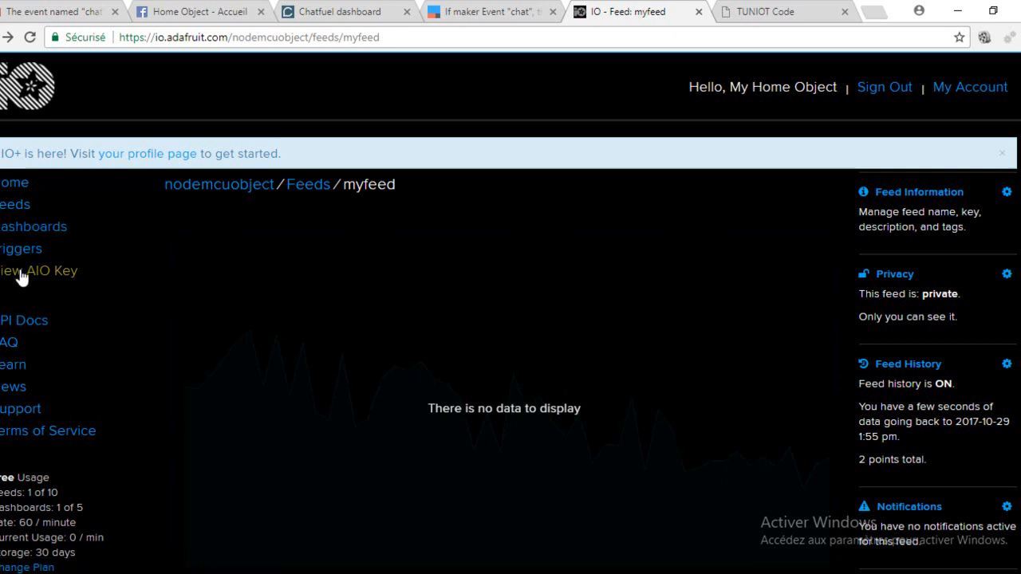
Copy the active AIO key and paste it into the MQTT Setup Key field.
left_click(51, 272)
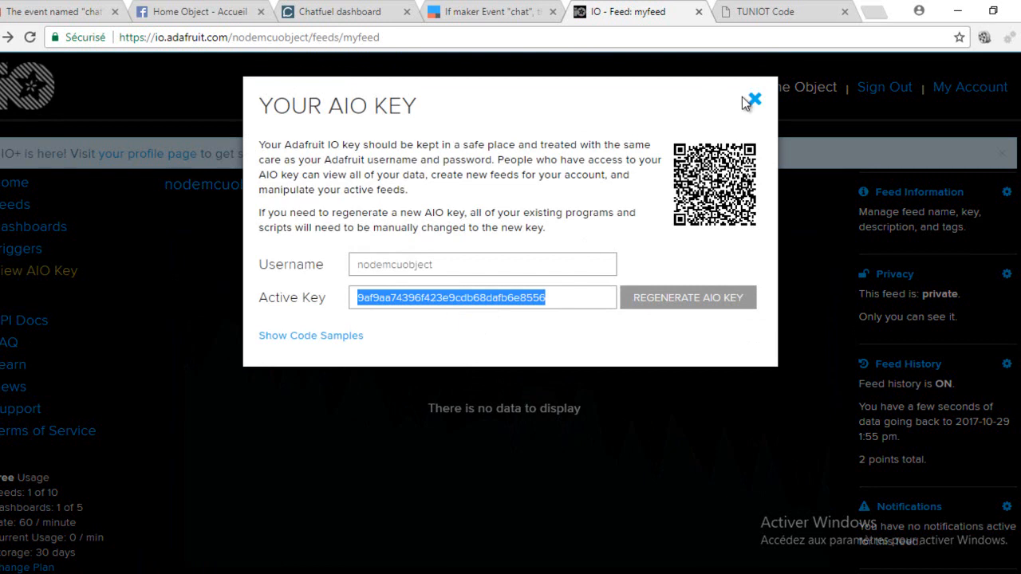
left_click(766, 11)
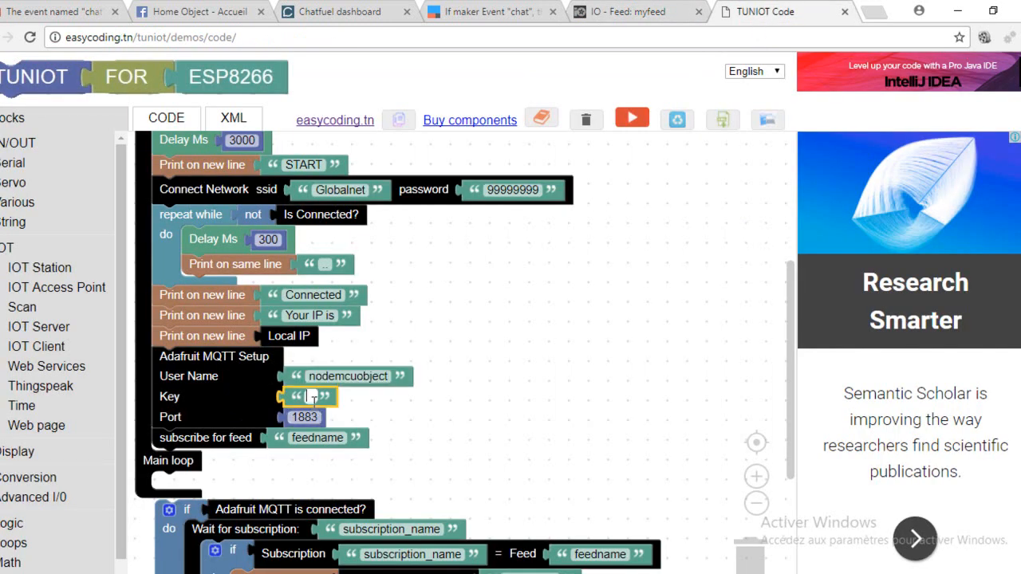
right_click(306, 395)
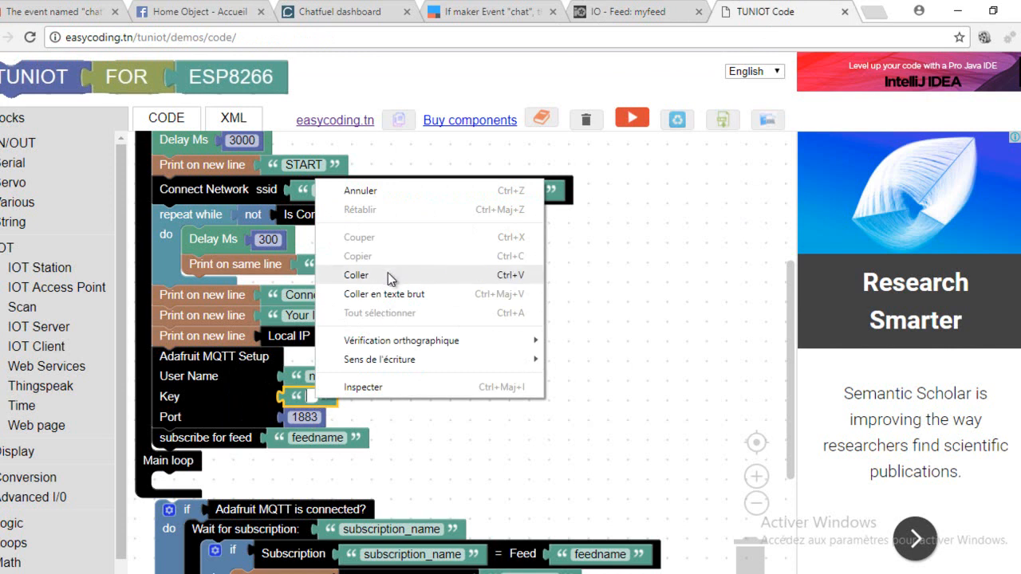
left_click(355, 275)
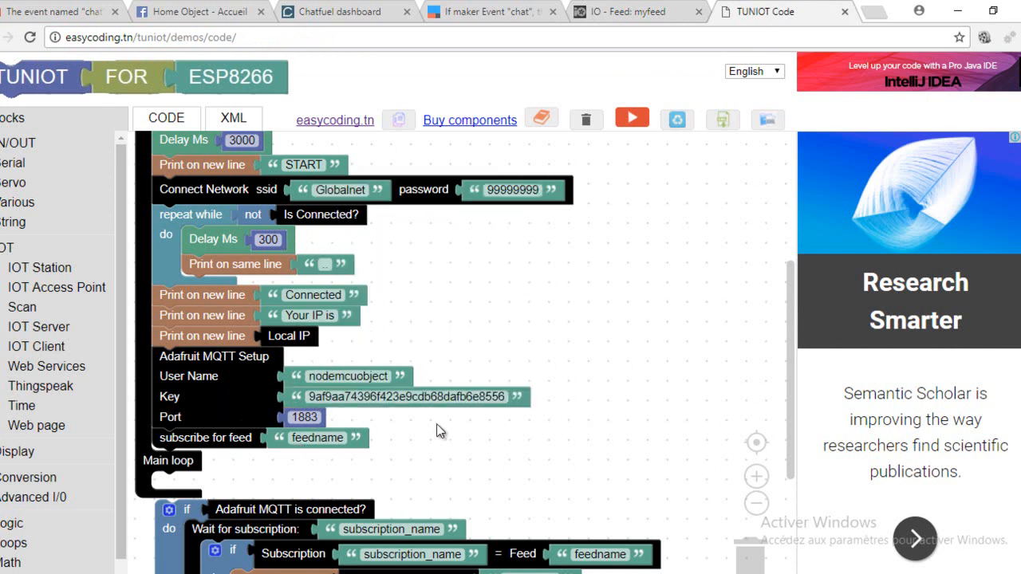
mouse_move(606, 83)
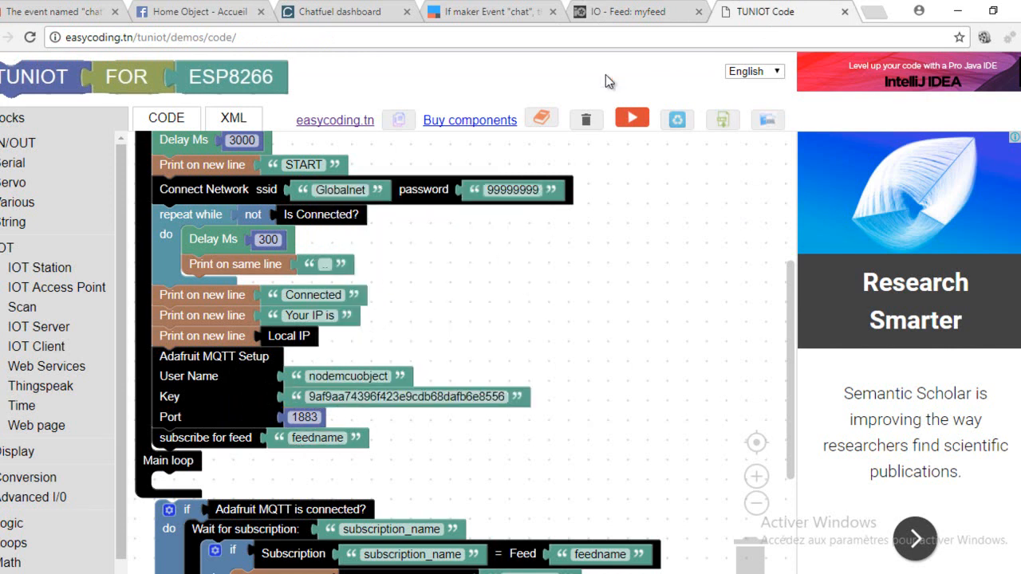
left_click(635, 11)
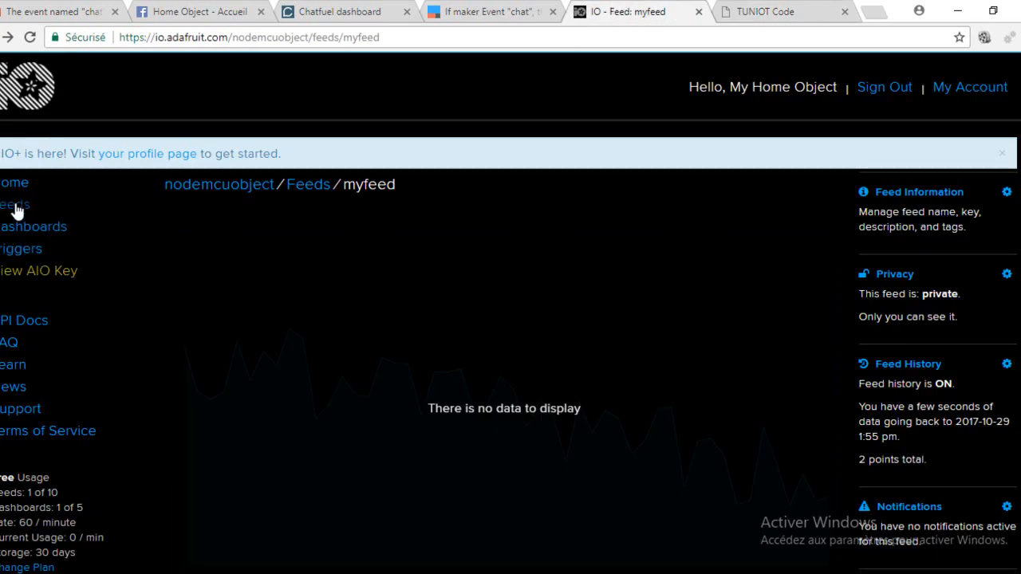
Copy the feed key myfeed and paste it as the subscribed feed in the MQTT setup.
left_click(16, 205)
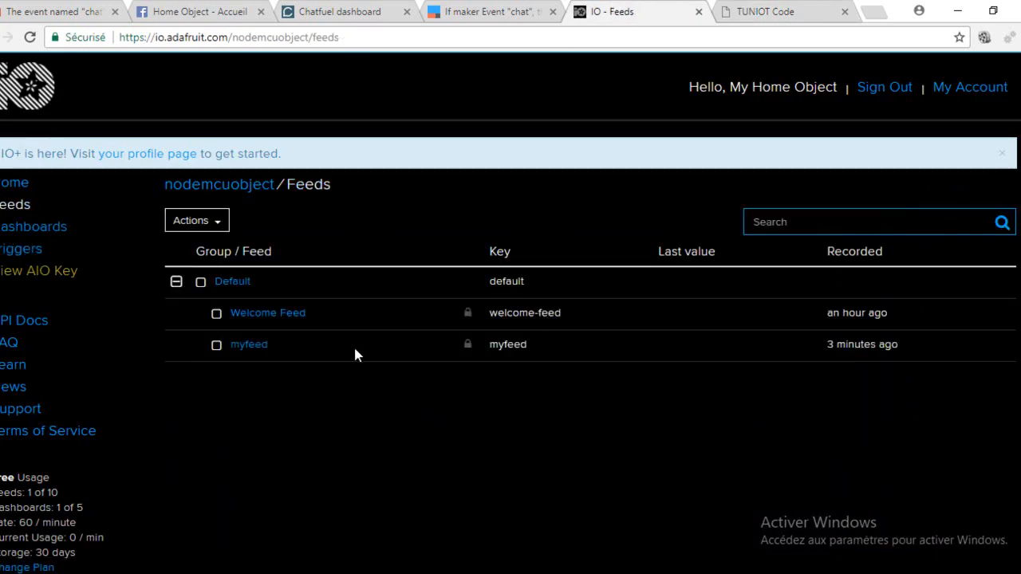
right_click(507, 345)
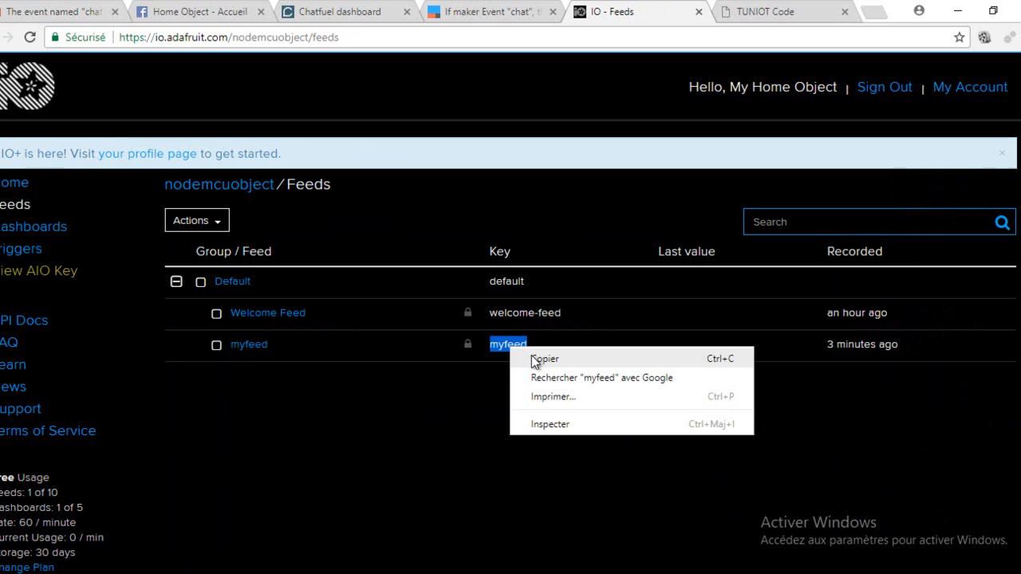
left_click(782, 12)
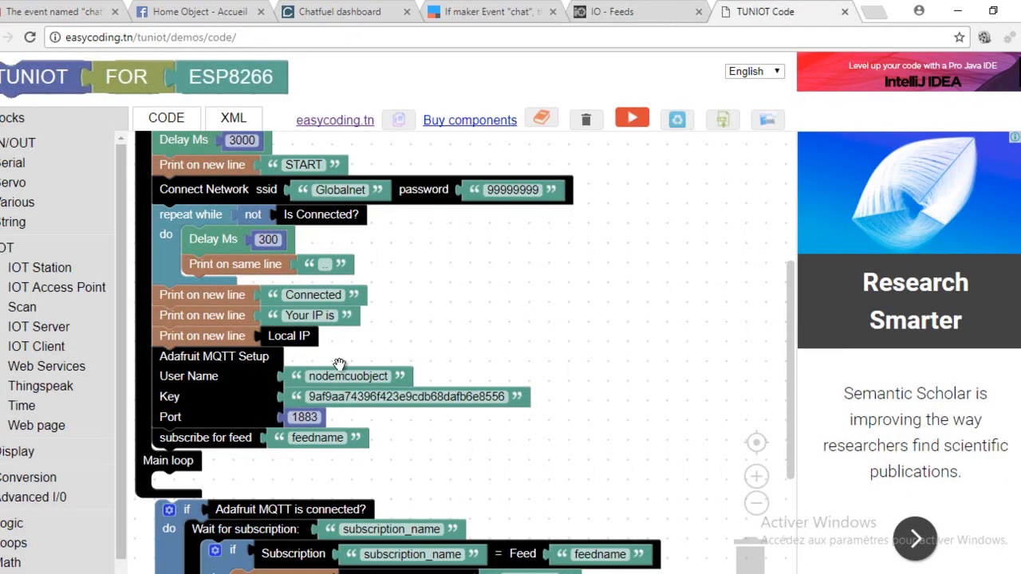
double_click(316, 437)
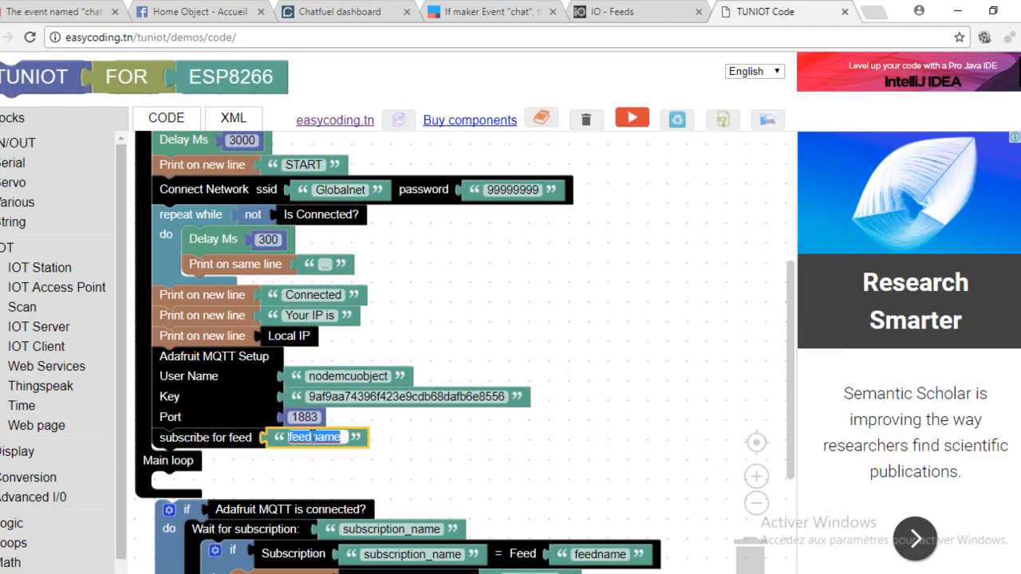
right_click(313, 437)
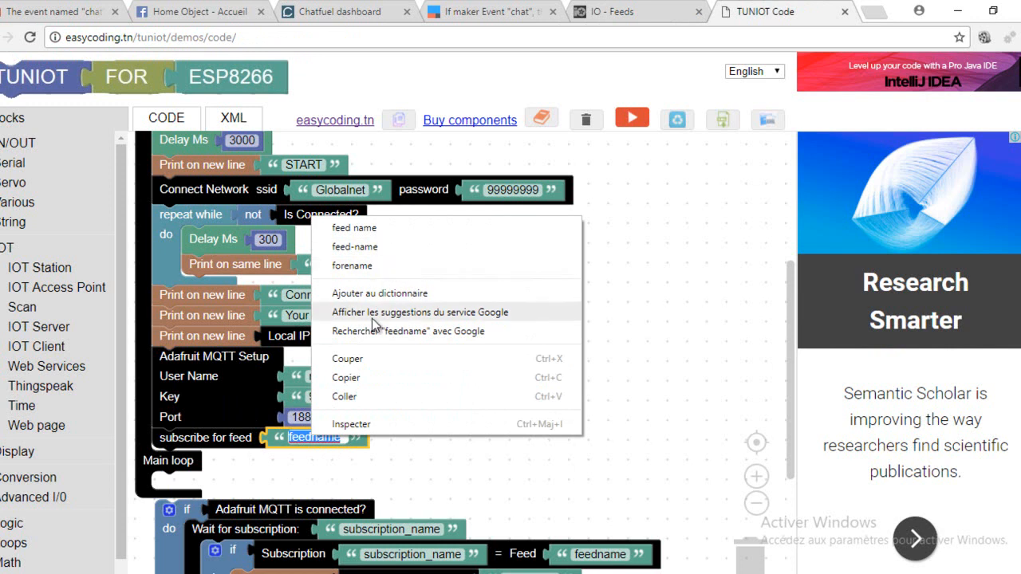
left_click(587, 303)
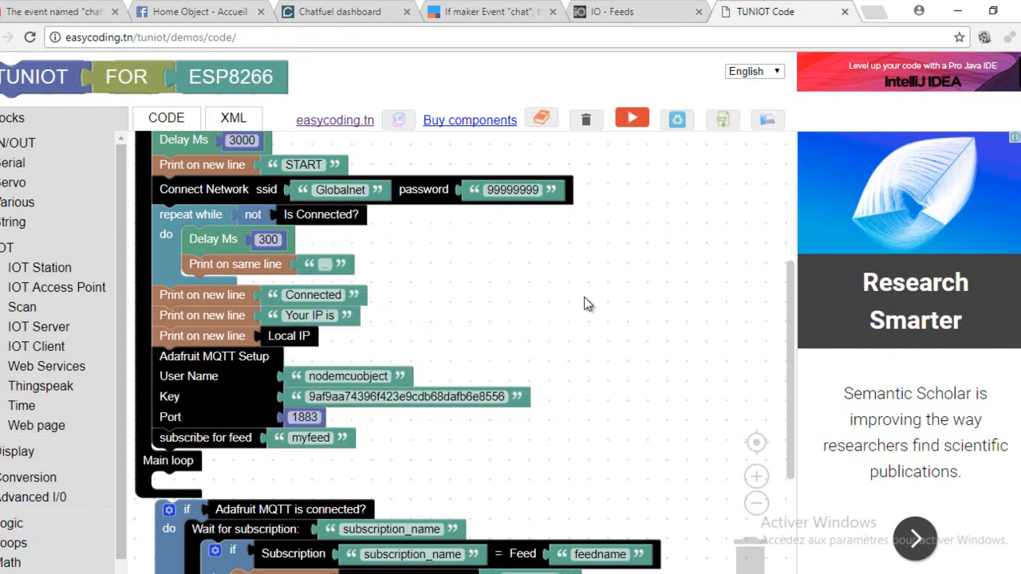
Paste myfeed into the subscription check and read-last-value blocks, then detach the read block from its print.
scroll("down", 3)
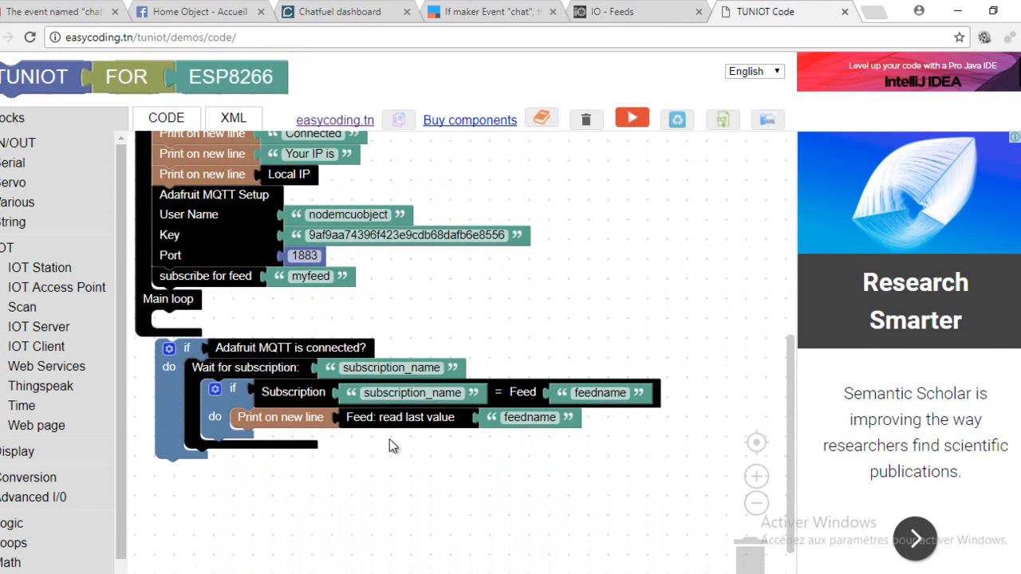
mouse_move(214, 359)
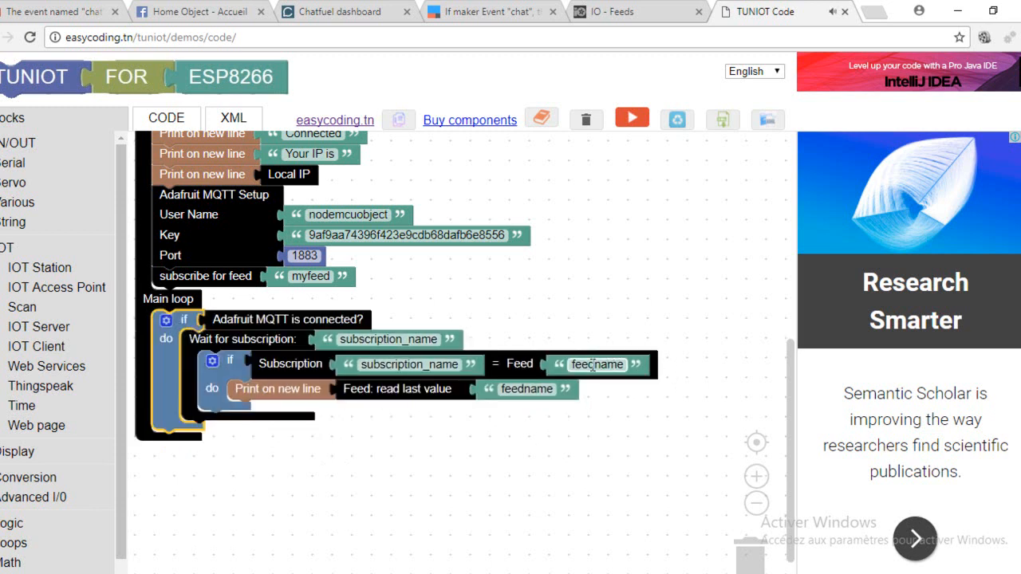
right_click(598, 363)
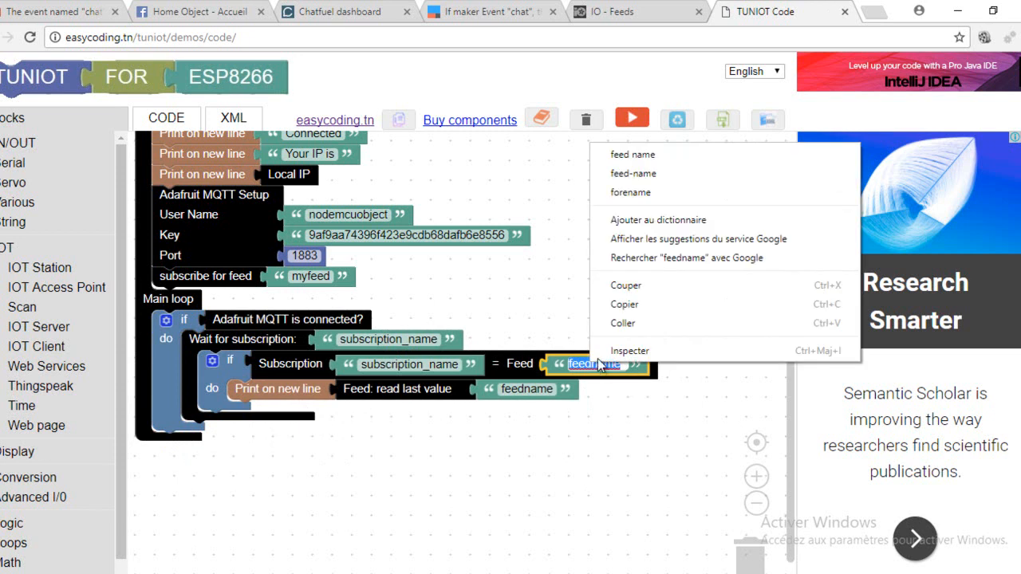
mouse_move(635, 308)
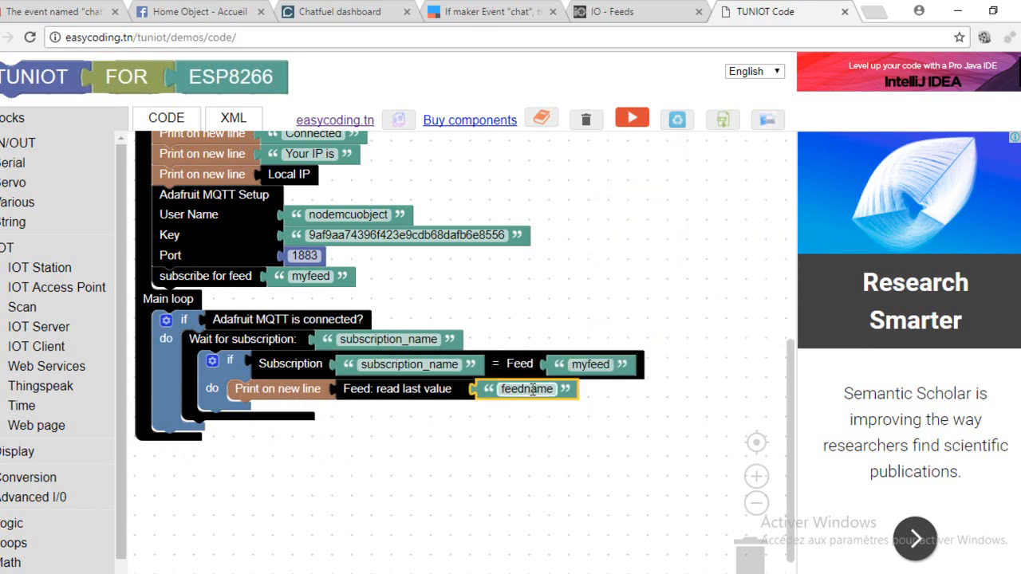
right_click(526, 389)
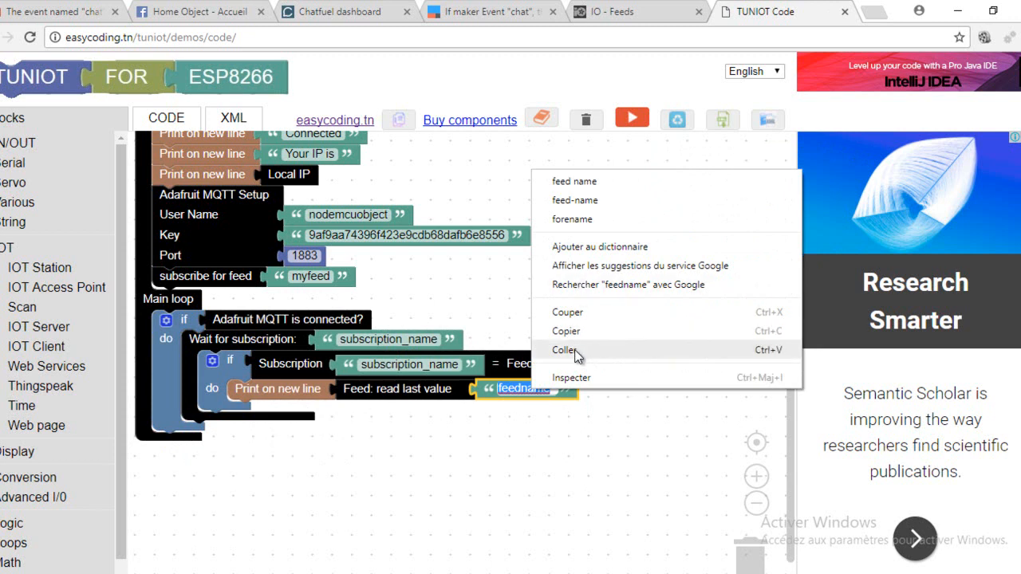
left_click(565, 350)
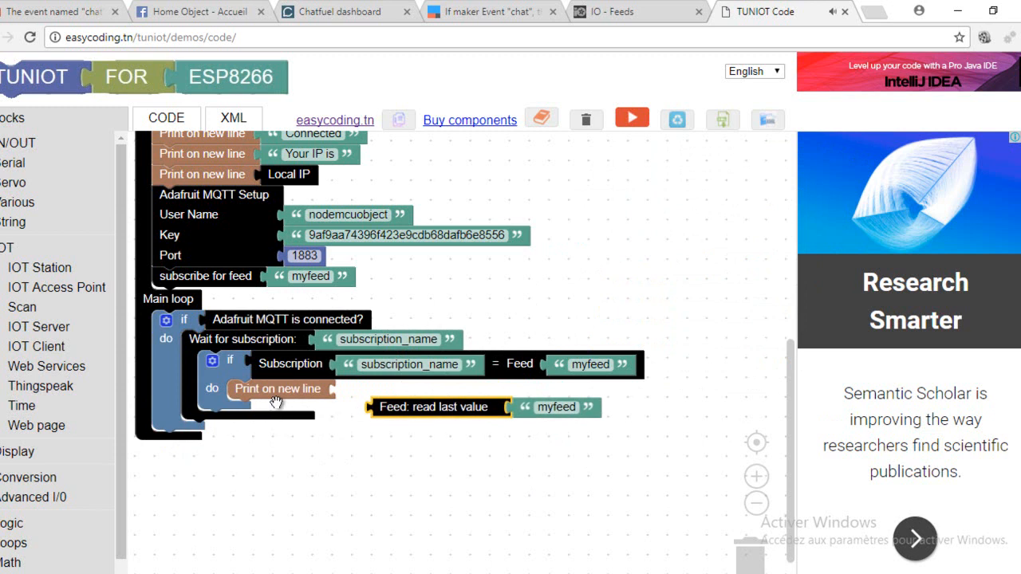
left_click_drag(277, 389, 747, 555)
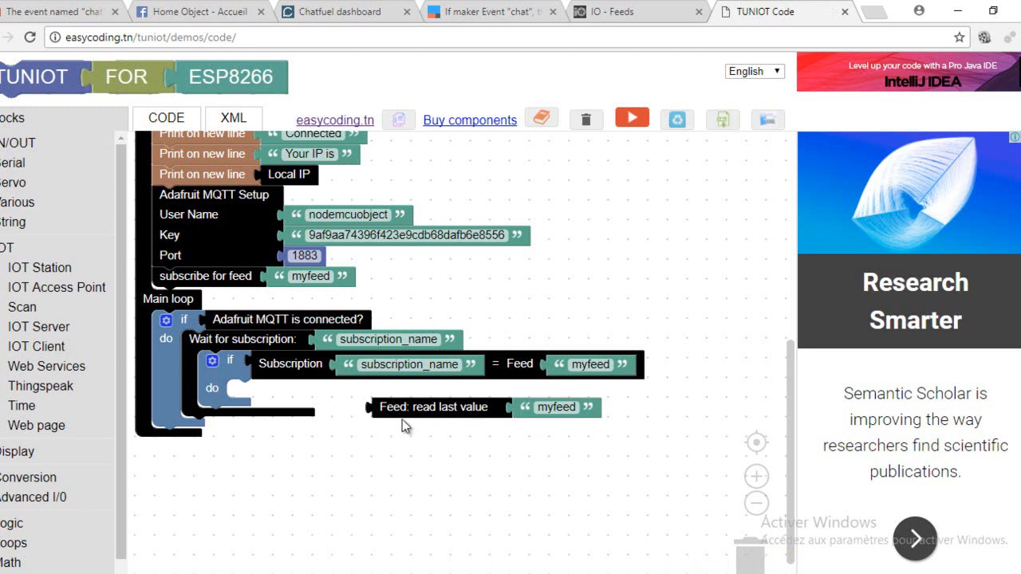
mouse_move(412, 414)
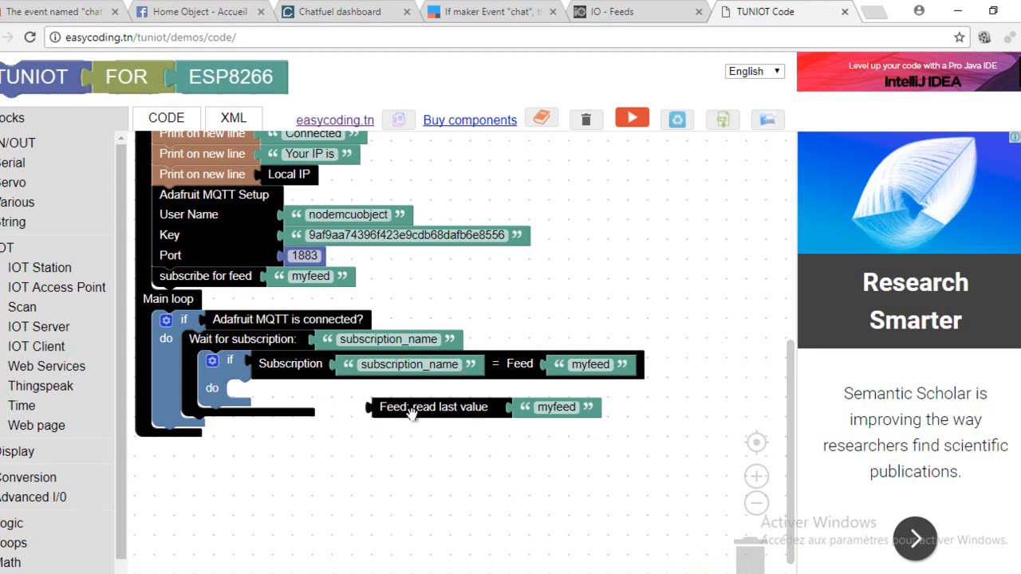
mouse_move(12, 230)
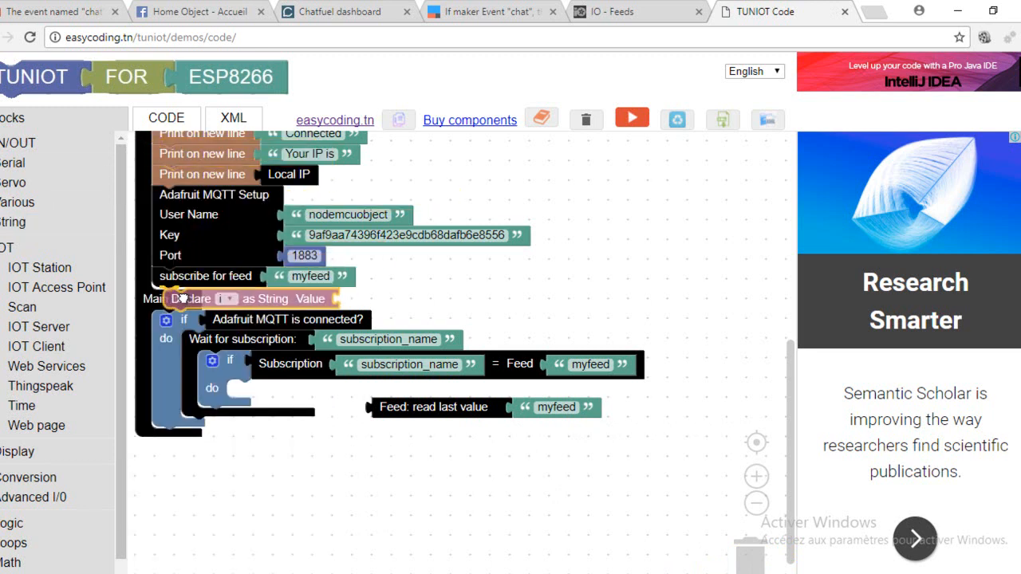
Rename the declared String variable to Request and set it to myfeed's last read value.
left_click(224, 298)
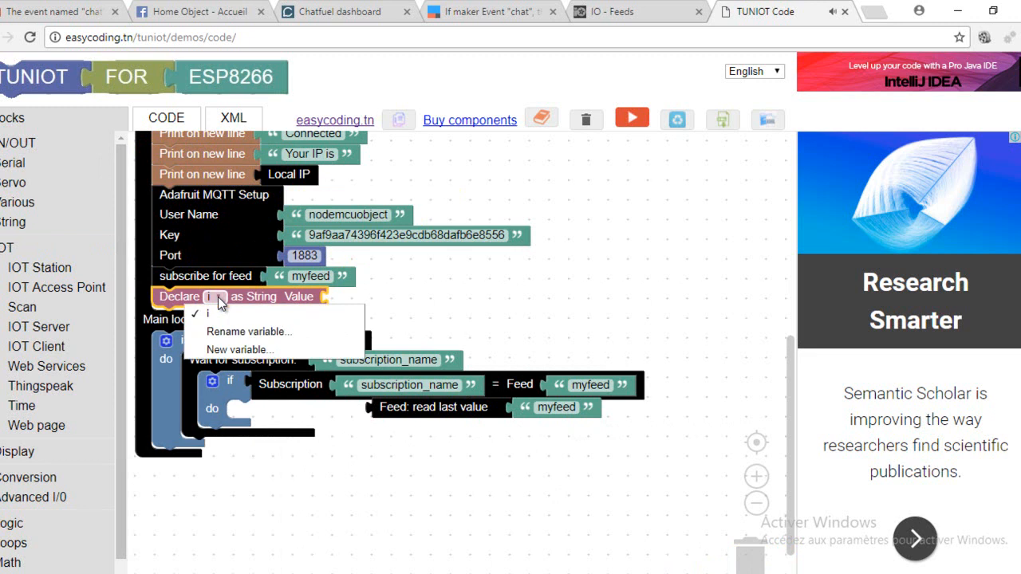
left_click(249, 330)
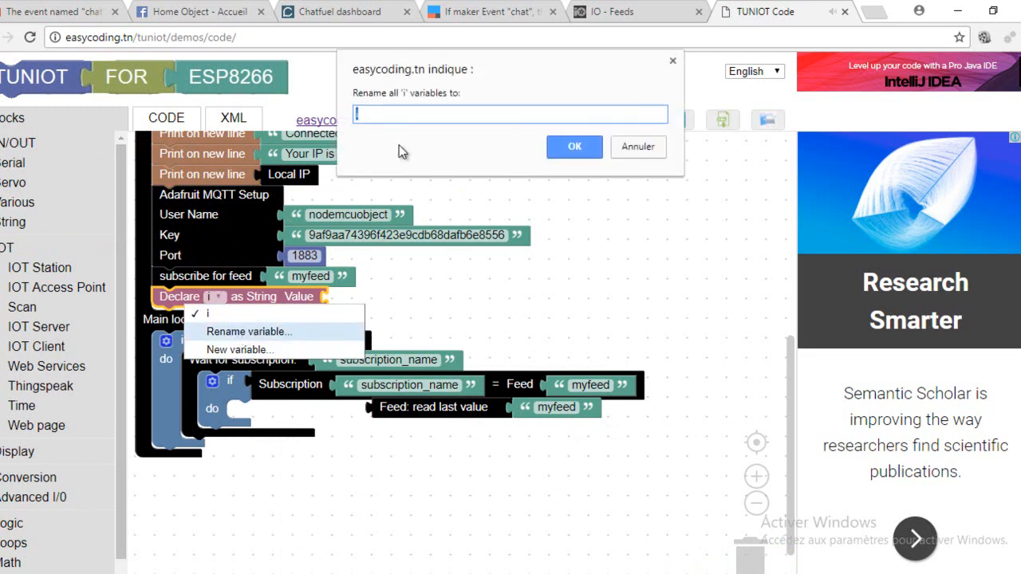
type("Requesdt")
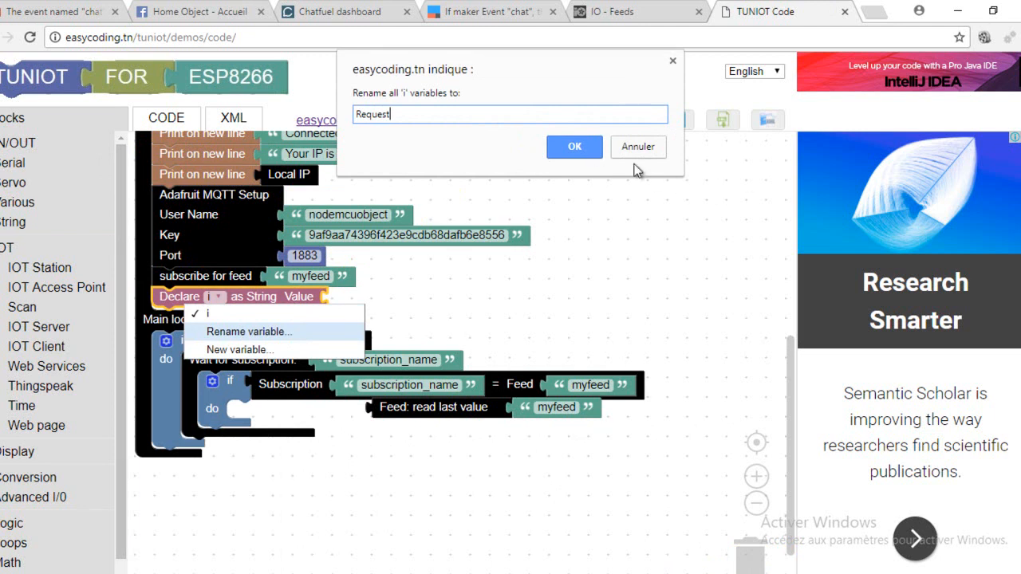
left_click(575, 147)
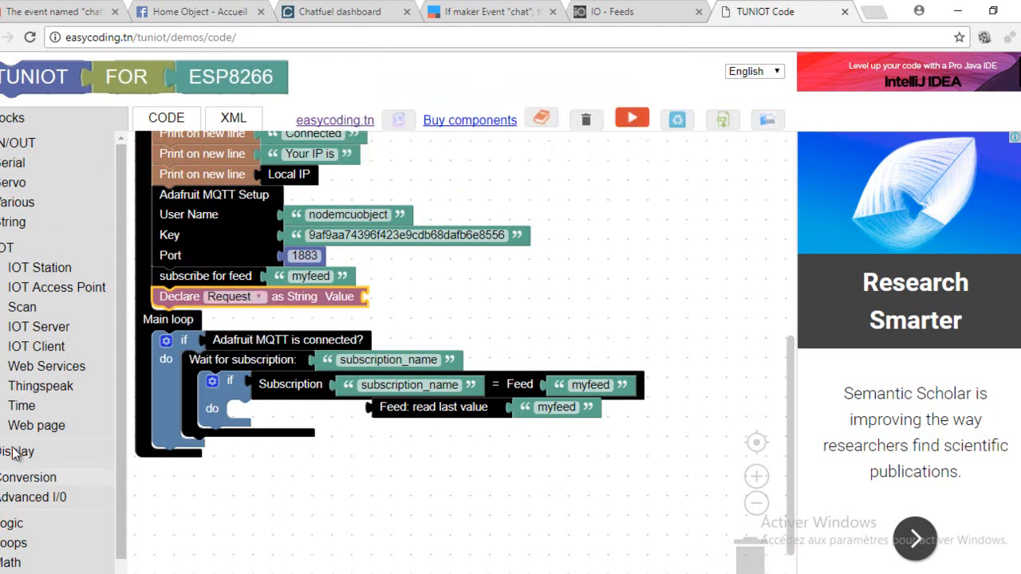
scroll("down", 3)
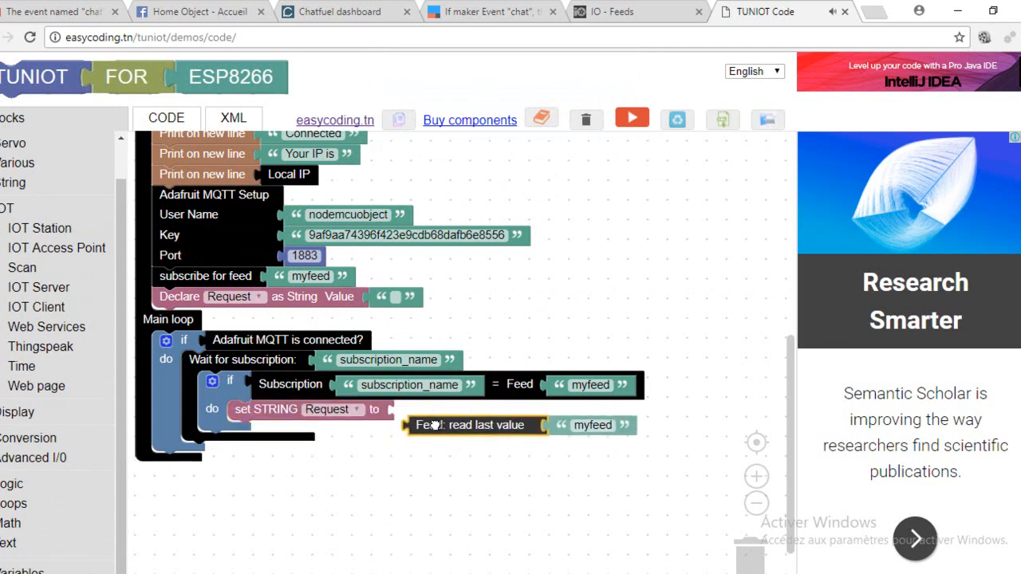
Add an if block under set STRING comparing Request to "on".
left_click(13, 483)
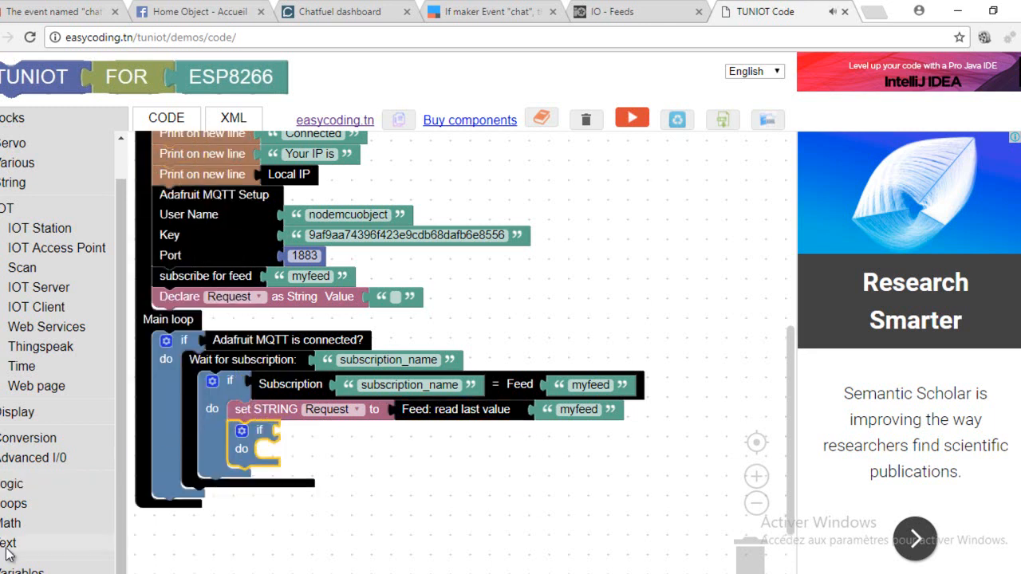
left_click(8, 542)
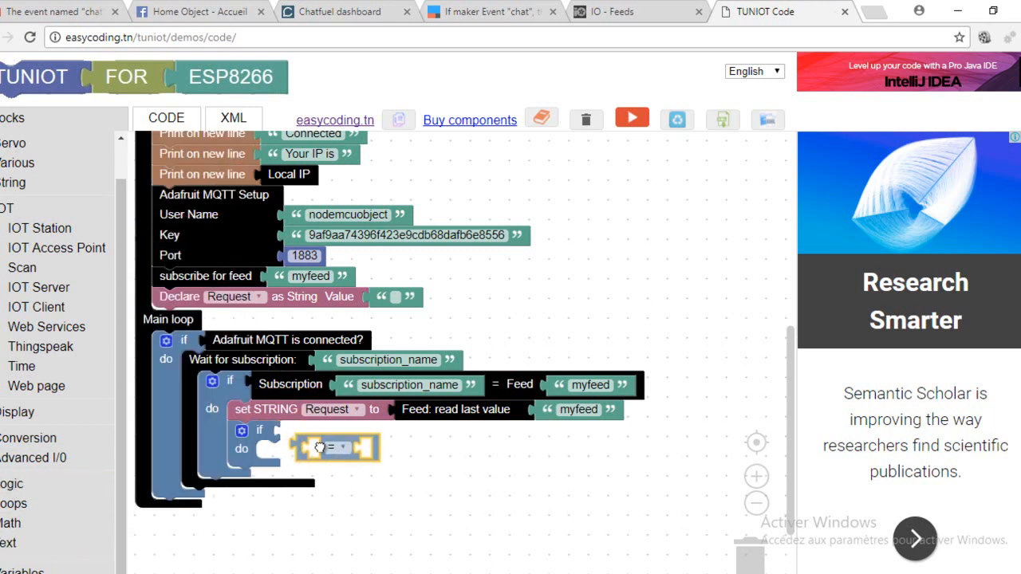
left_click(13, 182)
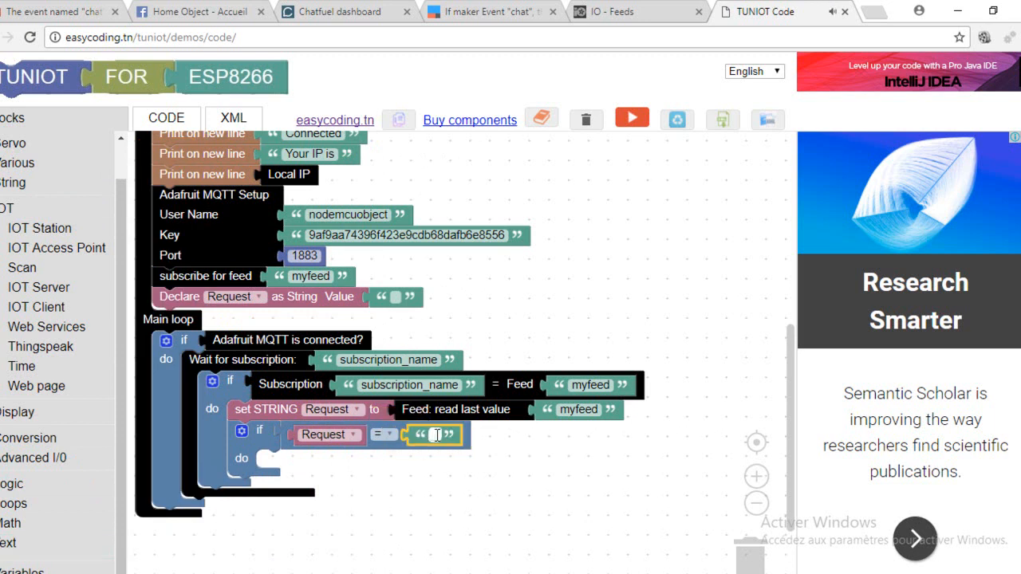
type("on")
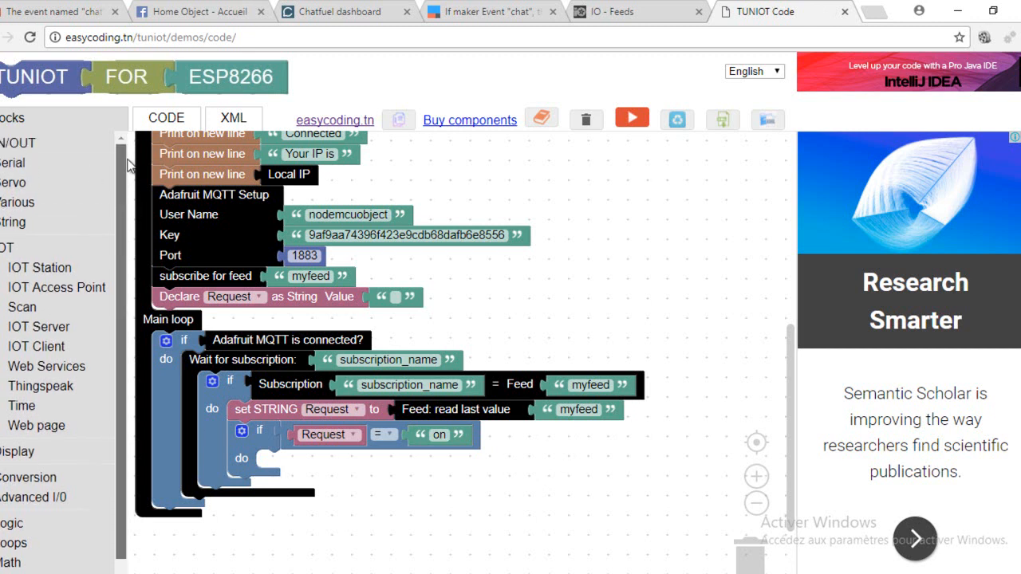
Inside it, set the Integrated LED state to LOW and print The internal LED is ON.
left_click(24, 163)
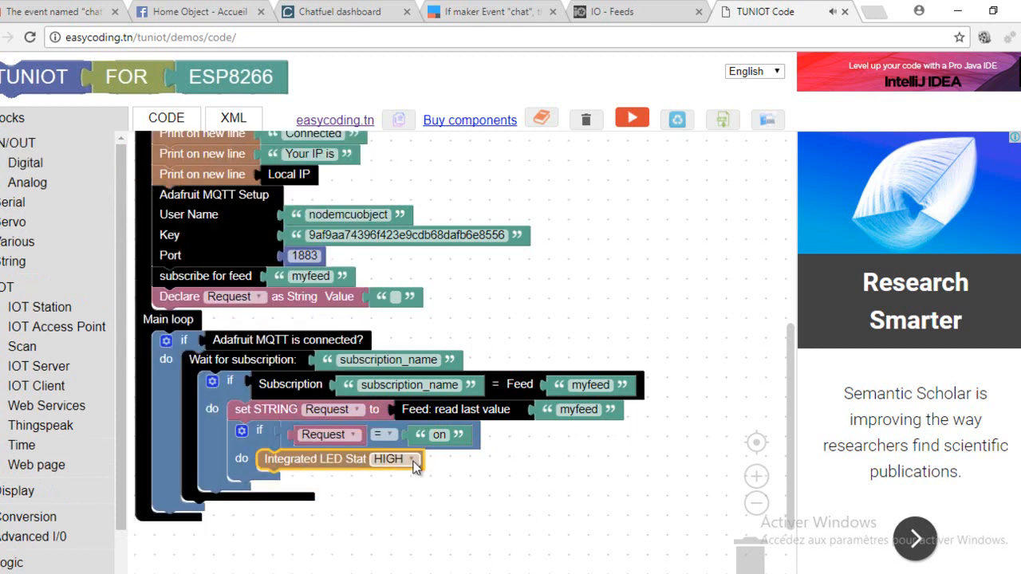
left_click(393, 459)
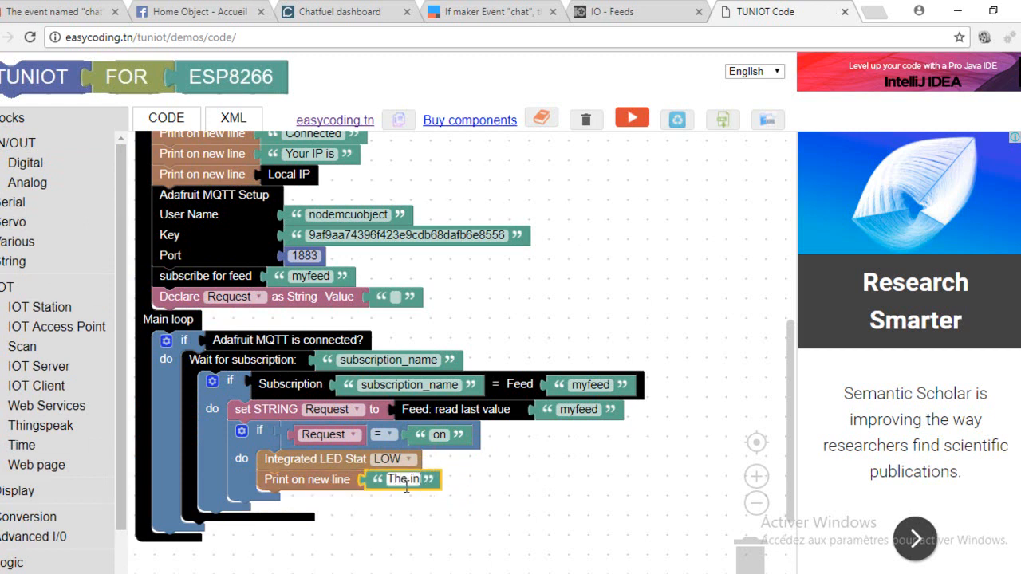
type("ternal LED is ON")
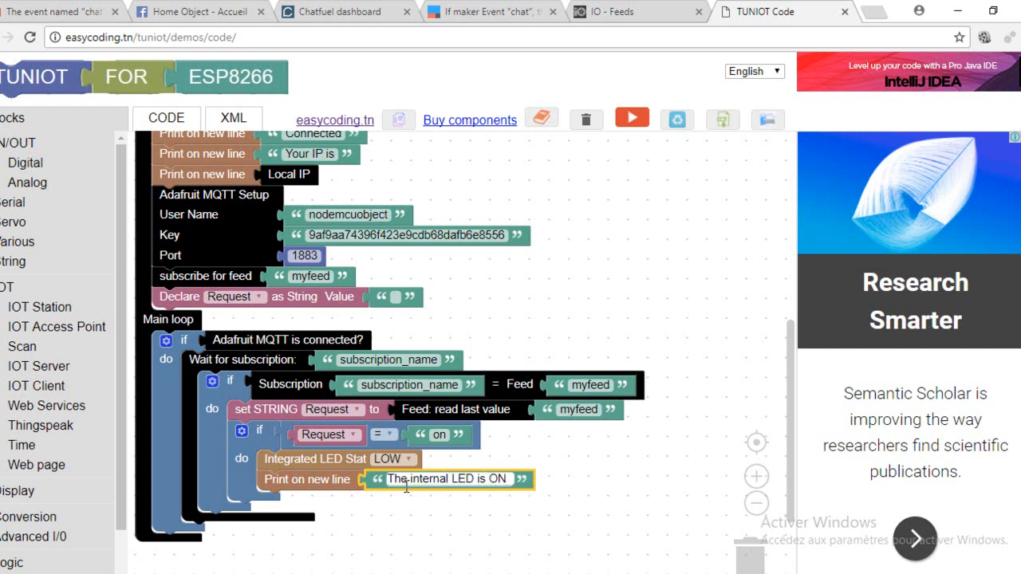
Duplicate the on condition into an "off" branch printing The internal LED is OFF.
right_click(259, 431)
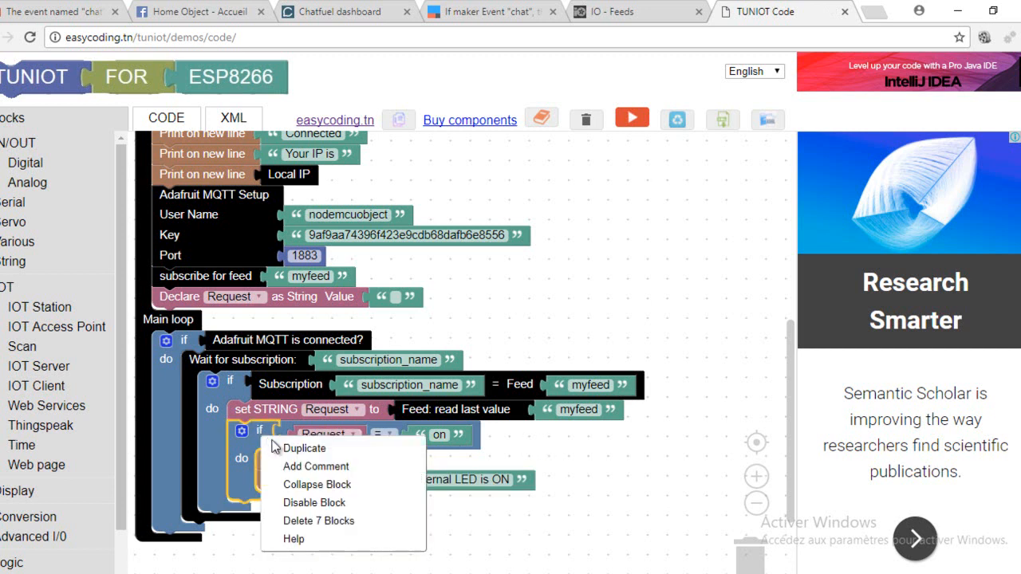
left_click(305, 446)
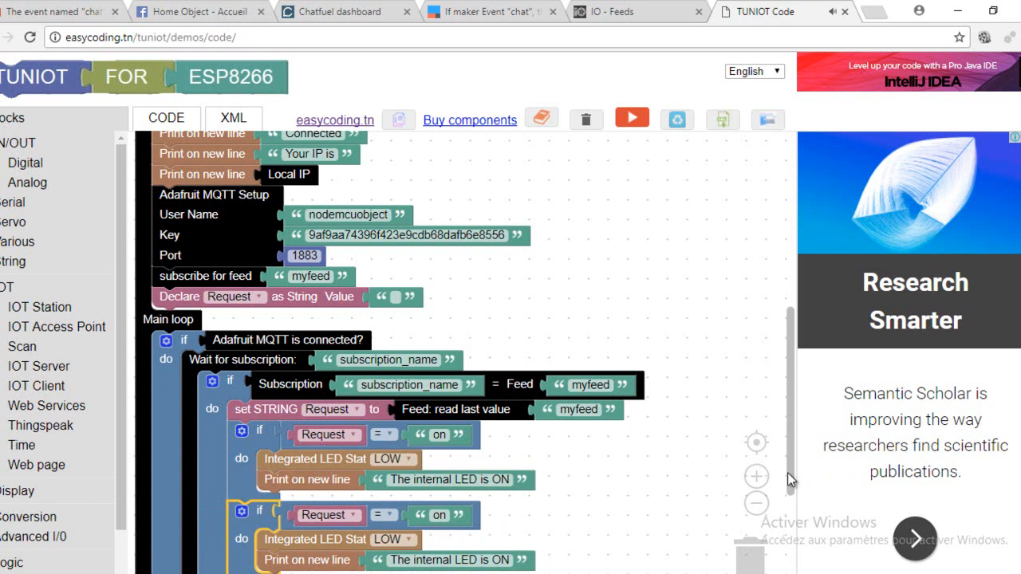
scroll("down", 3)
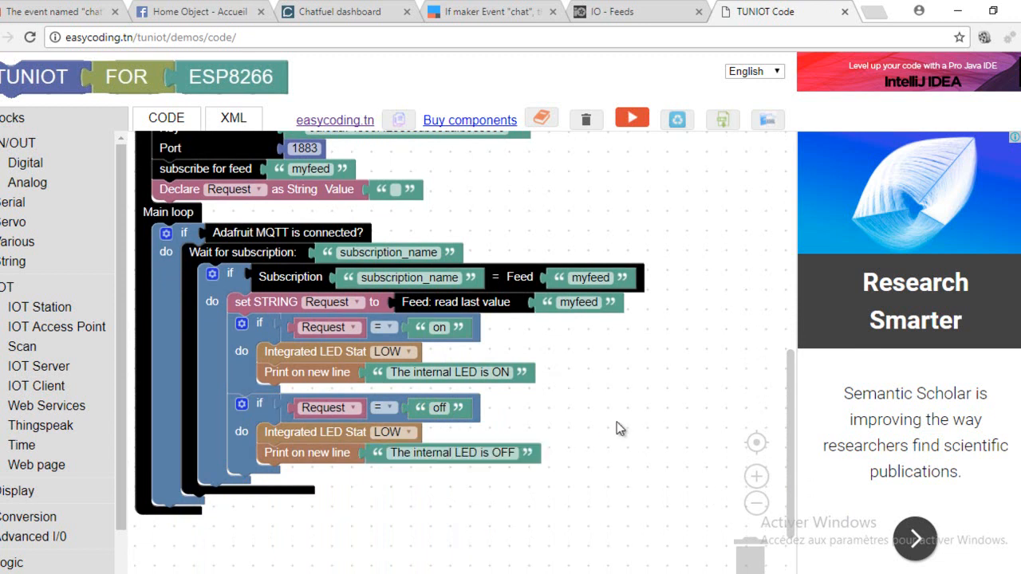
left_click(391, 431)
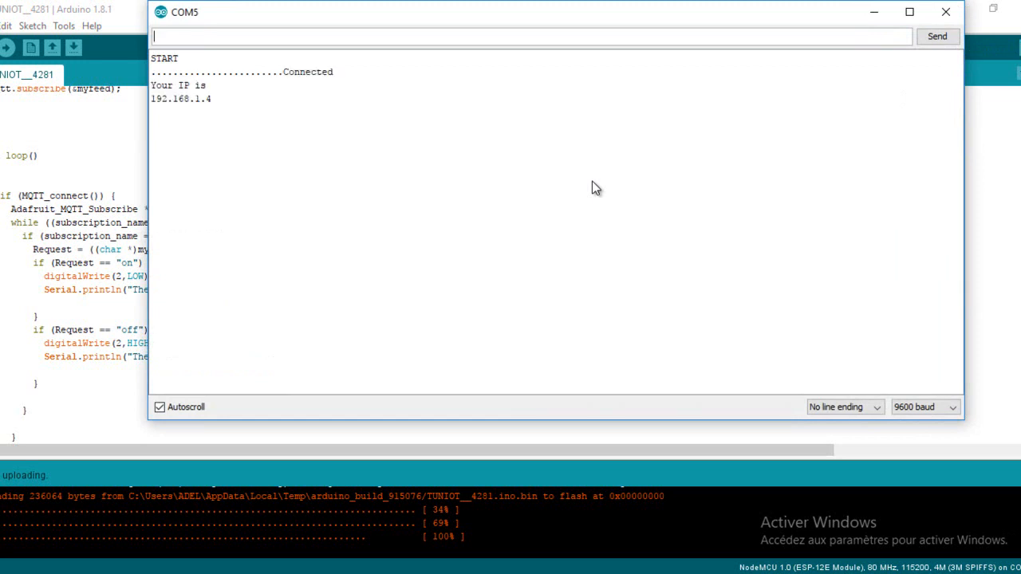
mouse_move(466, 571)
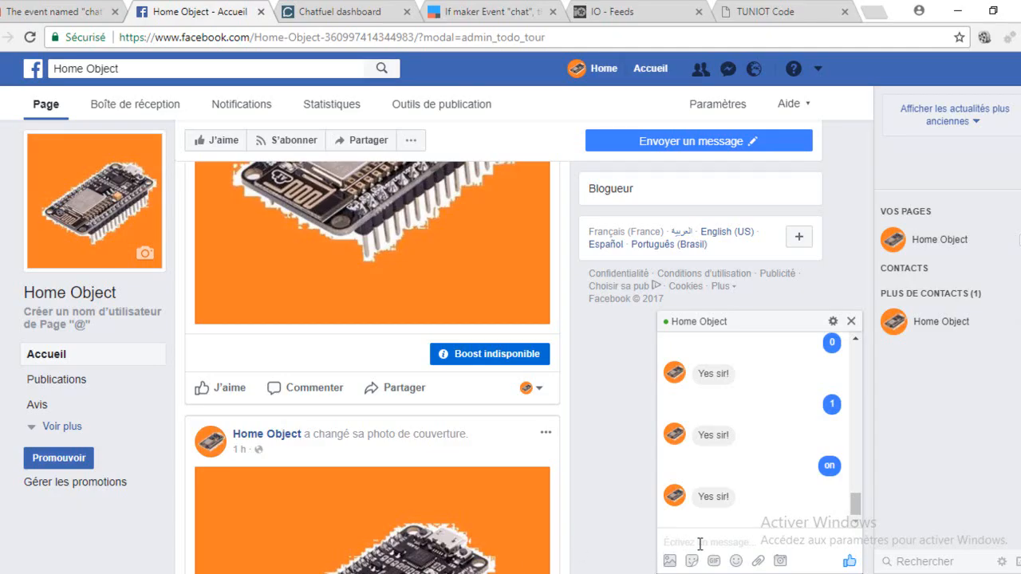
Send off, 1 and 0 to the Home Object chat and watch each Yes sir! reply.
type("o")
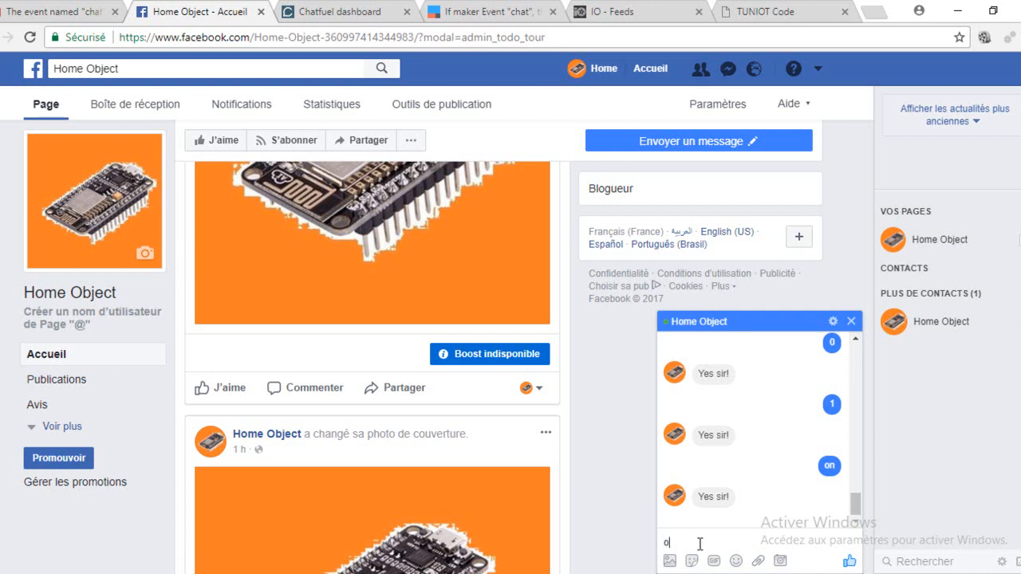
type("ff")
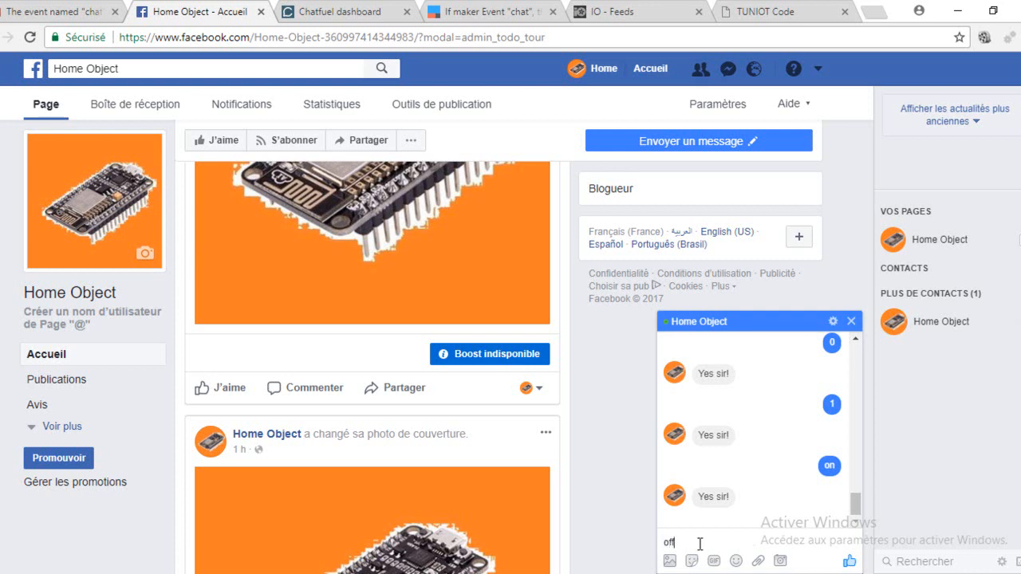
key("Return")
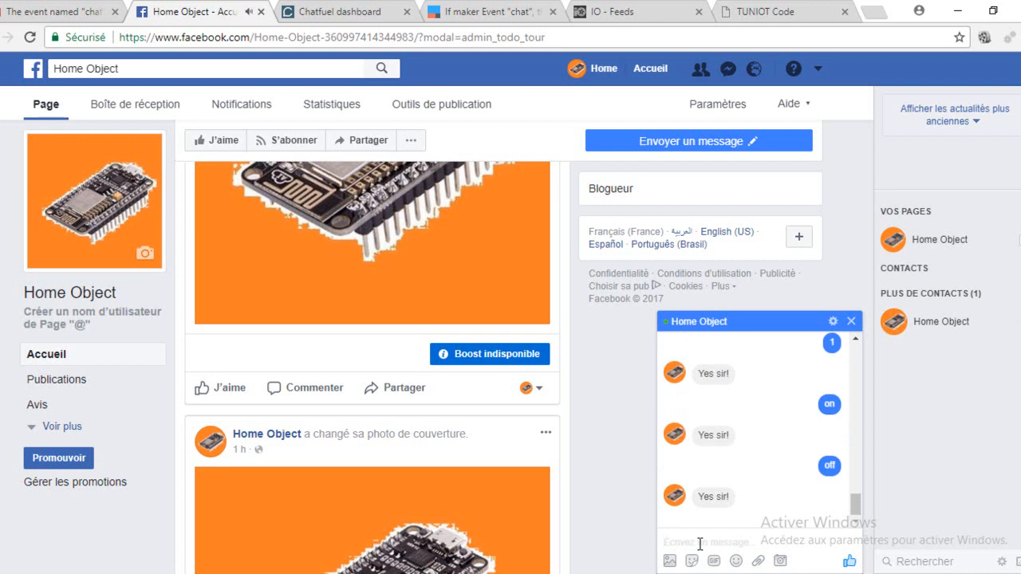
scroll("down", 3)
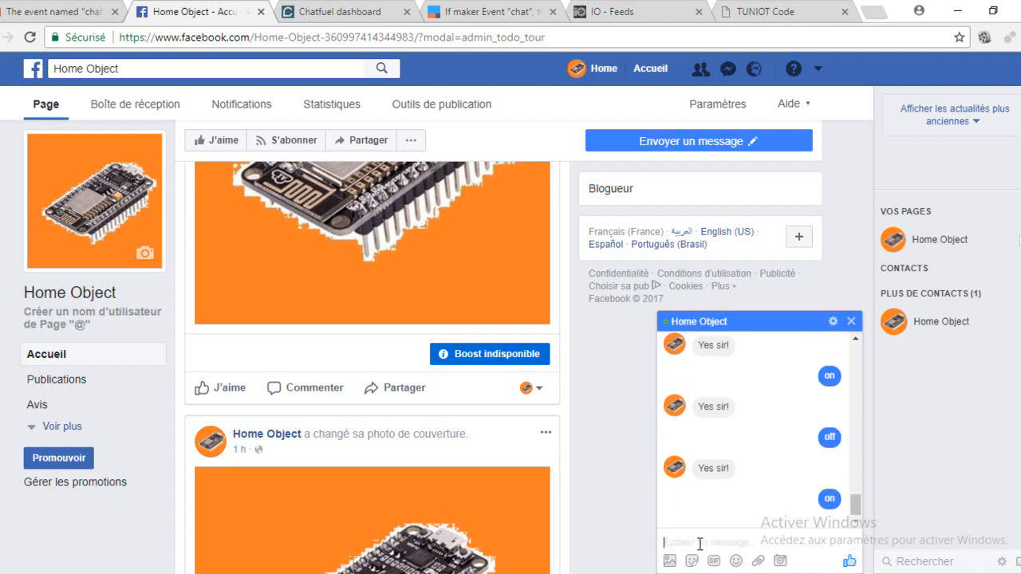
scroll("down", 3)
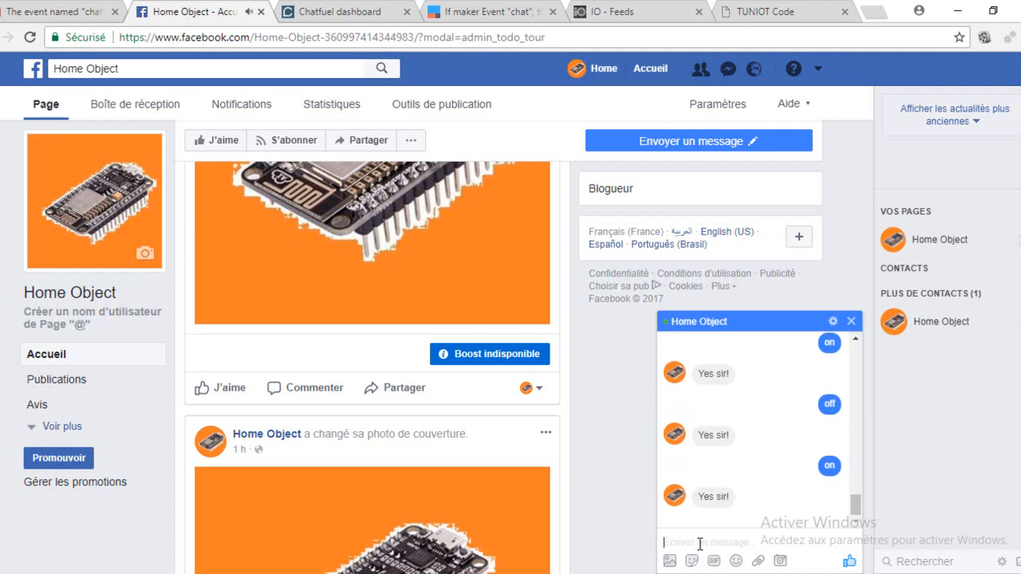
type("1")
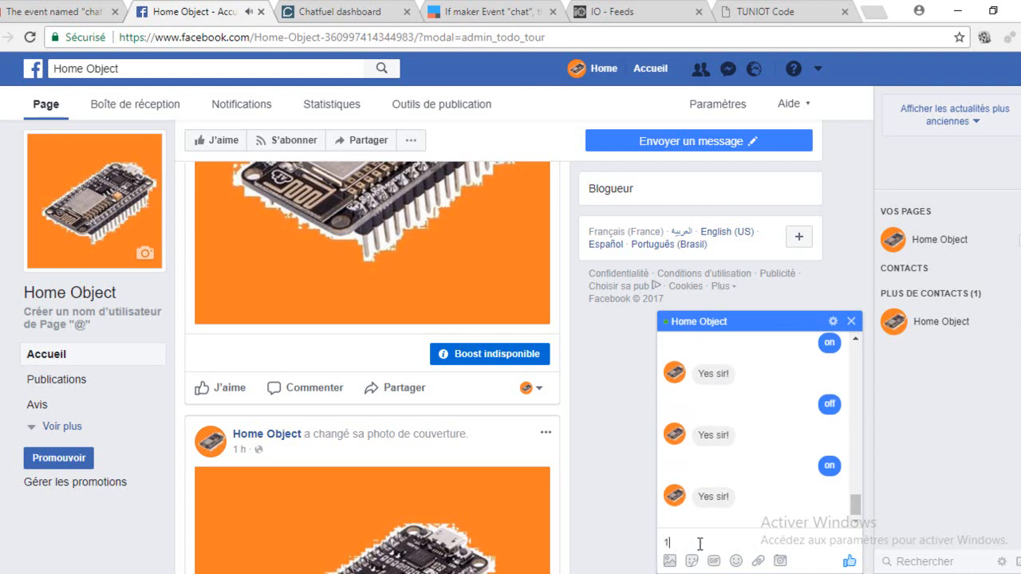
type("0")
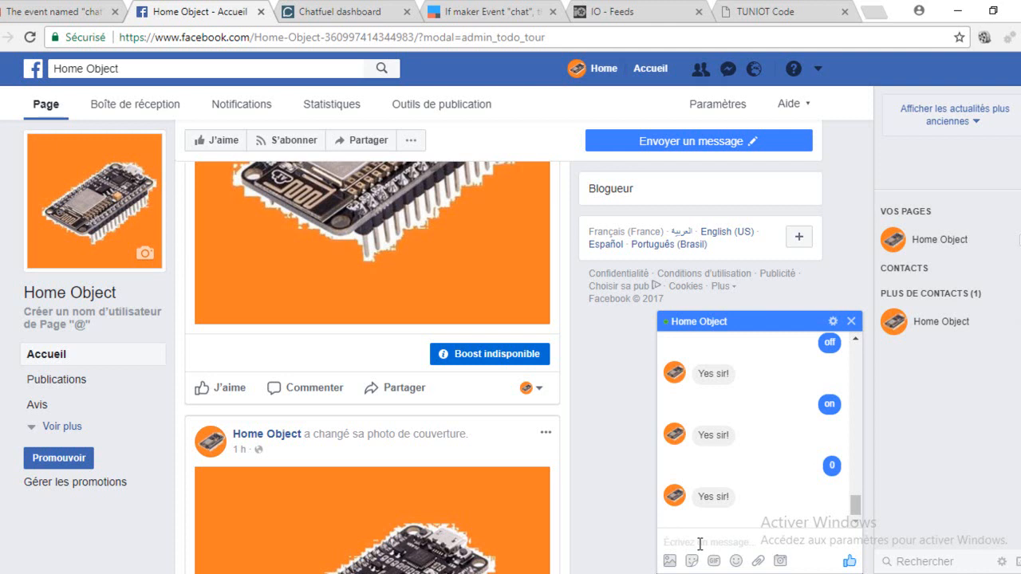
scroll("down", 3)
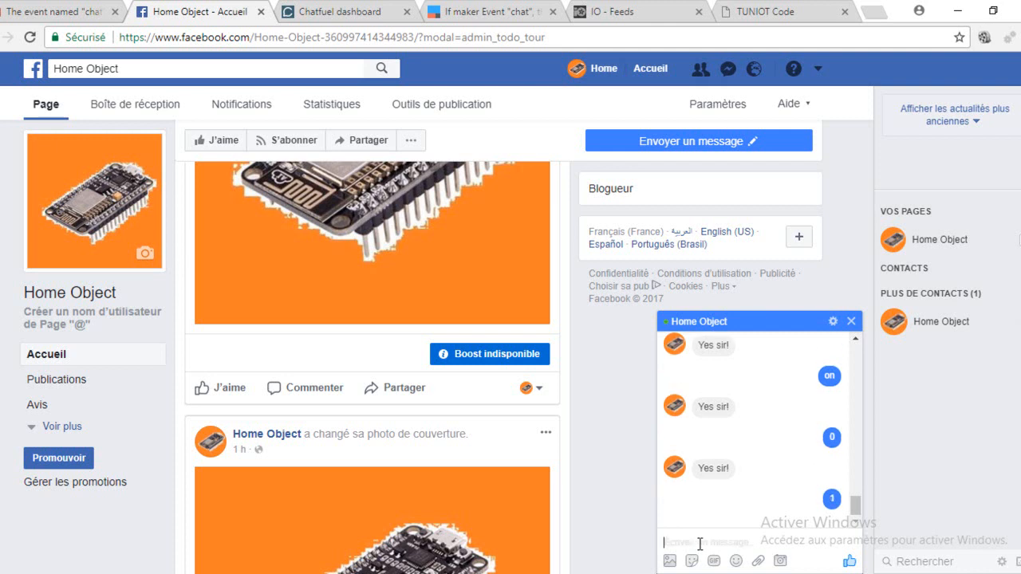